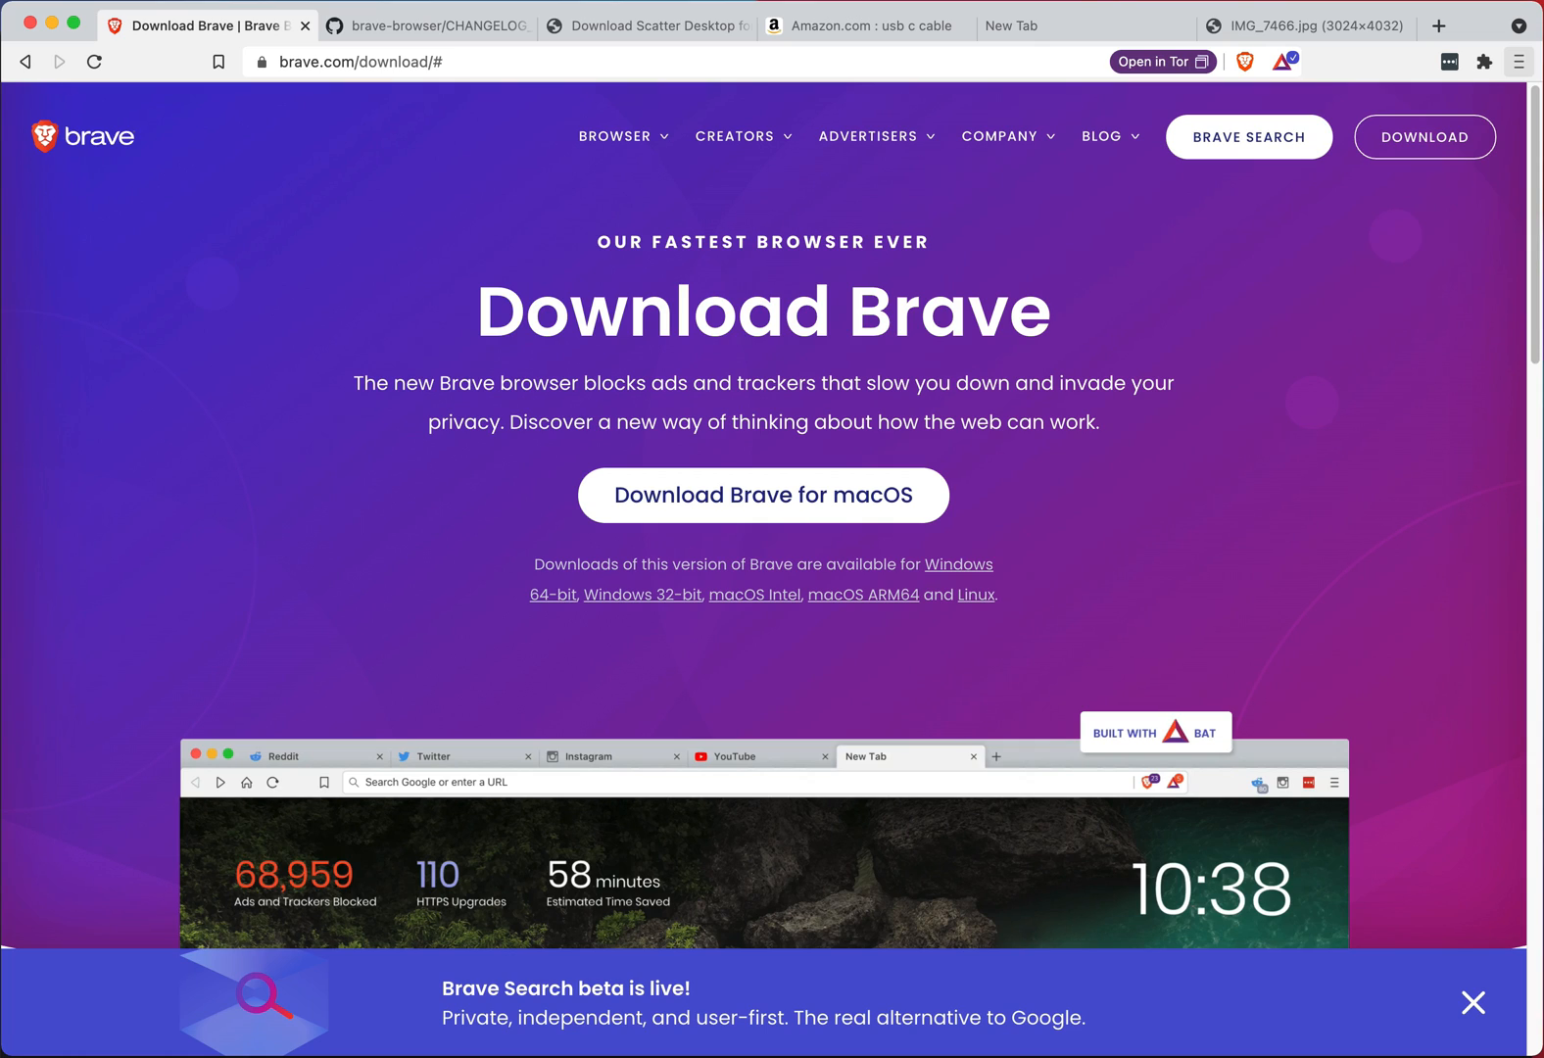
mouse_move(765, 947)
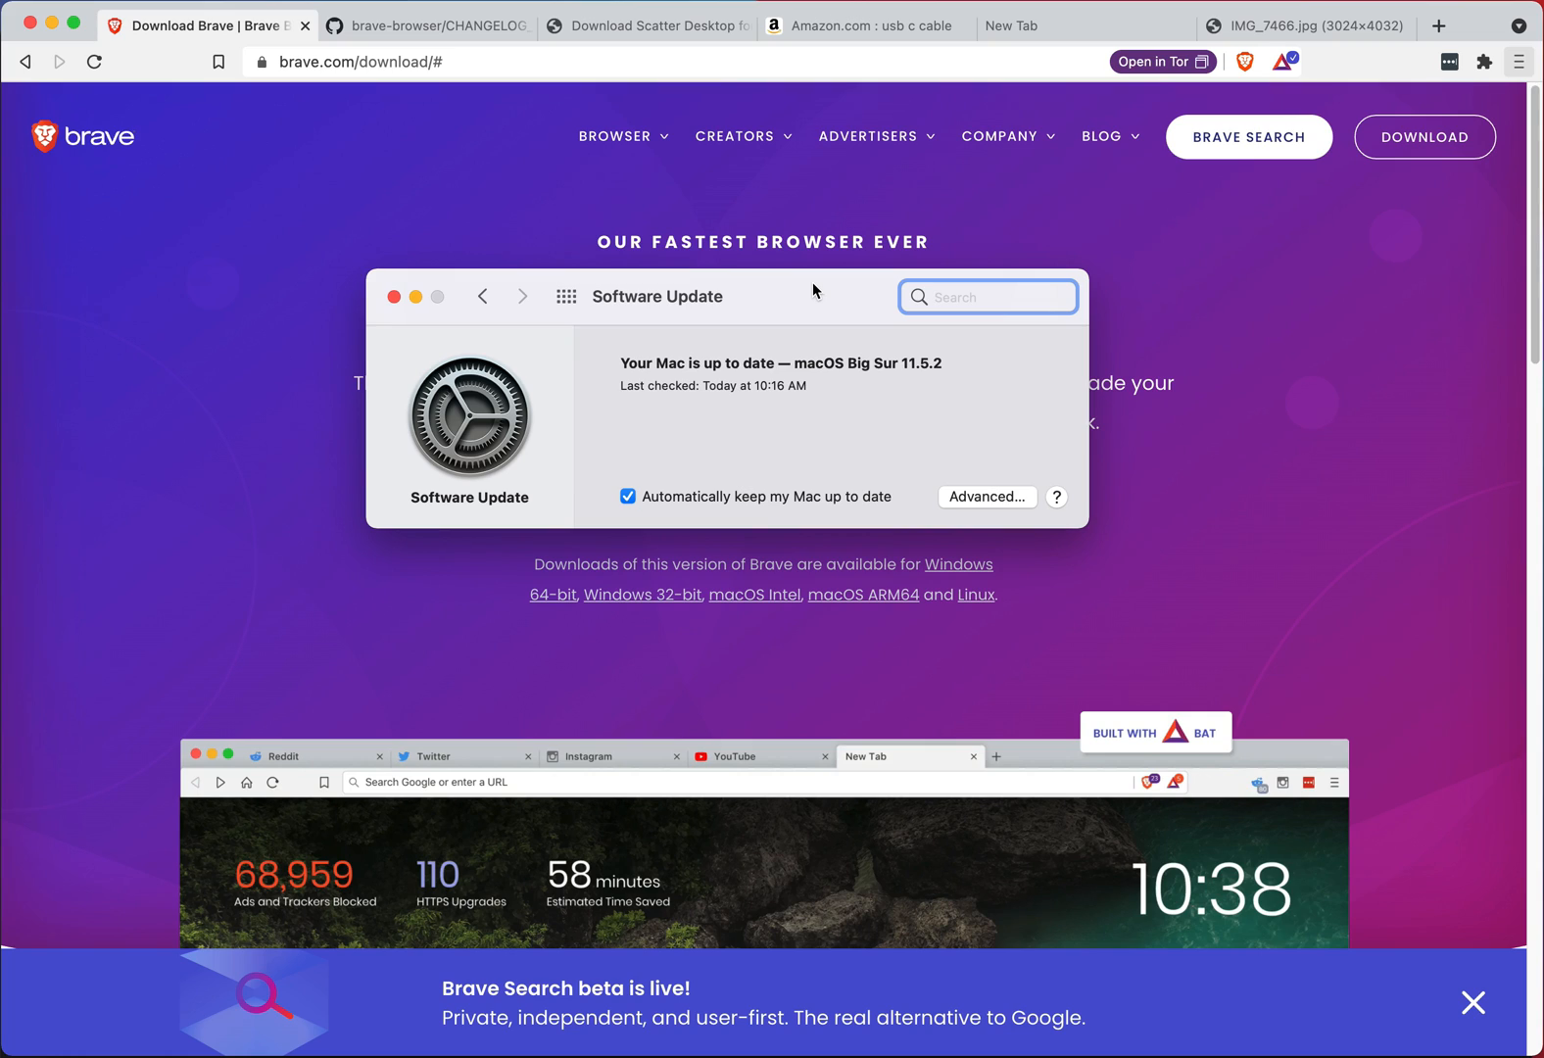
mouse_move(803, 289)
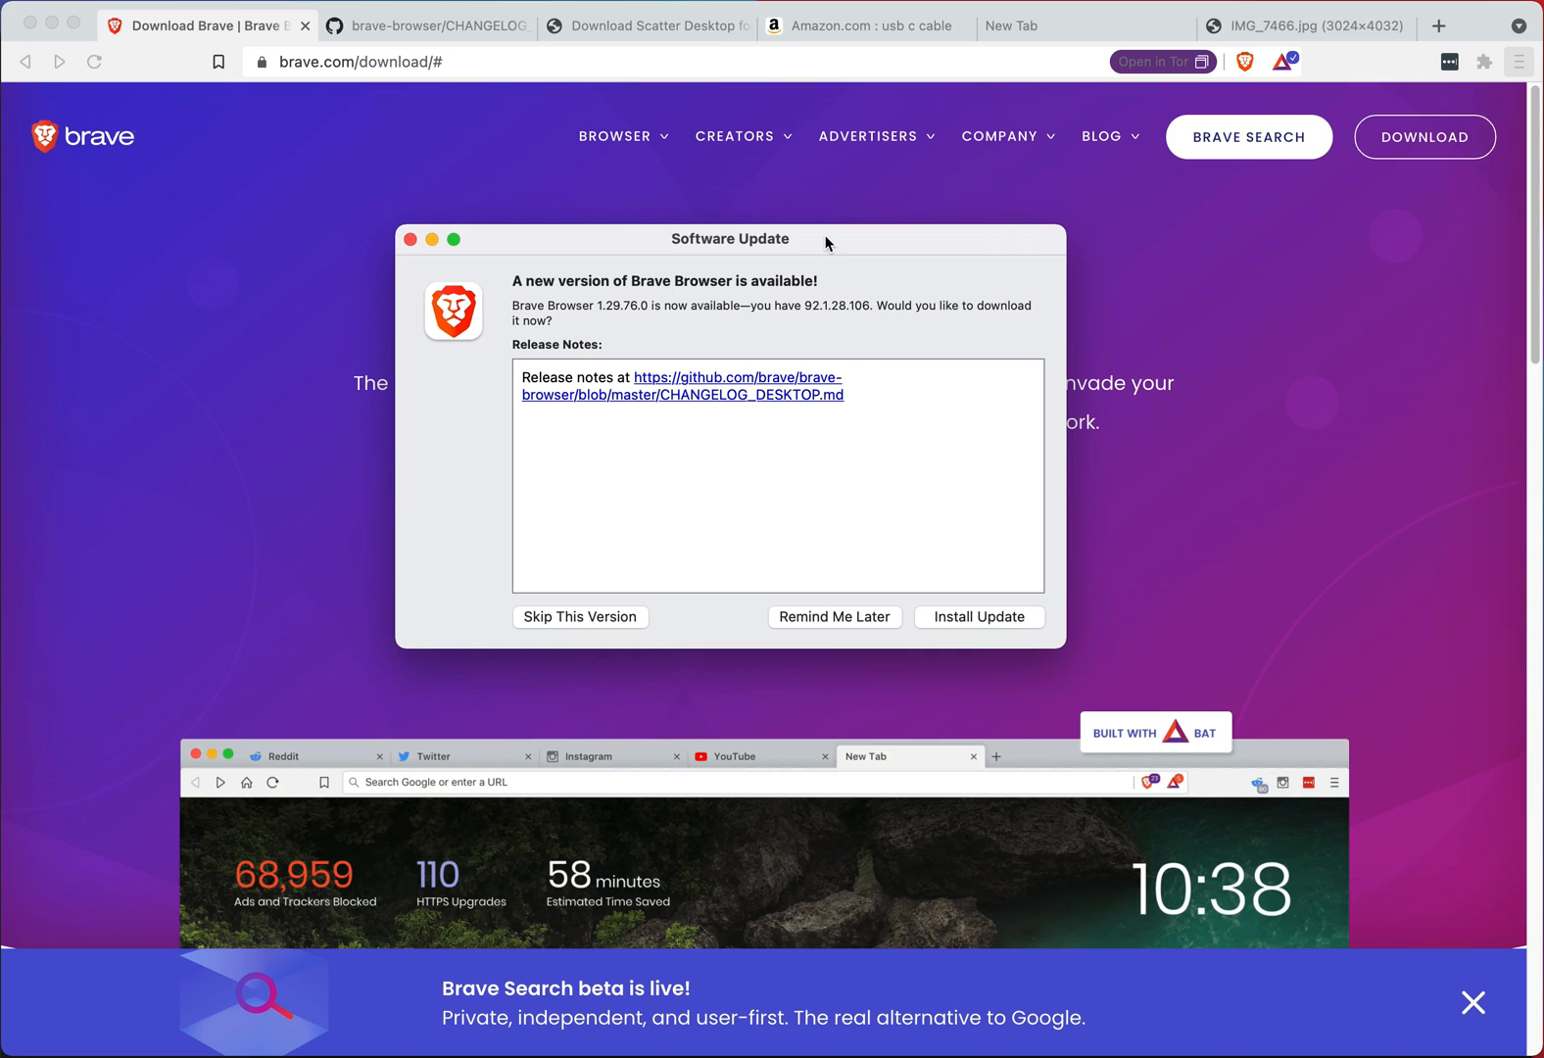
mouse_move(795, 317)
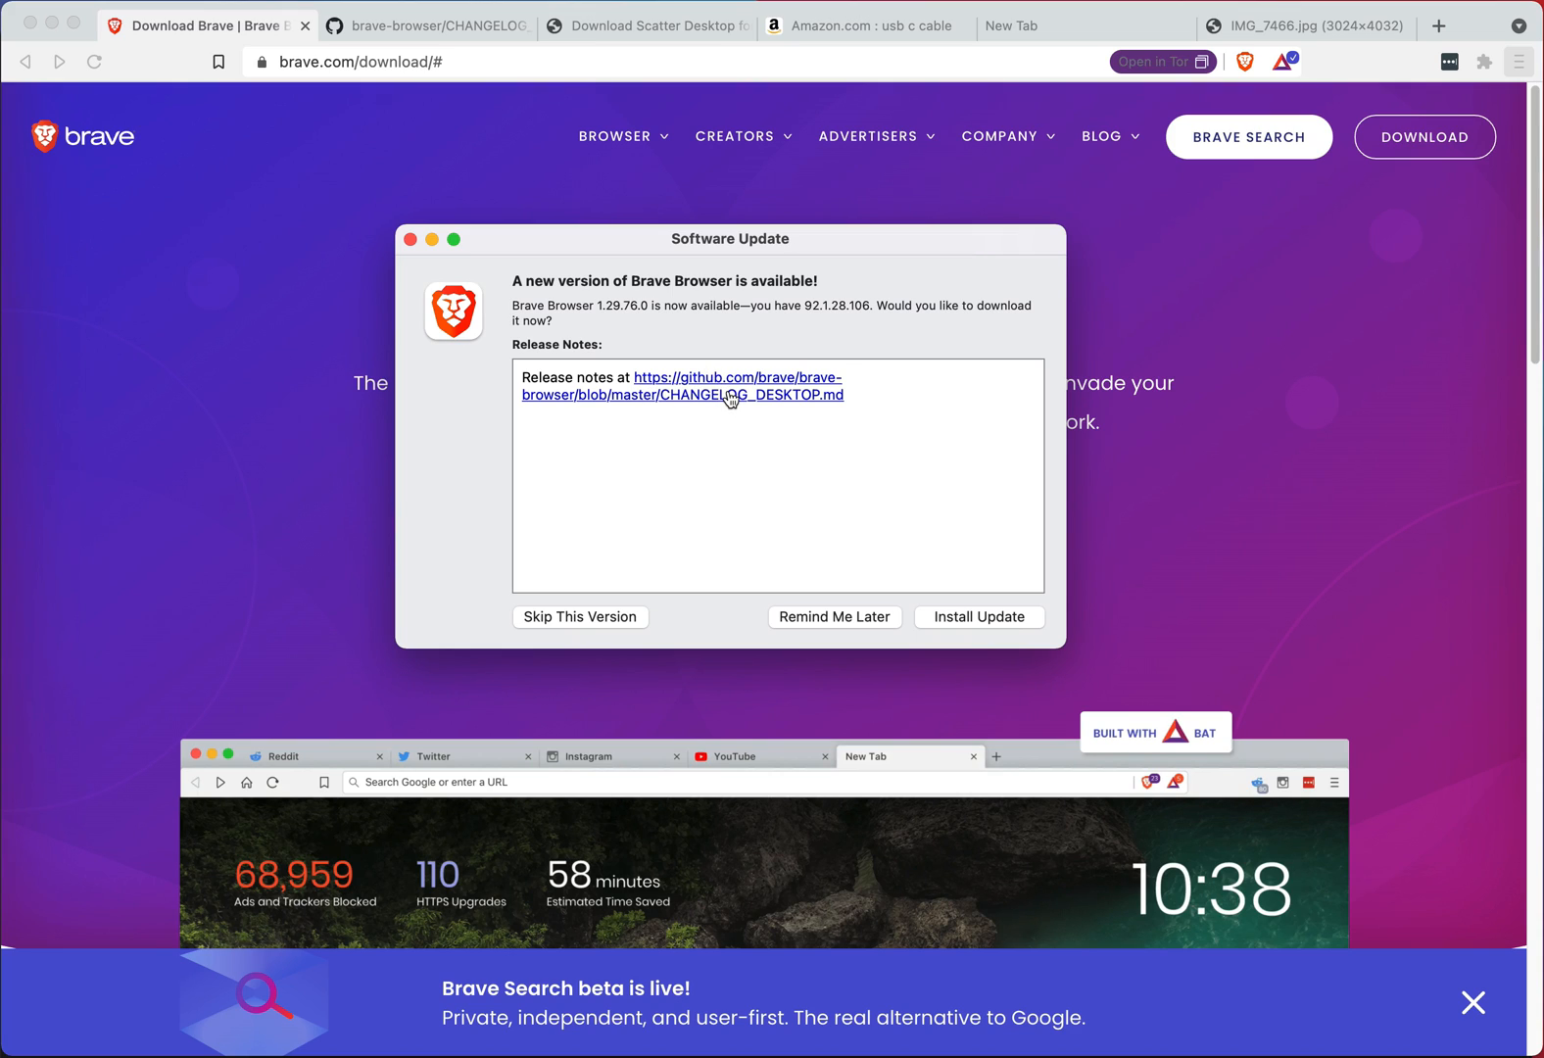
- View the Brave 1.29.76 release notes in CHANGELOG_DESKTOP.md on GitHub and scroll through them
left_click(732, 395)
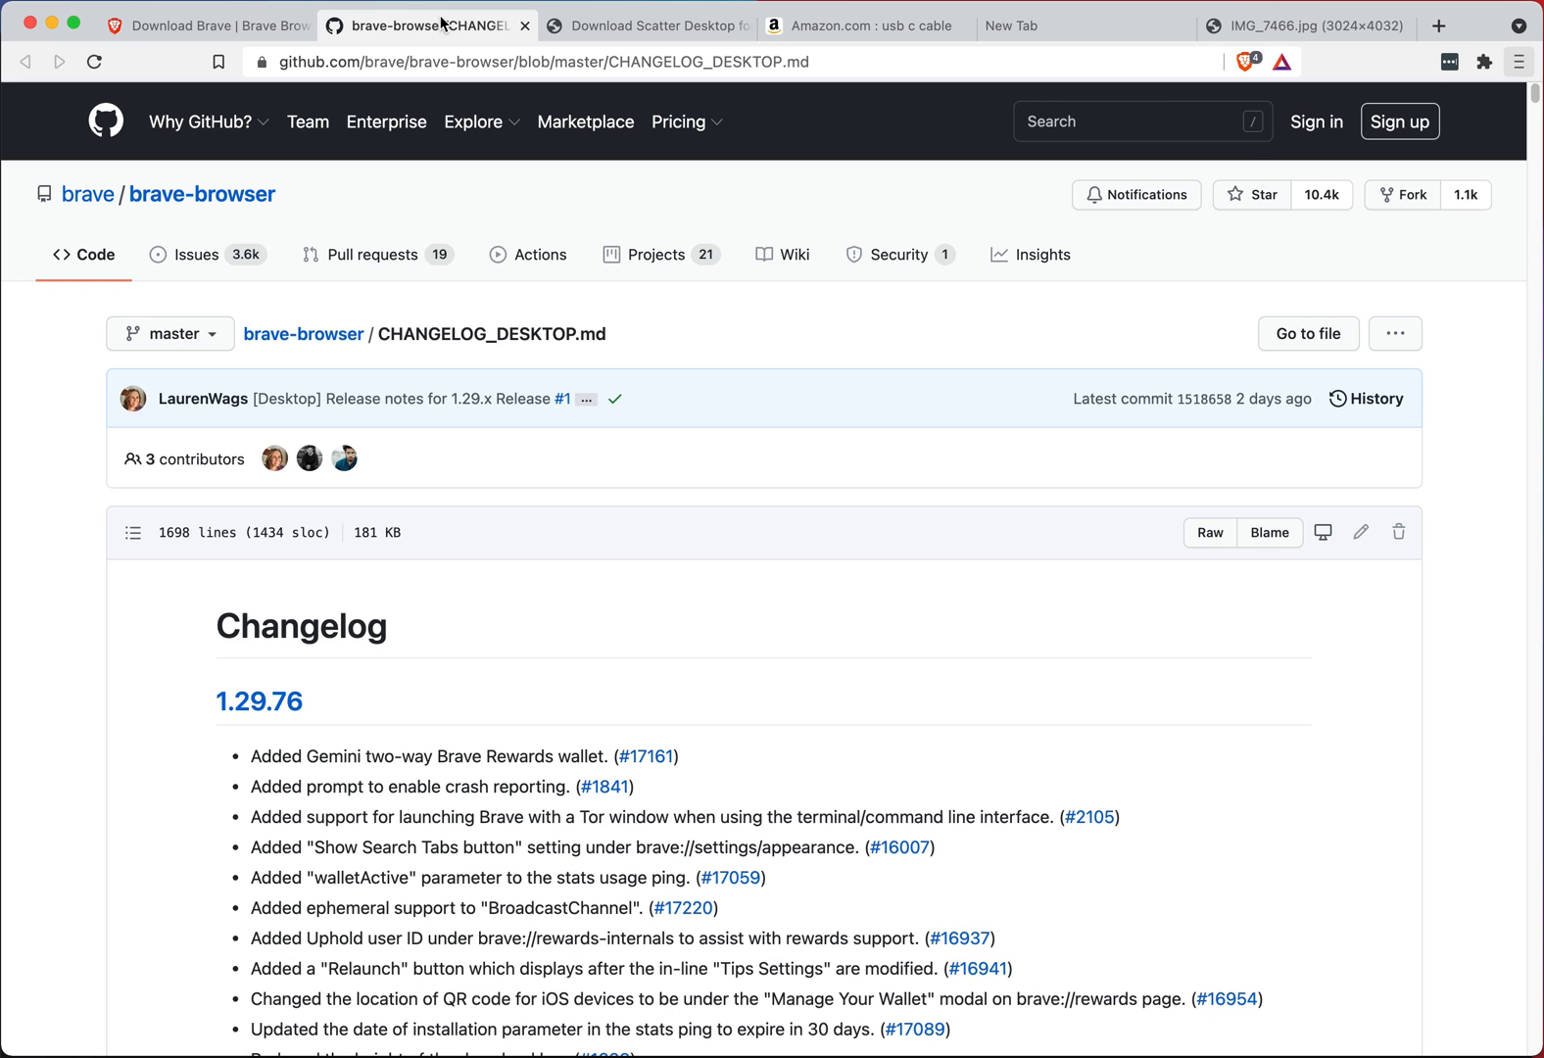
mouse_move(1252, 415)
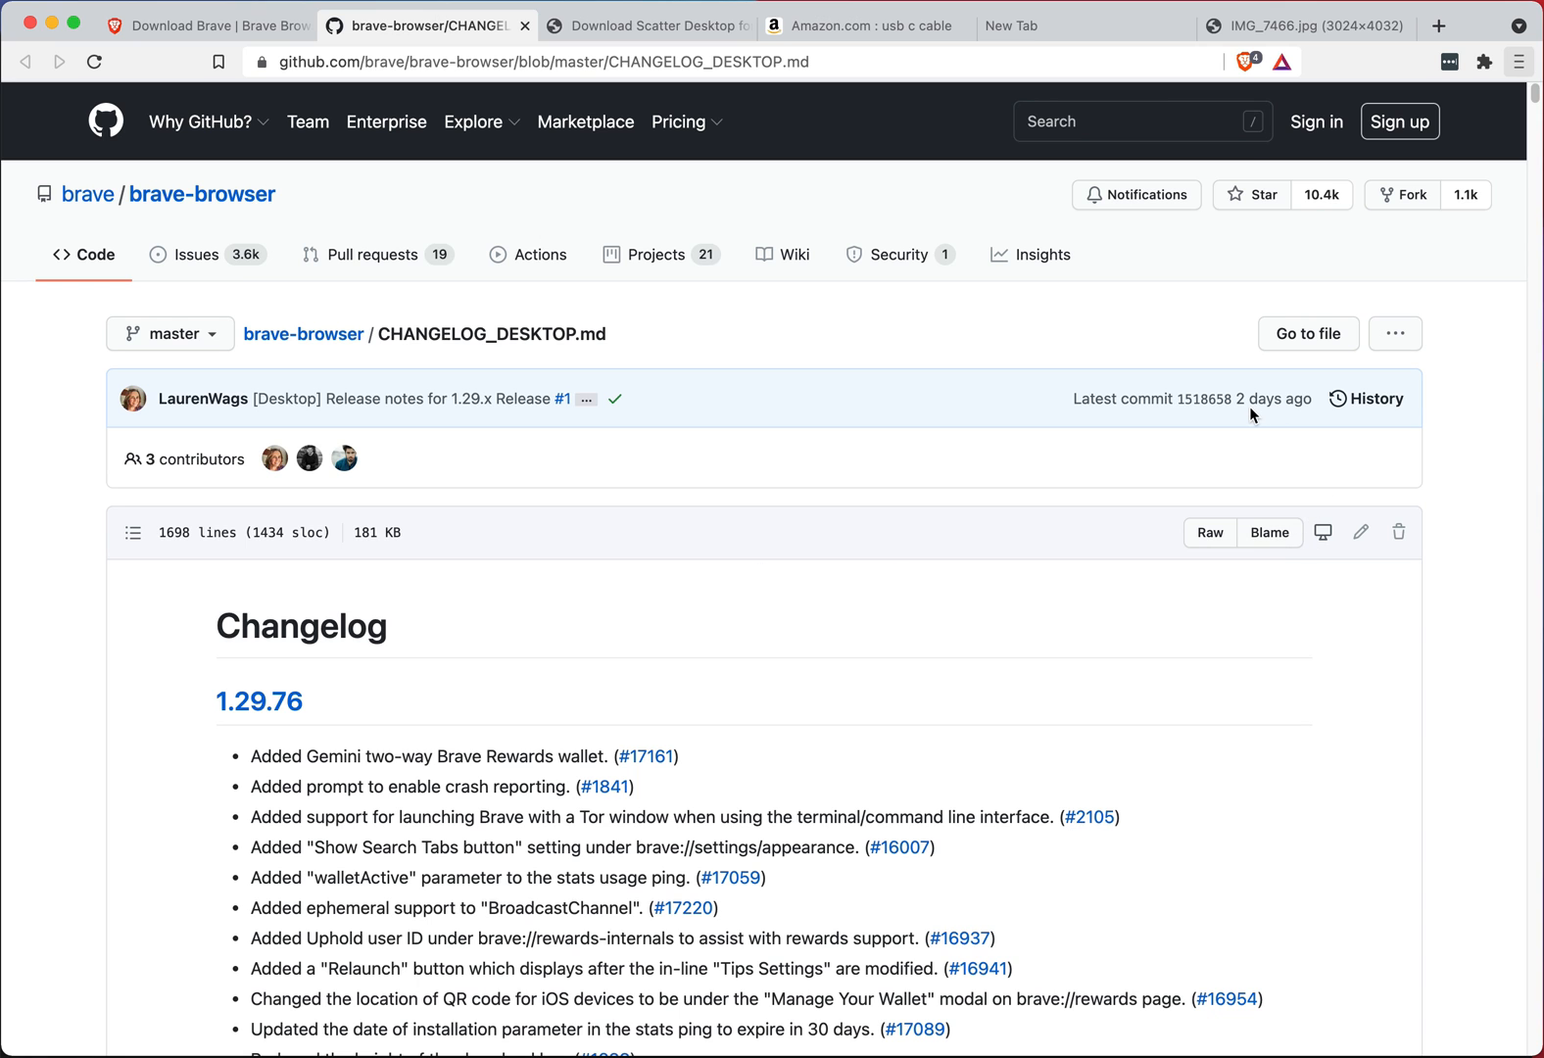
mouse_move(1130, 461)
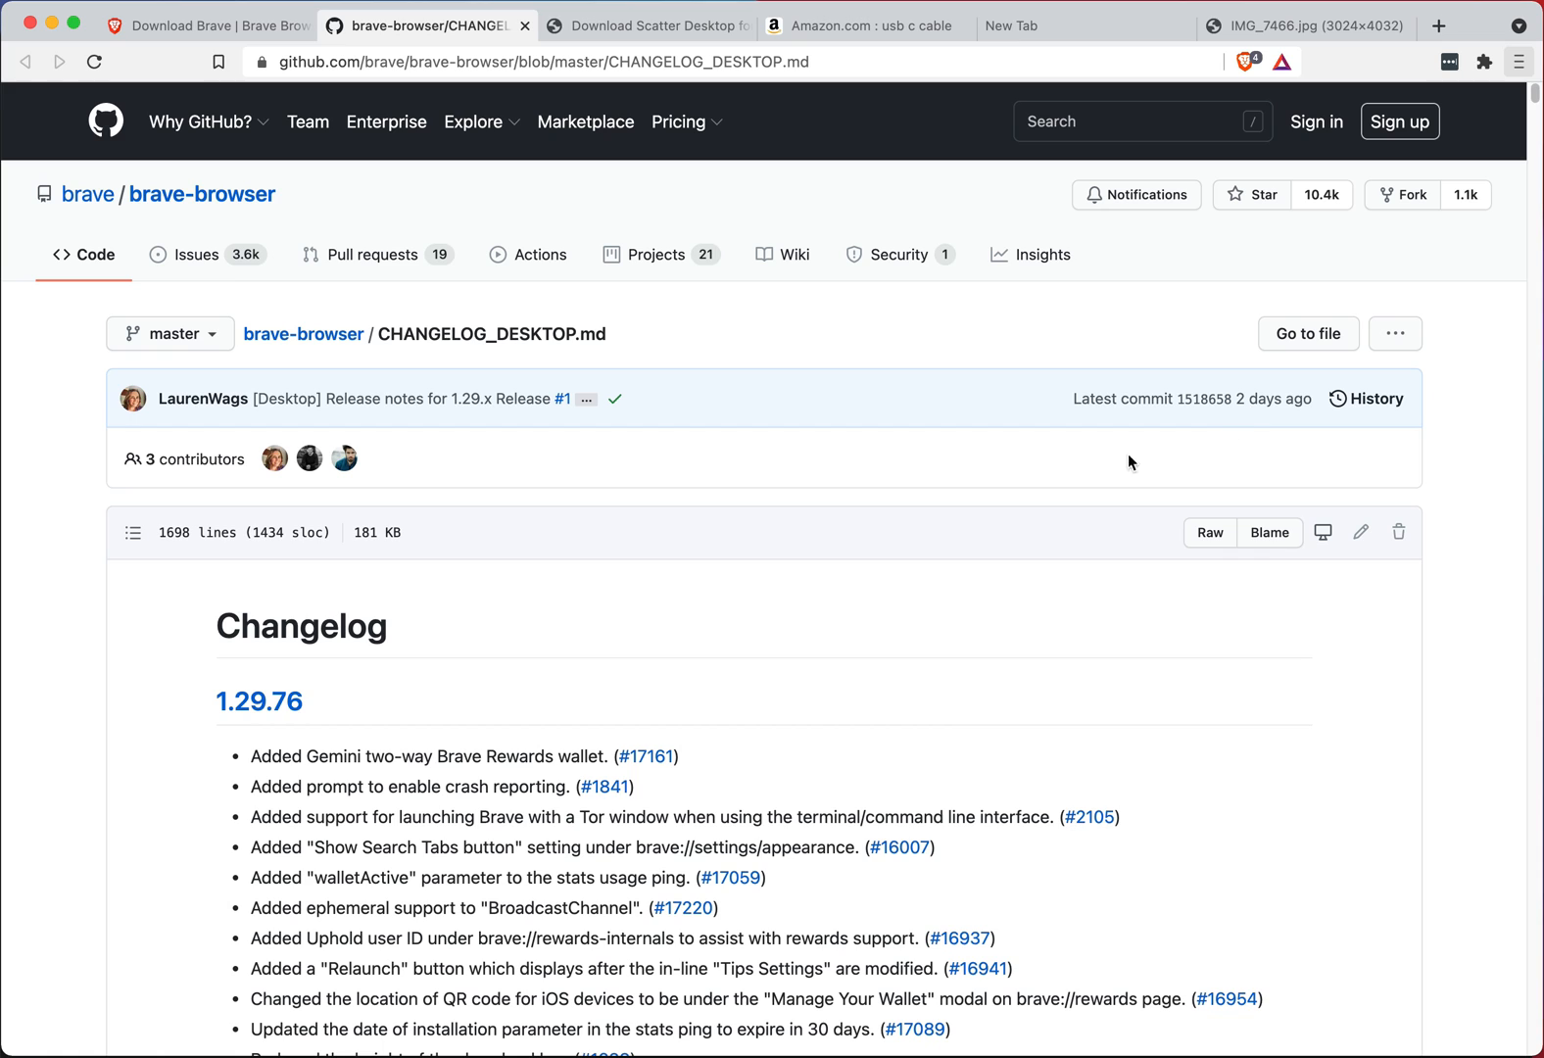
scroll("down", 3)
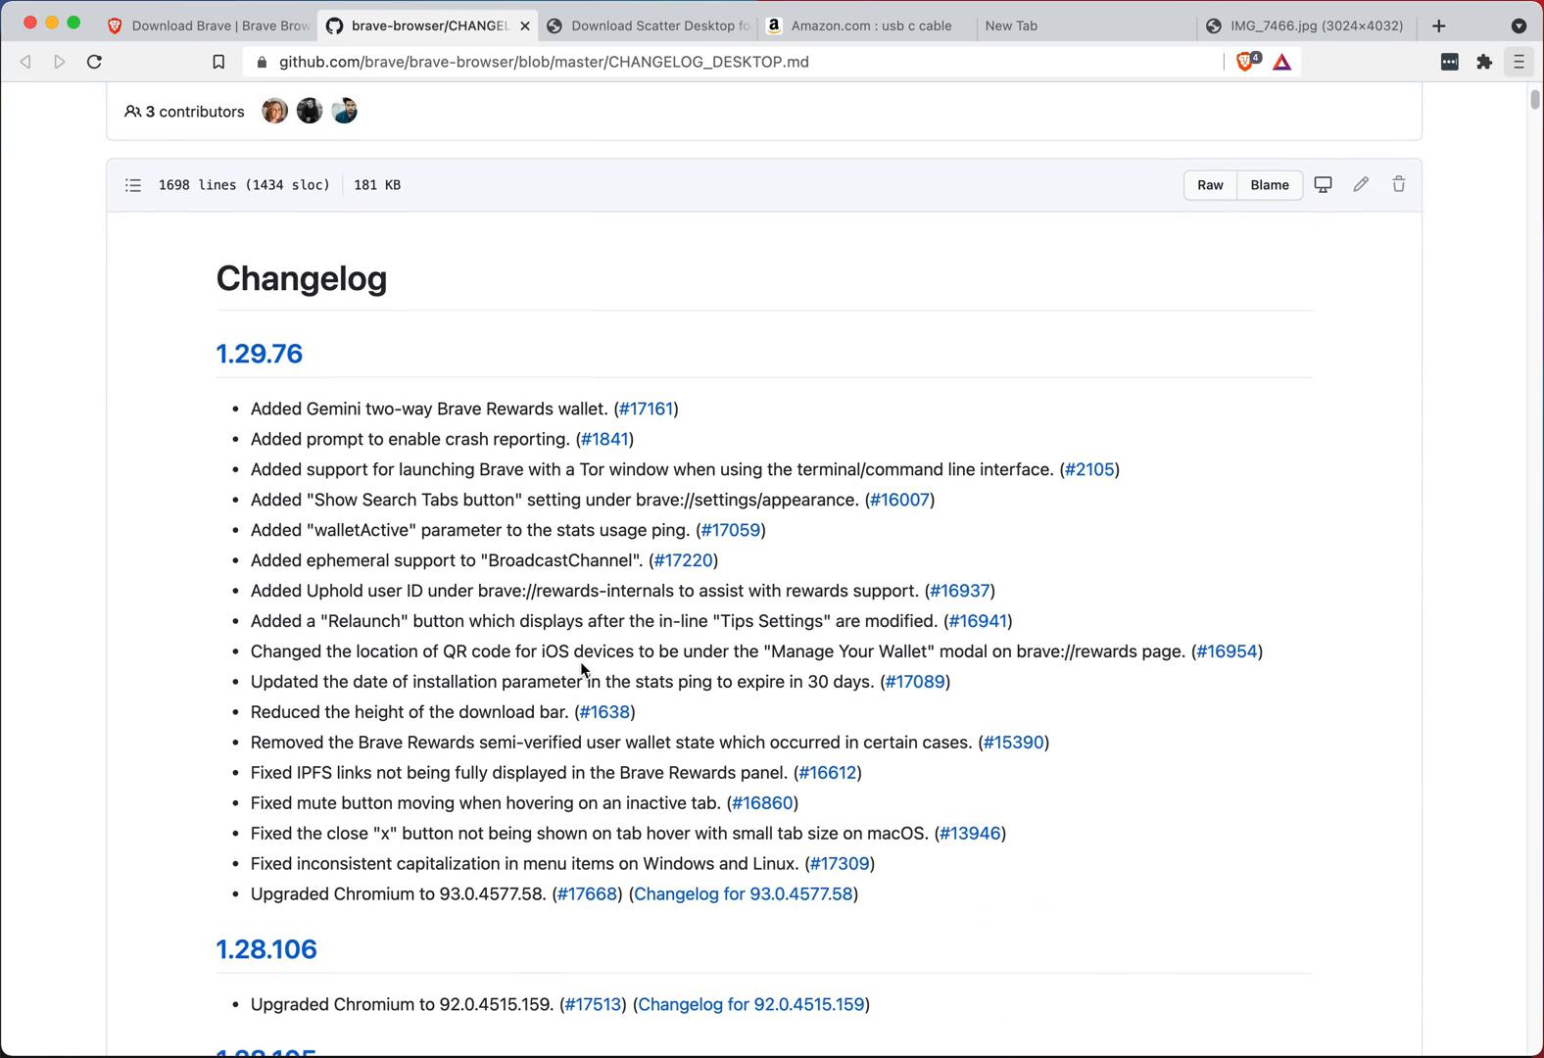
scroll("down", 3)
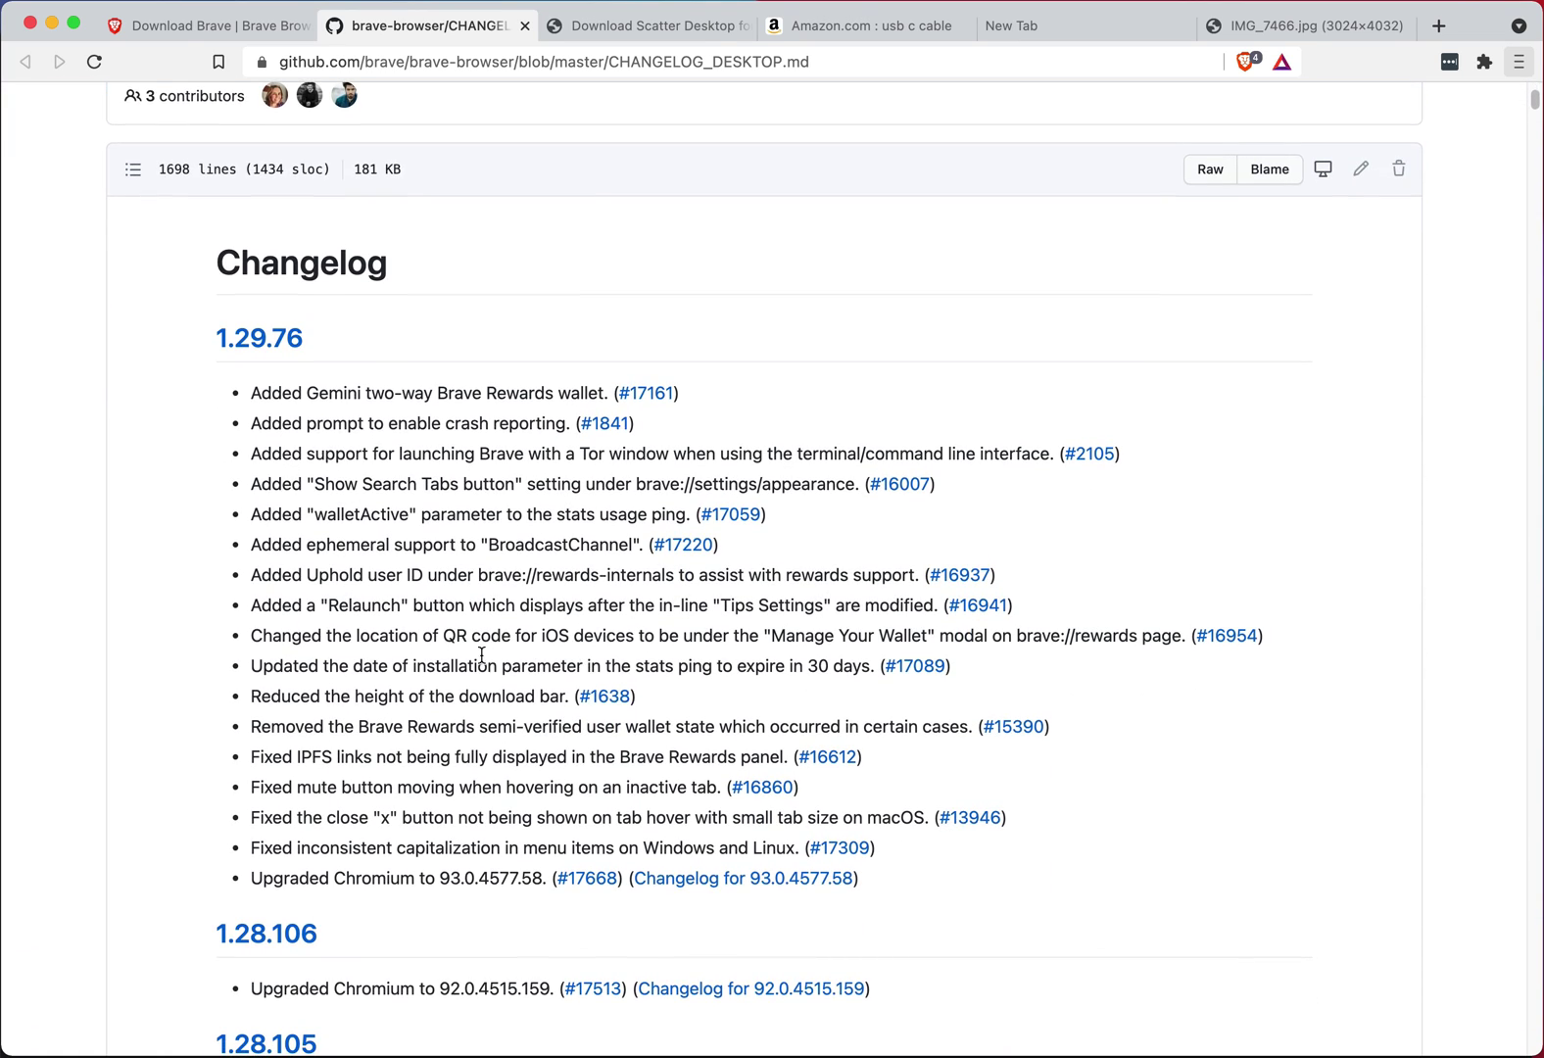
scroll("down", 3)
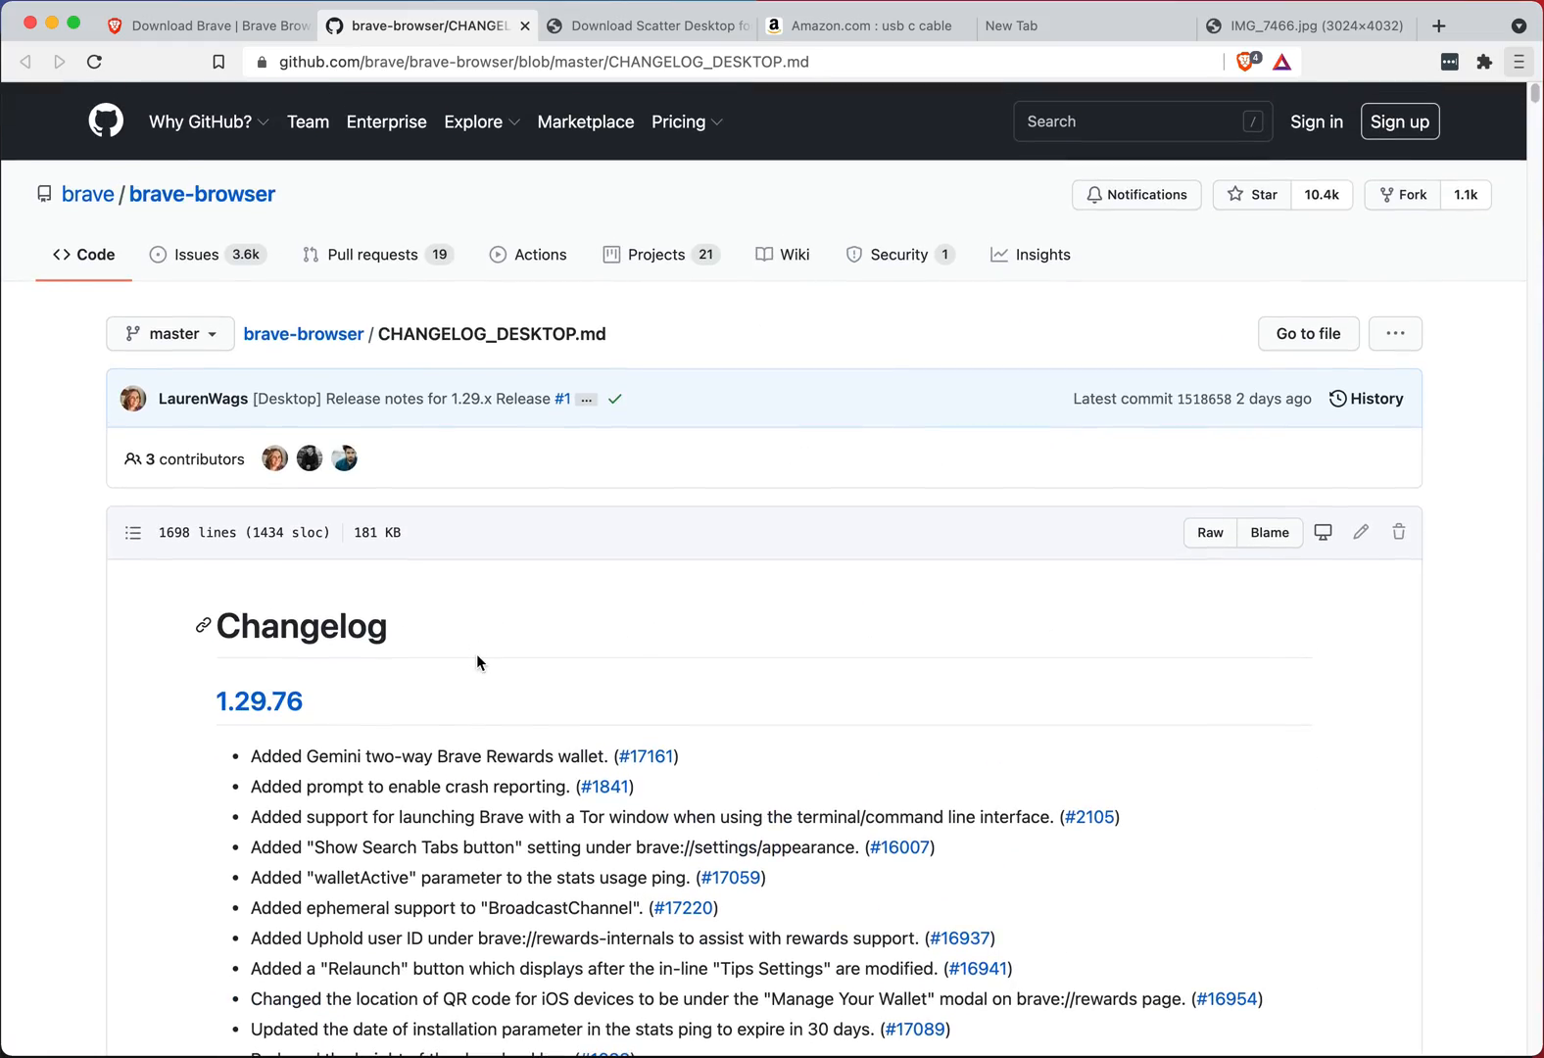
scroll("down", 3)
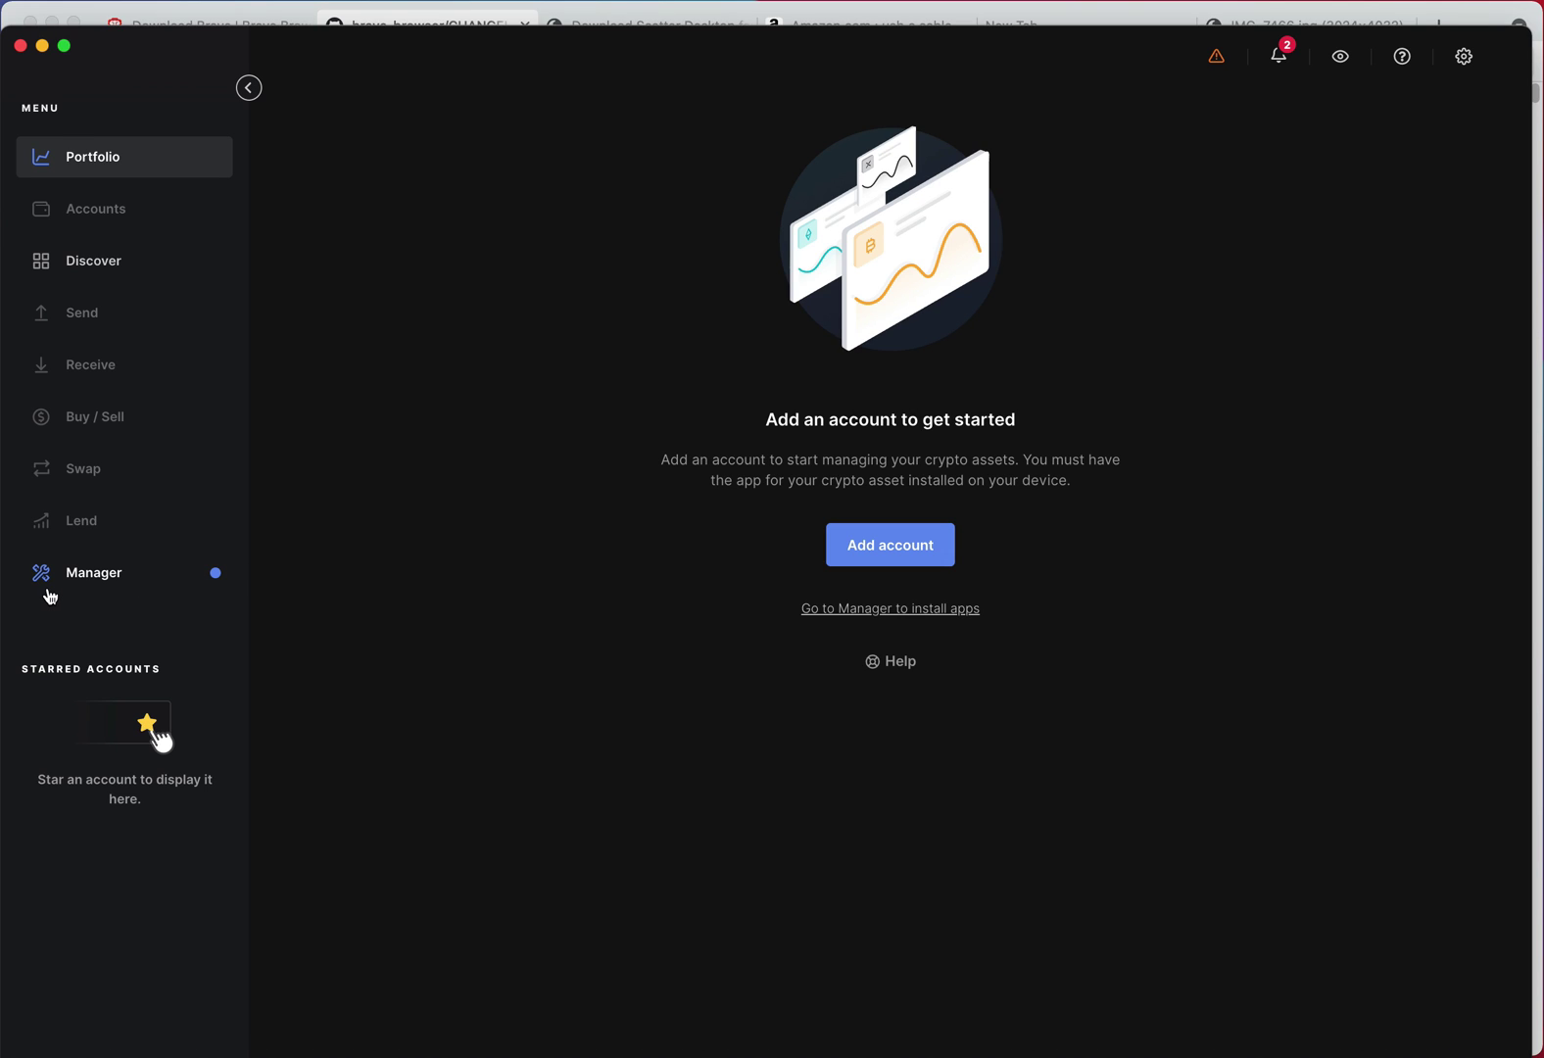
- Show the connected Ledger Nano X in Ledger Live's Manager from the left sidebar
left_click(93, 573)
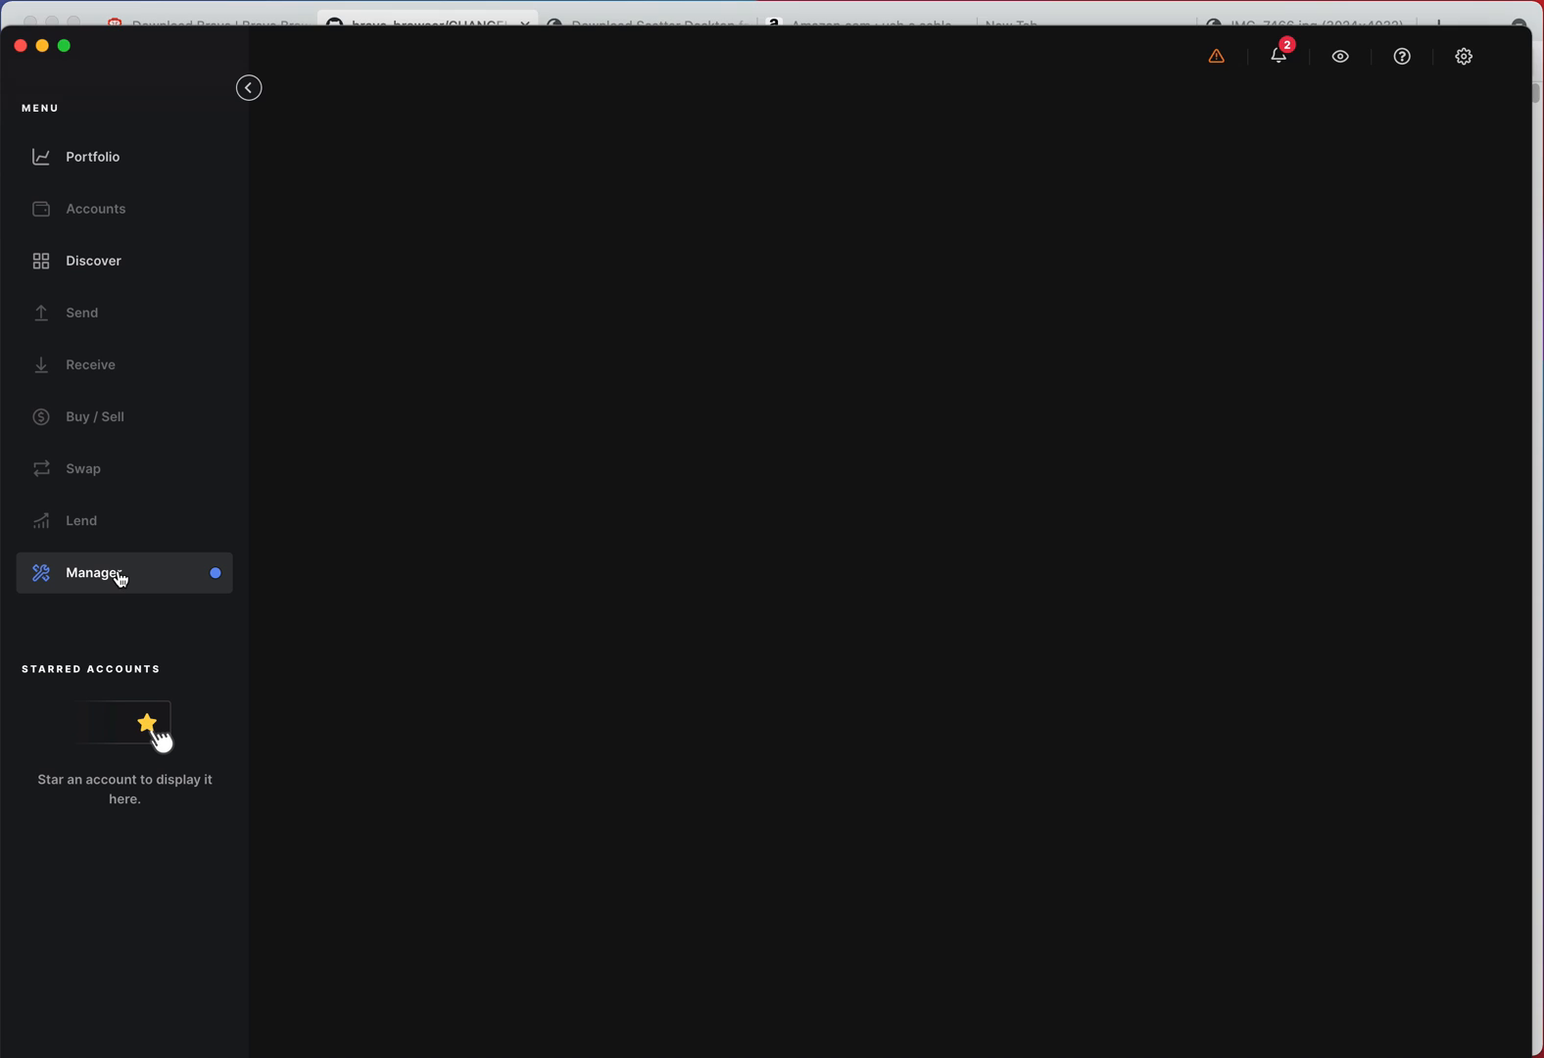
left_click(94, 573)
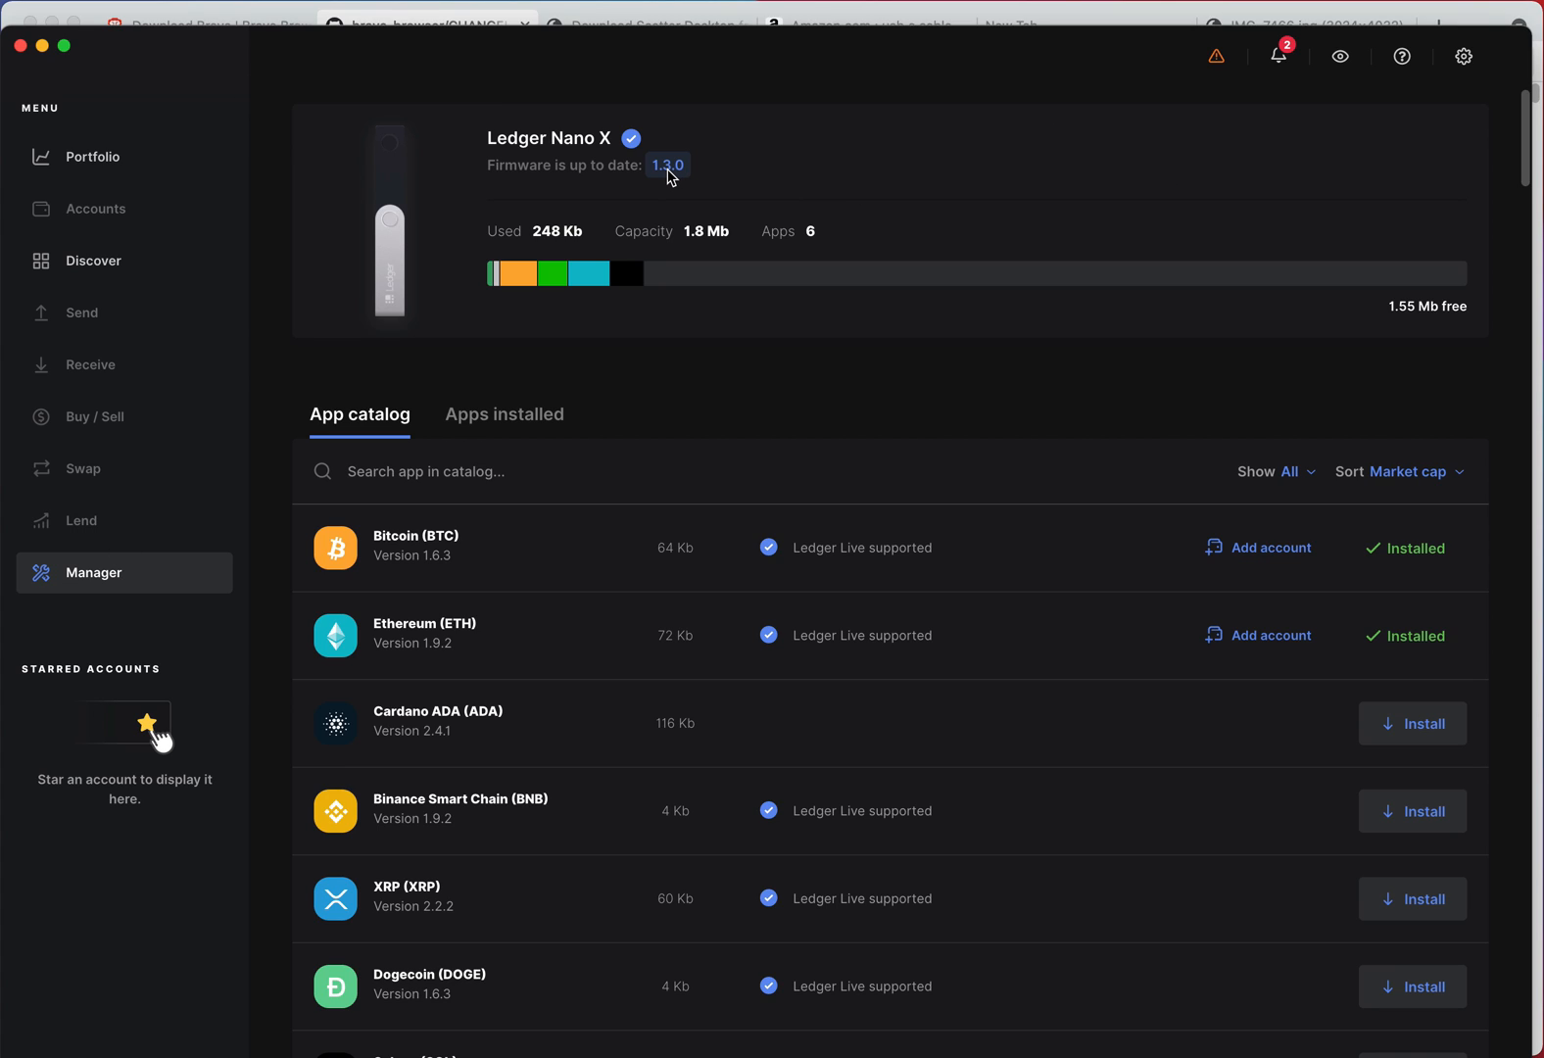
mouse_move(735, 170)
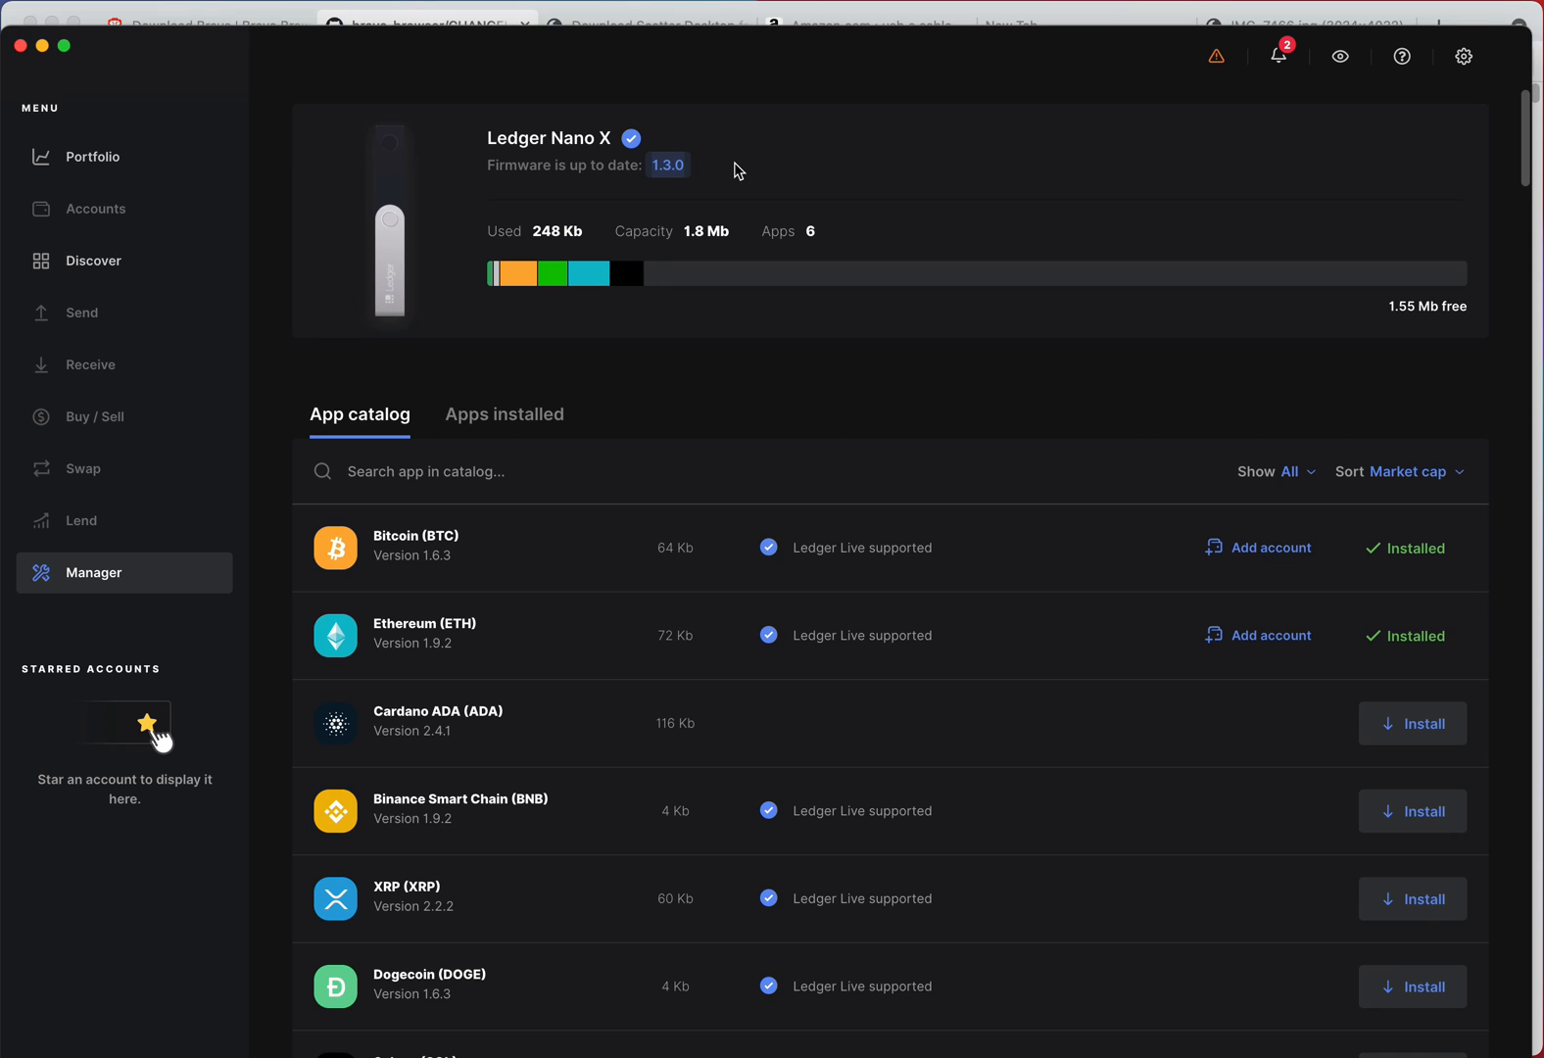
mouse_move(746, 323)
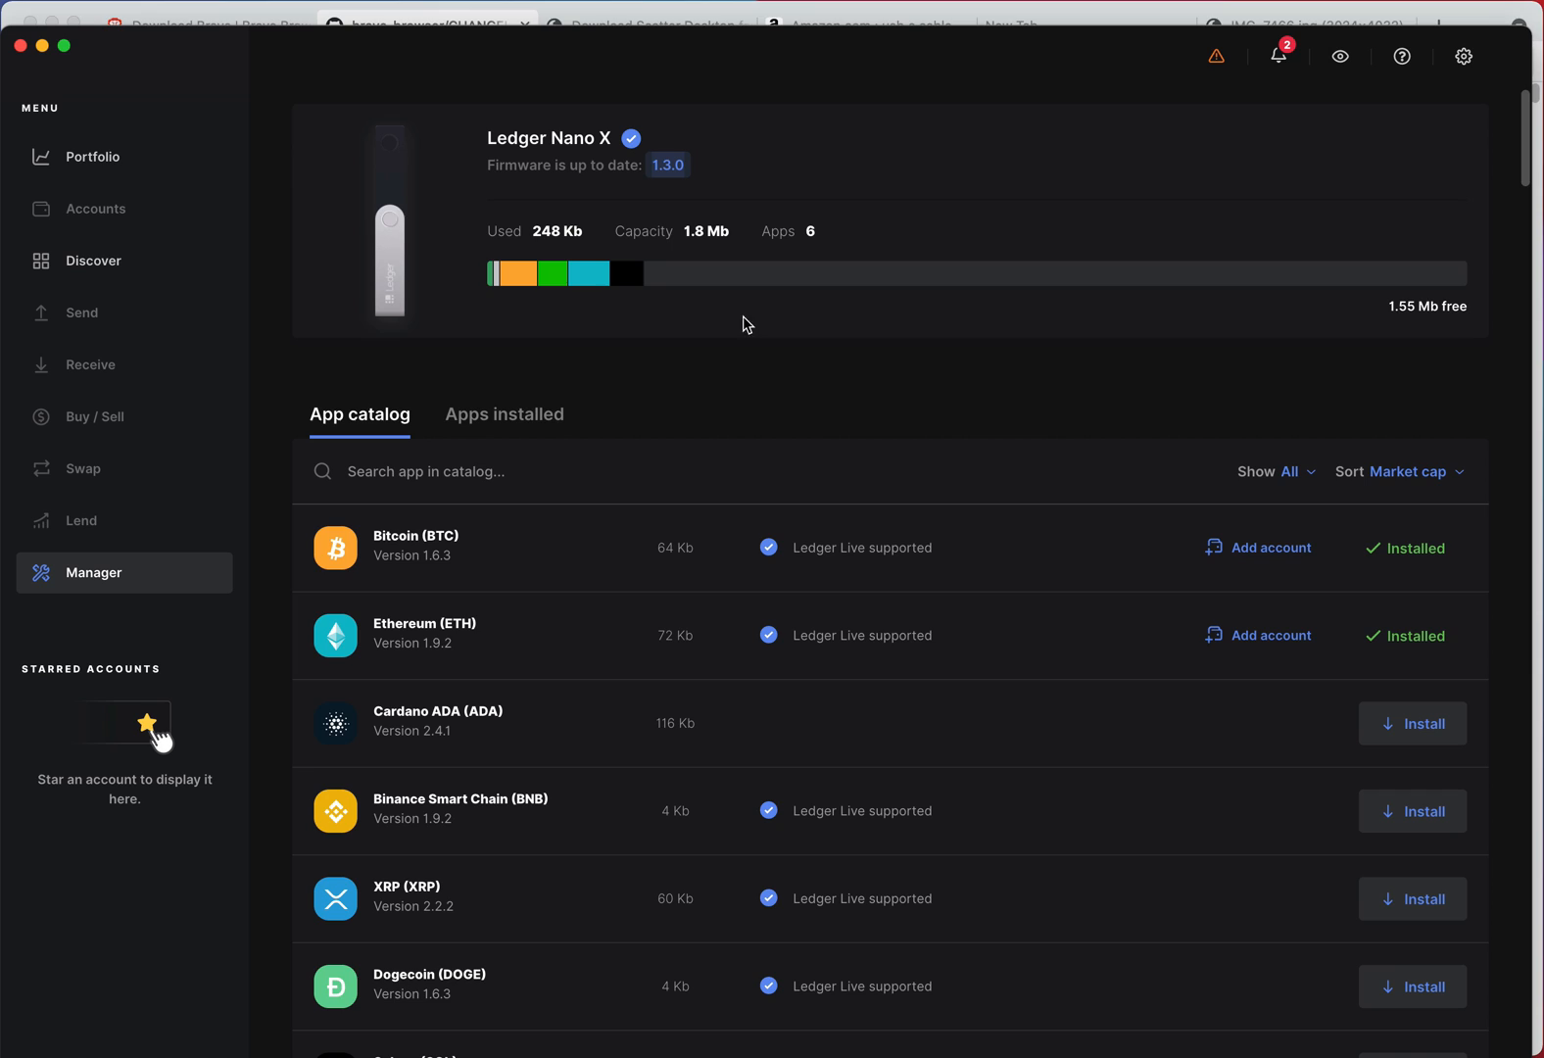
left_click(505, 414)
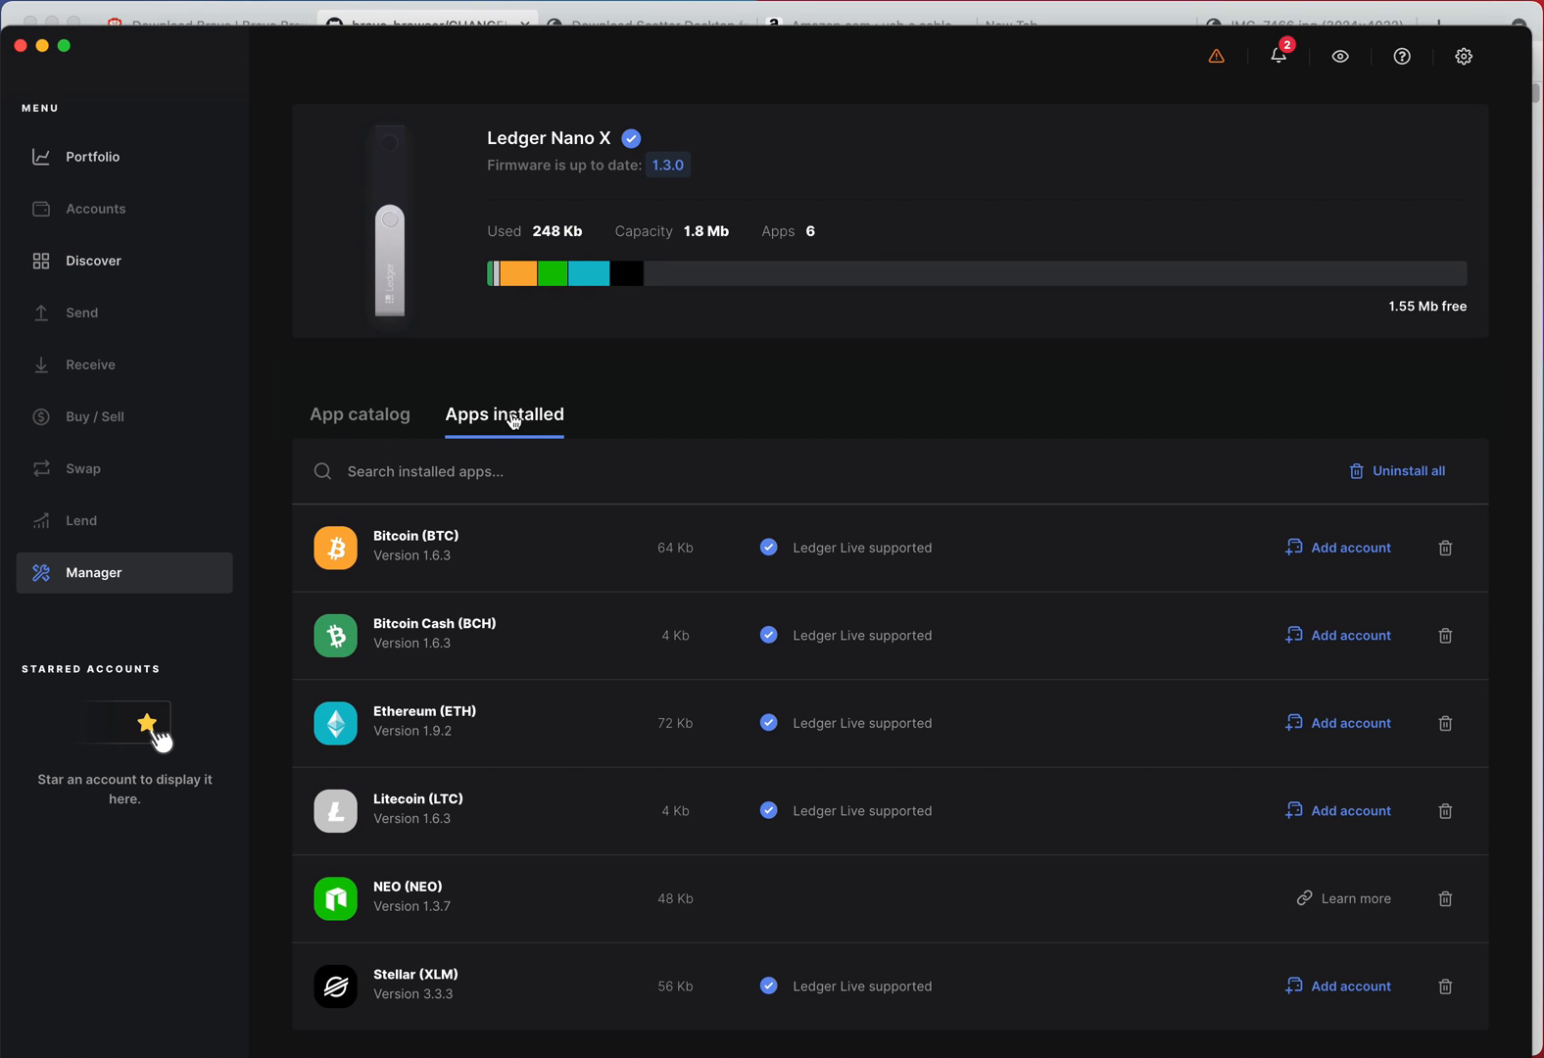
left_click(359, 414)
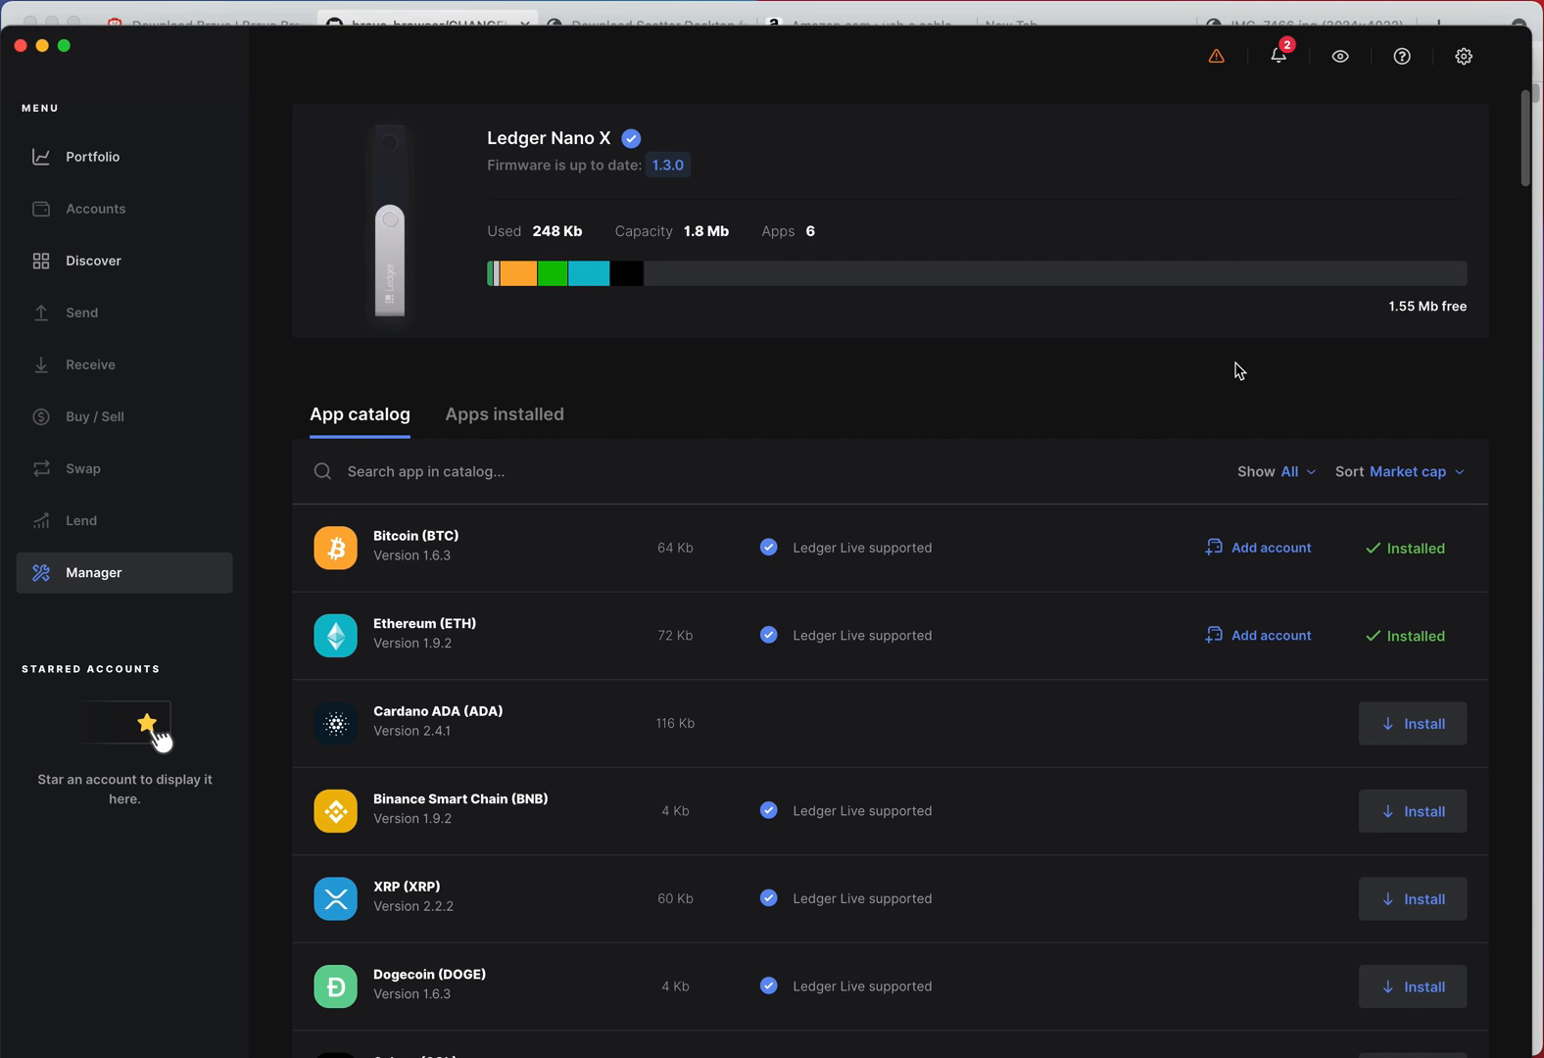
mouse_move(729, 394)
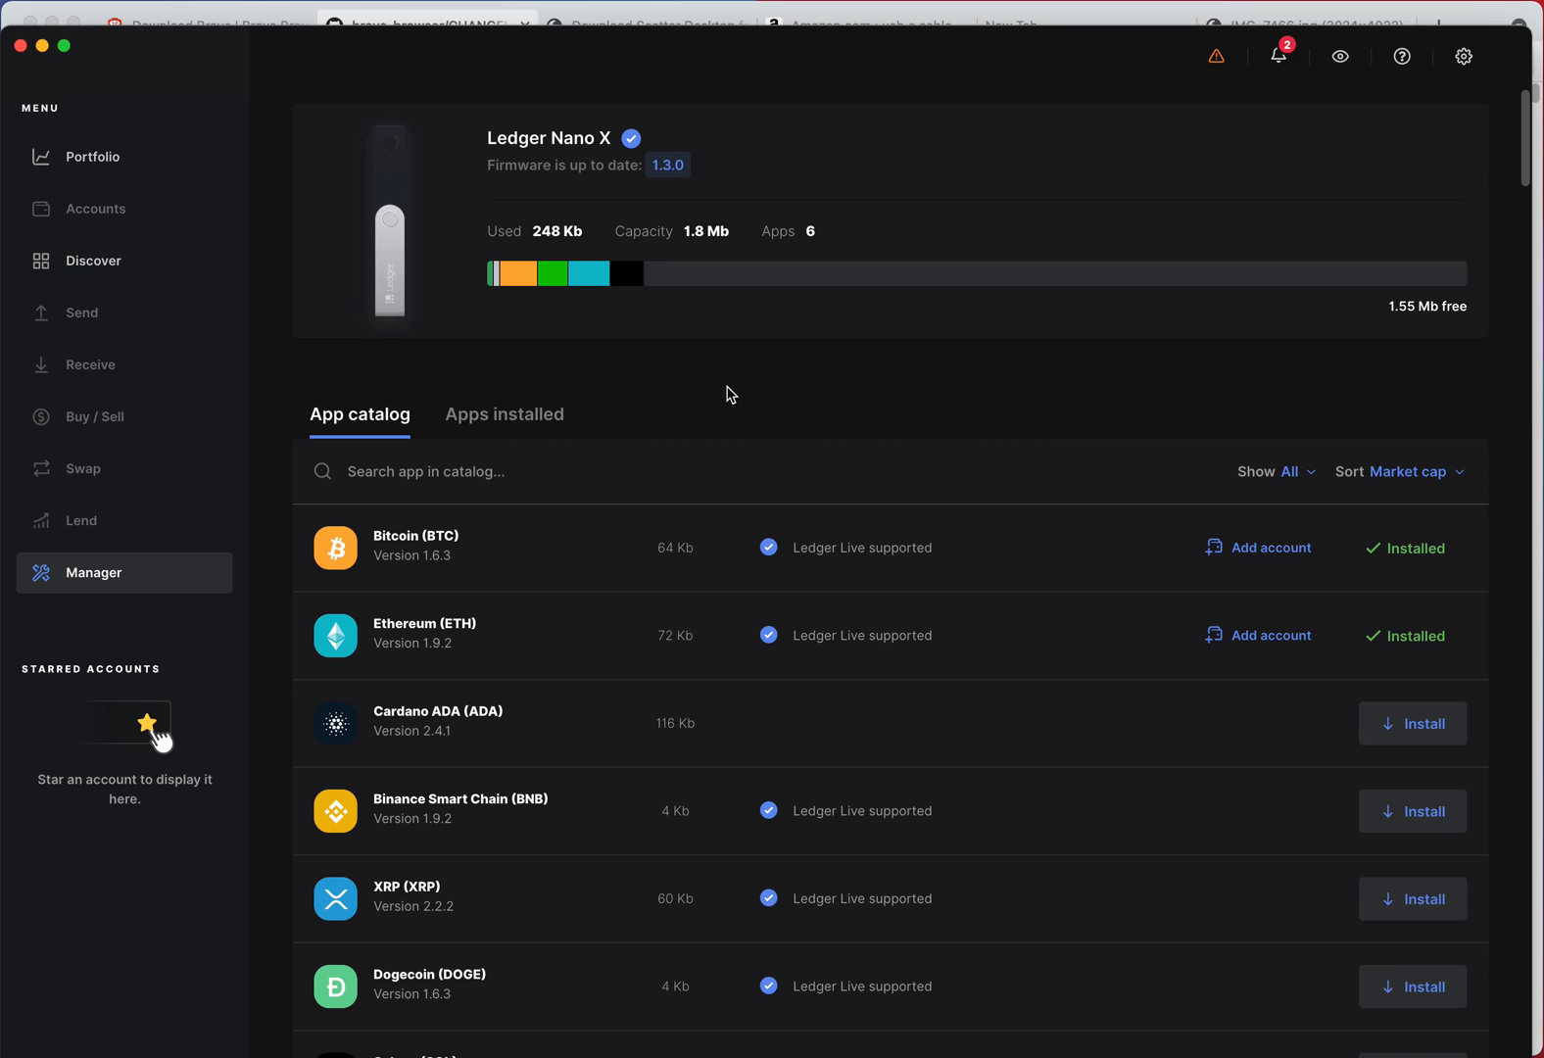
mouse_move(1211, 393)
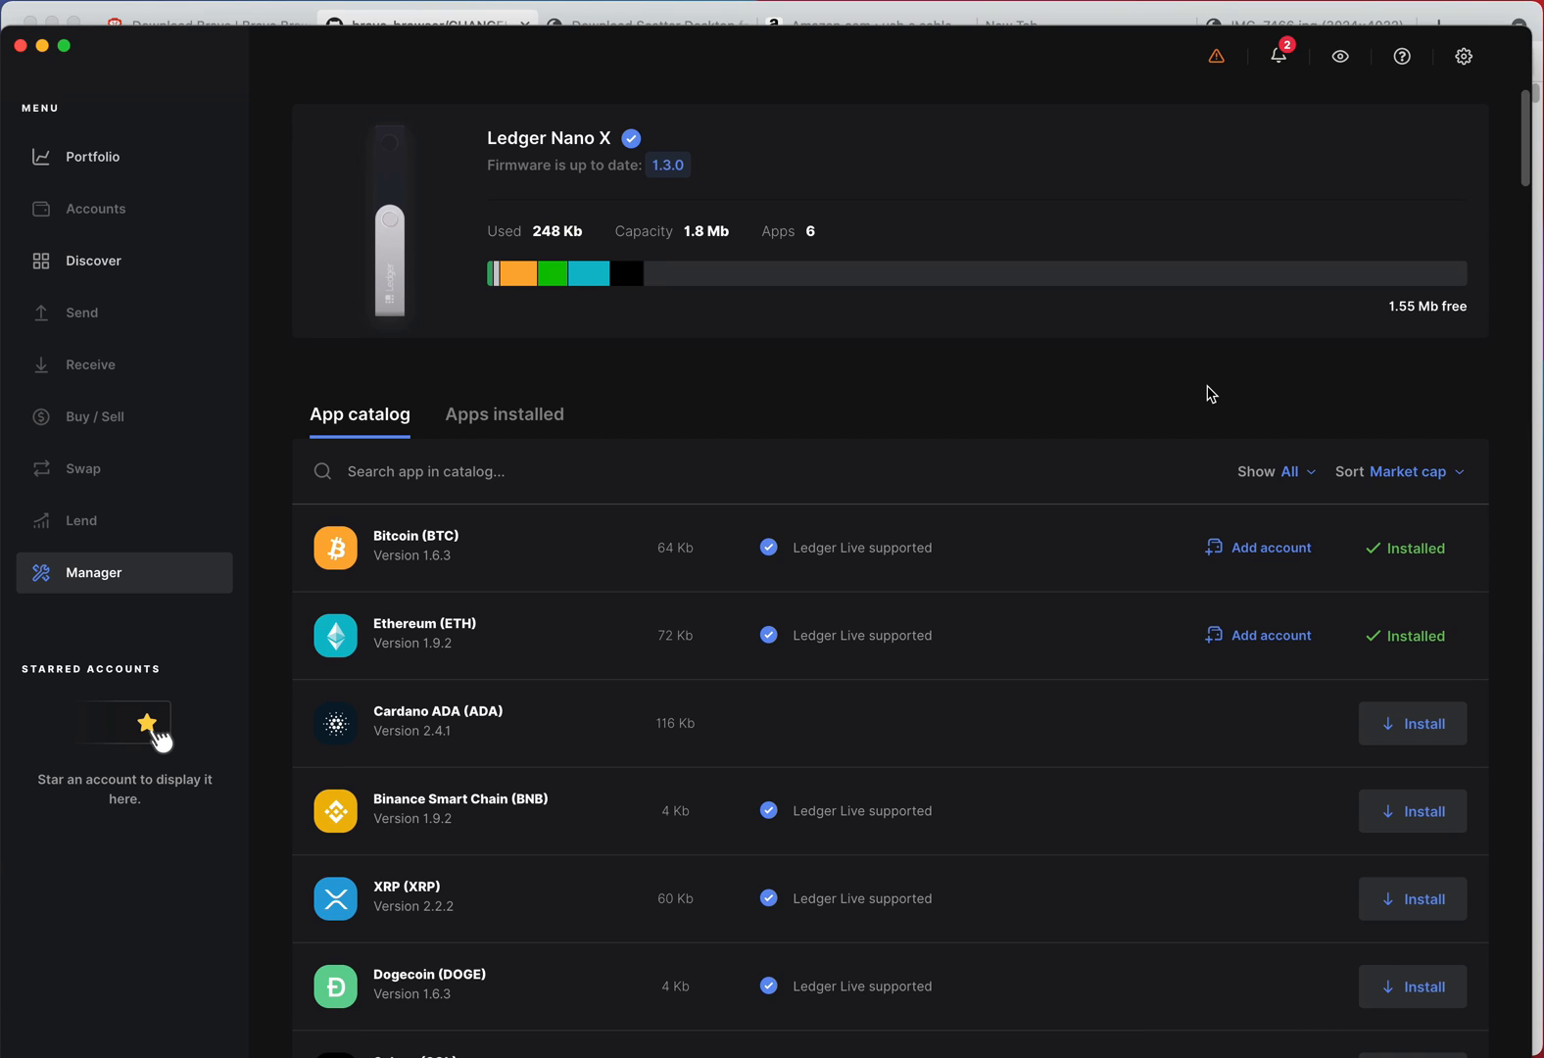
mouse_move(1462, 56)
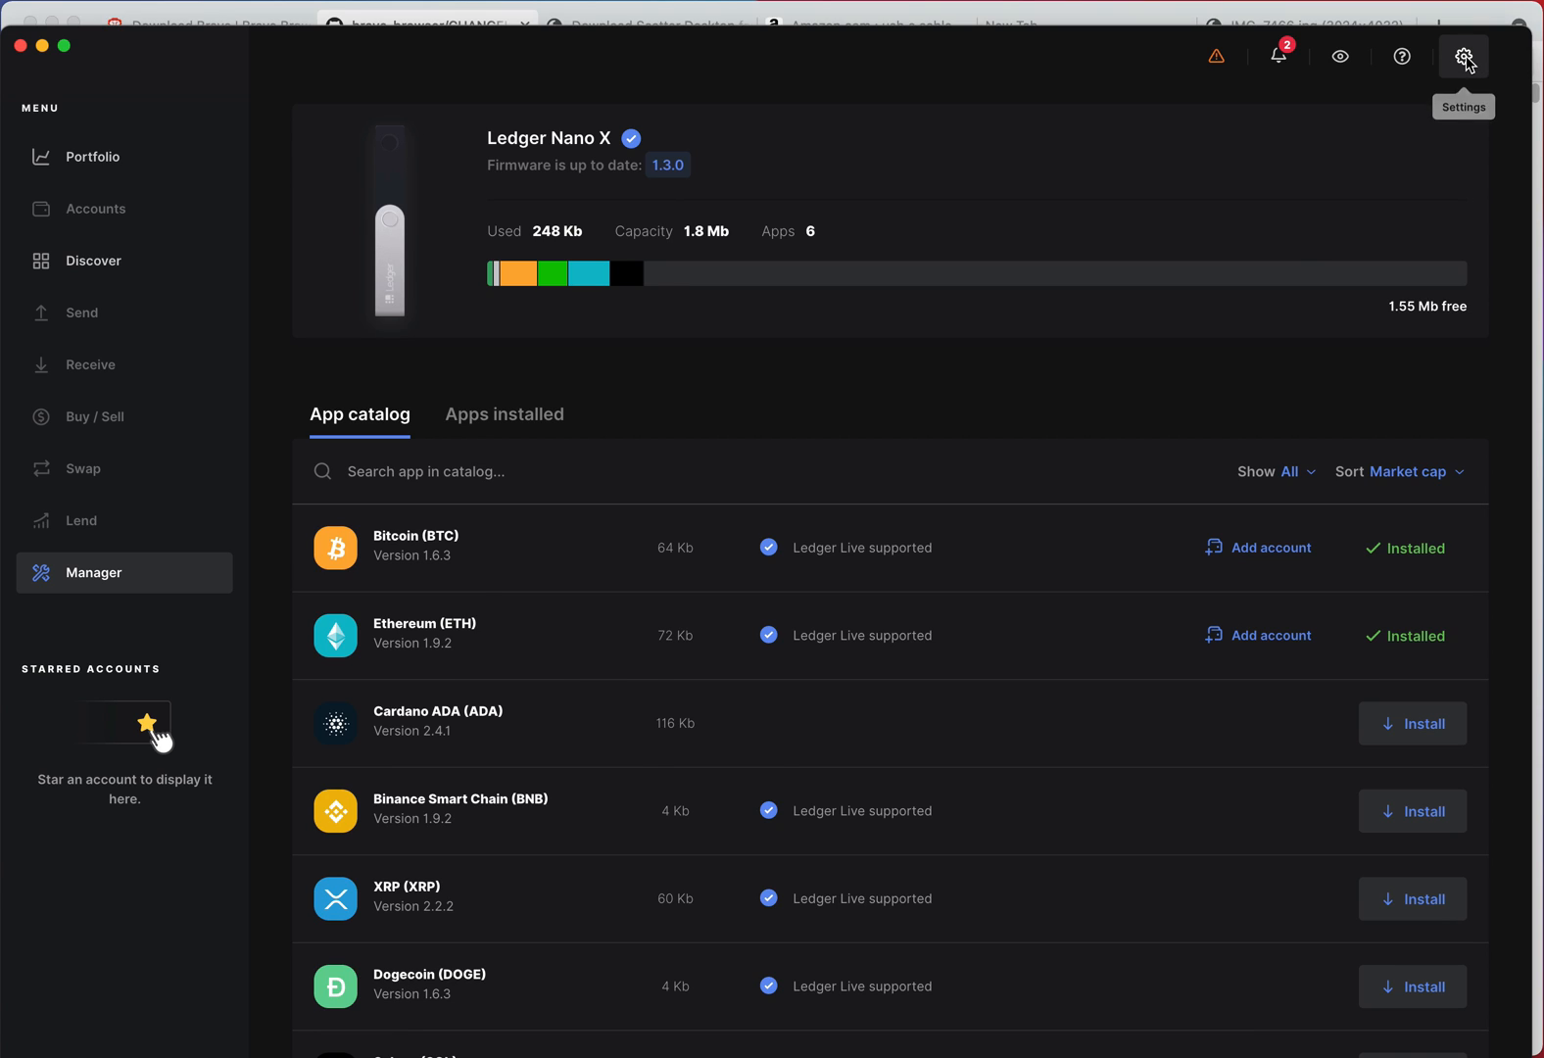
- Check in Settings > About that Ledger Live is version 2.32.2 and view its release notes
left_click(1462, 58)
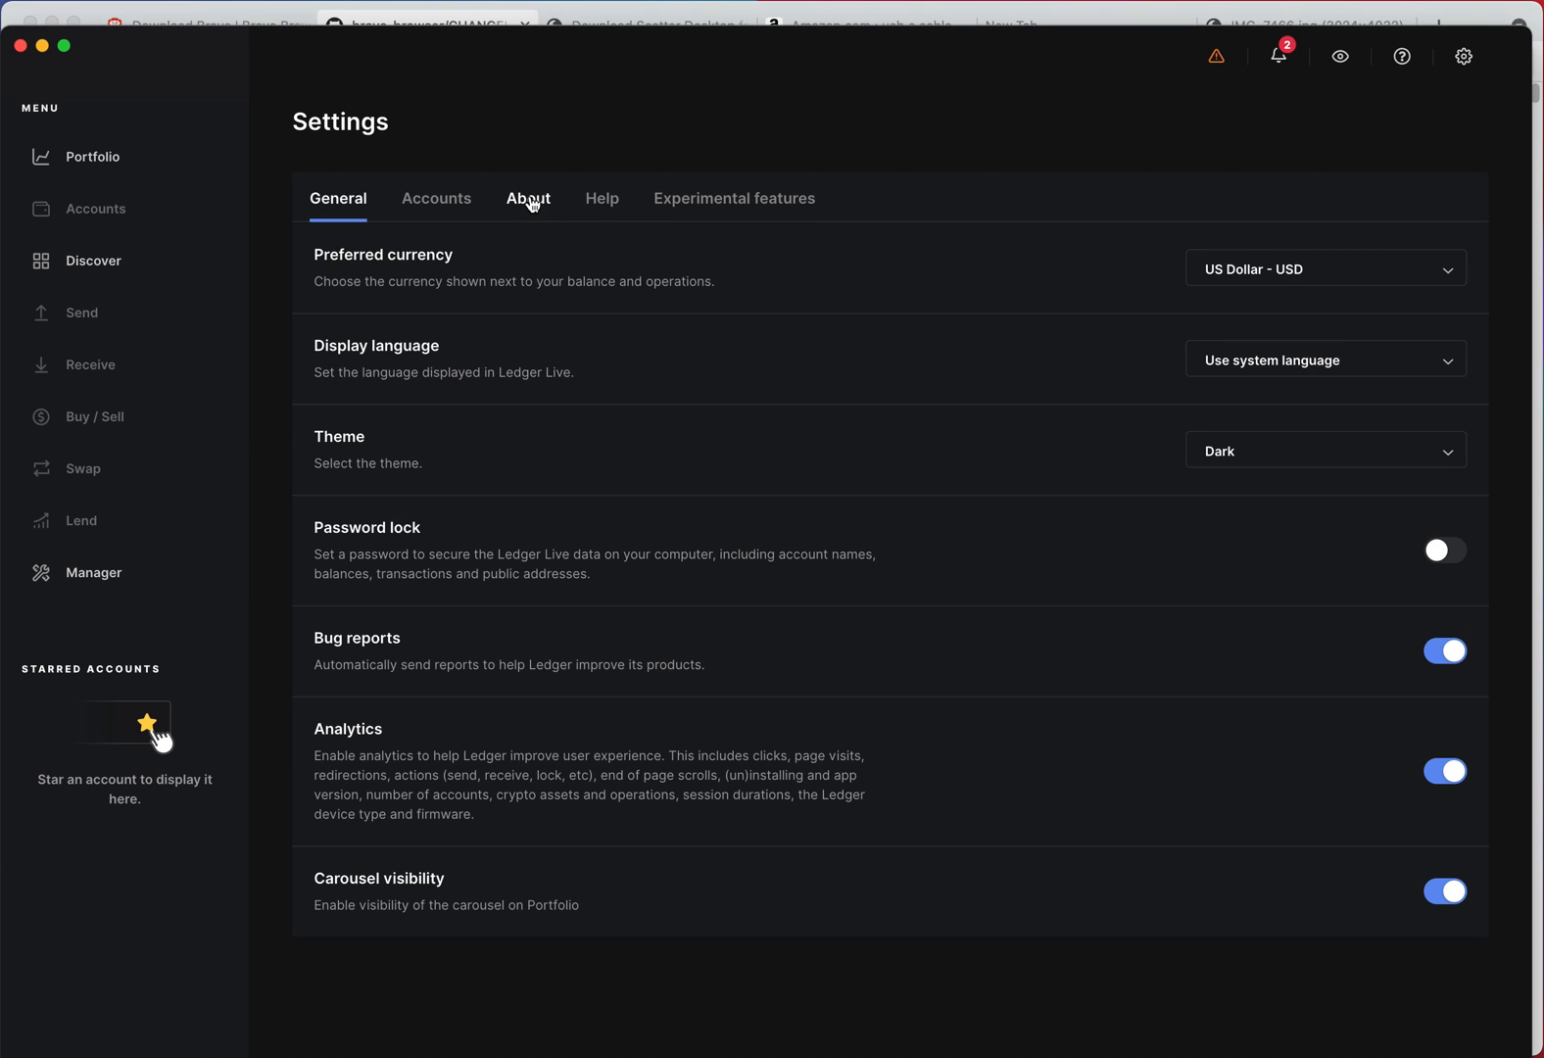
left_click(528, 197)
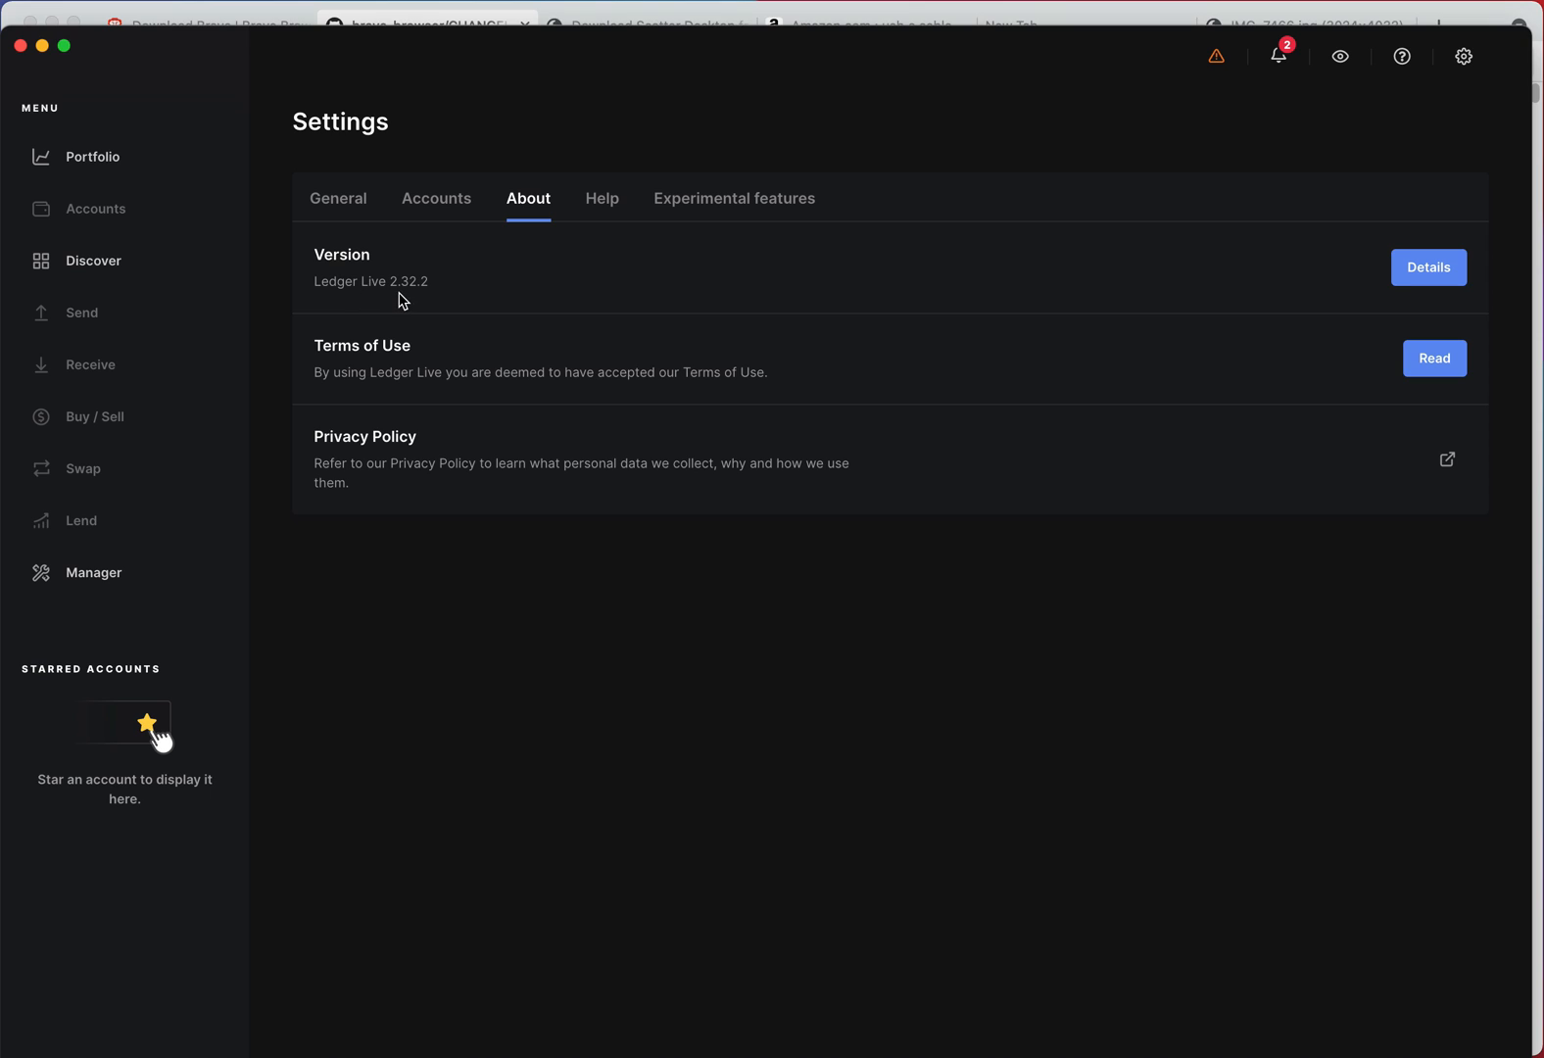
mouse_move(425, 292)
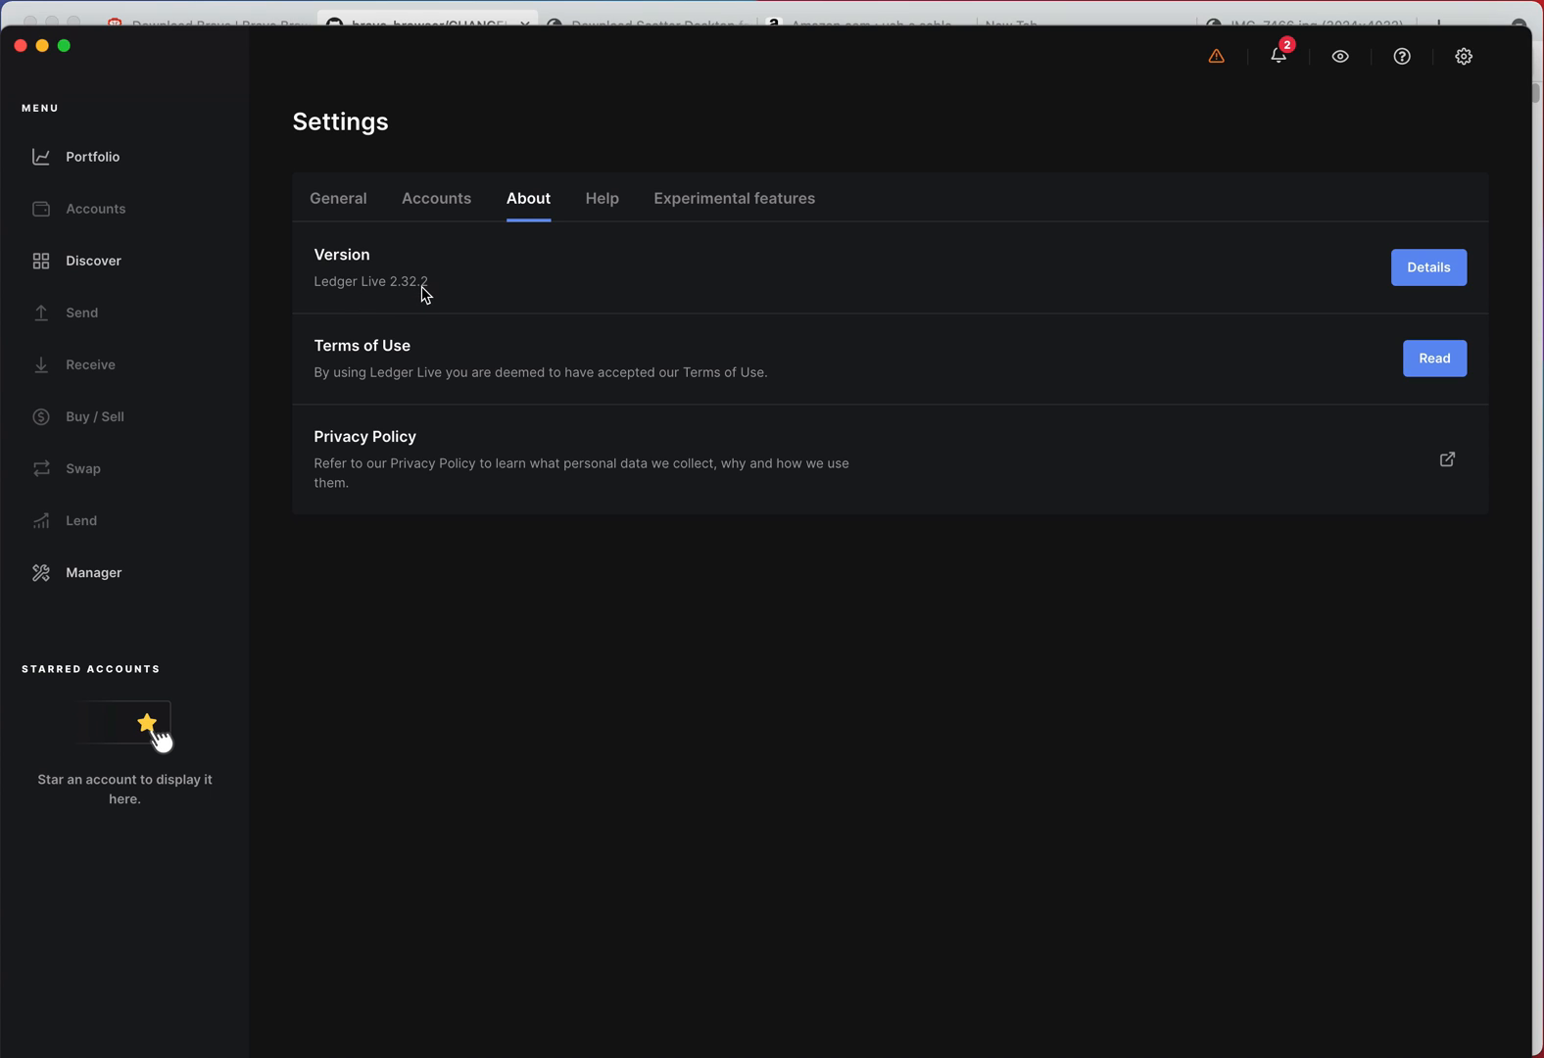
mouse_move(1409, 303)
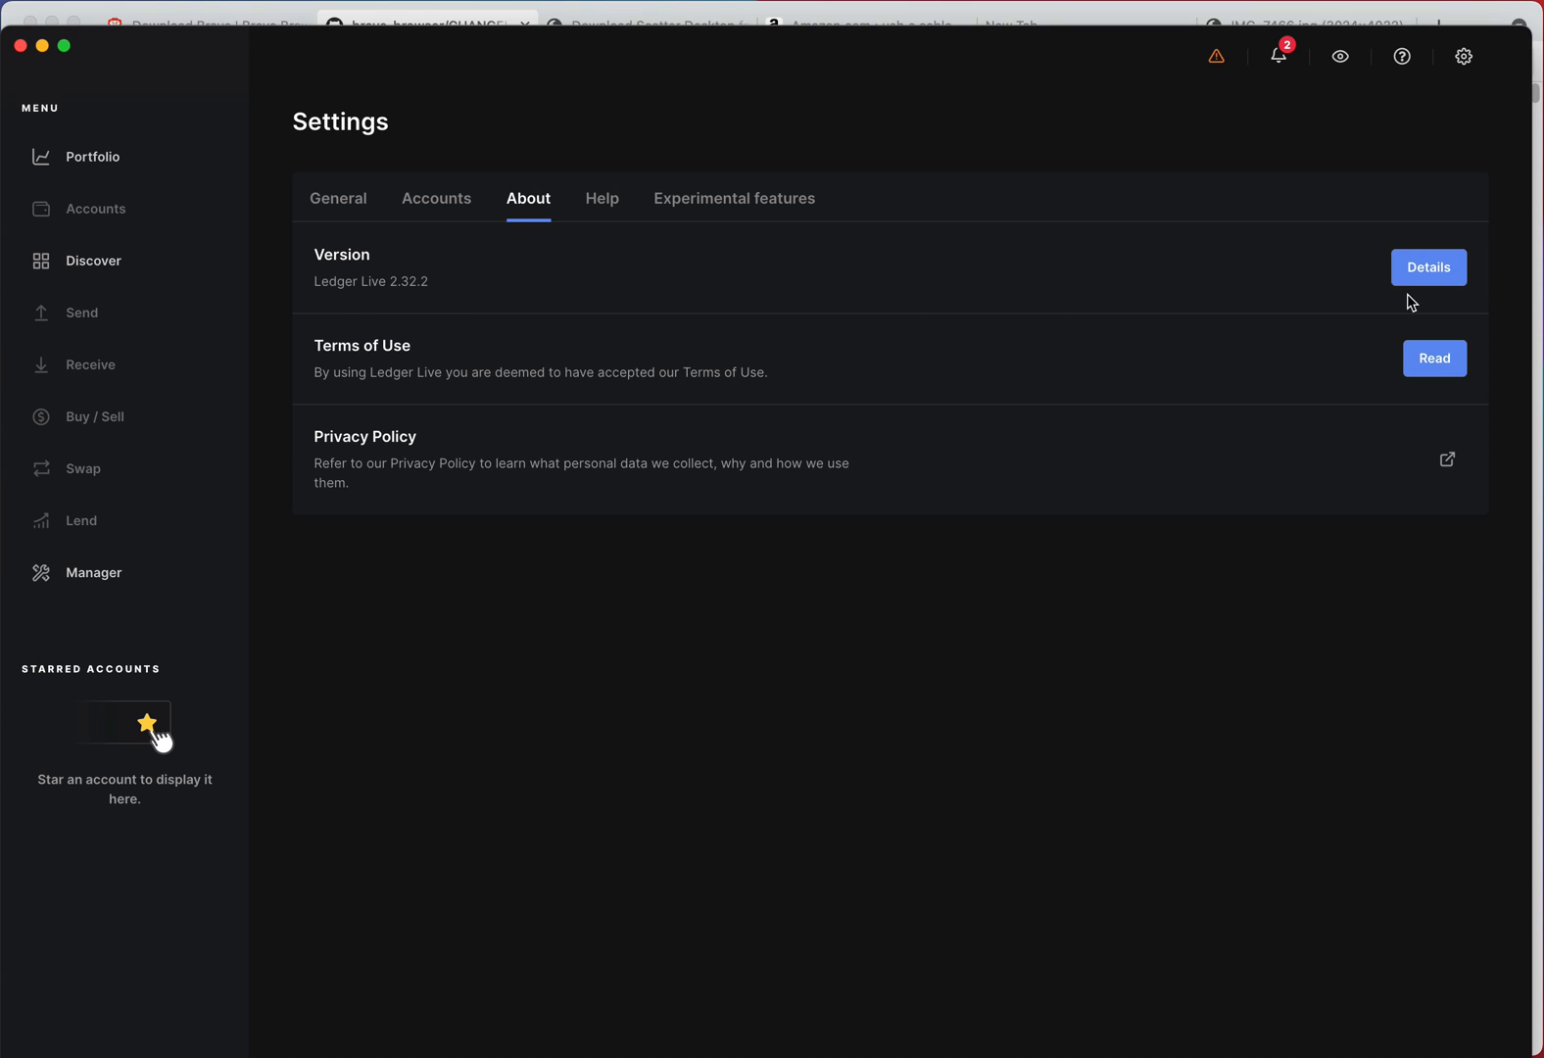
left_click(1427, 266)
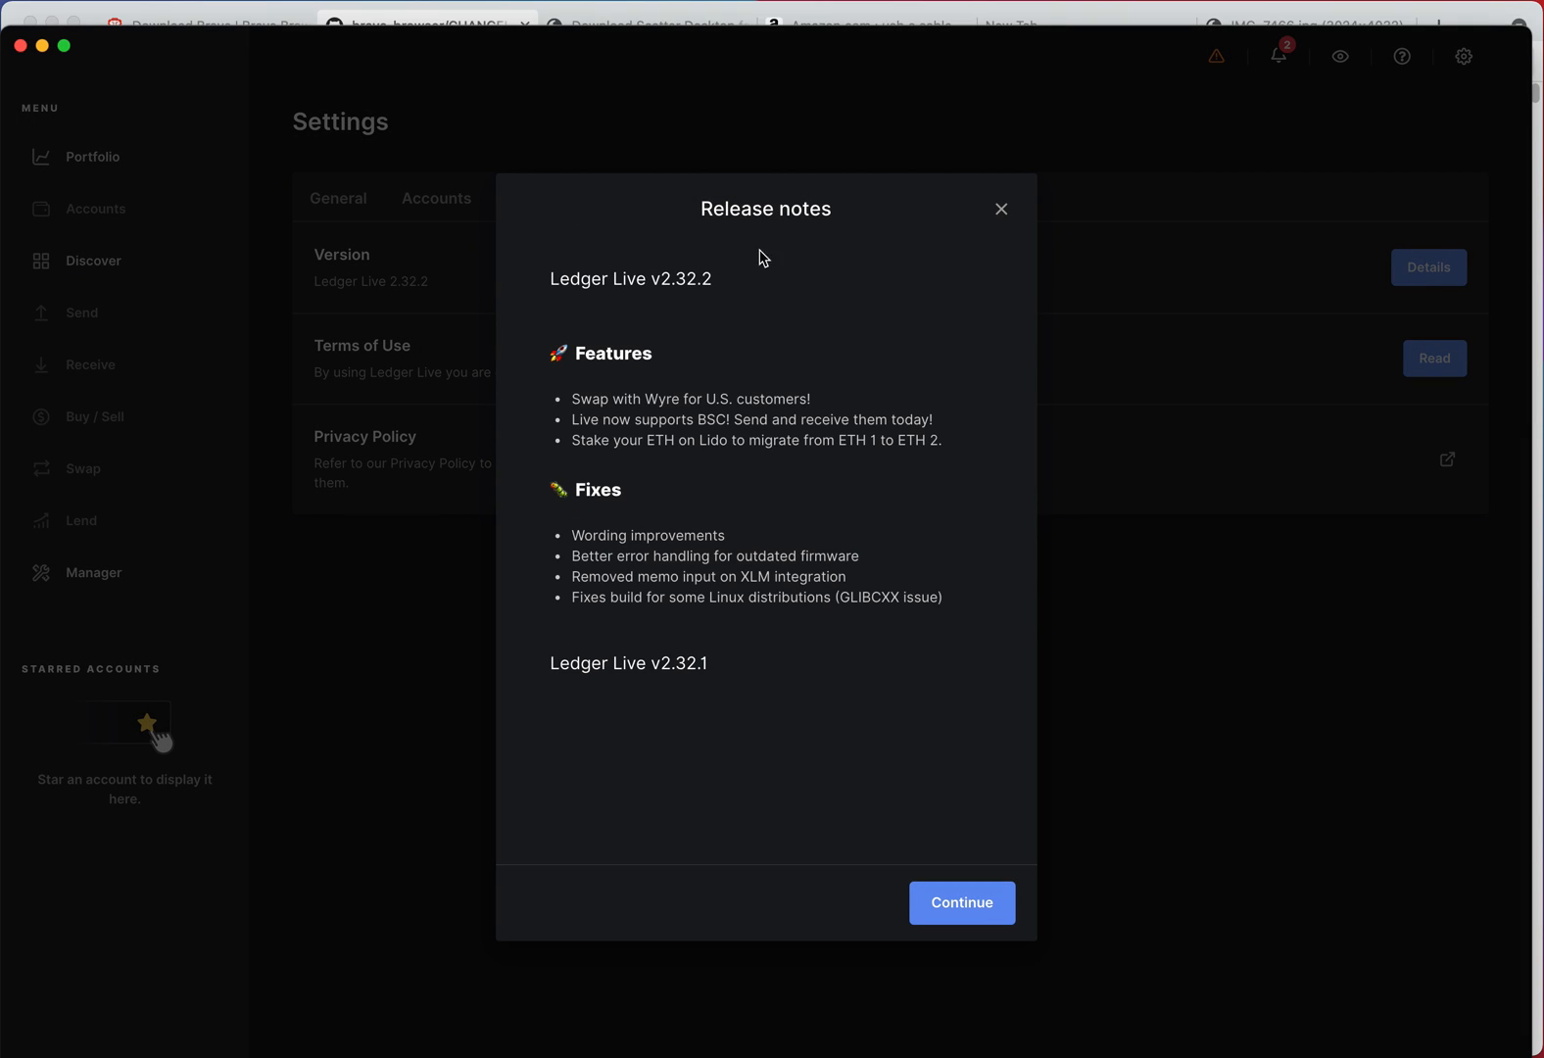
mouse_move(1002, 204)
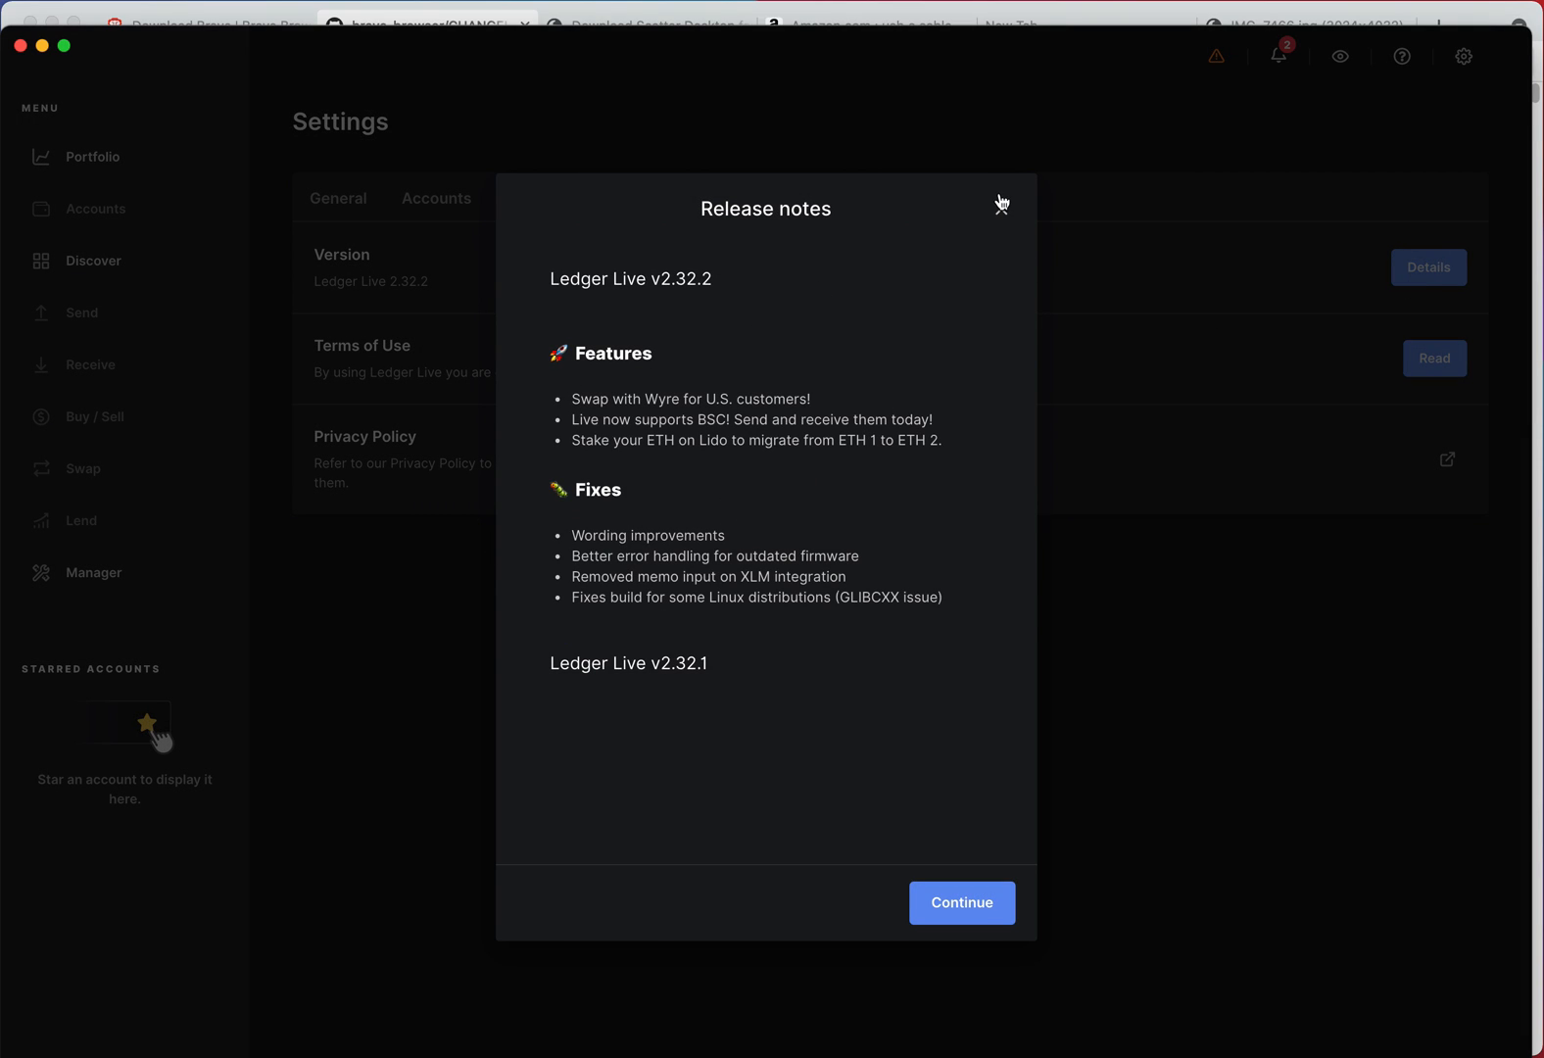
left_click(1001, 203)
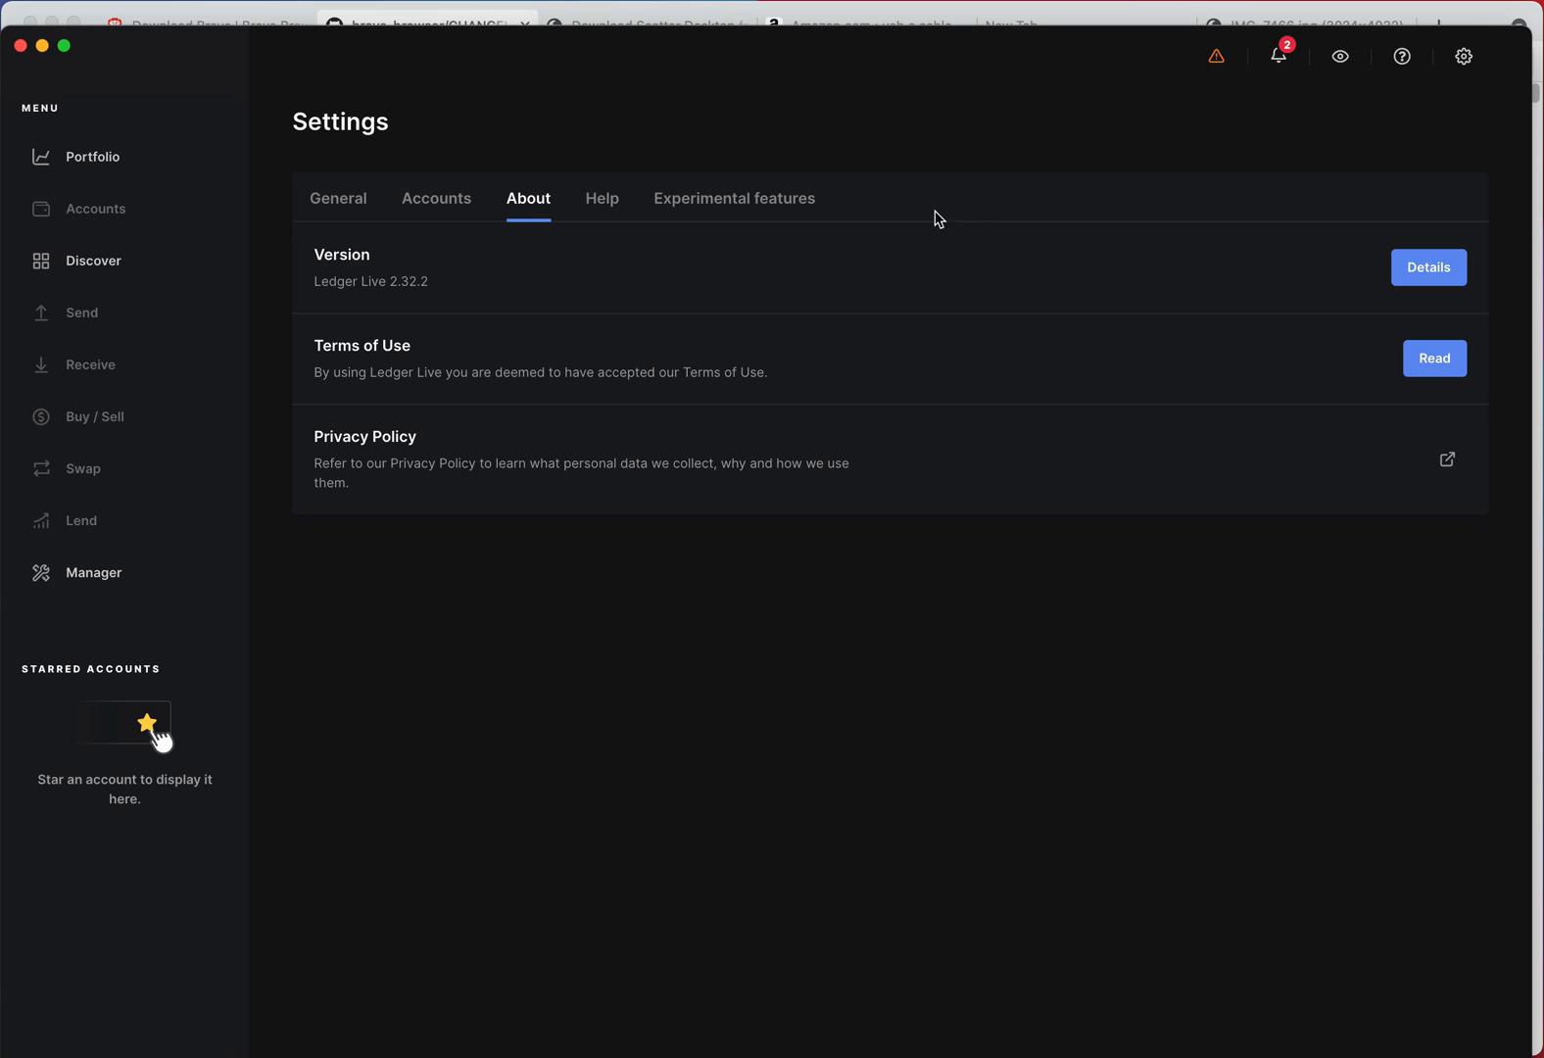
mouse_move(436, 287)
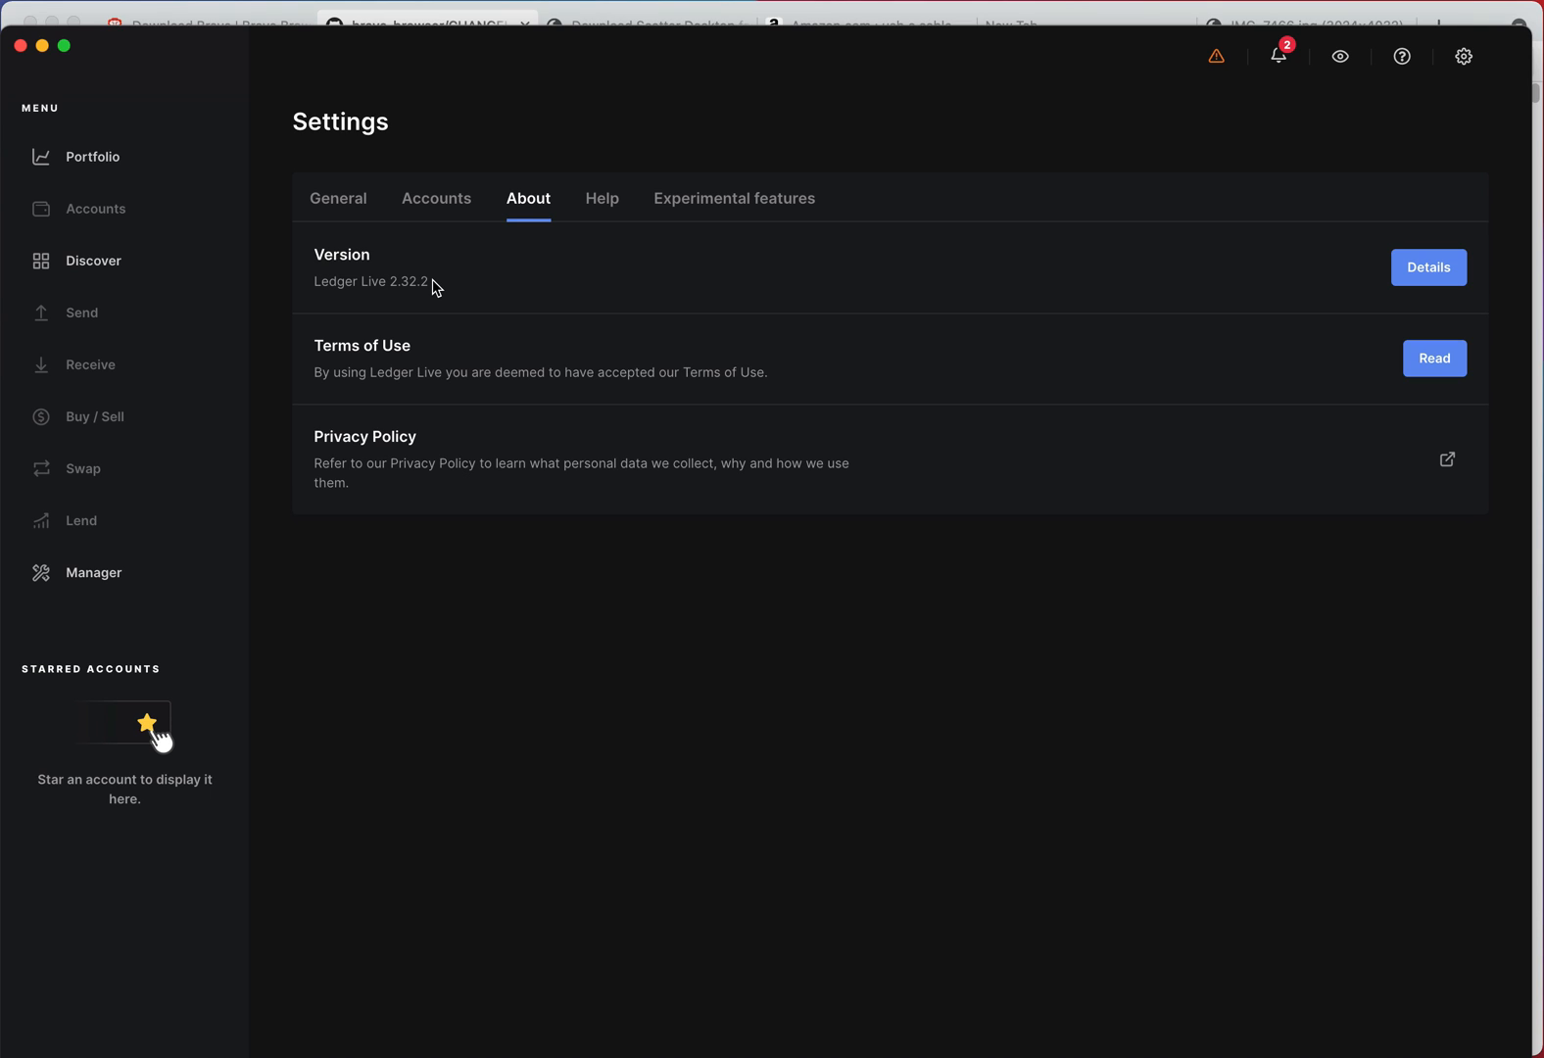
mouse_move(374, 306)
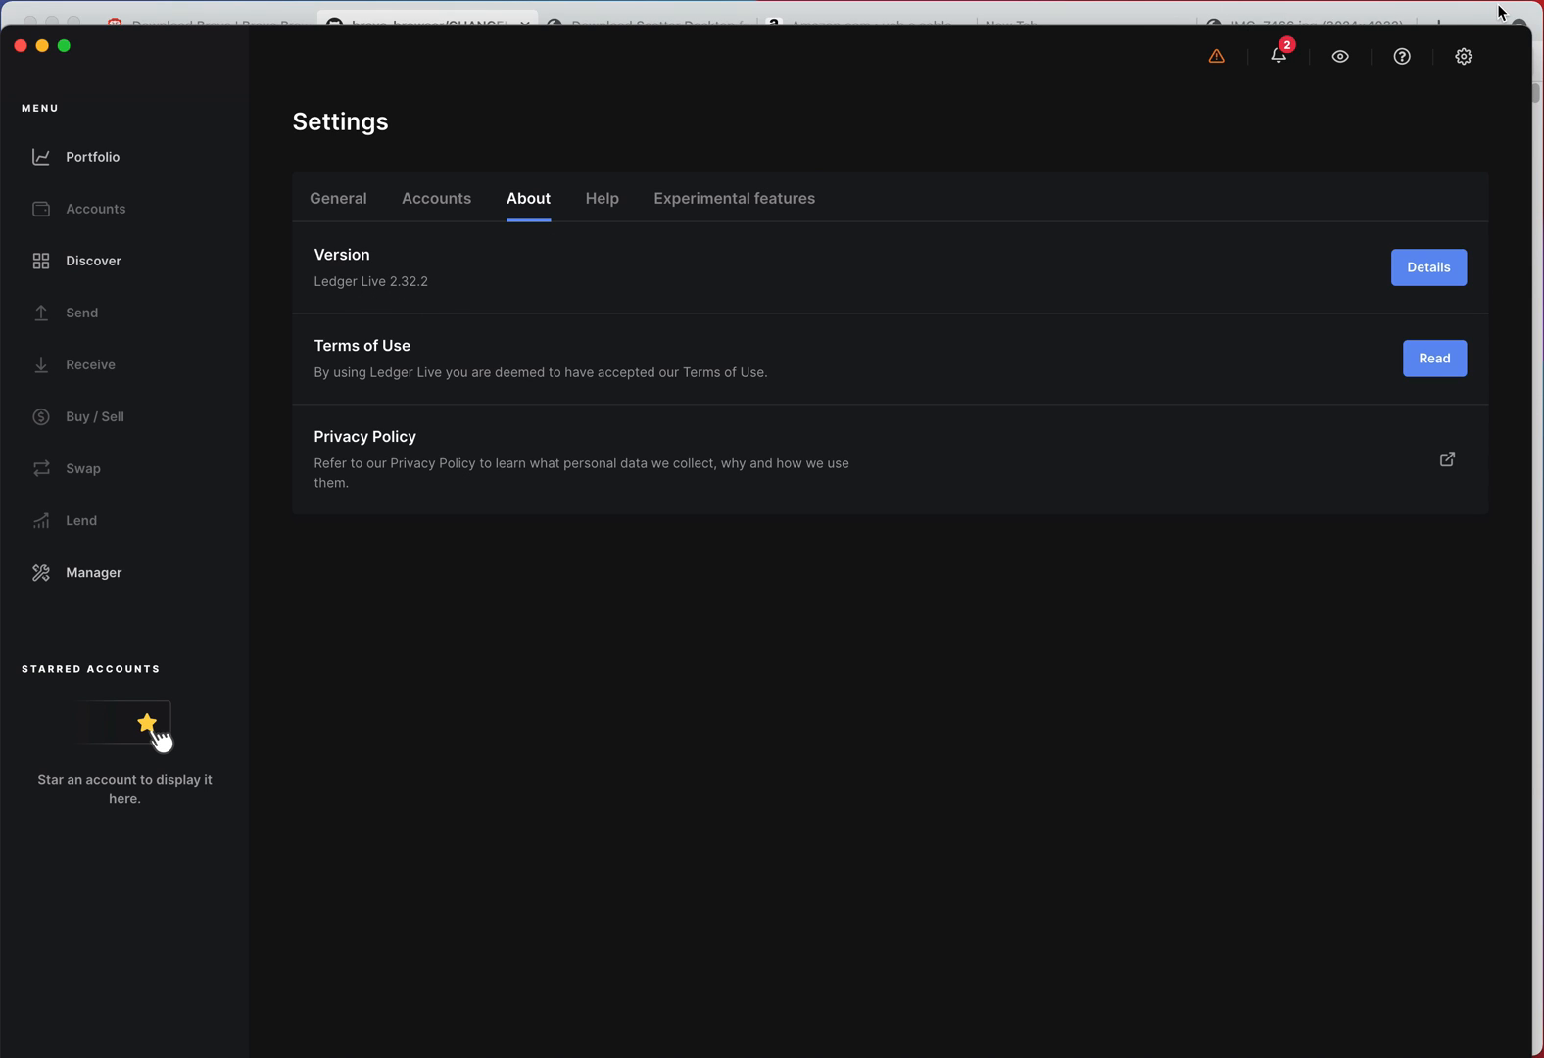
- Navigate the Brave changelog tab to the Ledger wallet website via the address bar
left_click(438, 25)
type("ledger")
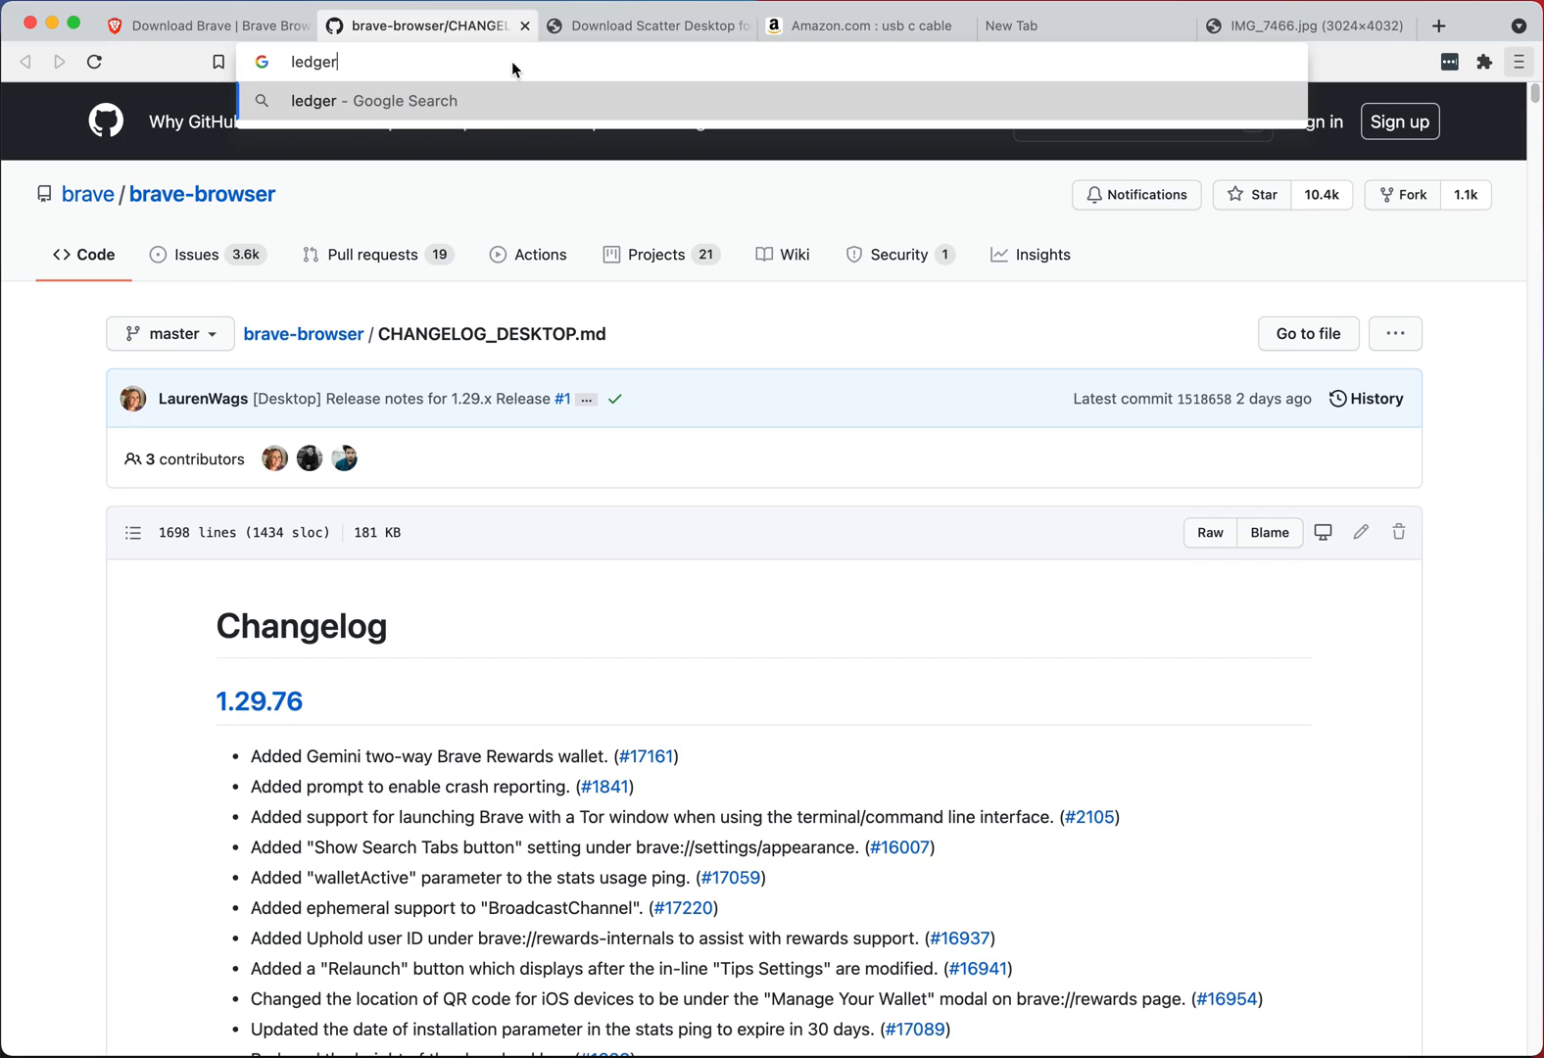
type("wal")
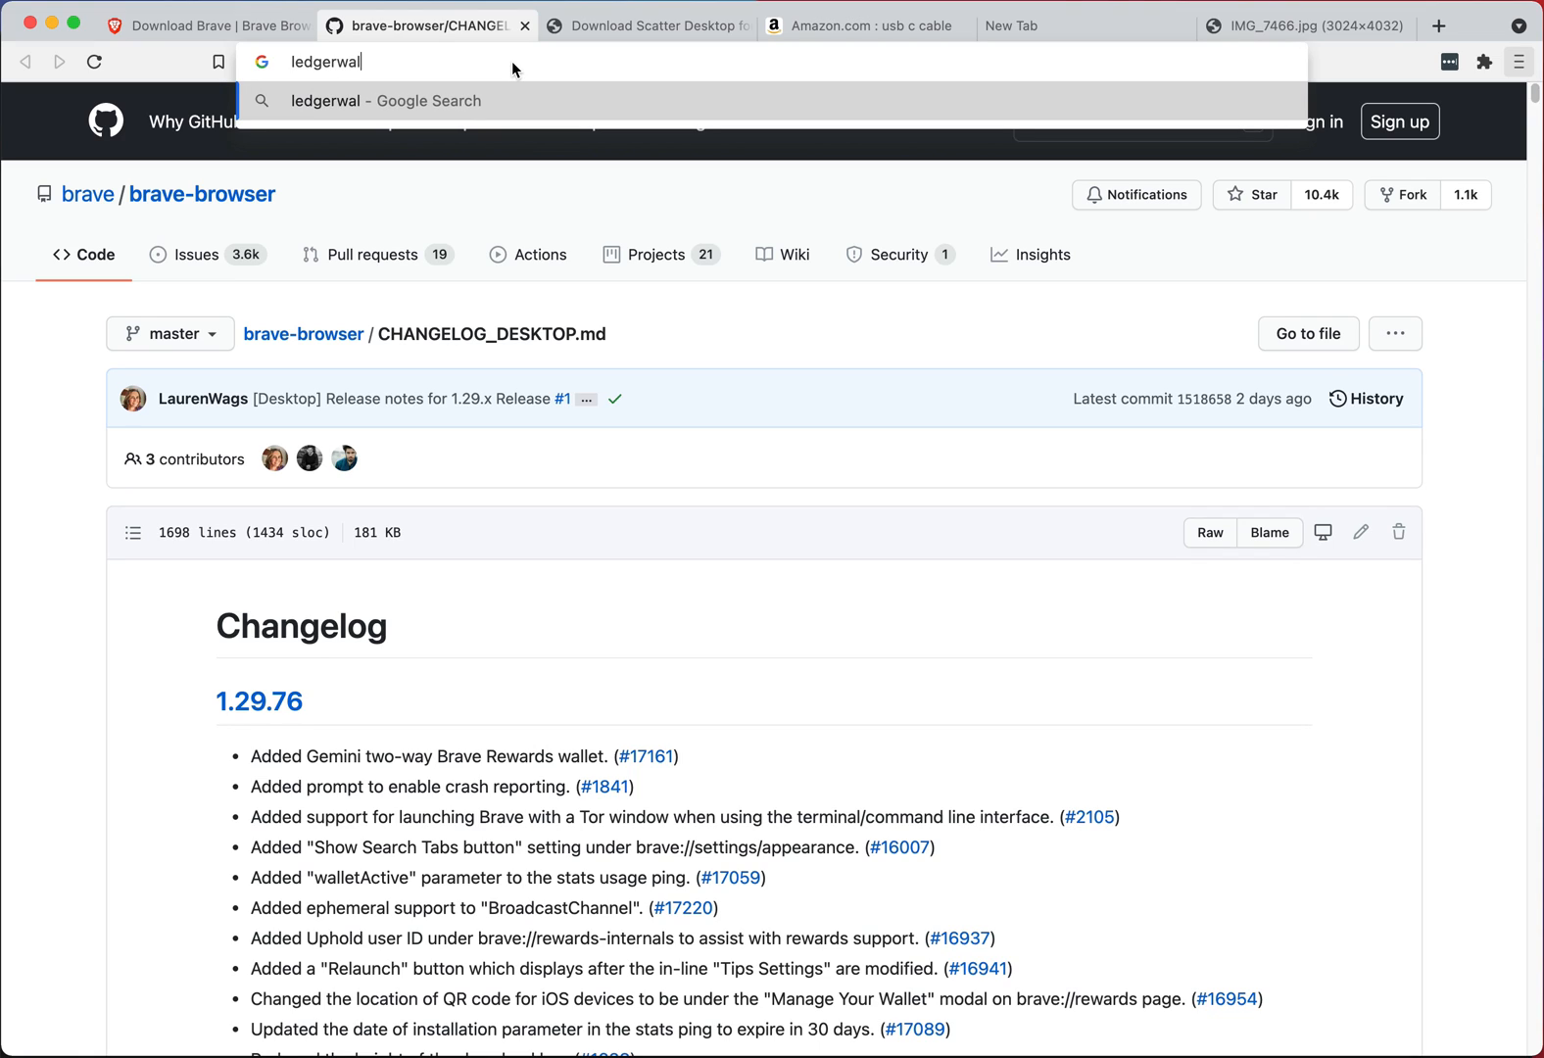
key("Enter")
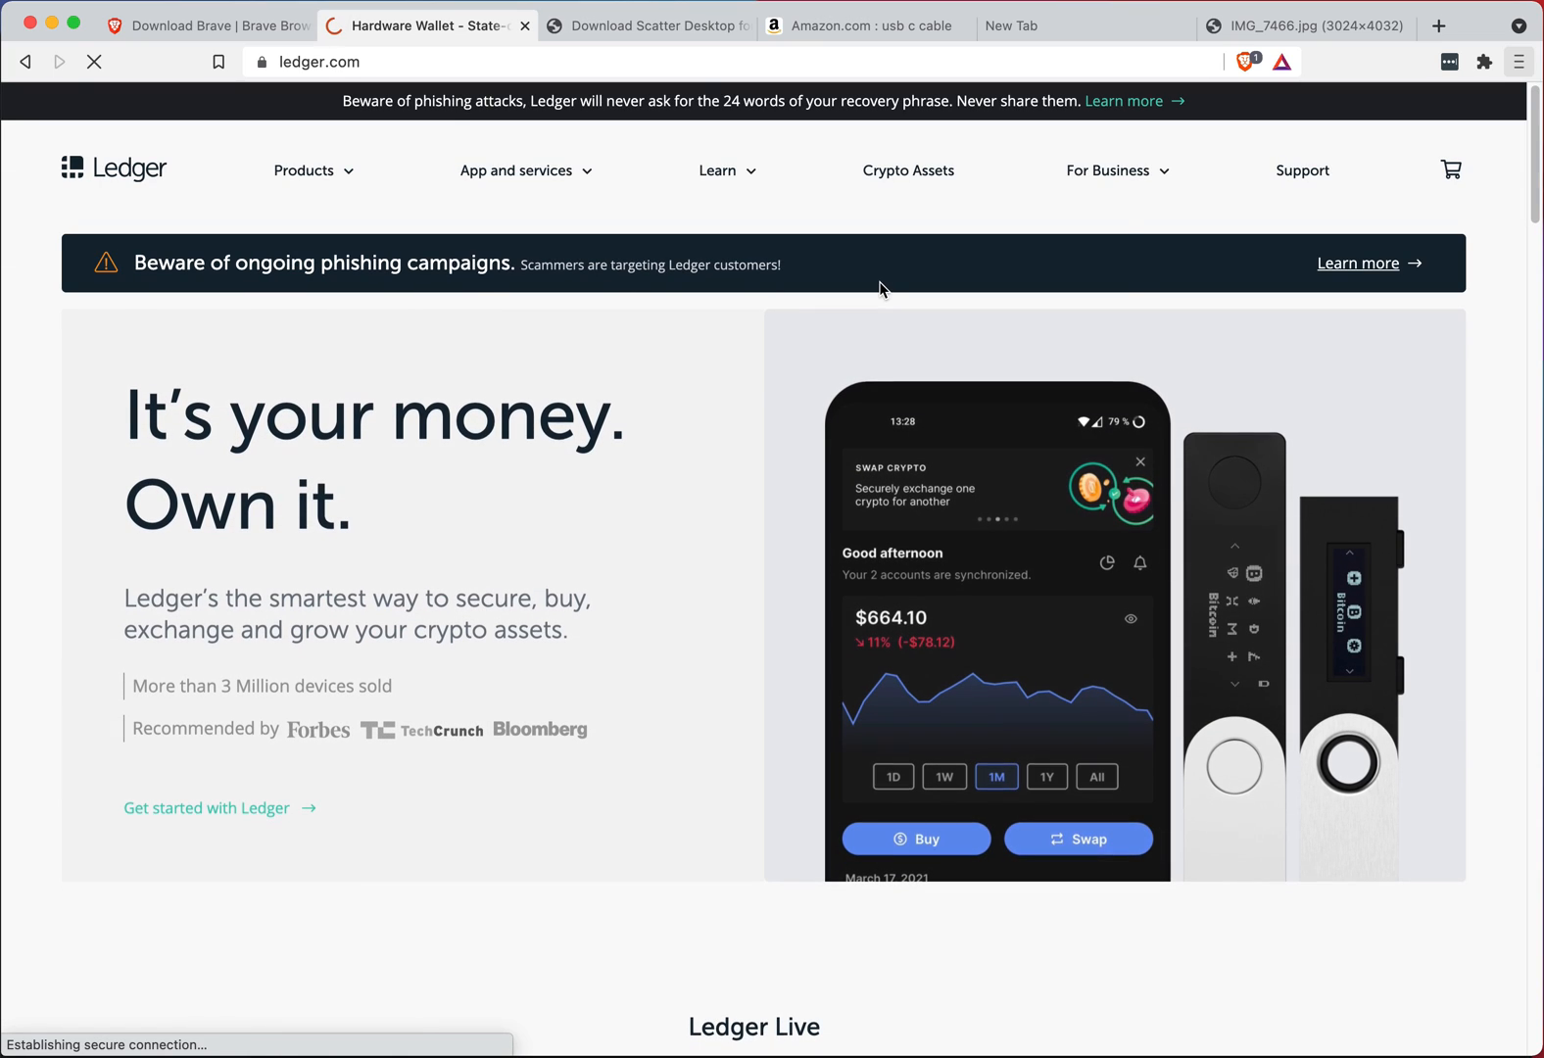
- Dismiss the cookie banner and reach the Ledger Live download page via App and services
left_click(304, 169)
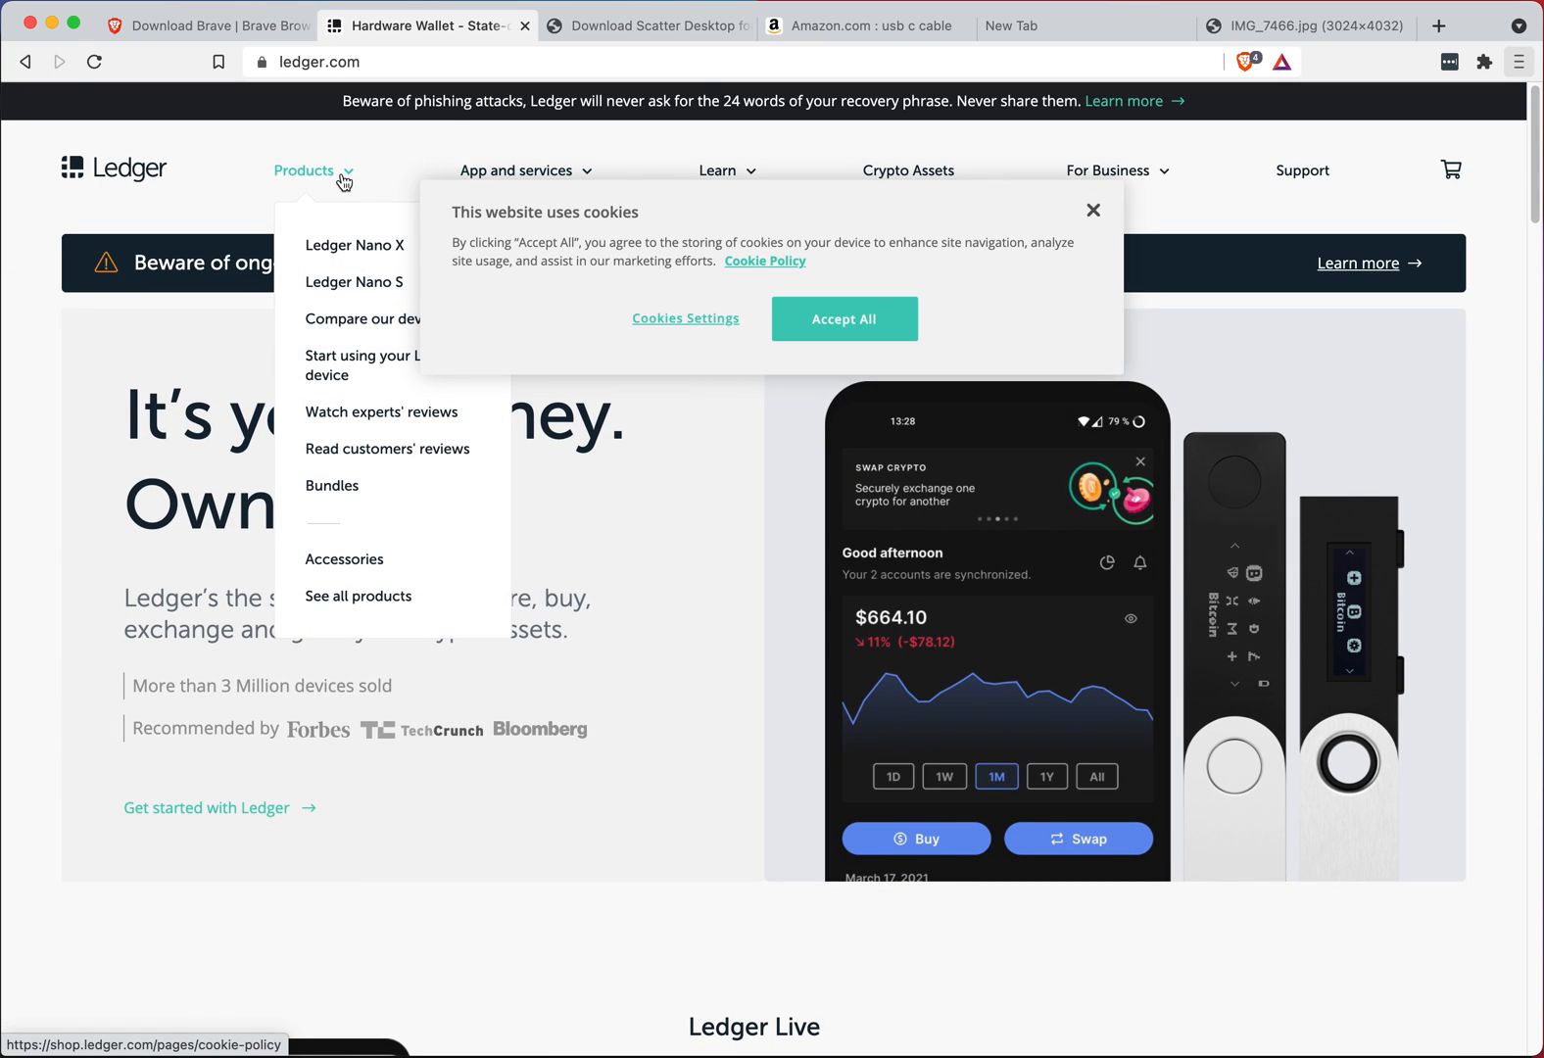
mouse_move(707, 333)
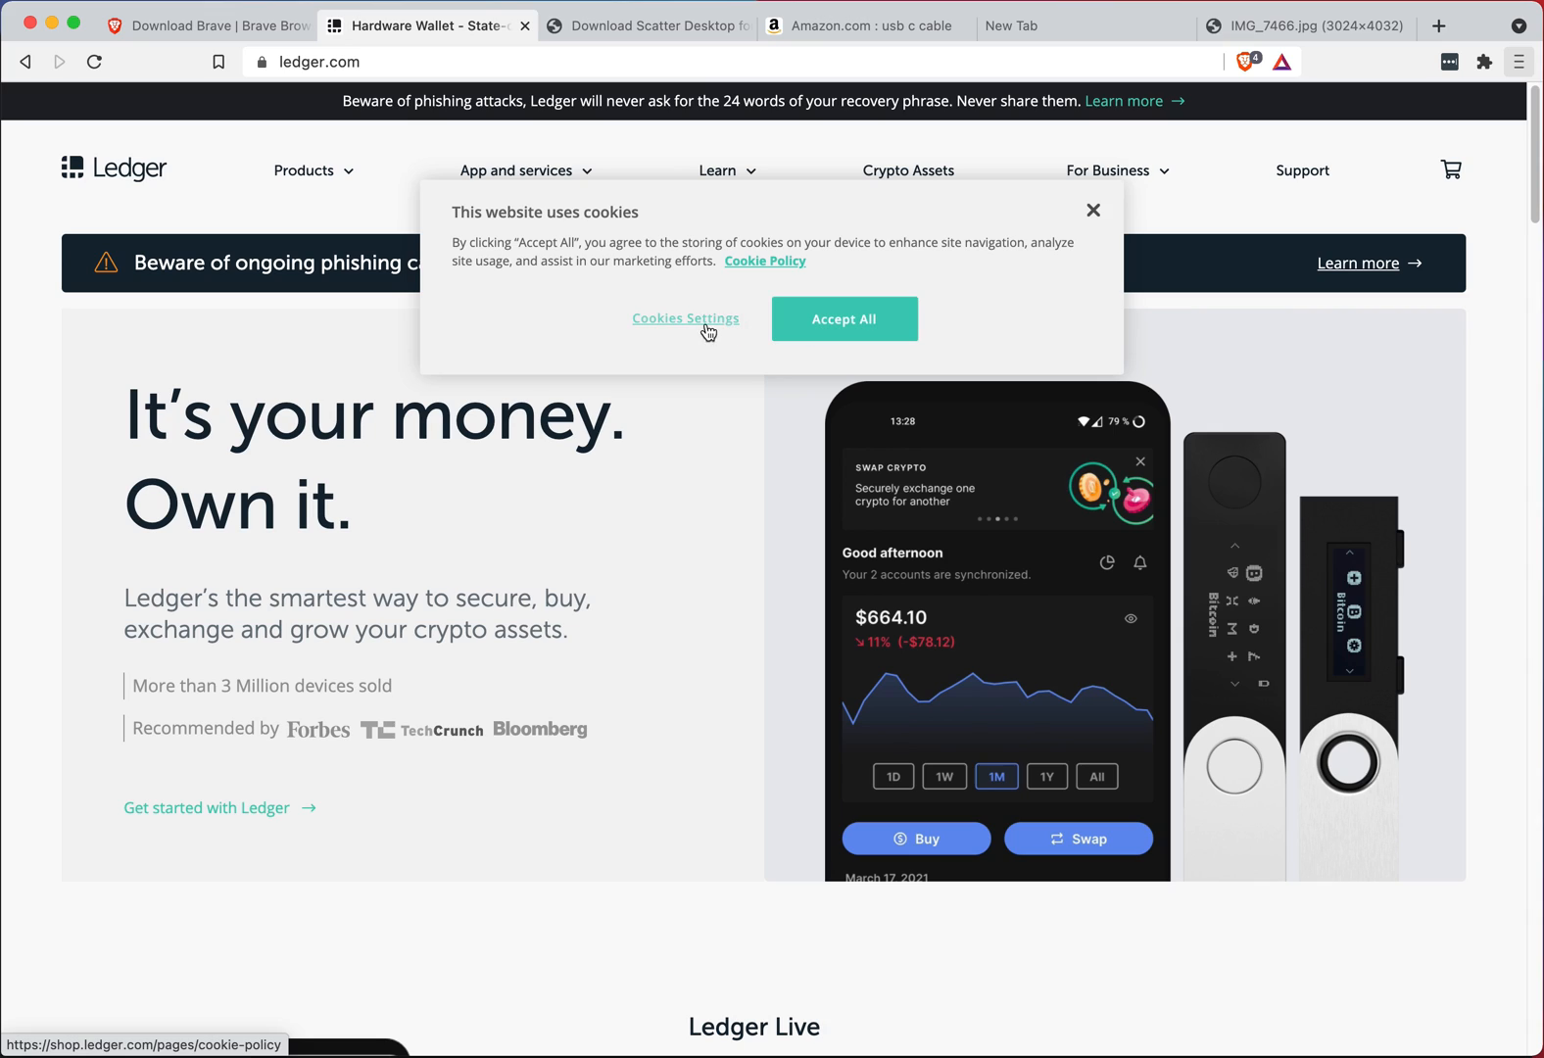
left_click(844, 319)
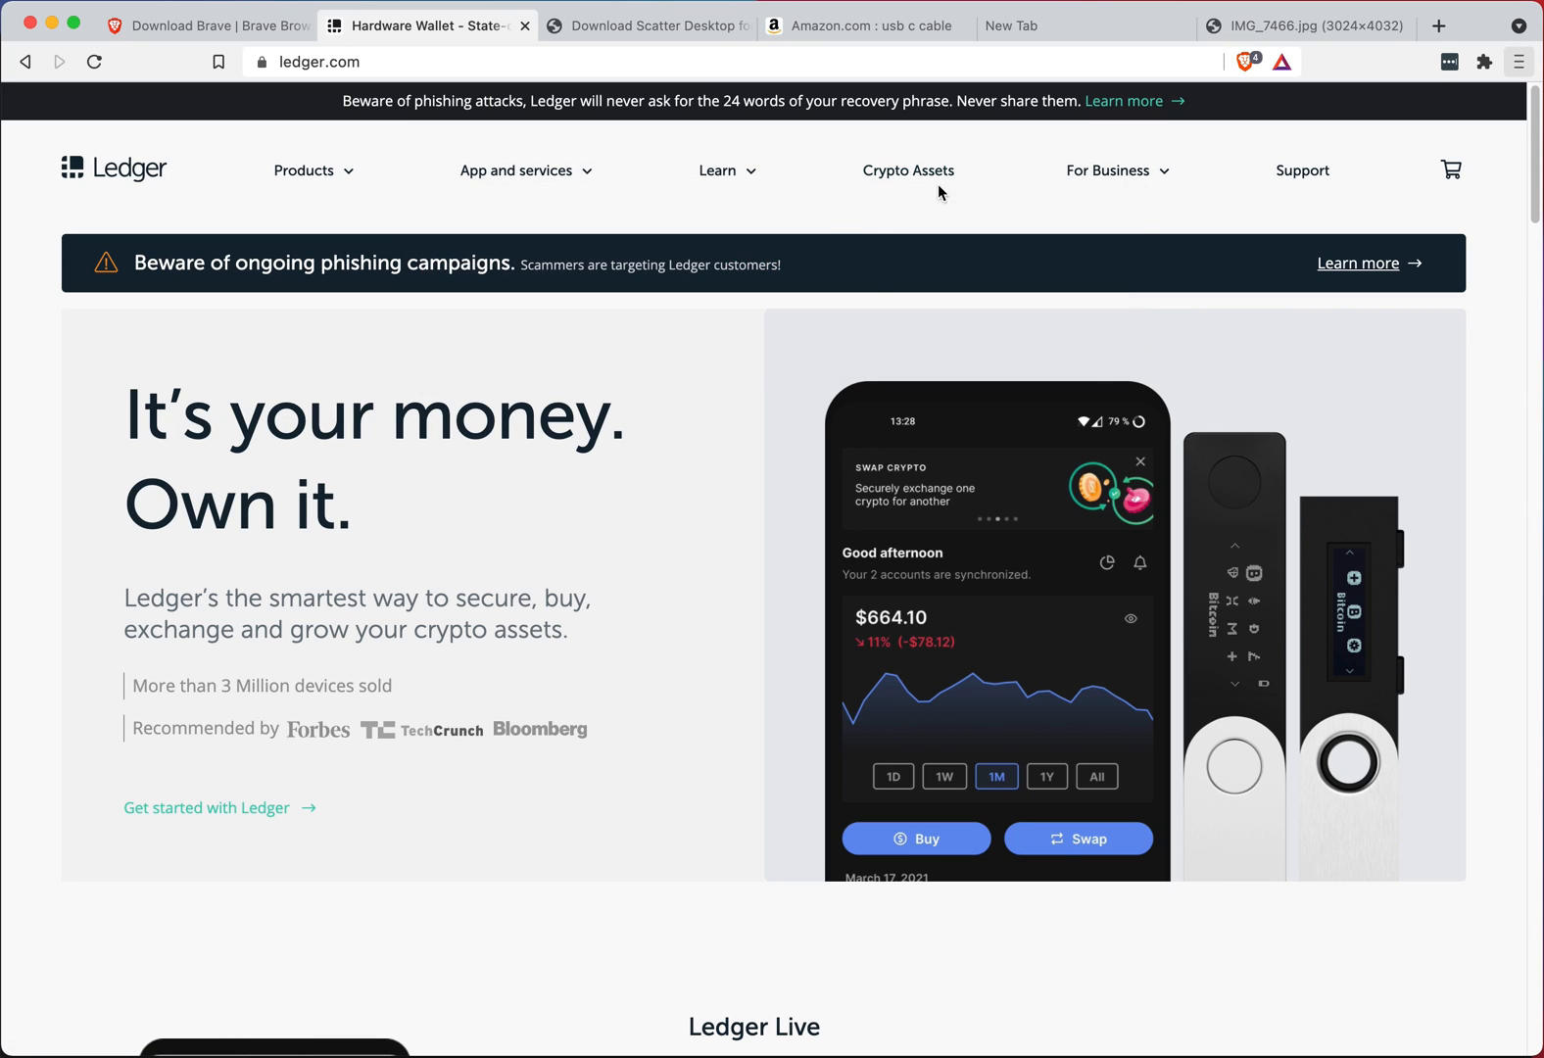
left_click(528, 282)
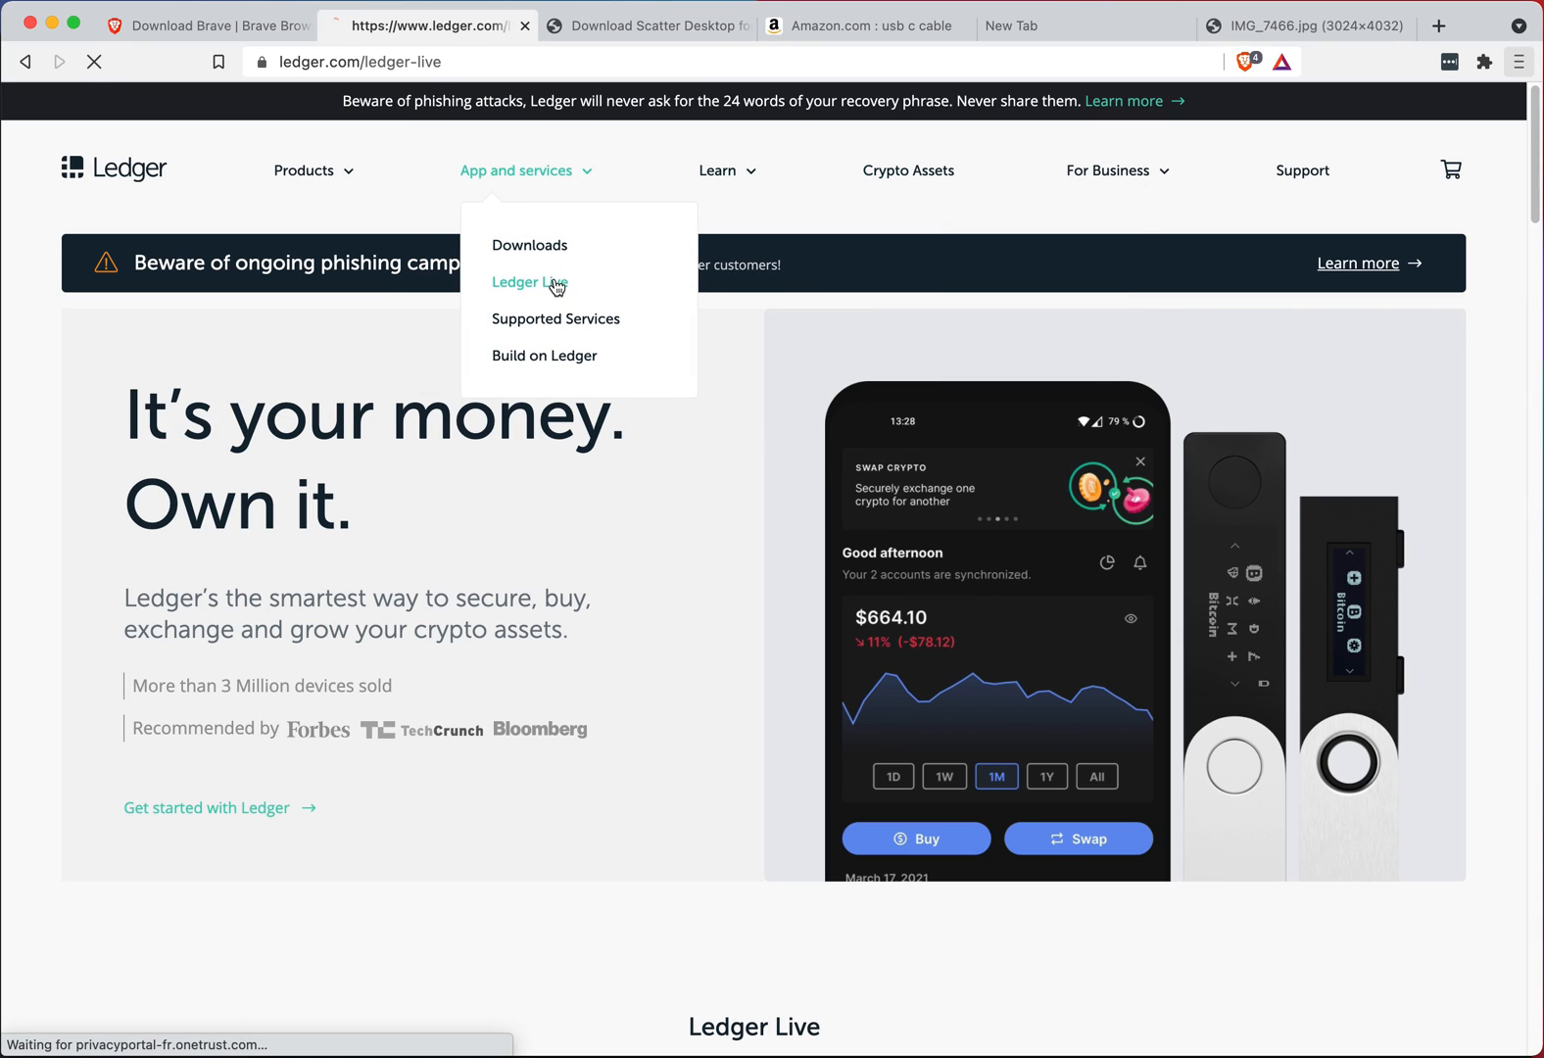
left_click(521, 282)
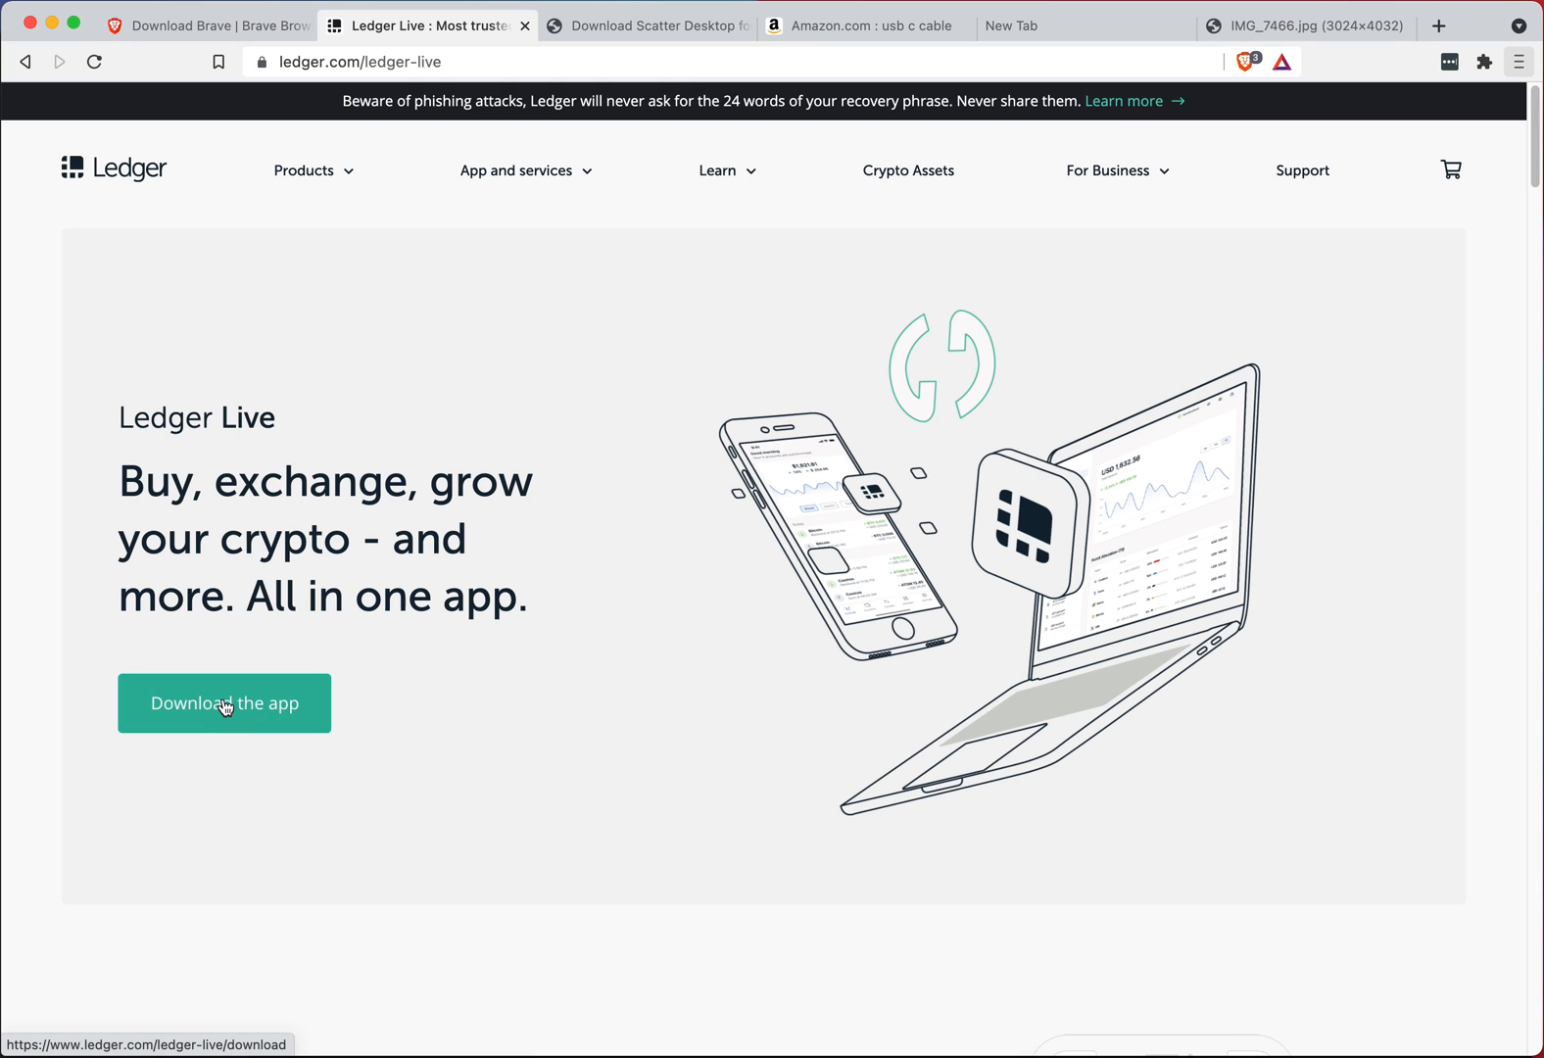
left_click(223, 703)
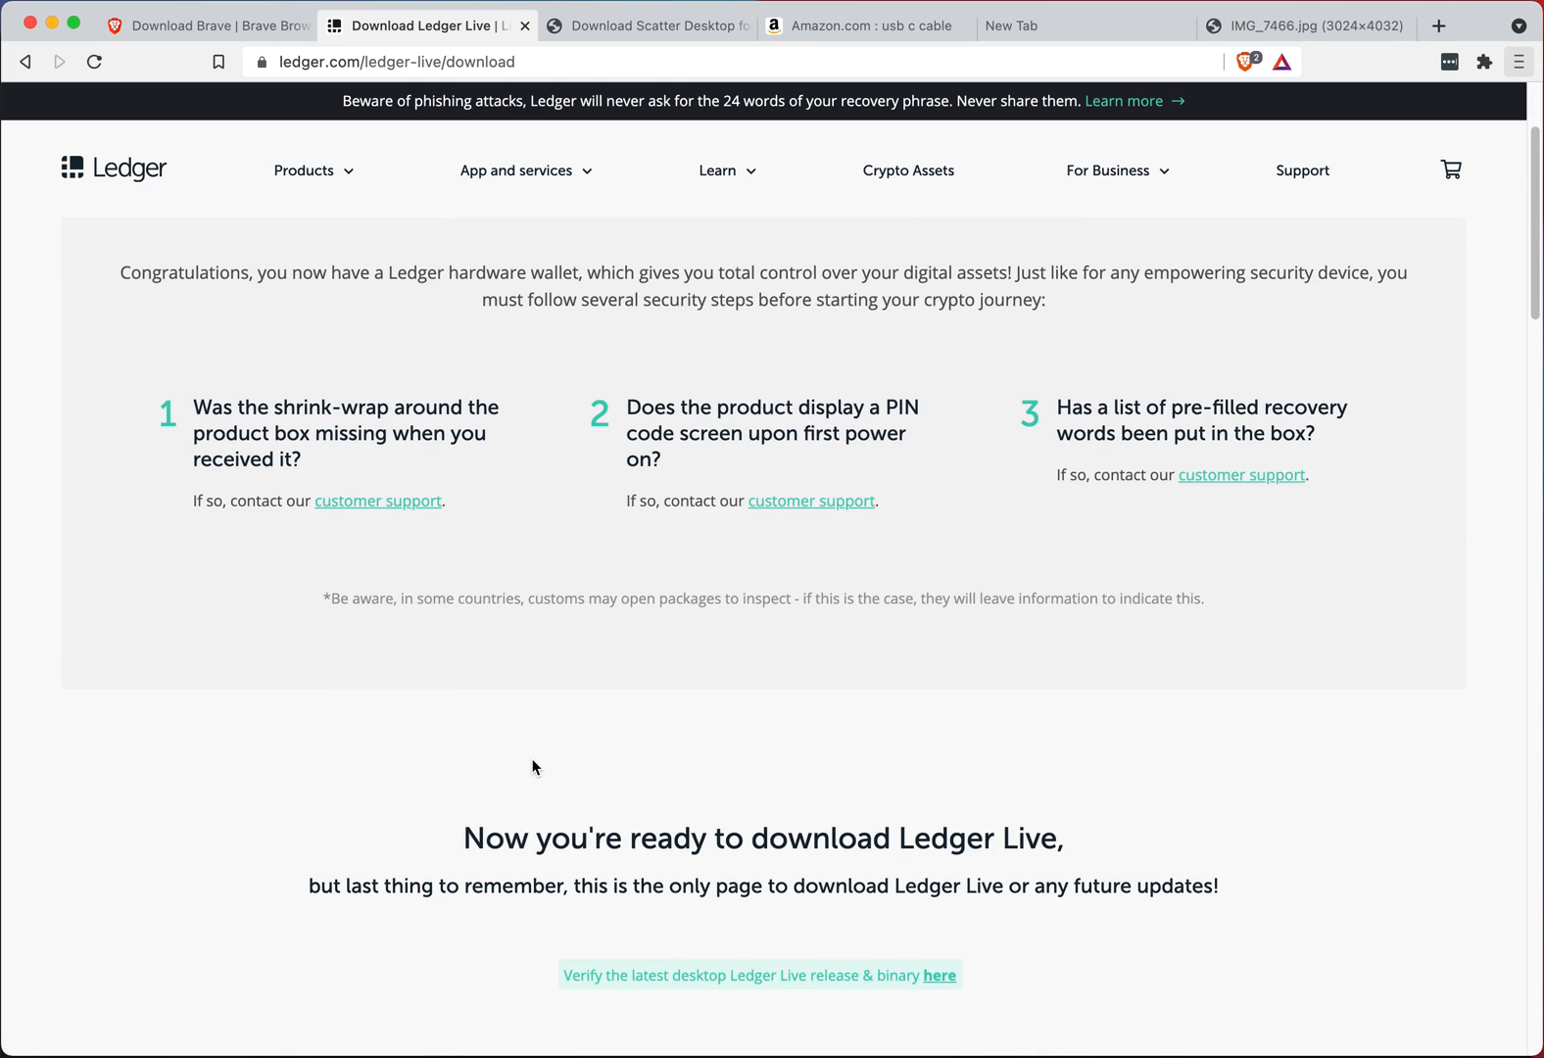
- Request the Mac app from the Download Ledger Live dropdown, getting ledger-live-desktop-2.32.2-mac
scroll("down", 3)
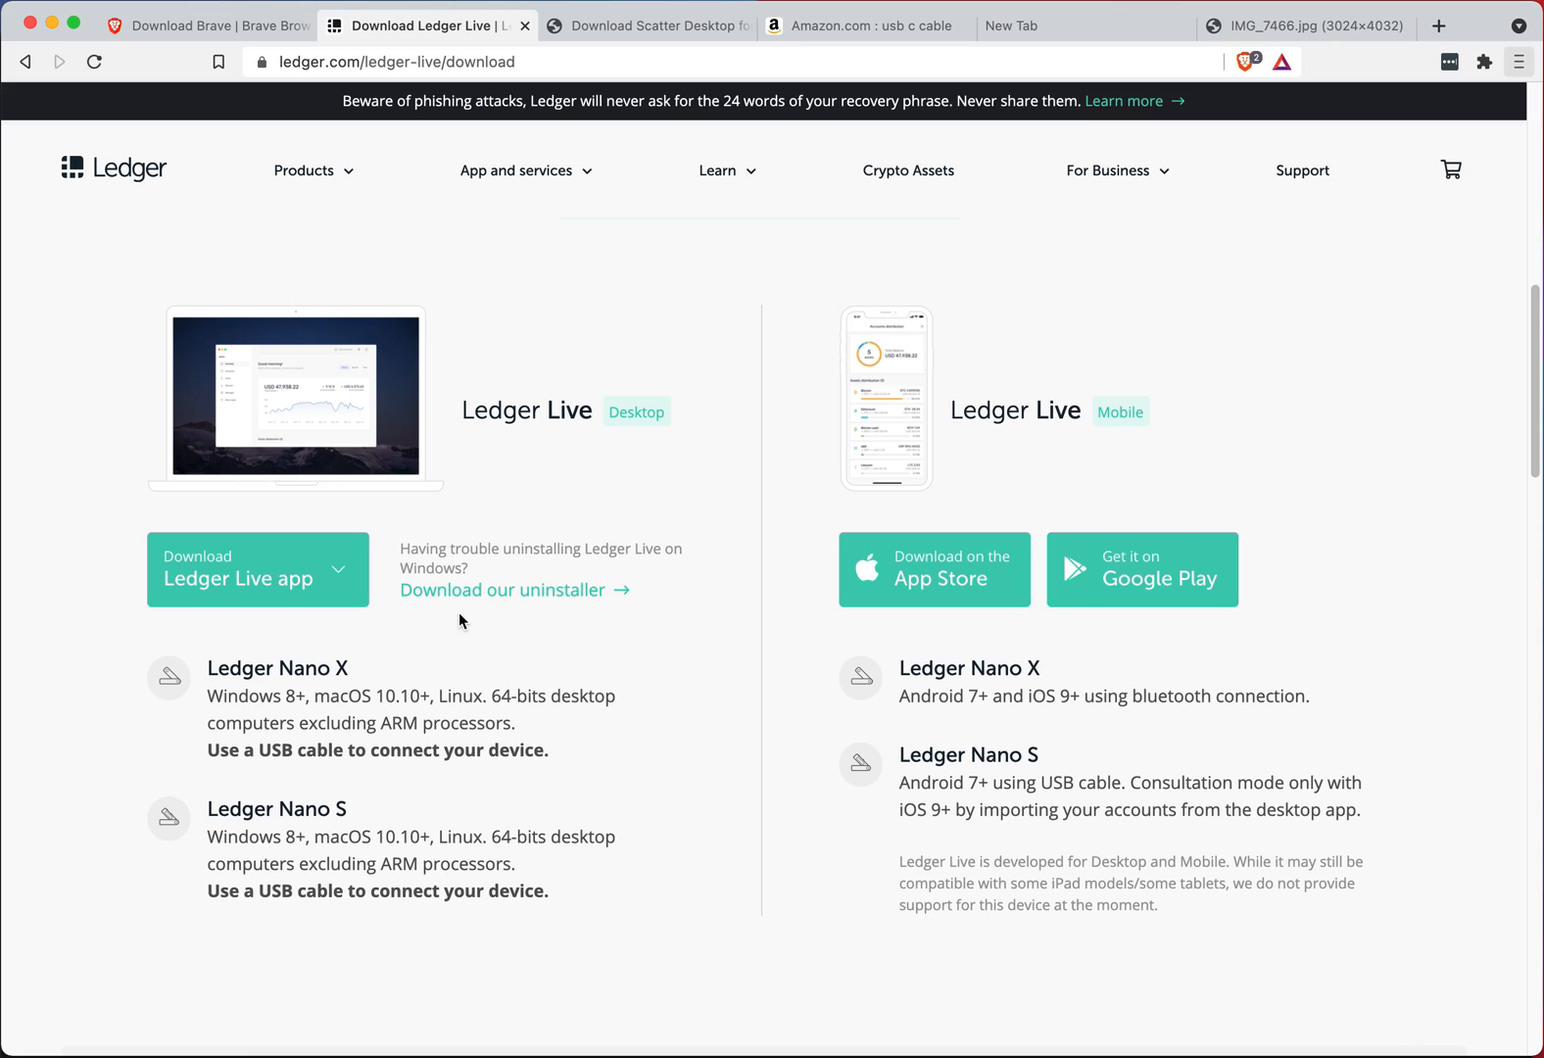
left_click(257, 570)
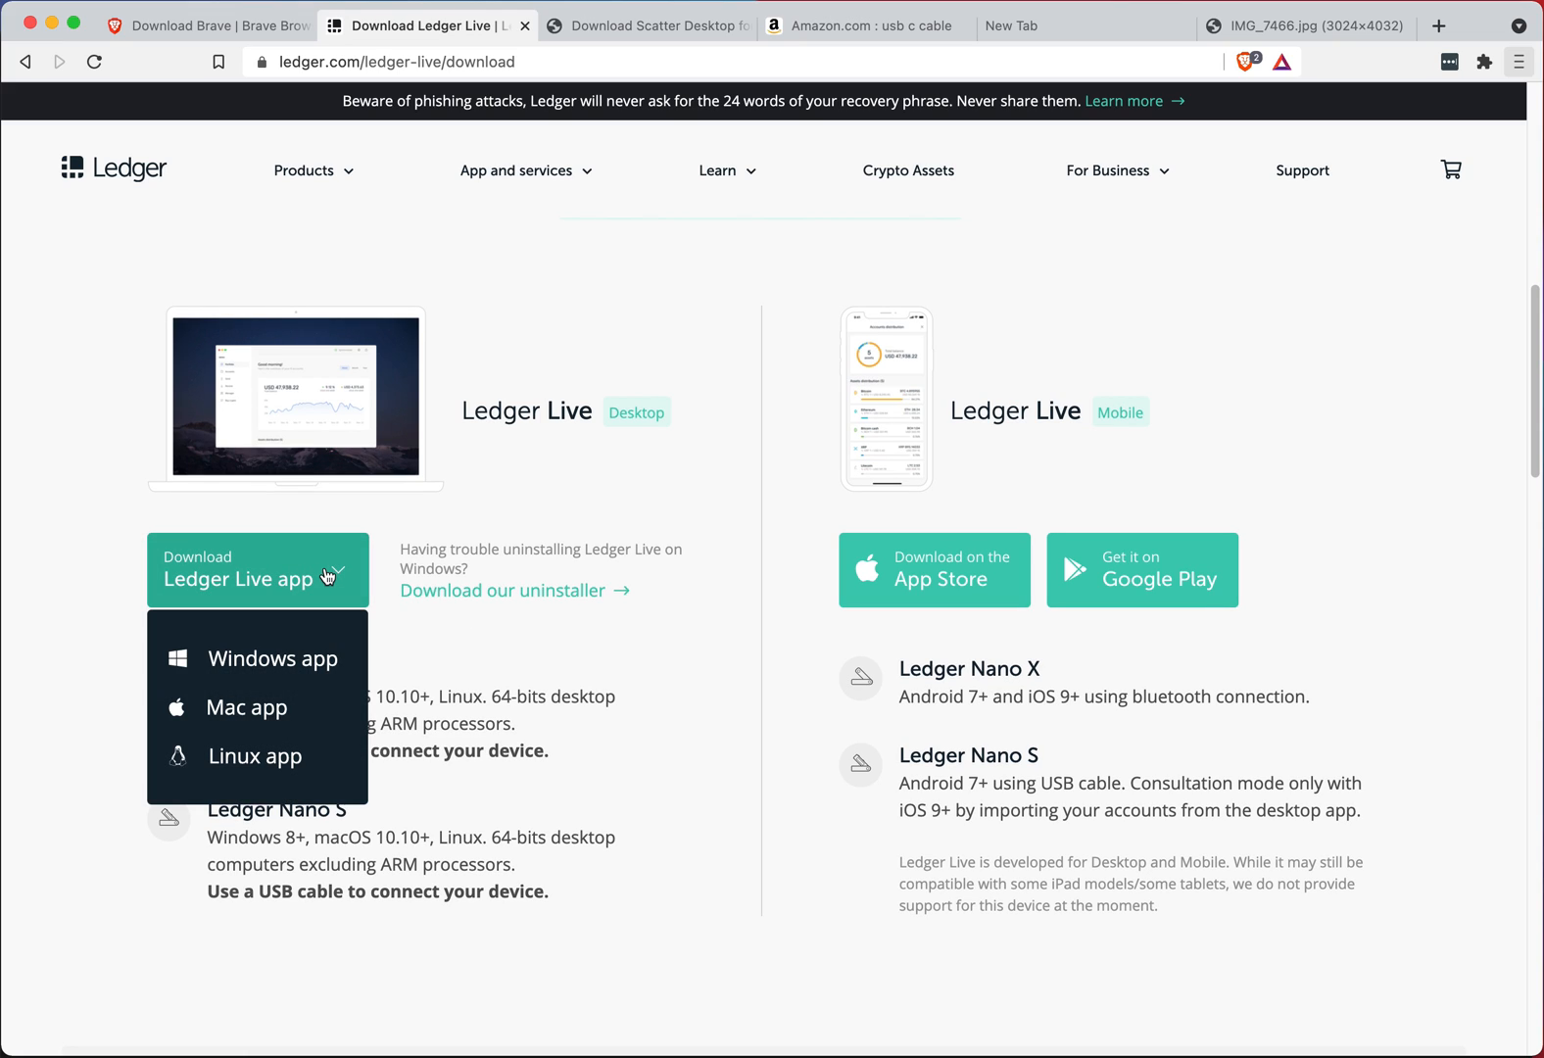
mouse_move(256, 714)
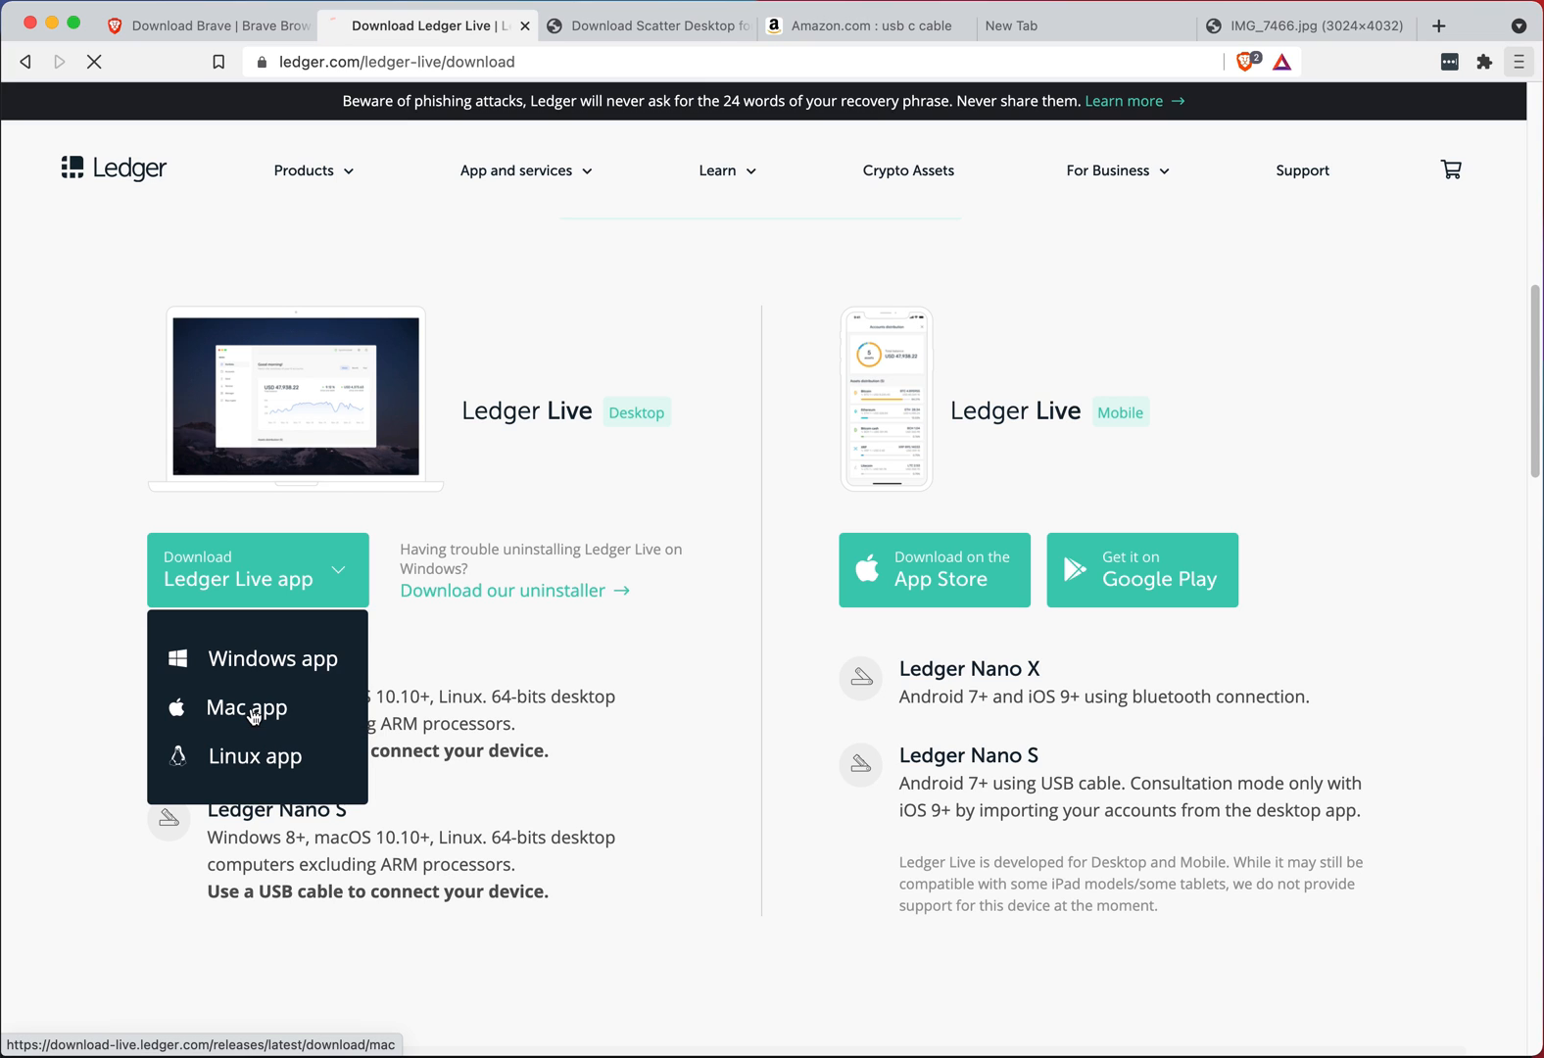
left_click(246, 707)
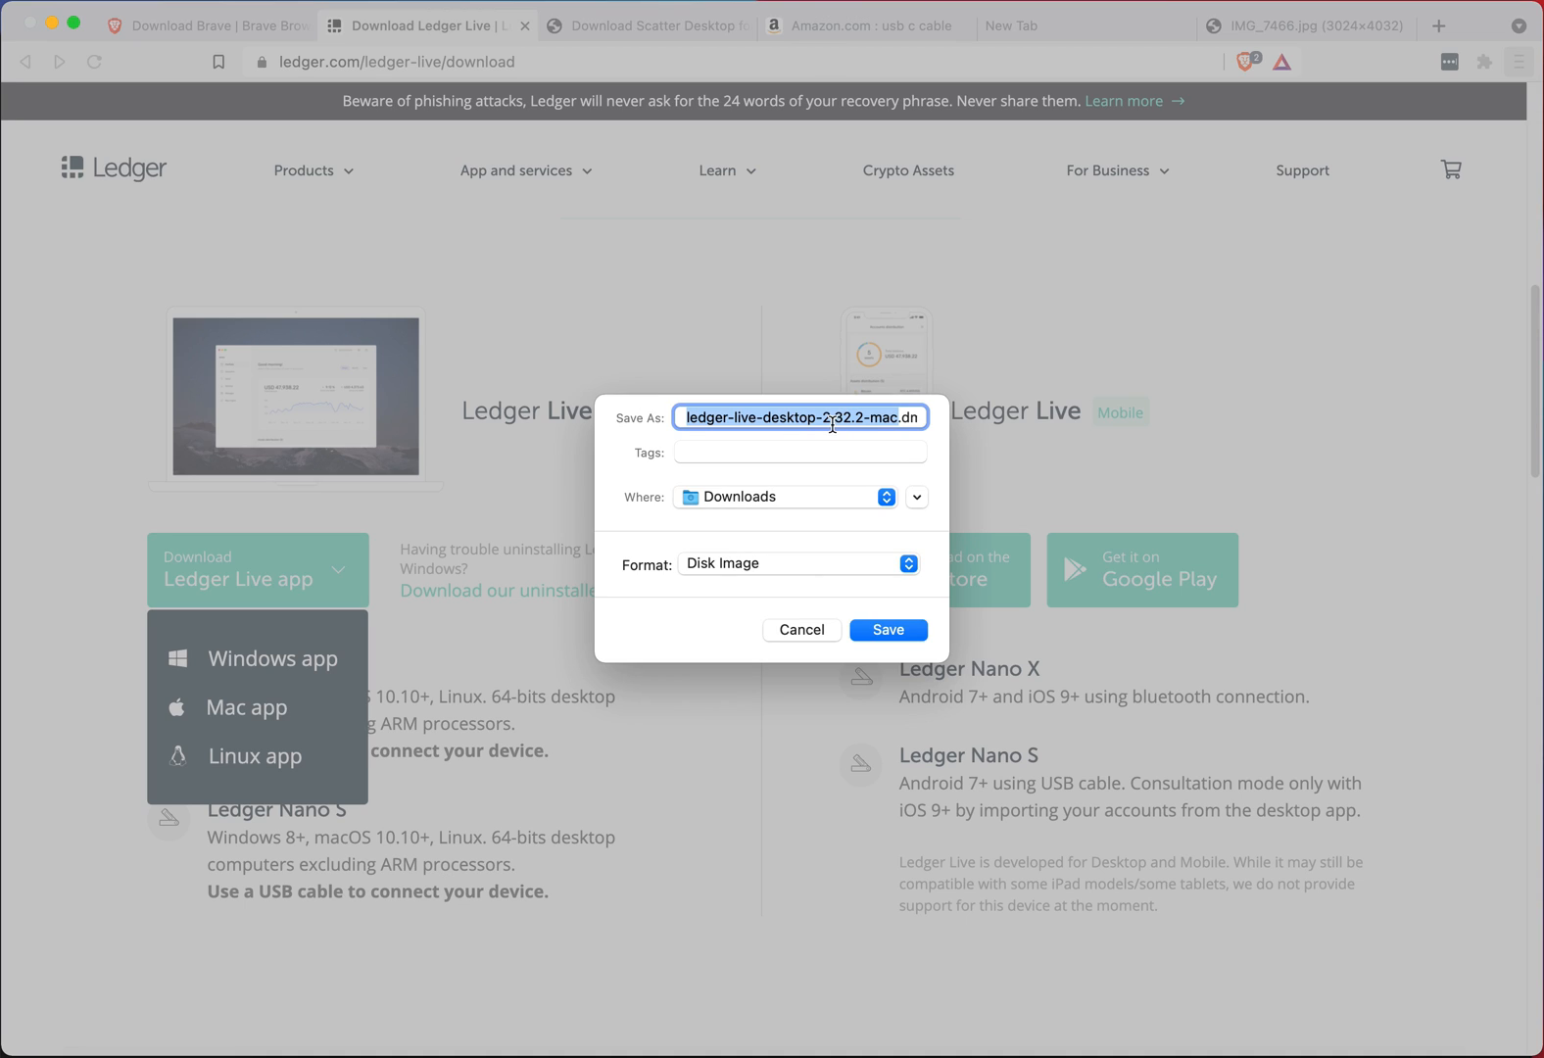
mouse_move(849, 564)
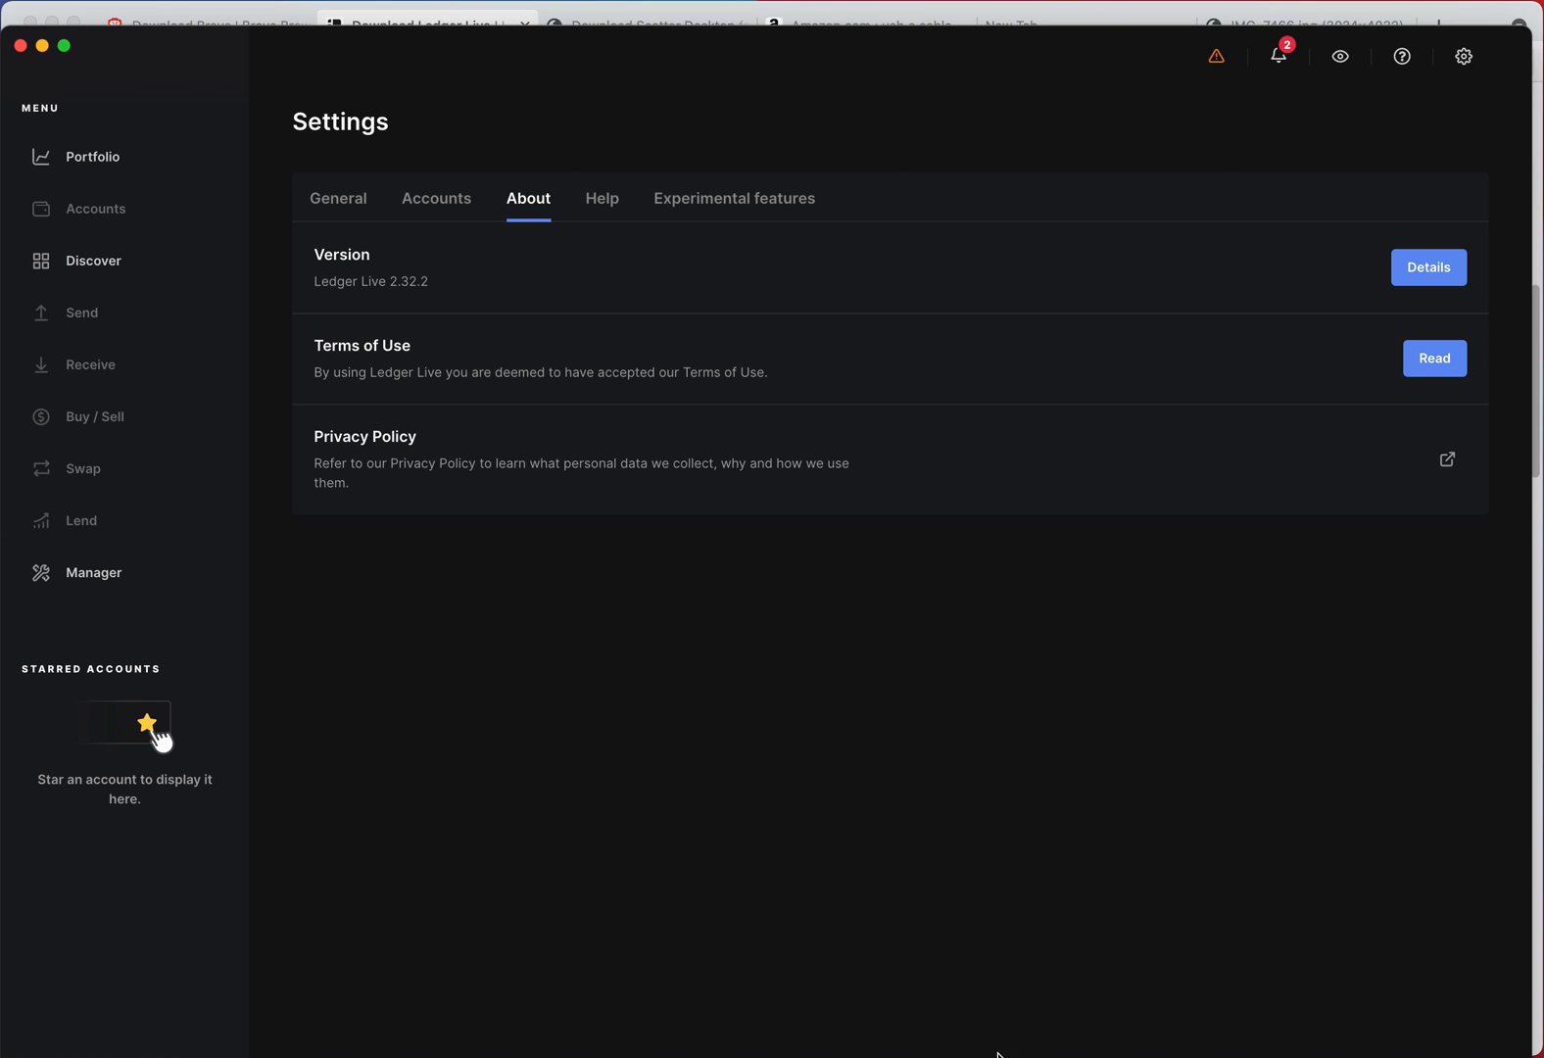
- View General settings, then confirm in Manager that Nano X firmware 1.3.0 is up to date
left_click(338, 198)
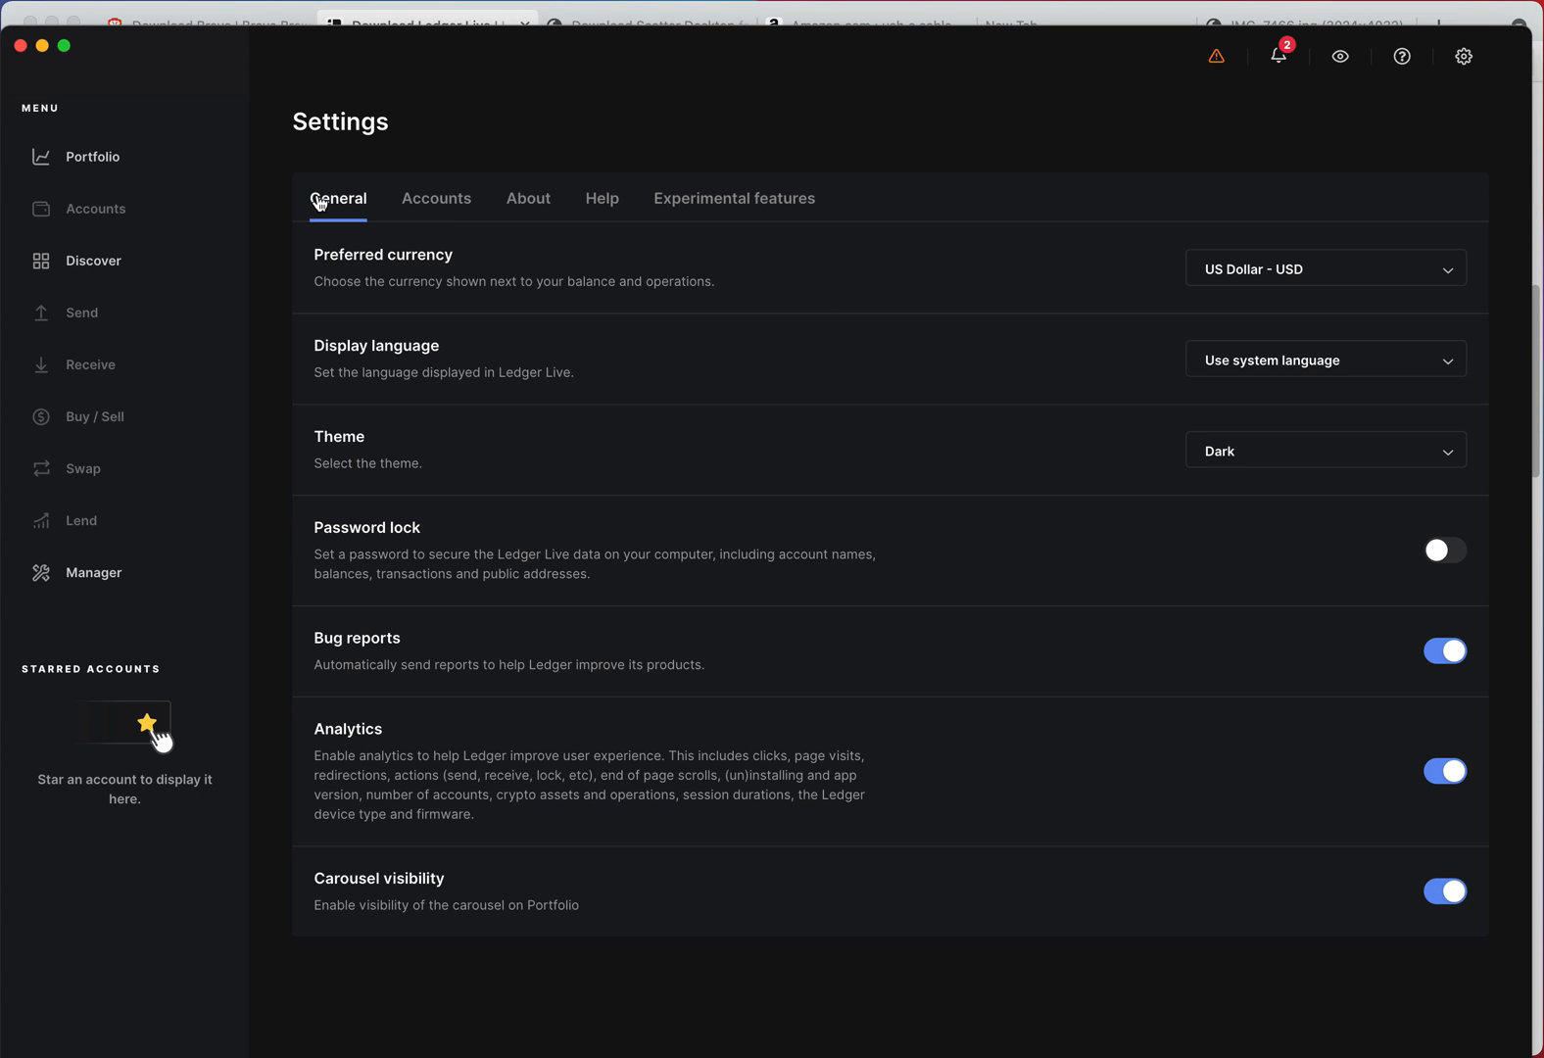
left_click(93, 572)
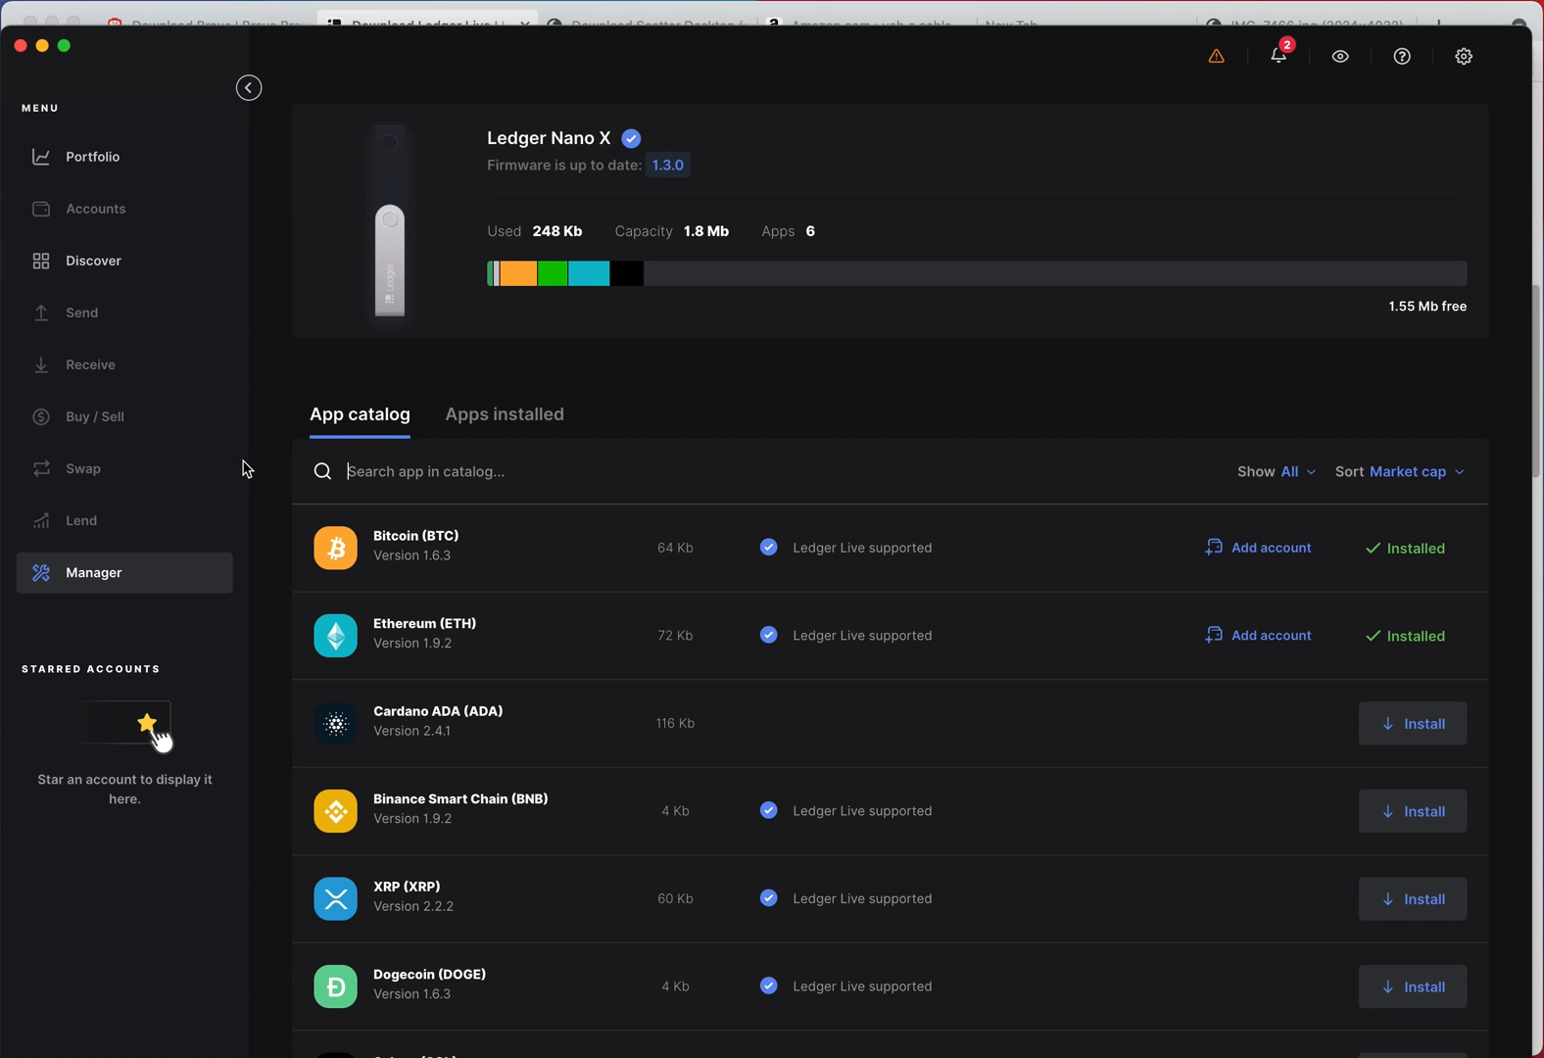
mouse_move(676, 390)
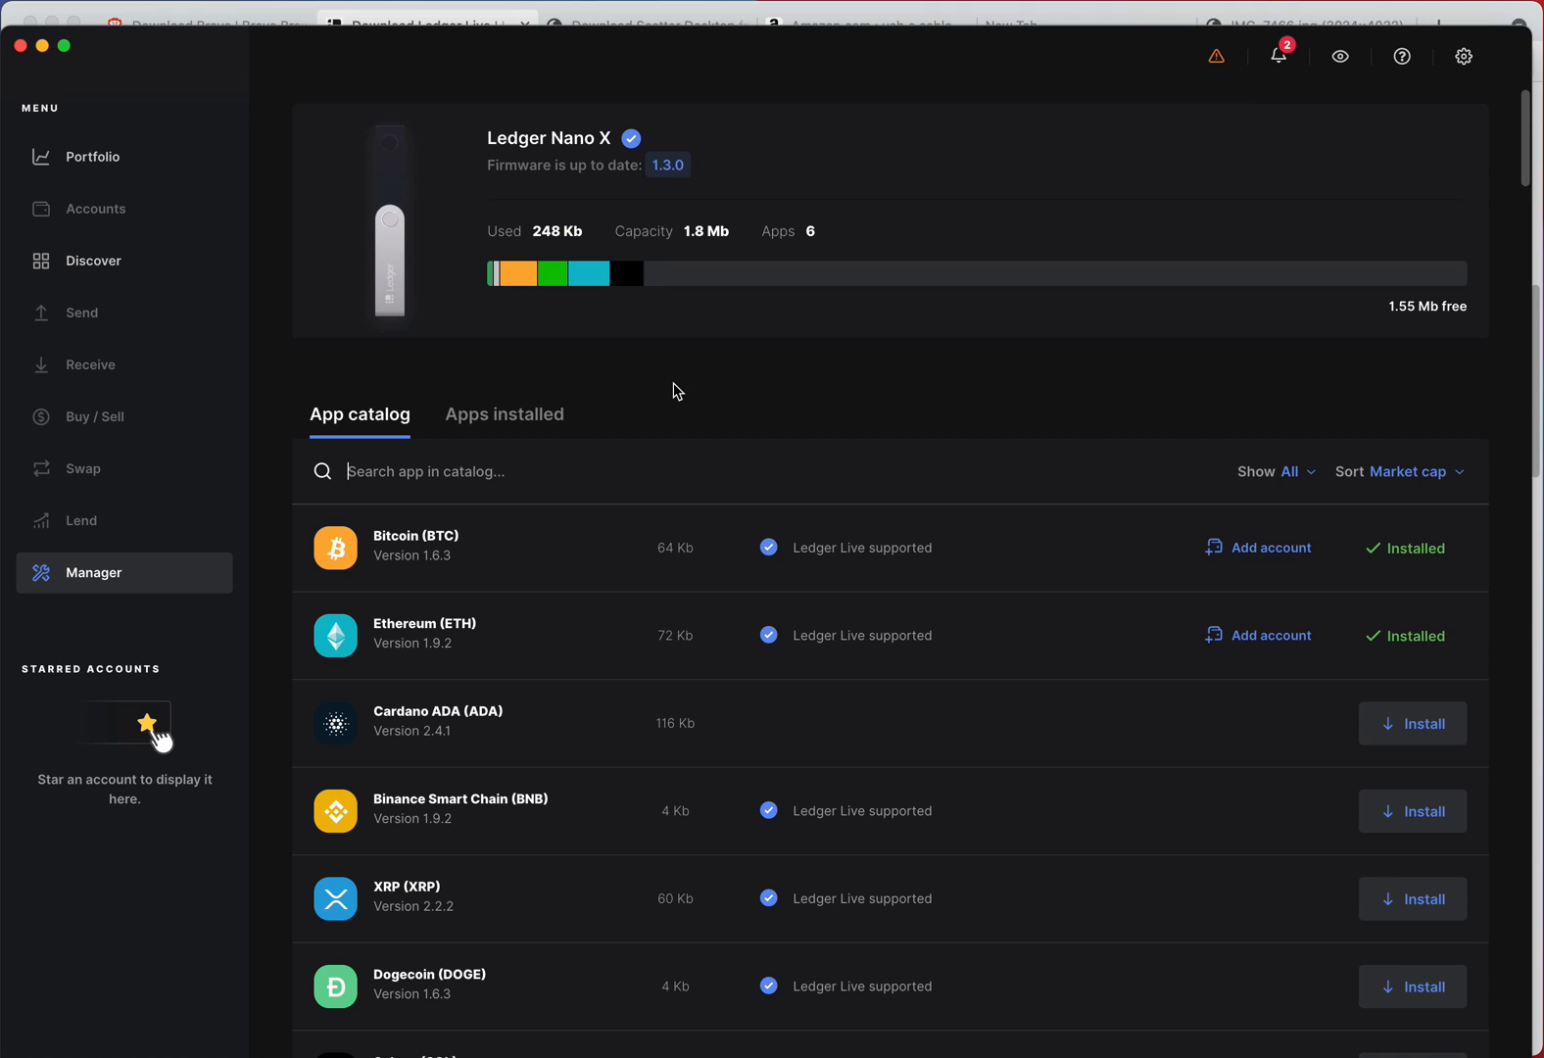
mouse_move(743, 78)
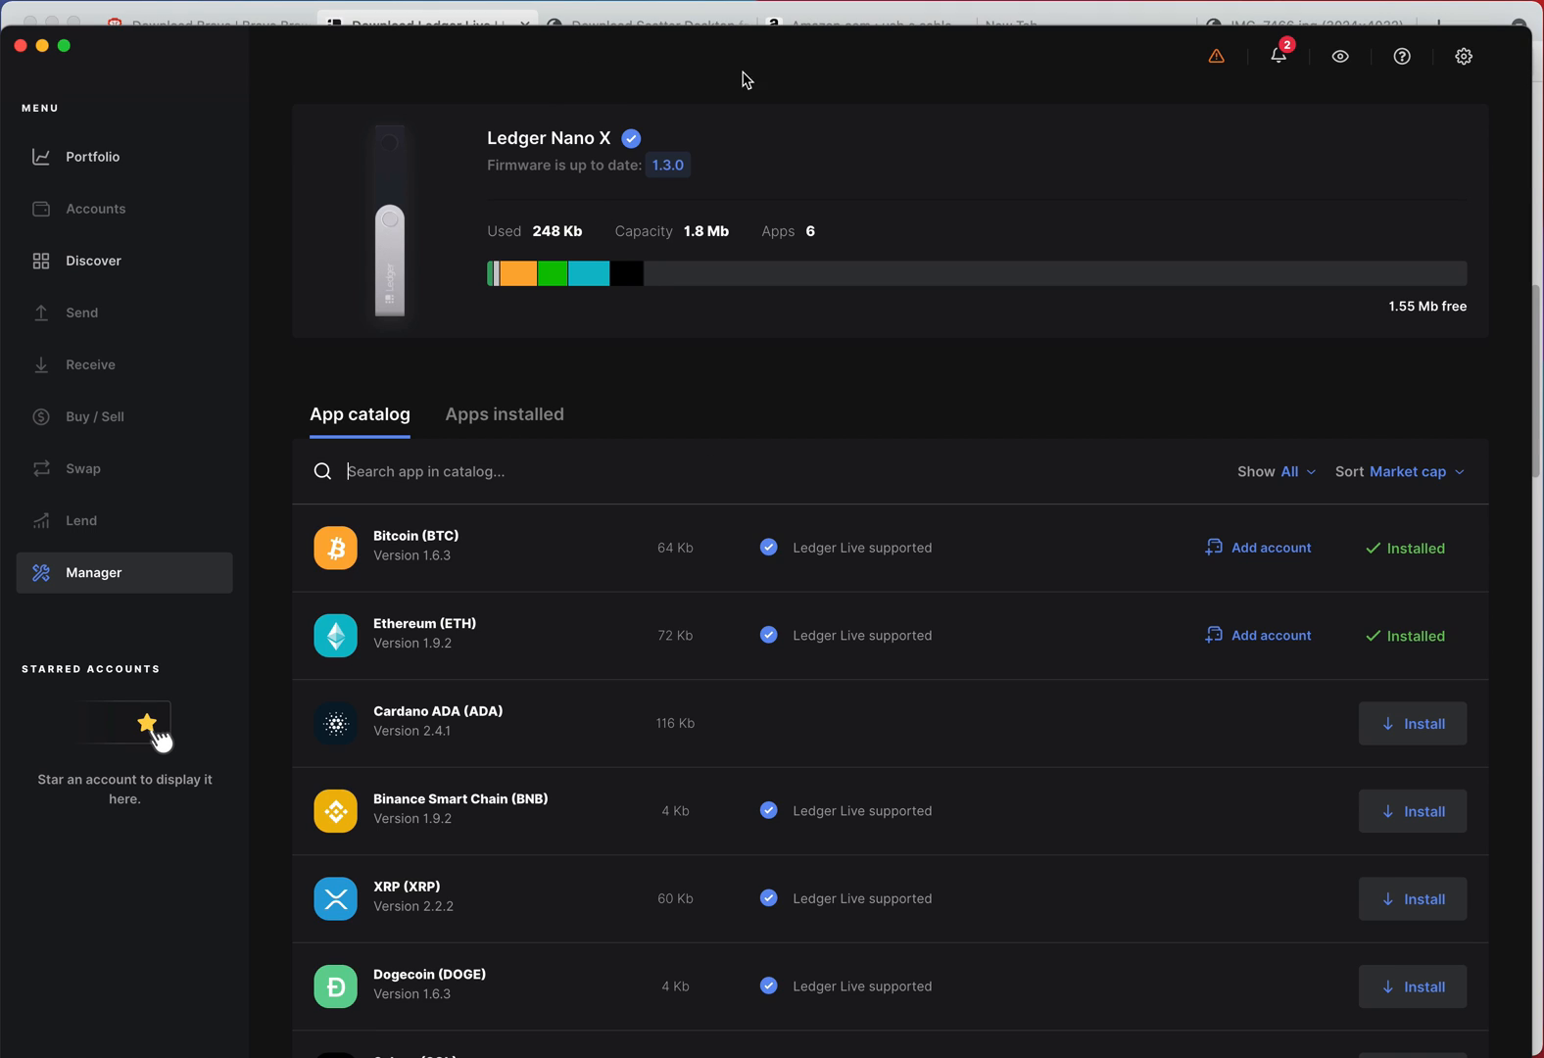
mouse_move(783, 79)
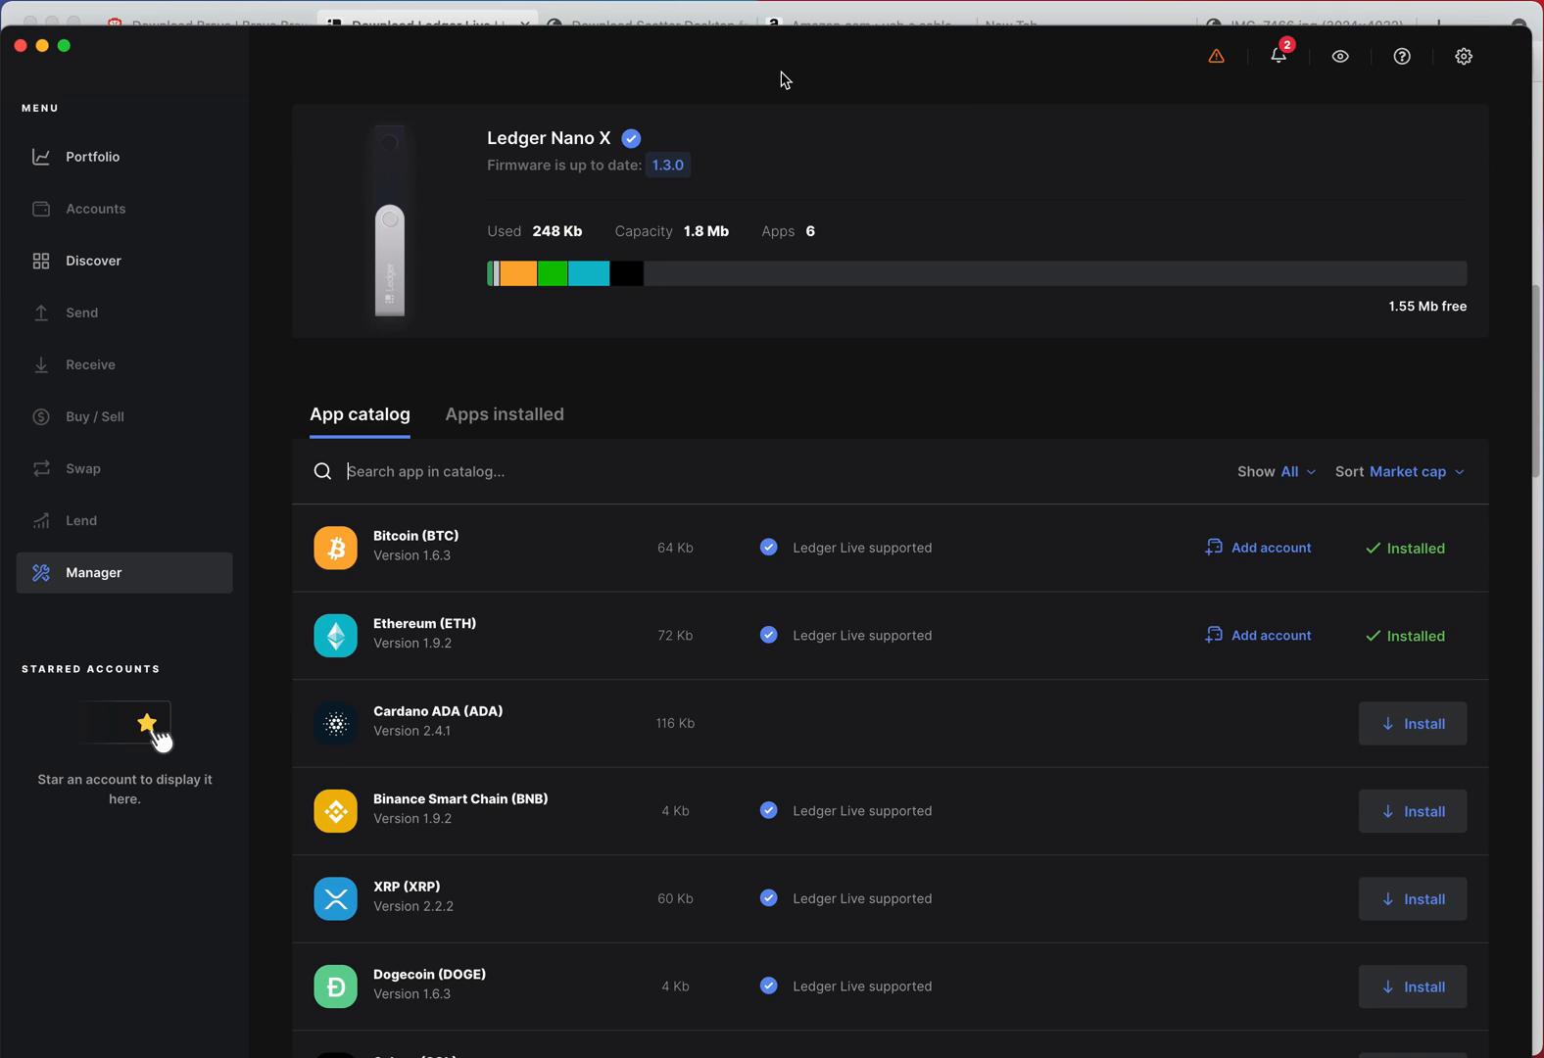
mouse_move(921, 48)
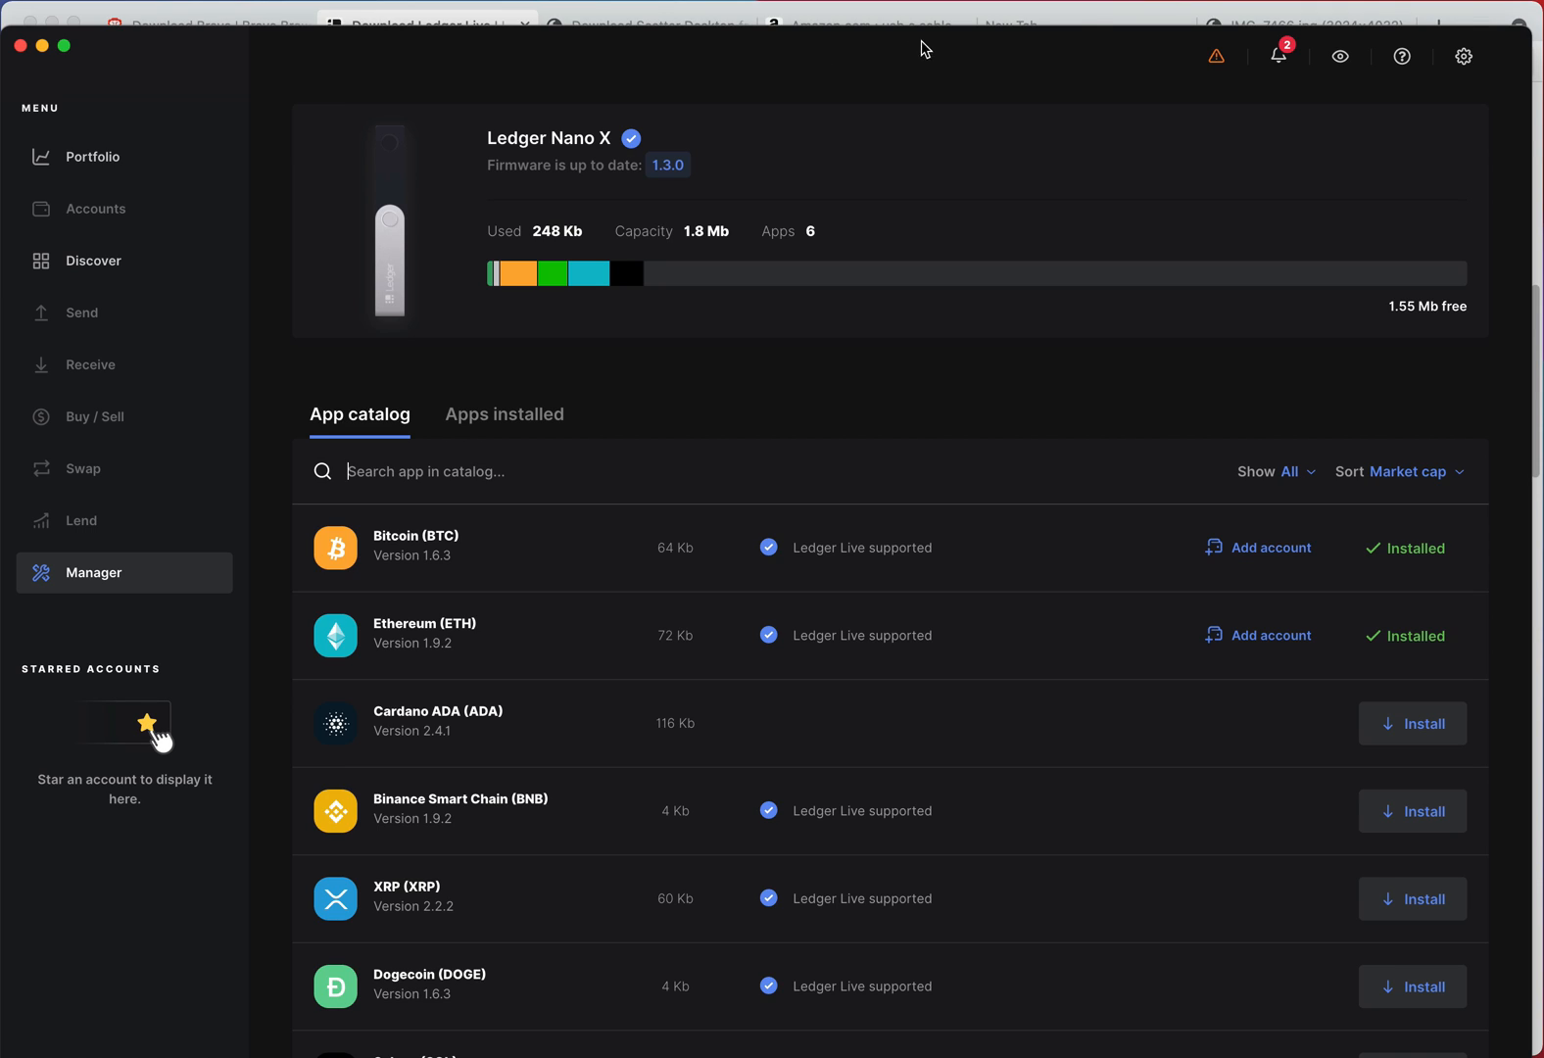
mouse_move(1112, 7)
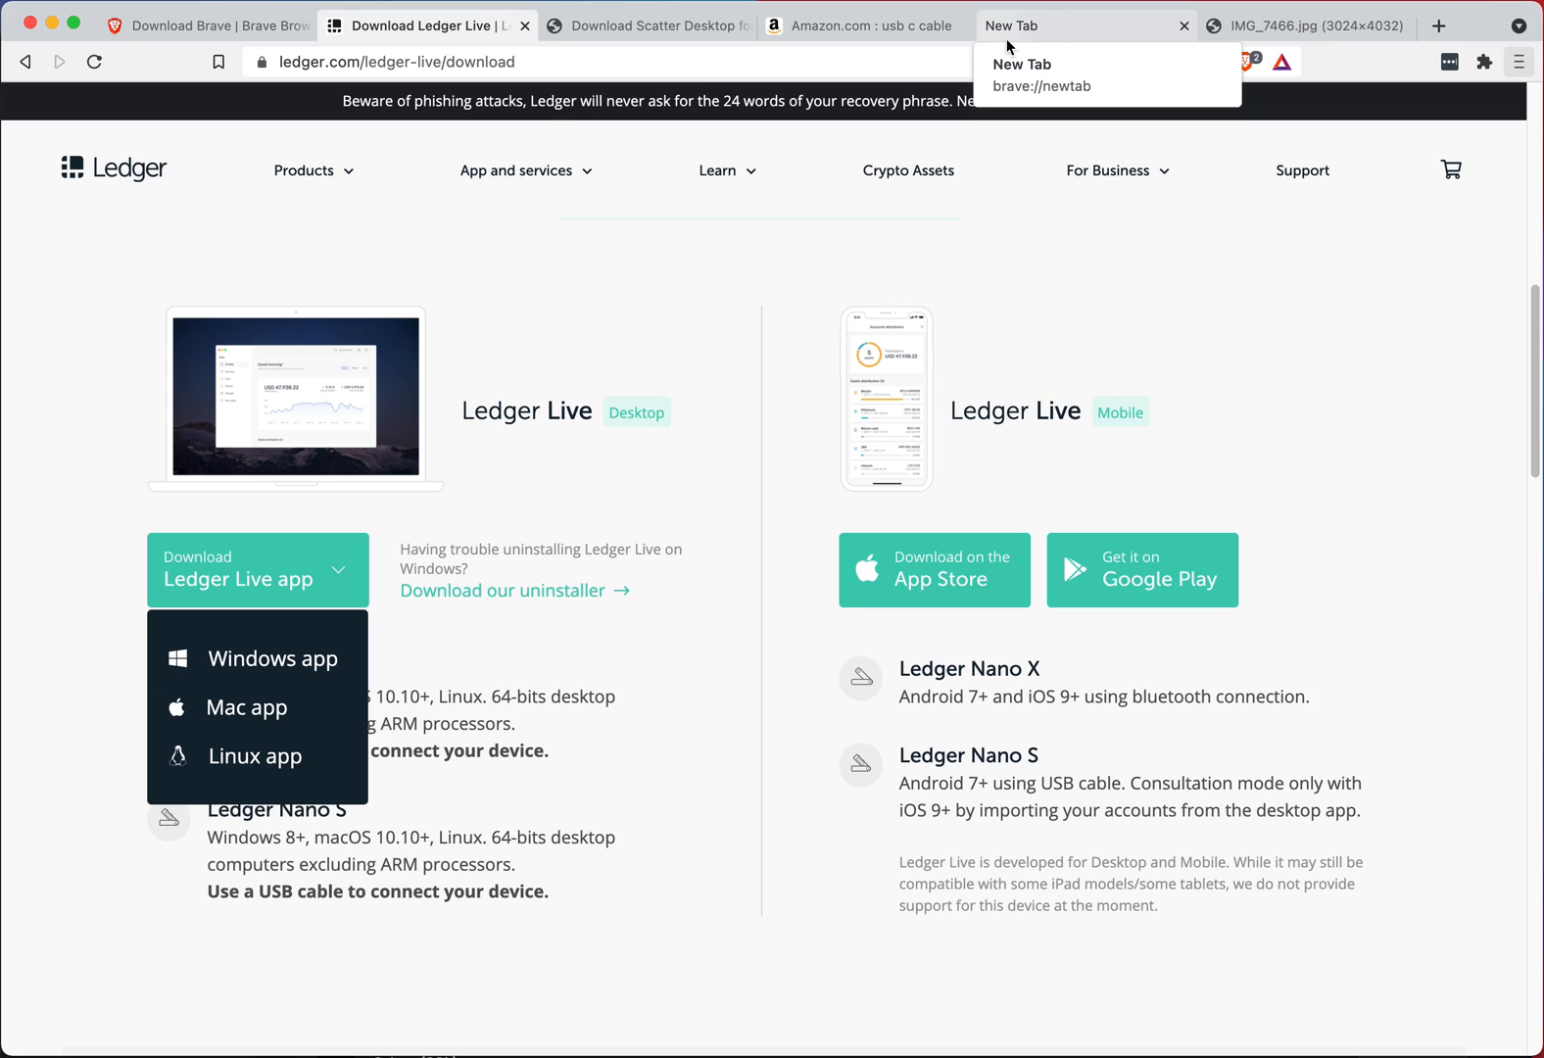
- Bring the Brave window with the Ledger Live download page back to the front
left_click(1298, 26)
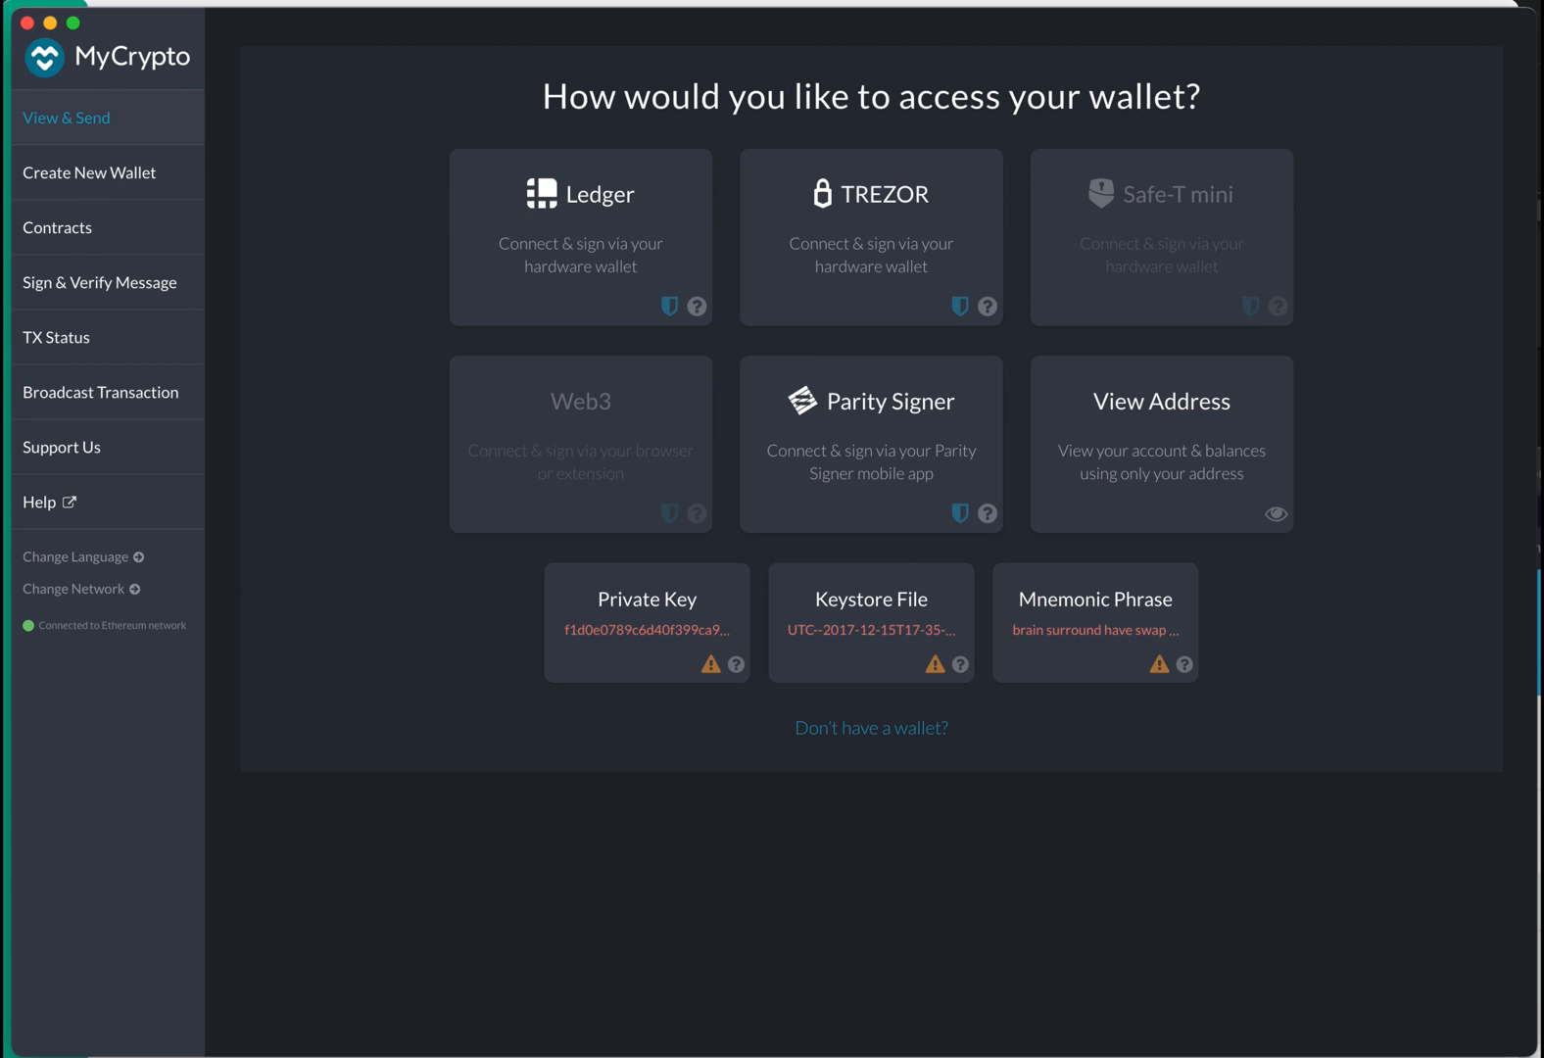
mouse_move(509, 219)
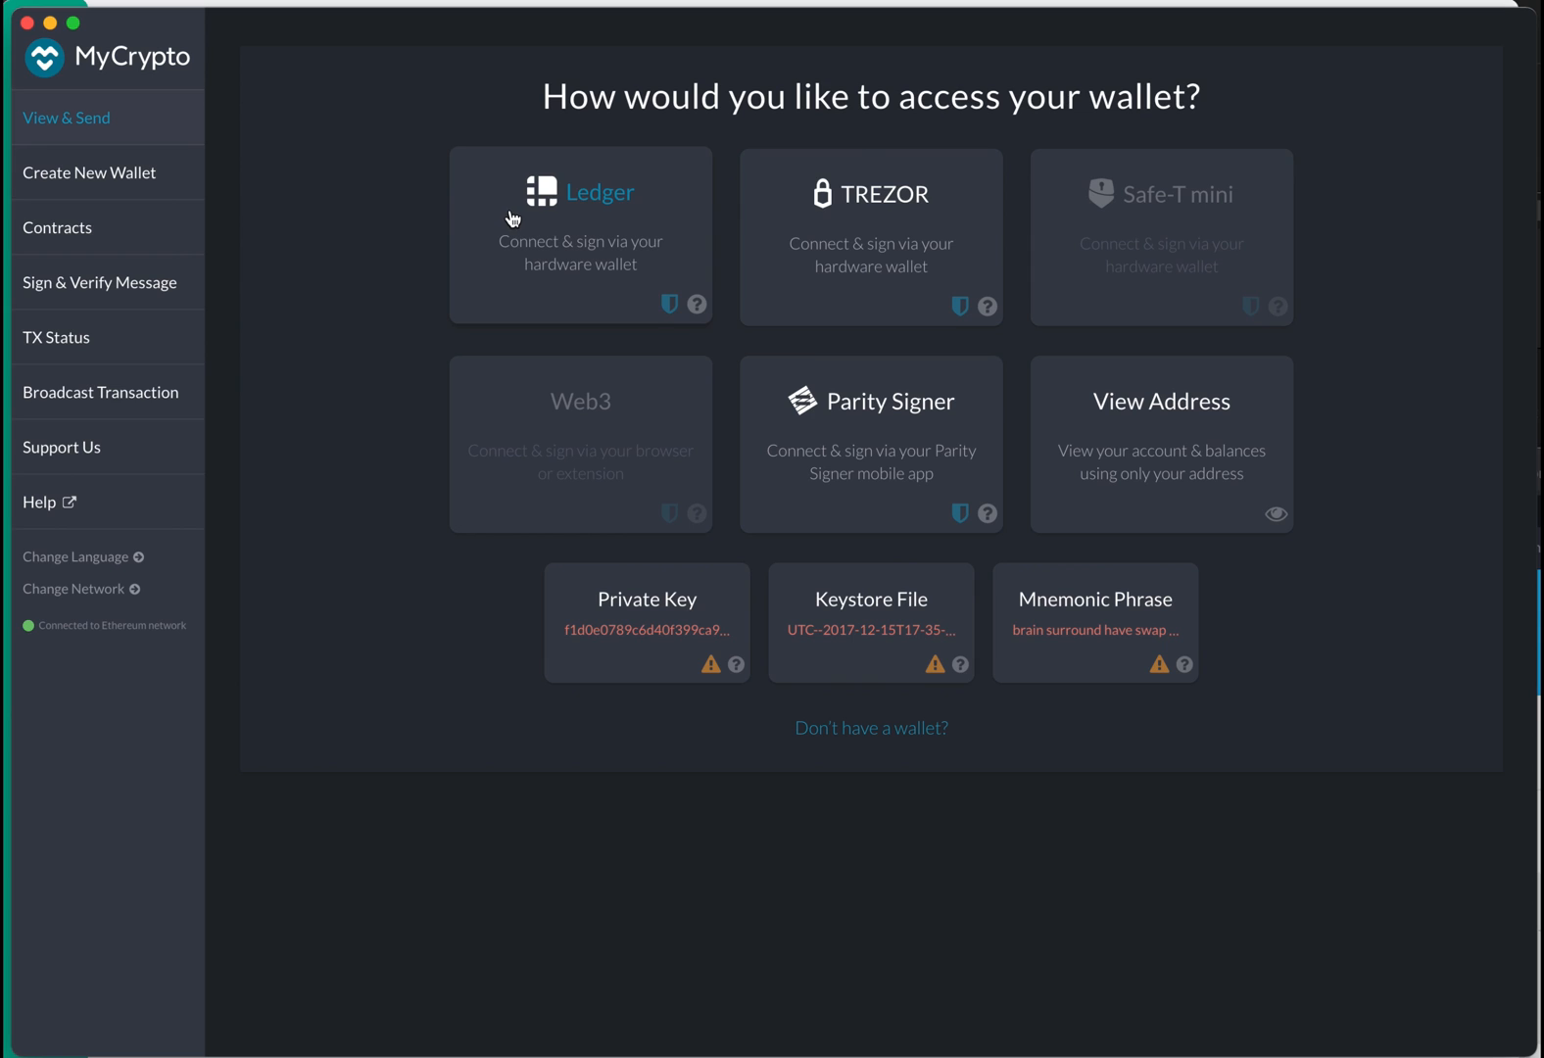
mouse_move(228, 58)
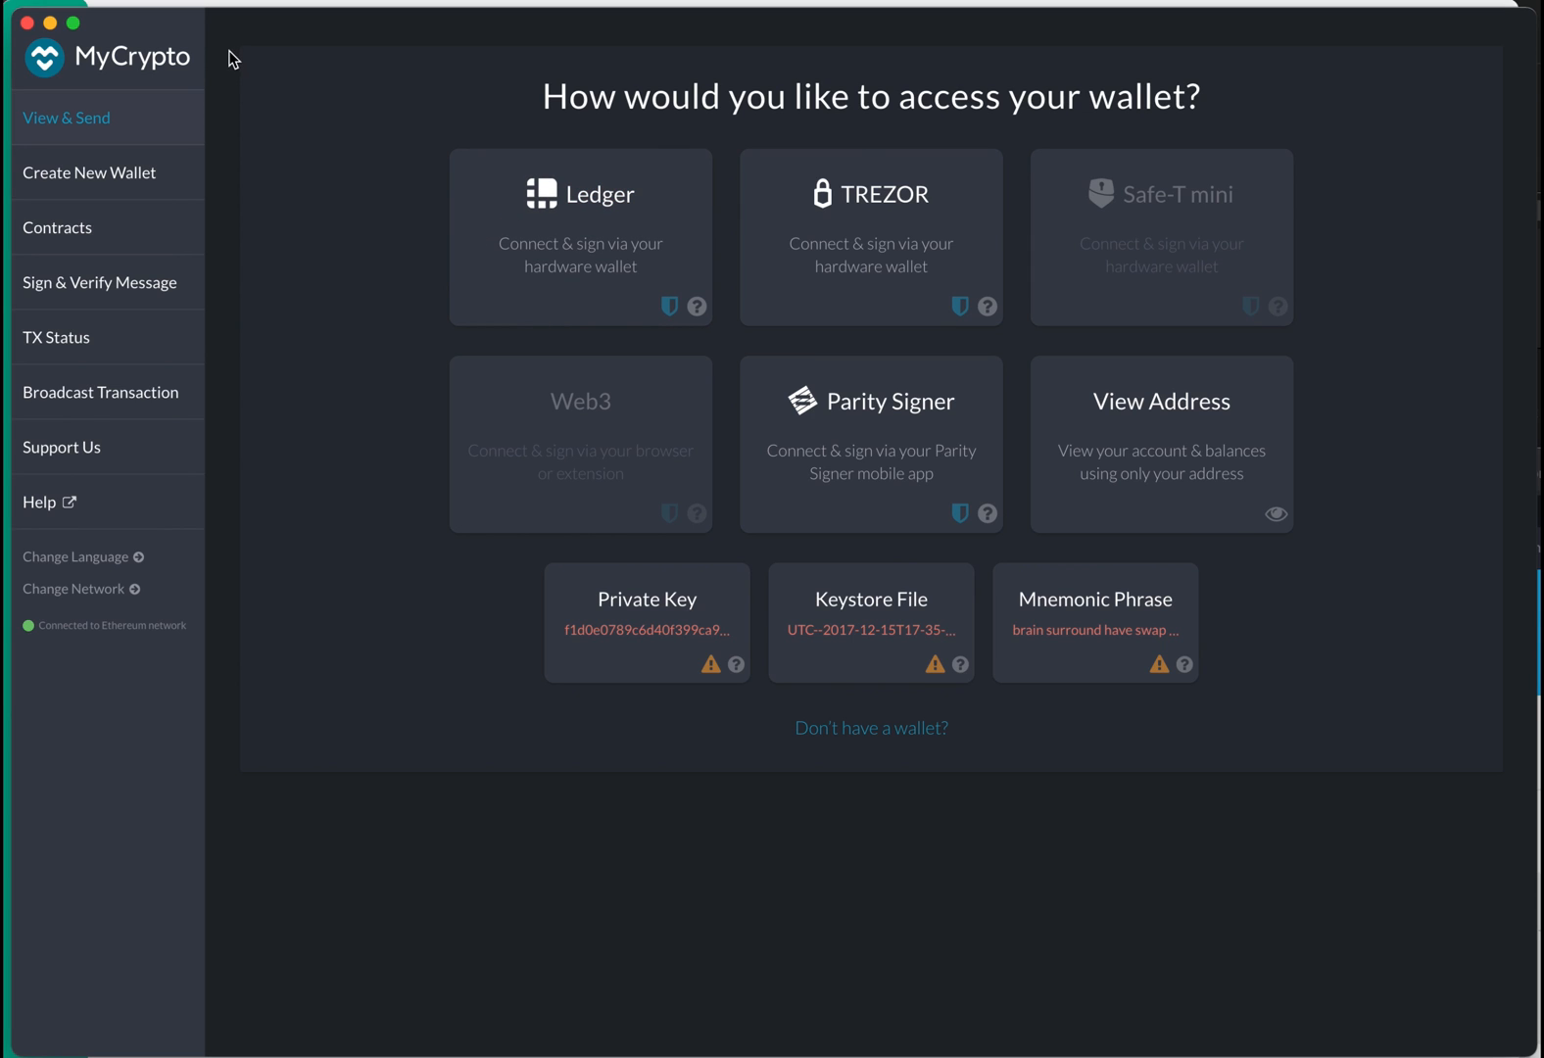
mouse_move(201, 31)
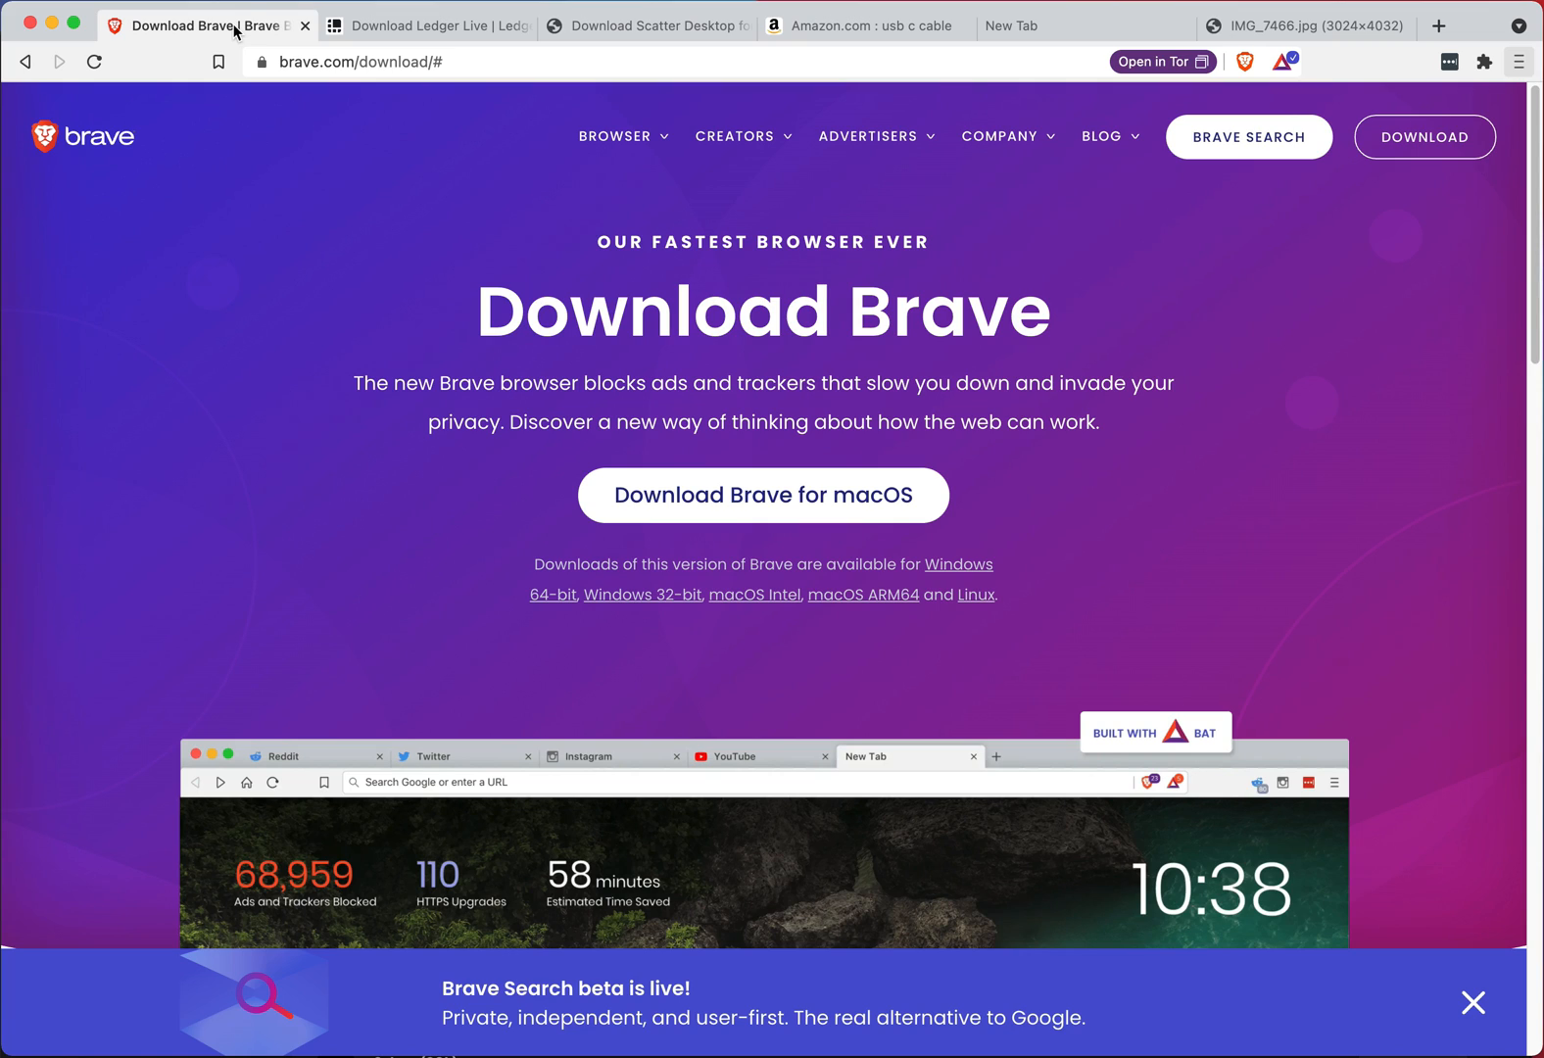
mouse_move(1429, 508)
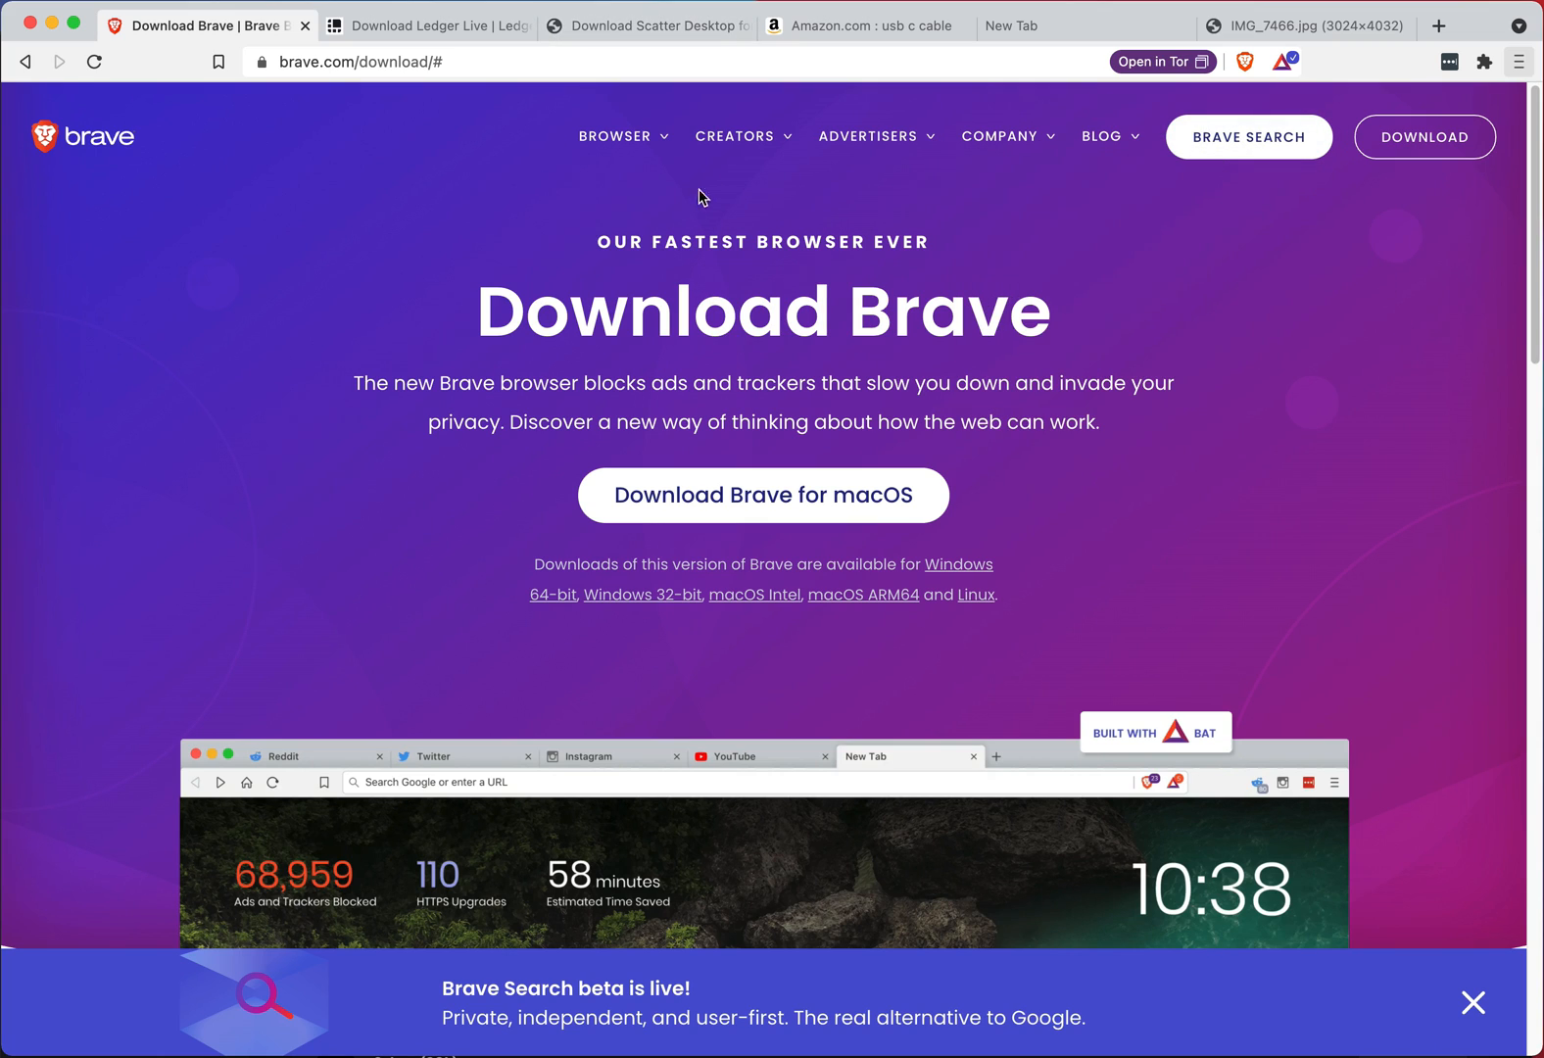
mouse_move(1051, 214)
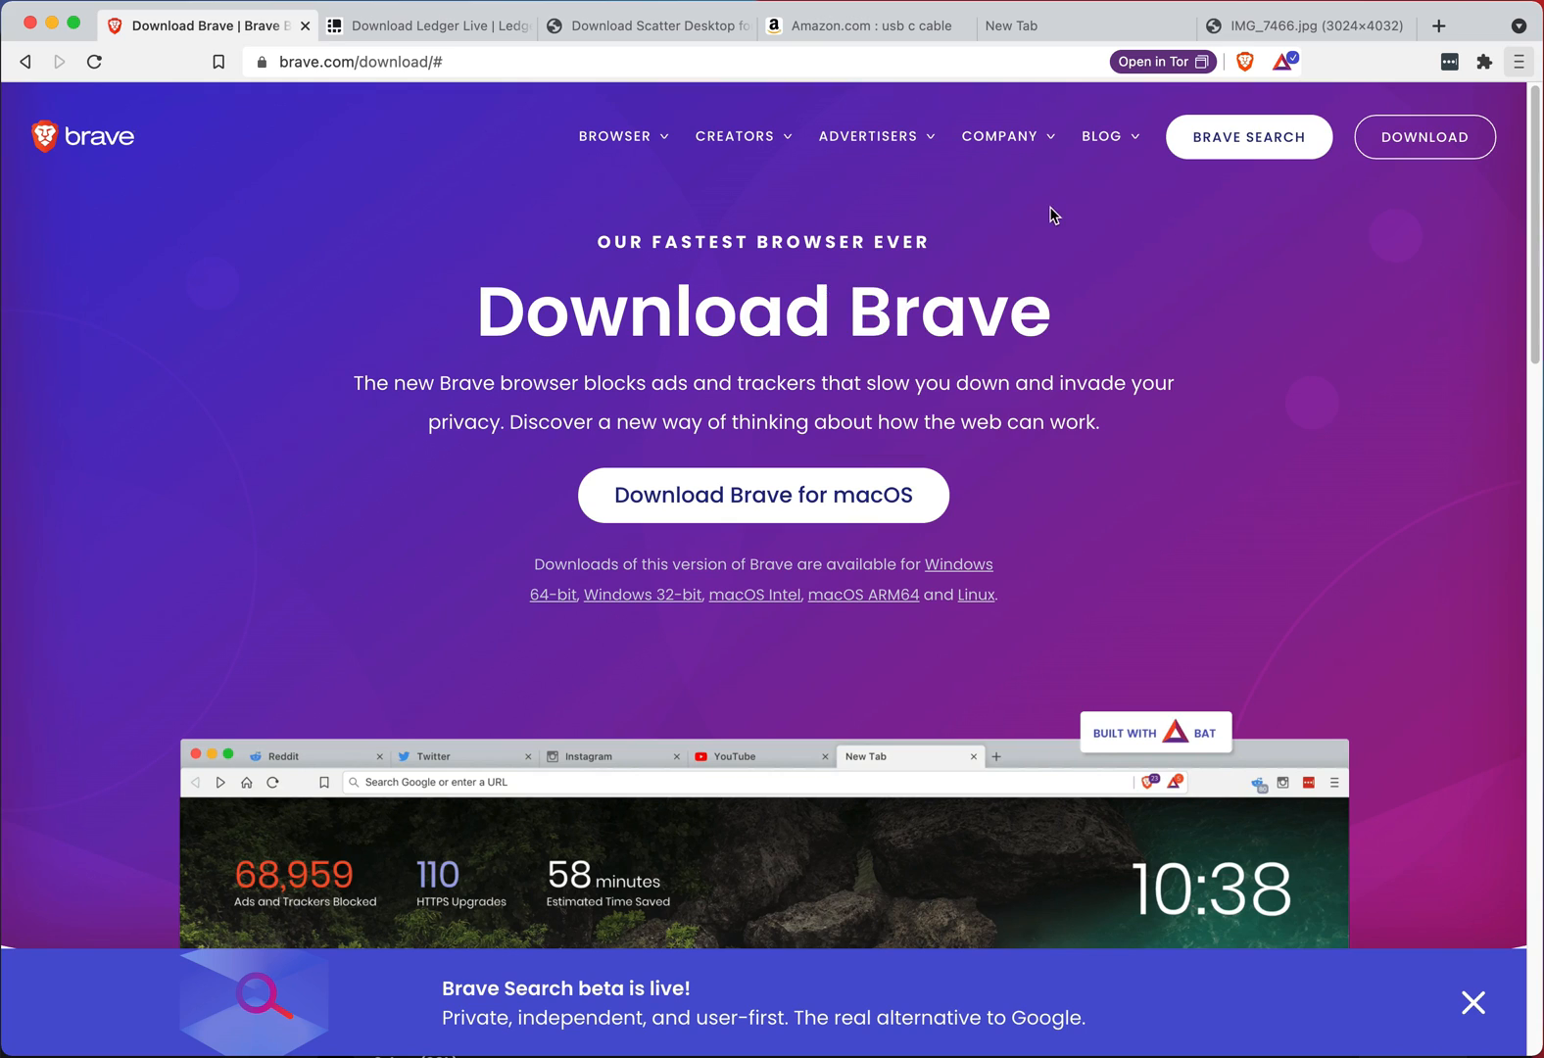
- Show the Download Brave page offering Brave for macOS and other platforms
left_click(884, 25)
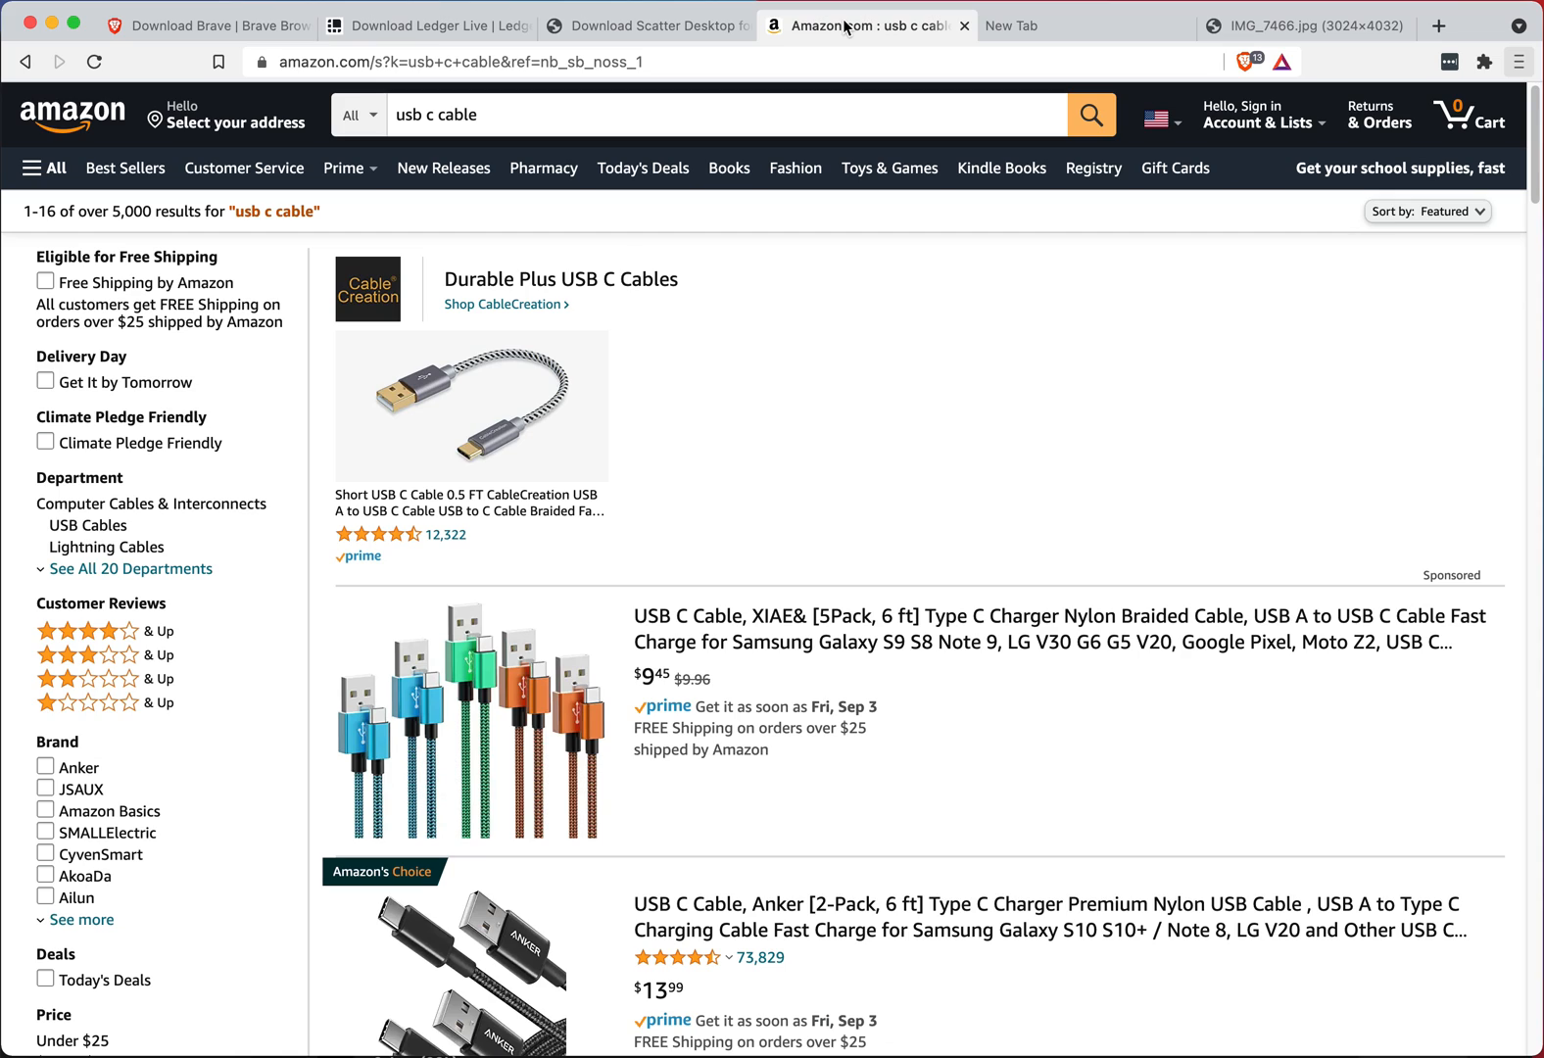
mouse_move(1072, 663)
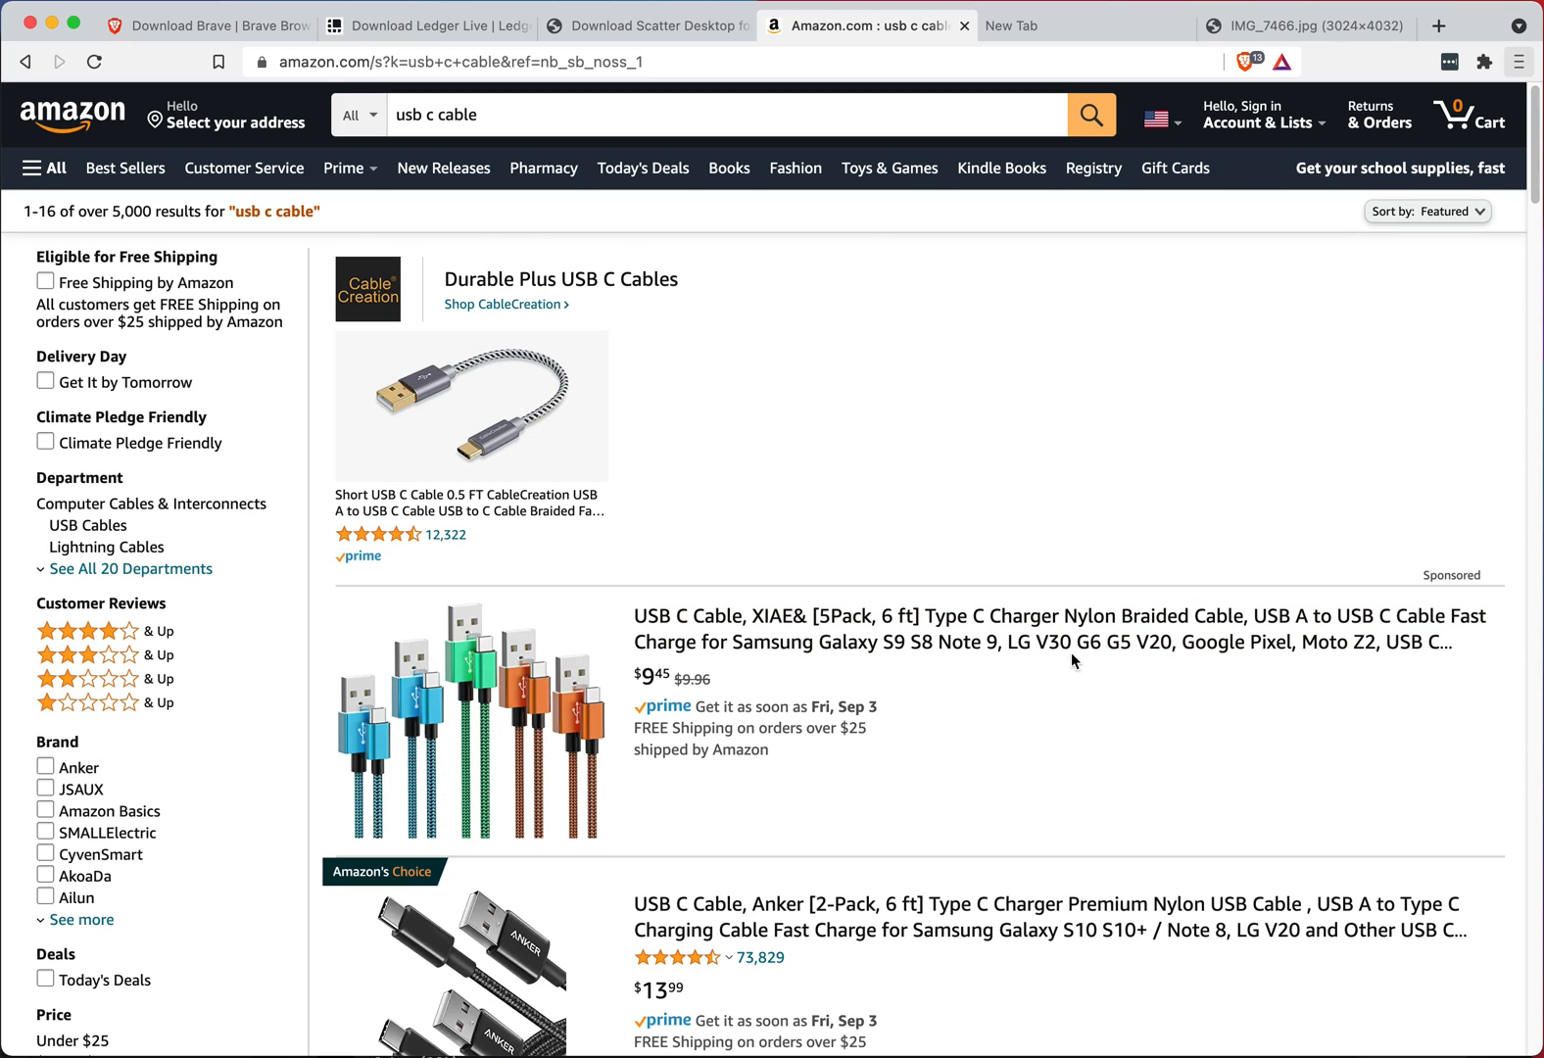
mouse_move(816, 667)
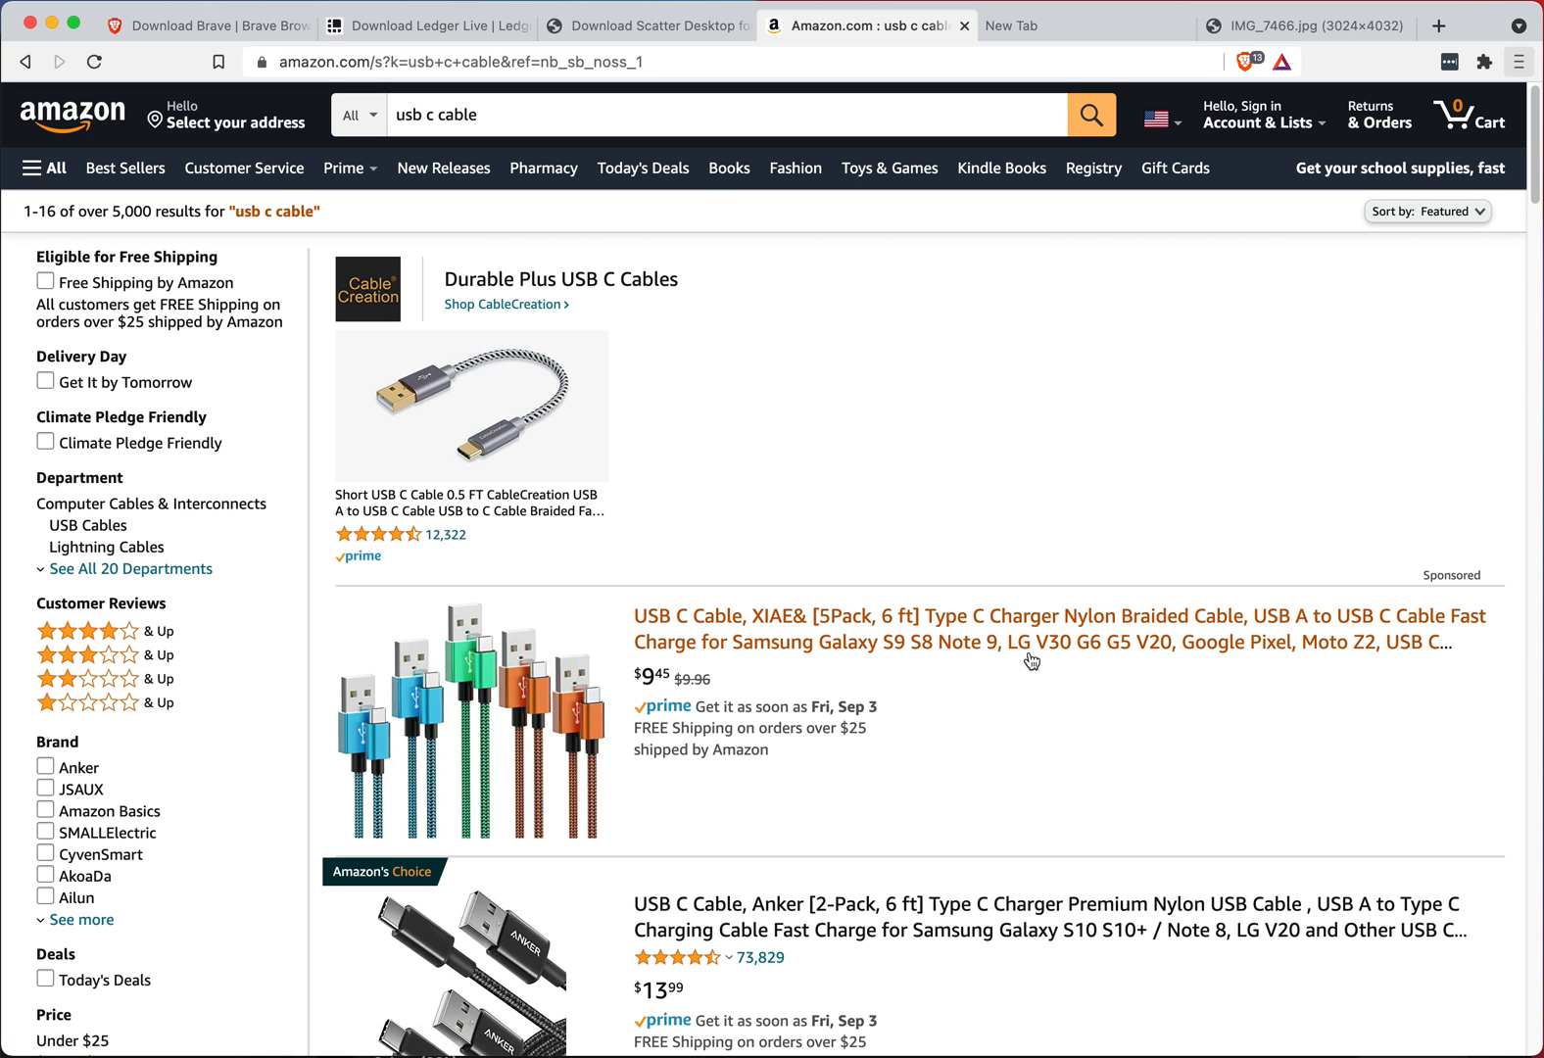
scroll("down", 3)
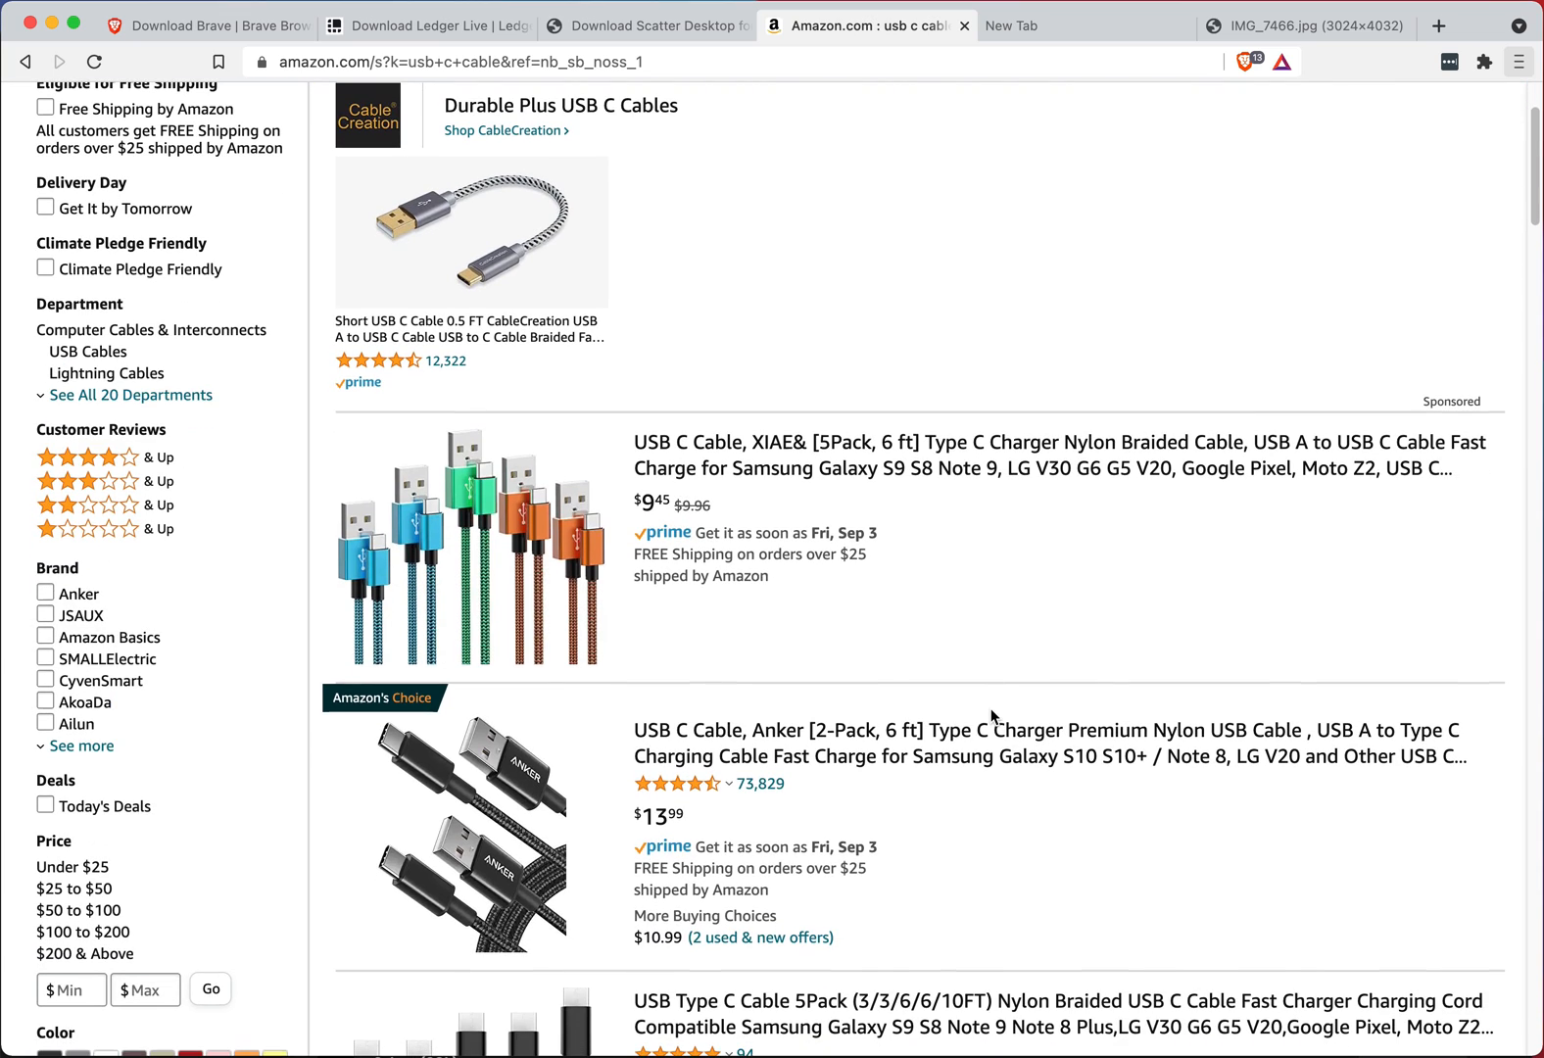
scroll("down", 3)
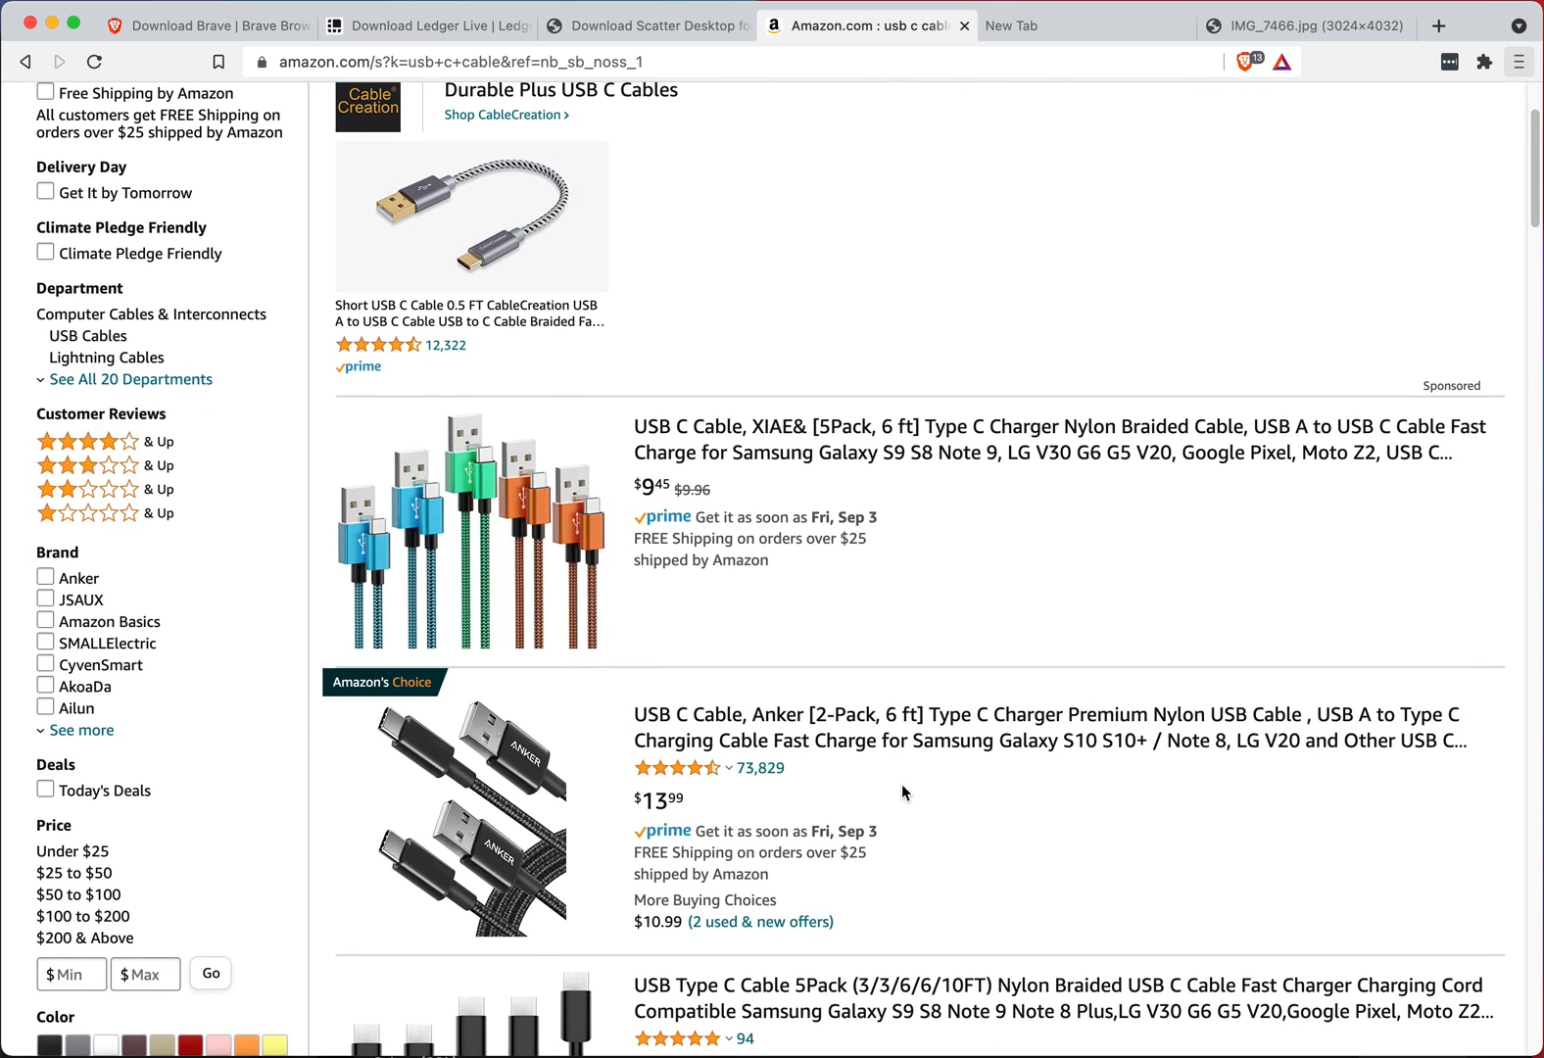
scroll("down", 3)
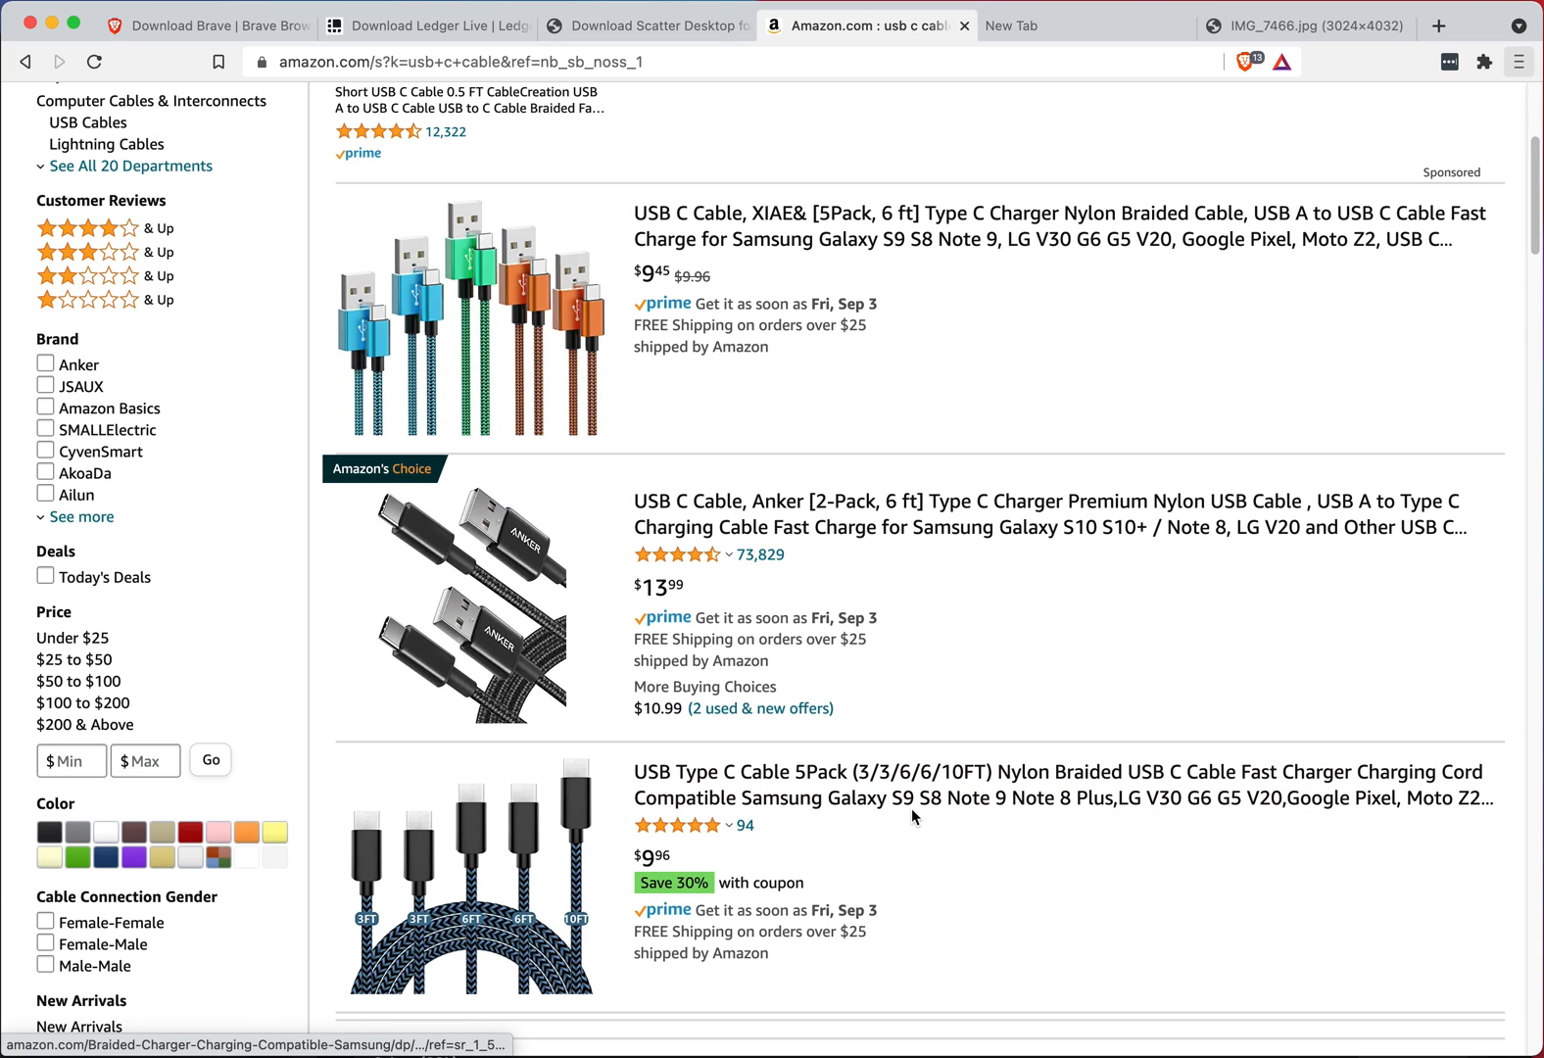
scroll("down", 3)
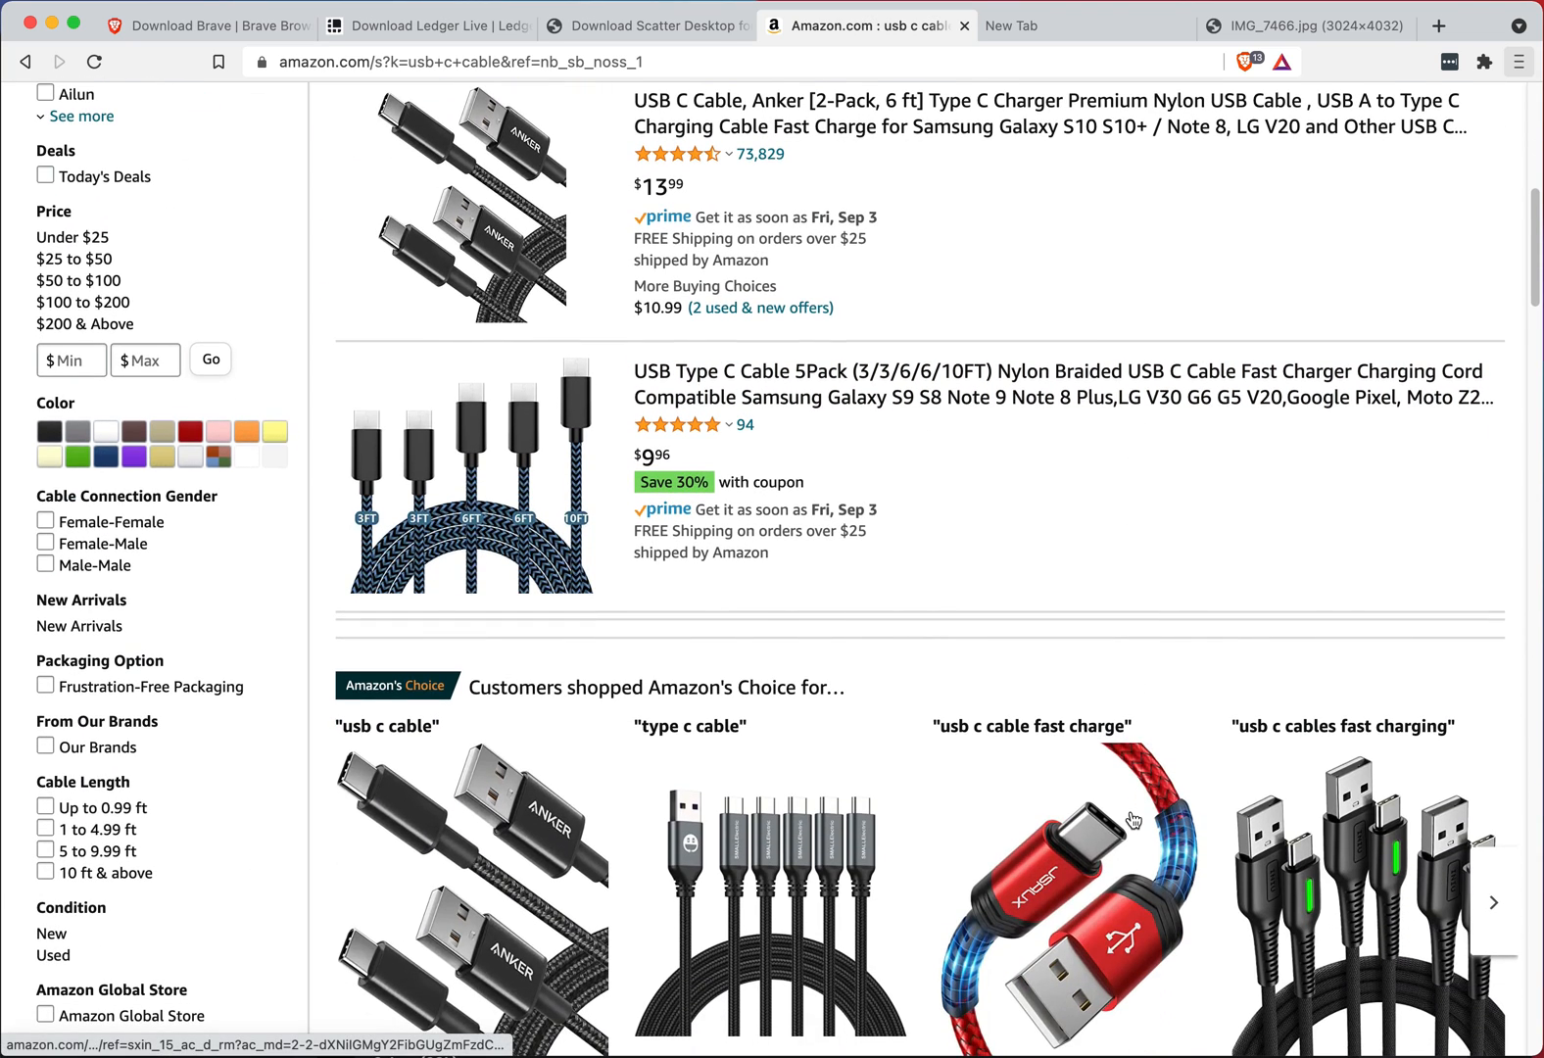
scroll("down", 3)
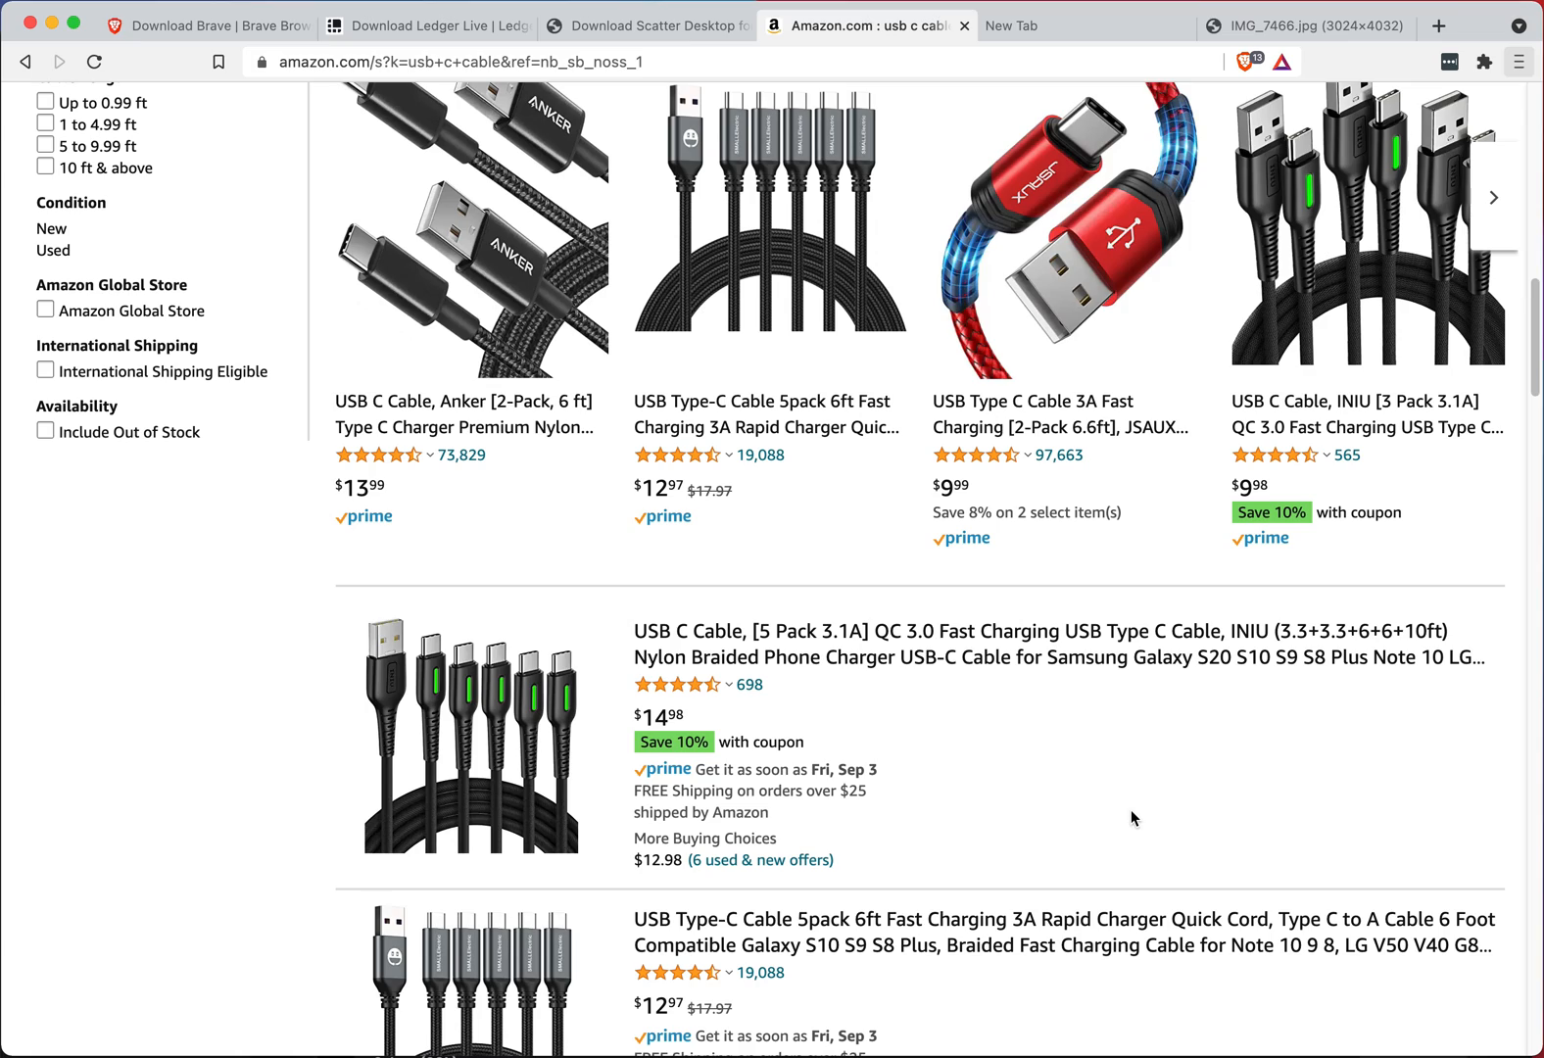
scroll("up", 3)
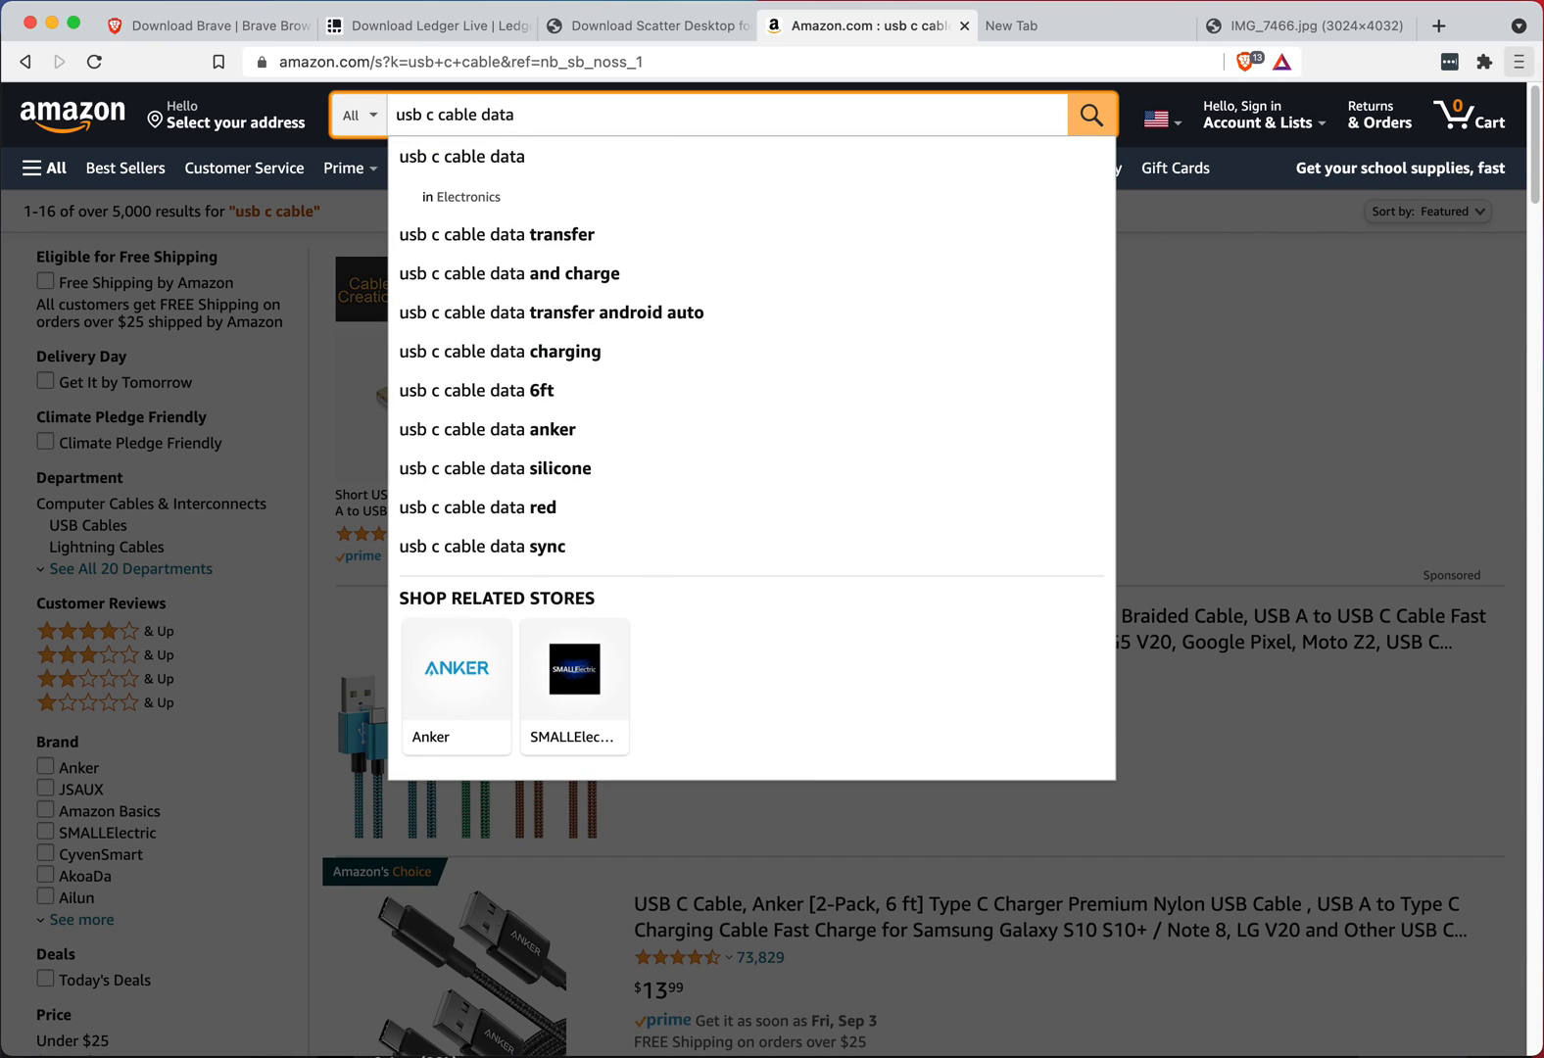
mouse_move(576, 242)
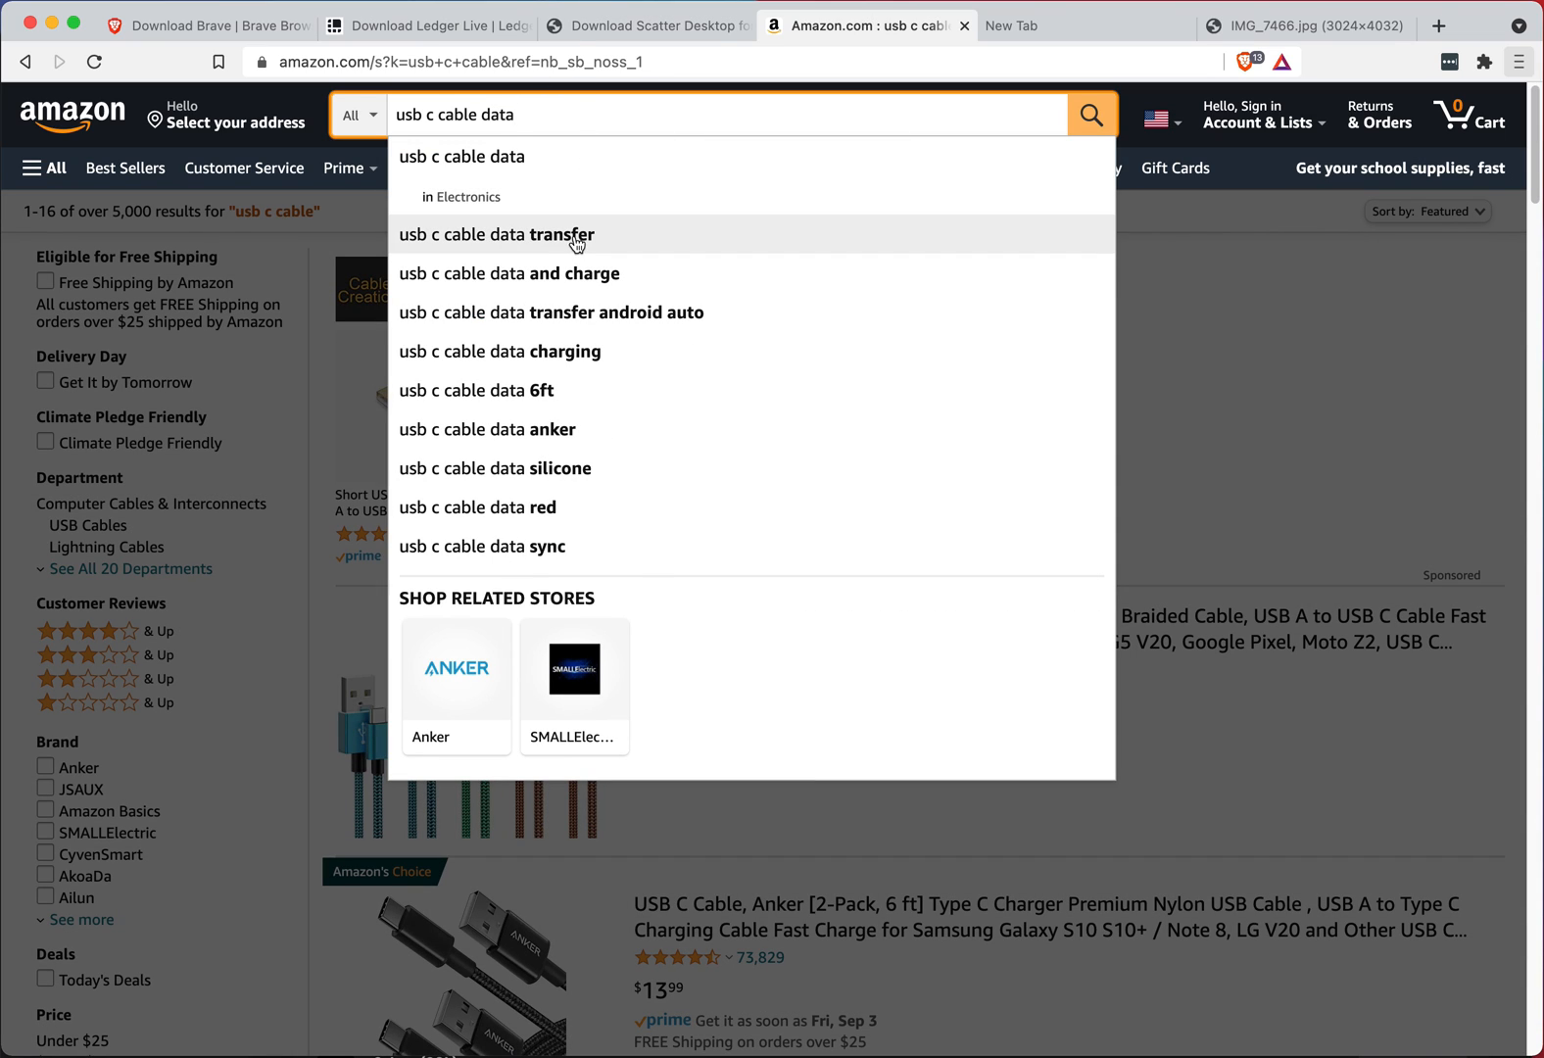
- Search Amazon for 'usb c cable data transfer' and scroll through the 3,000+ results
left_click(497, 235)
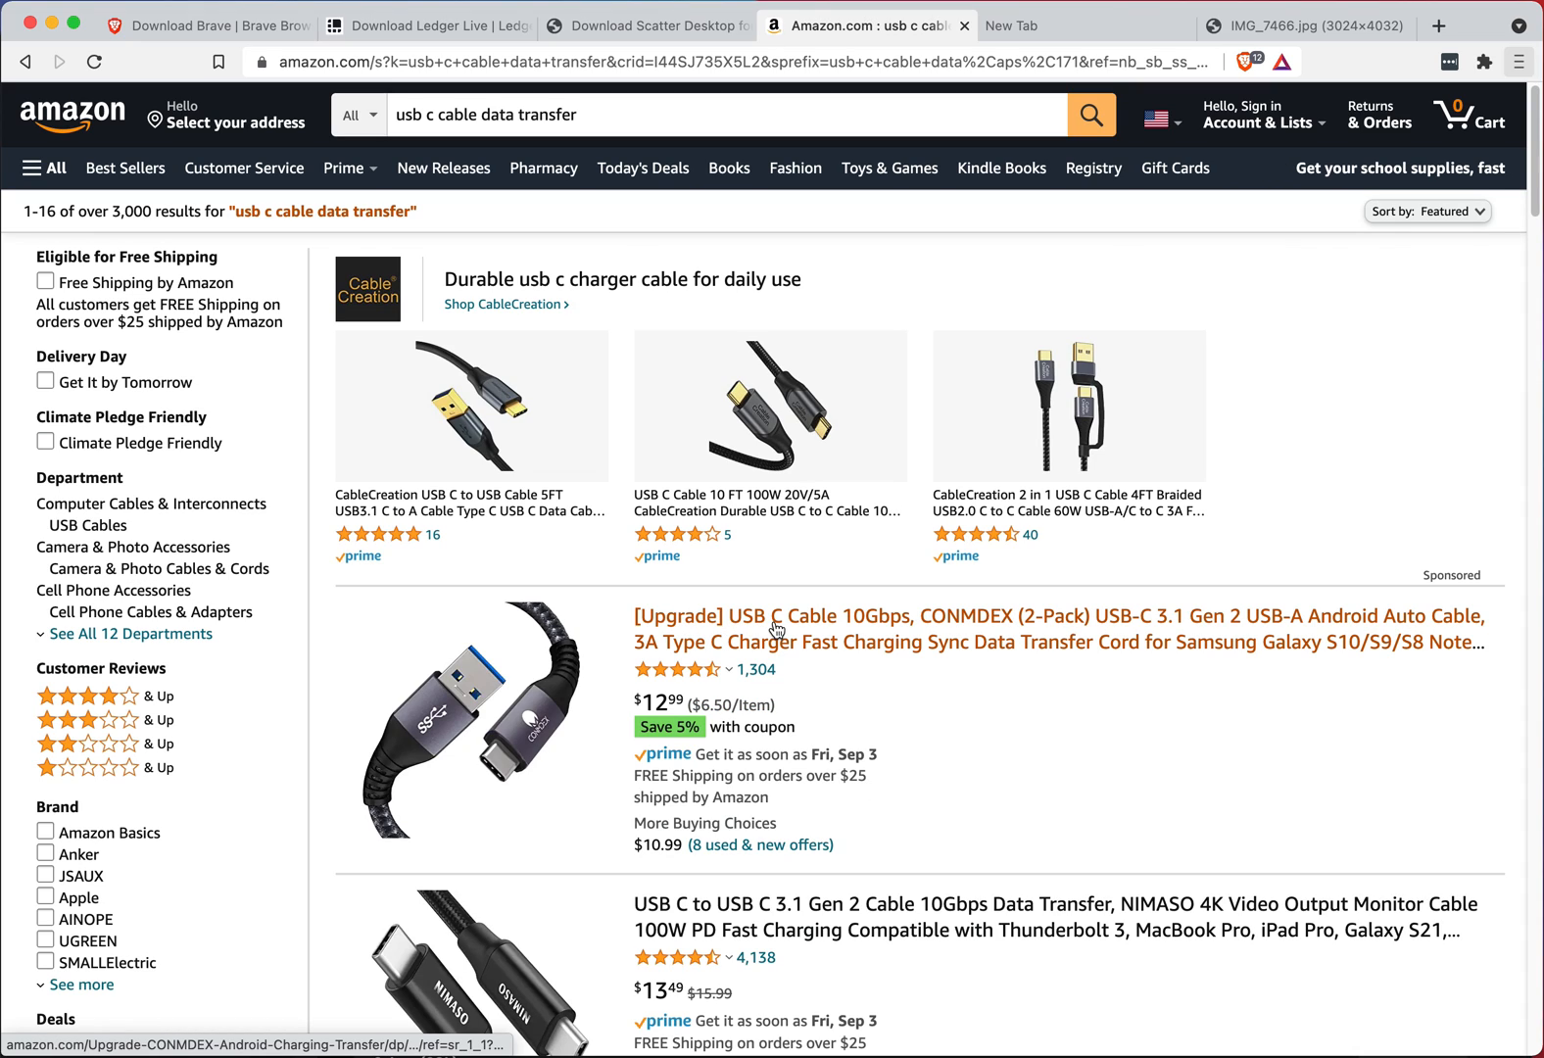
mouse_move(479, 698)
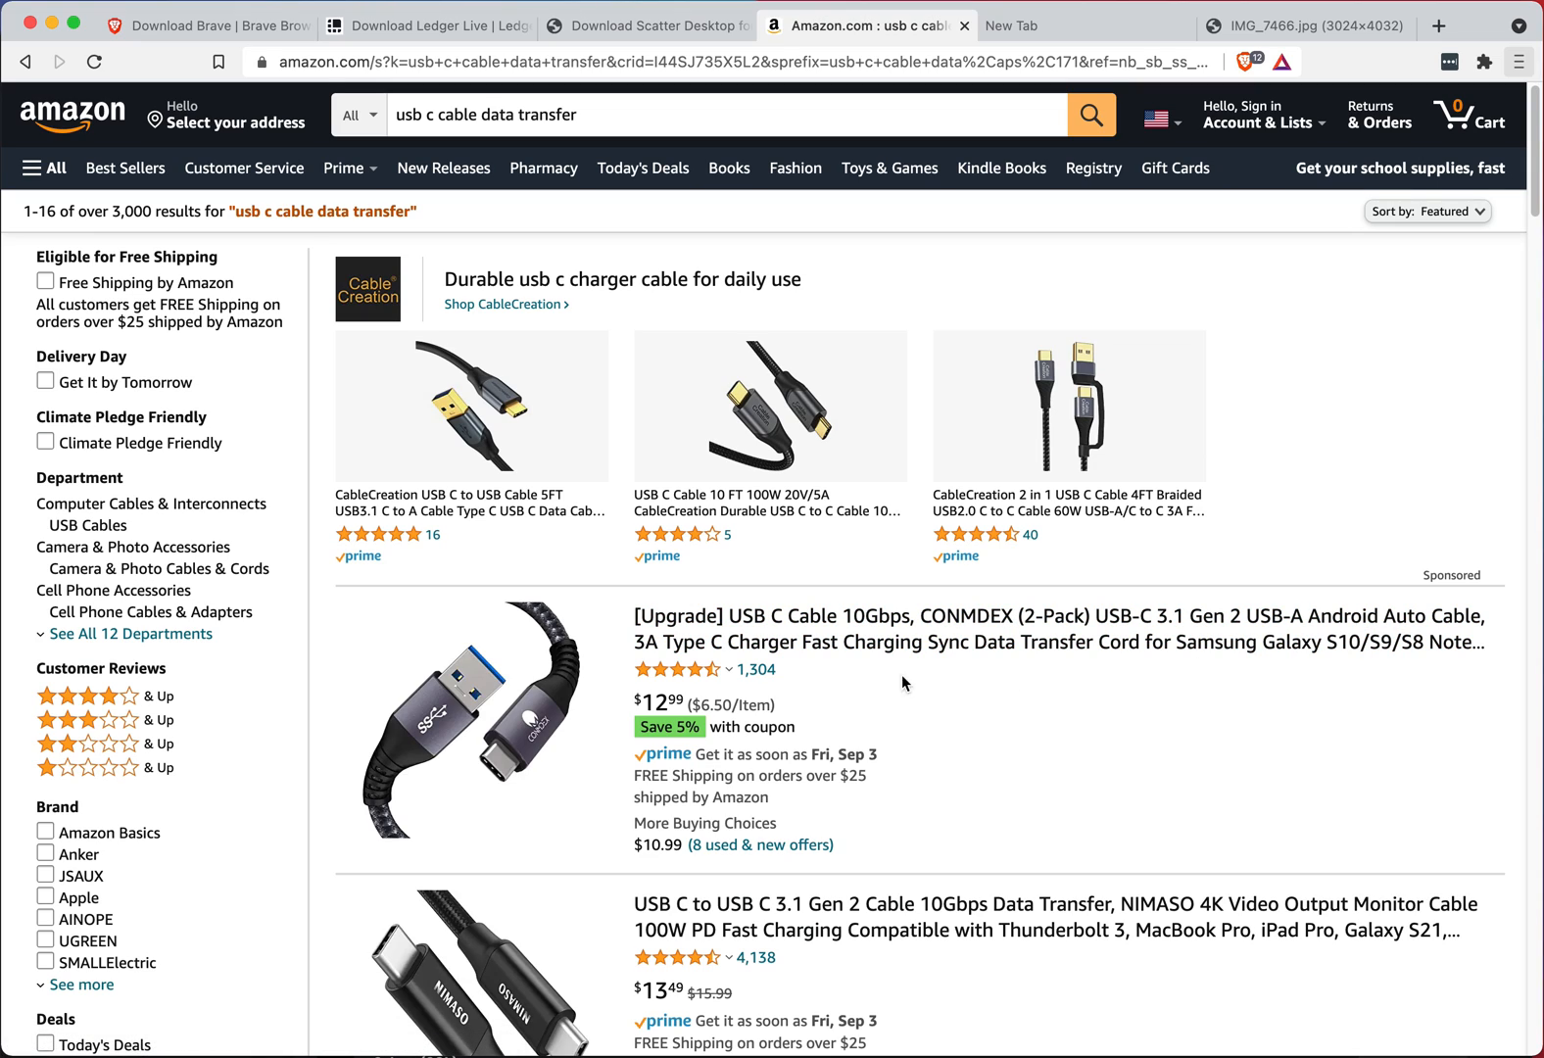
mouse_move(1008, 659)
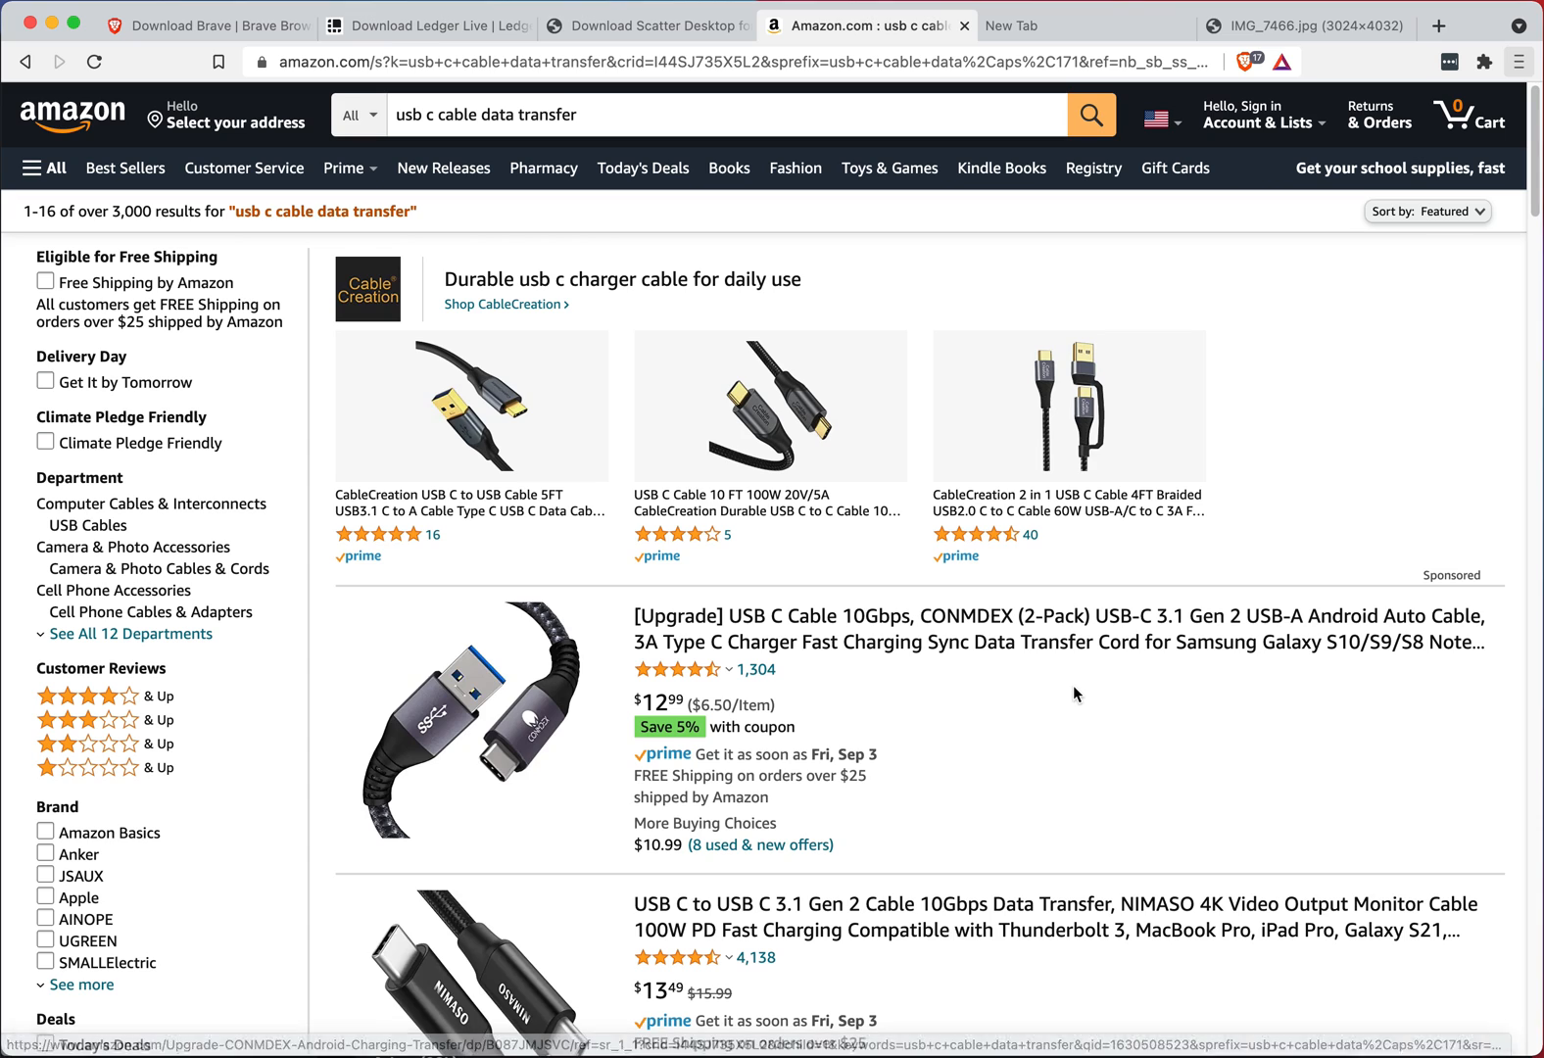
scroll("down", 3)
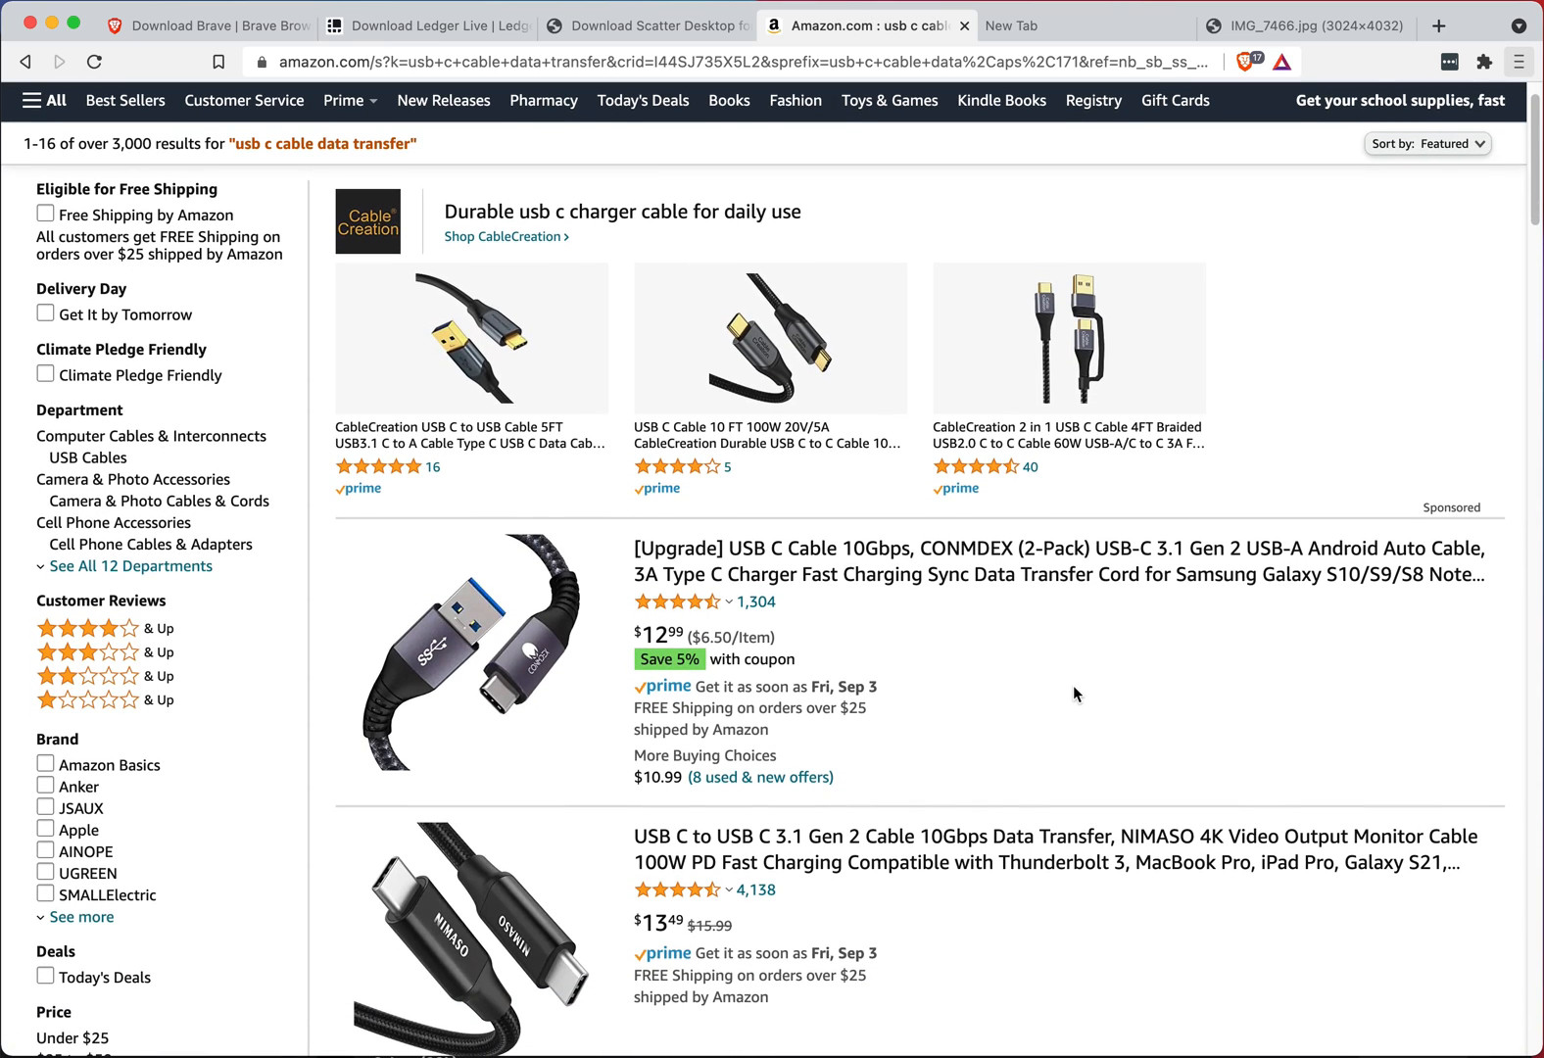
mouse_move(989, 852)
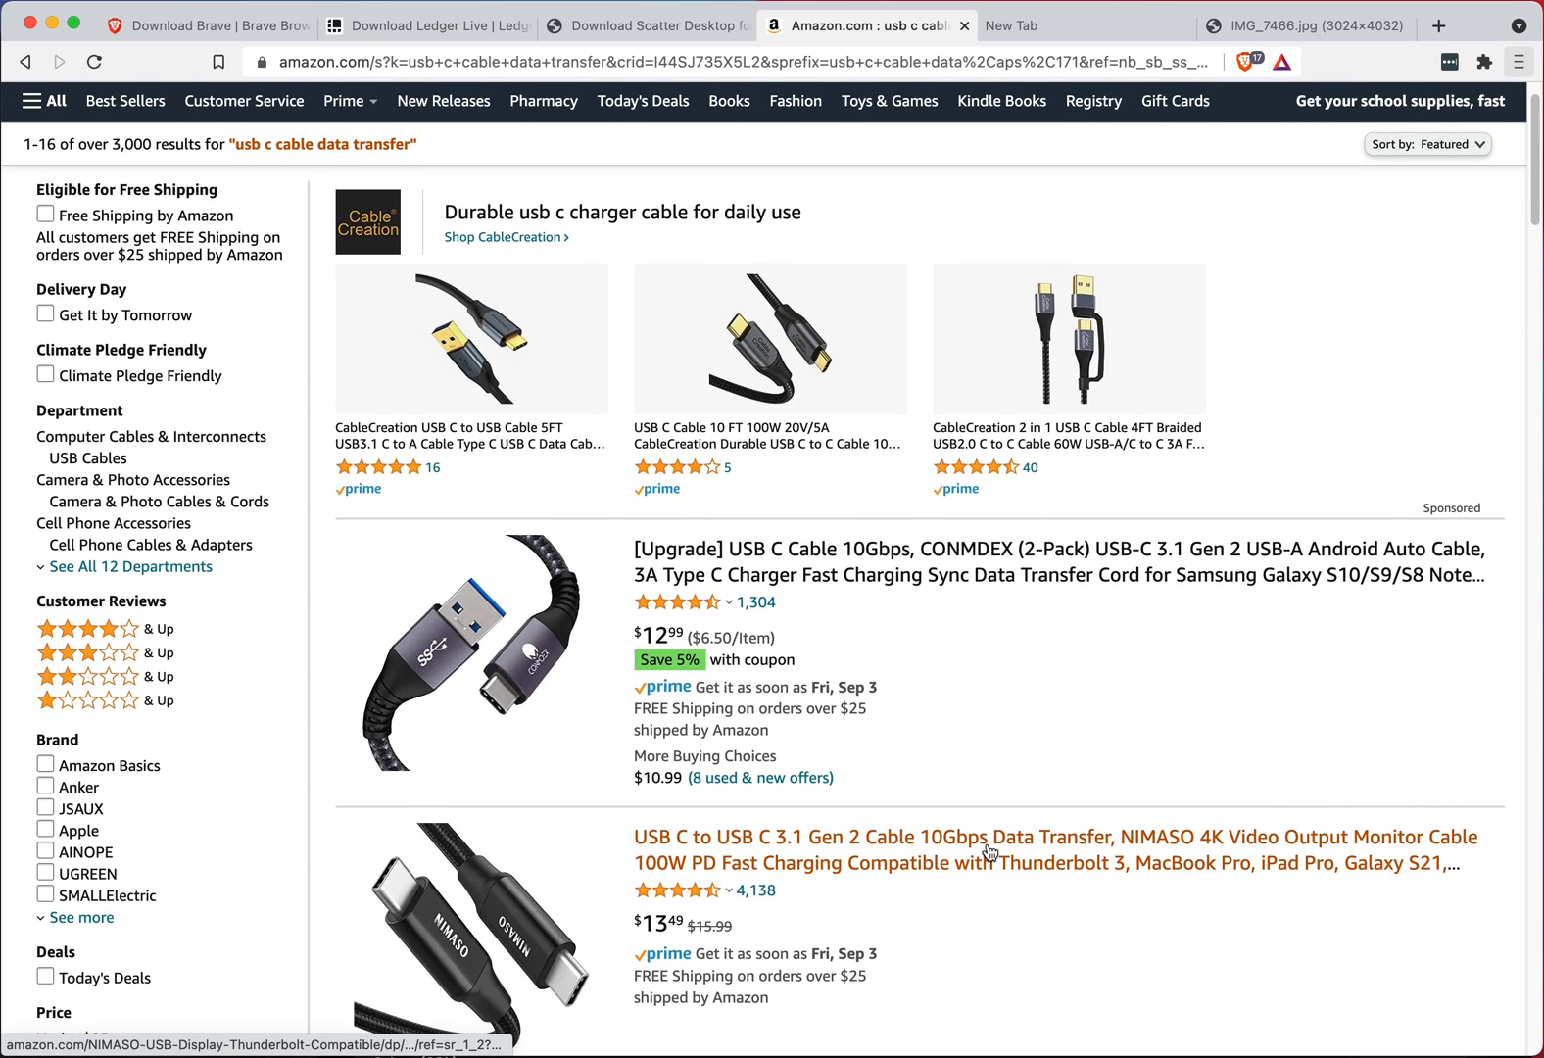
scroll("down", 3)
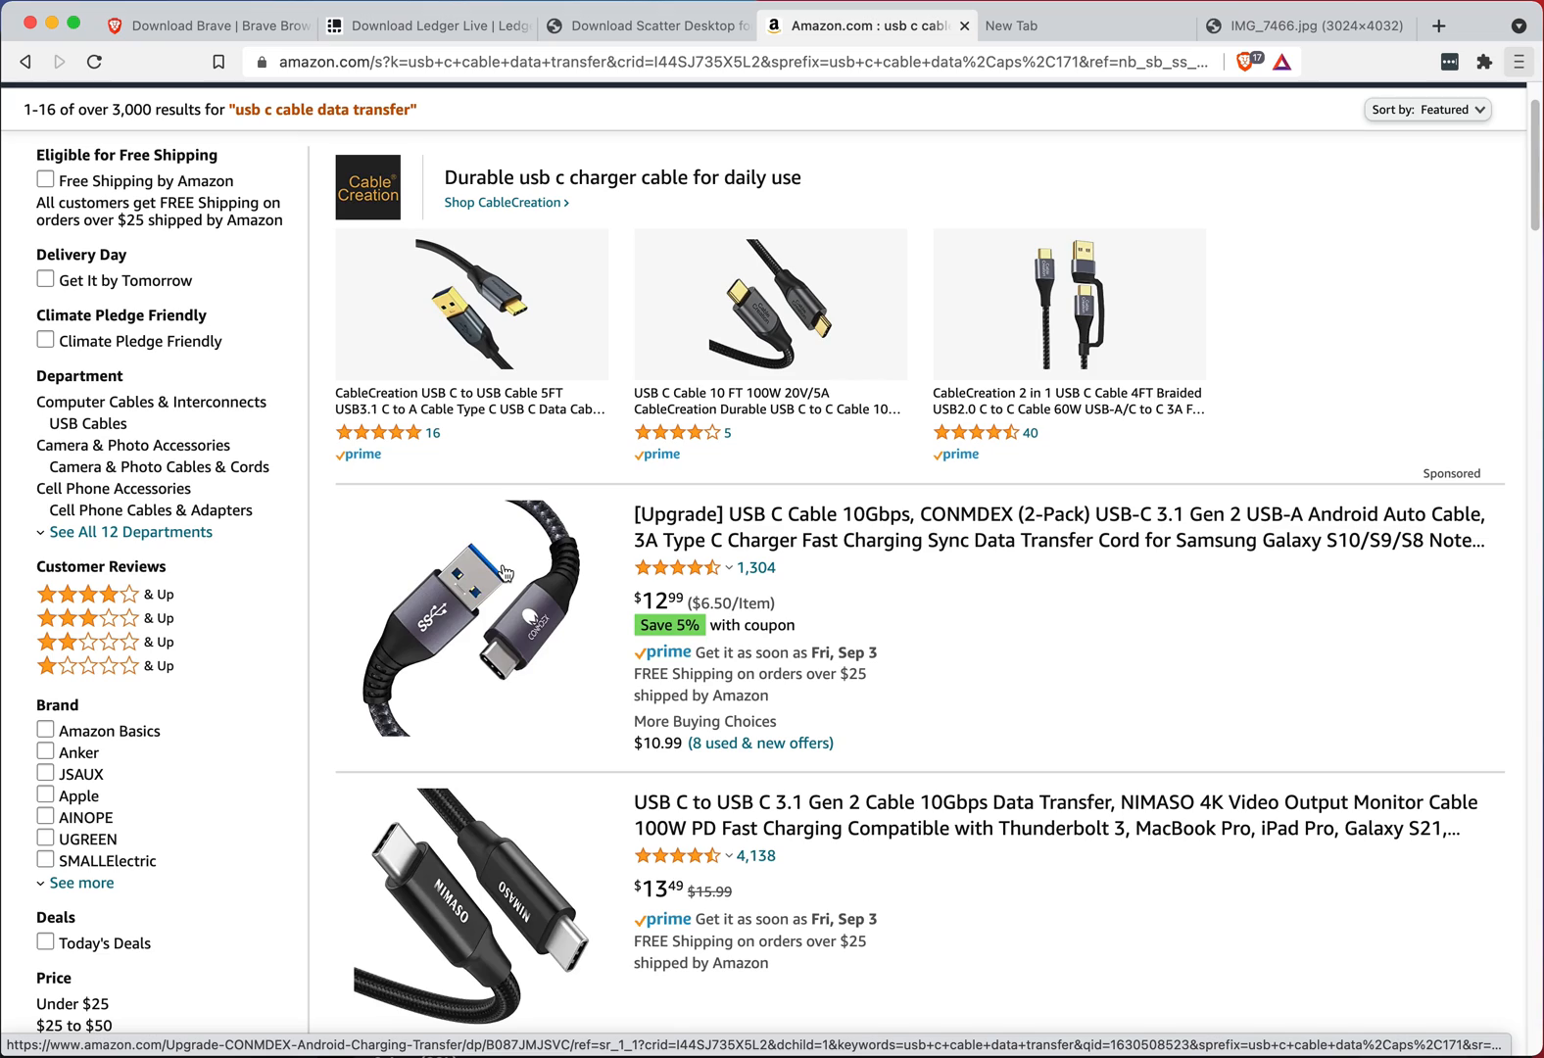
mouse_move(610, 747)
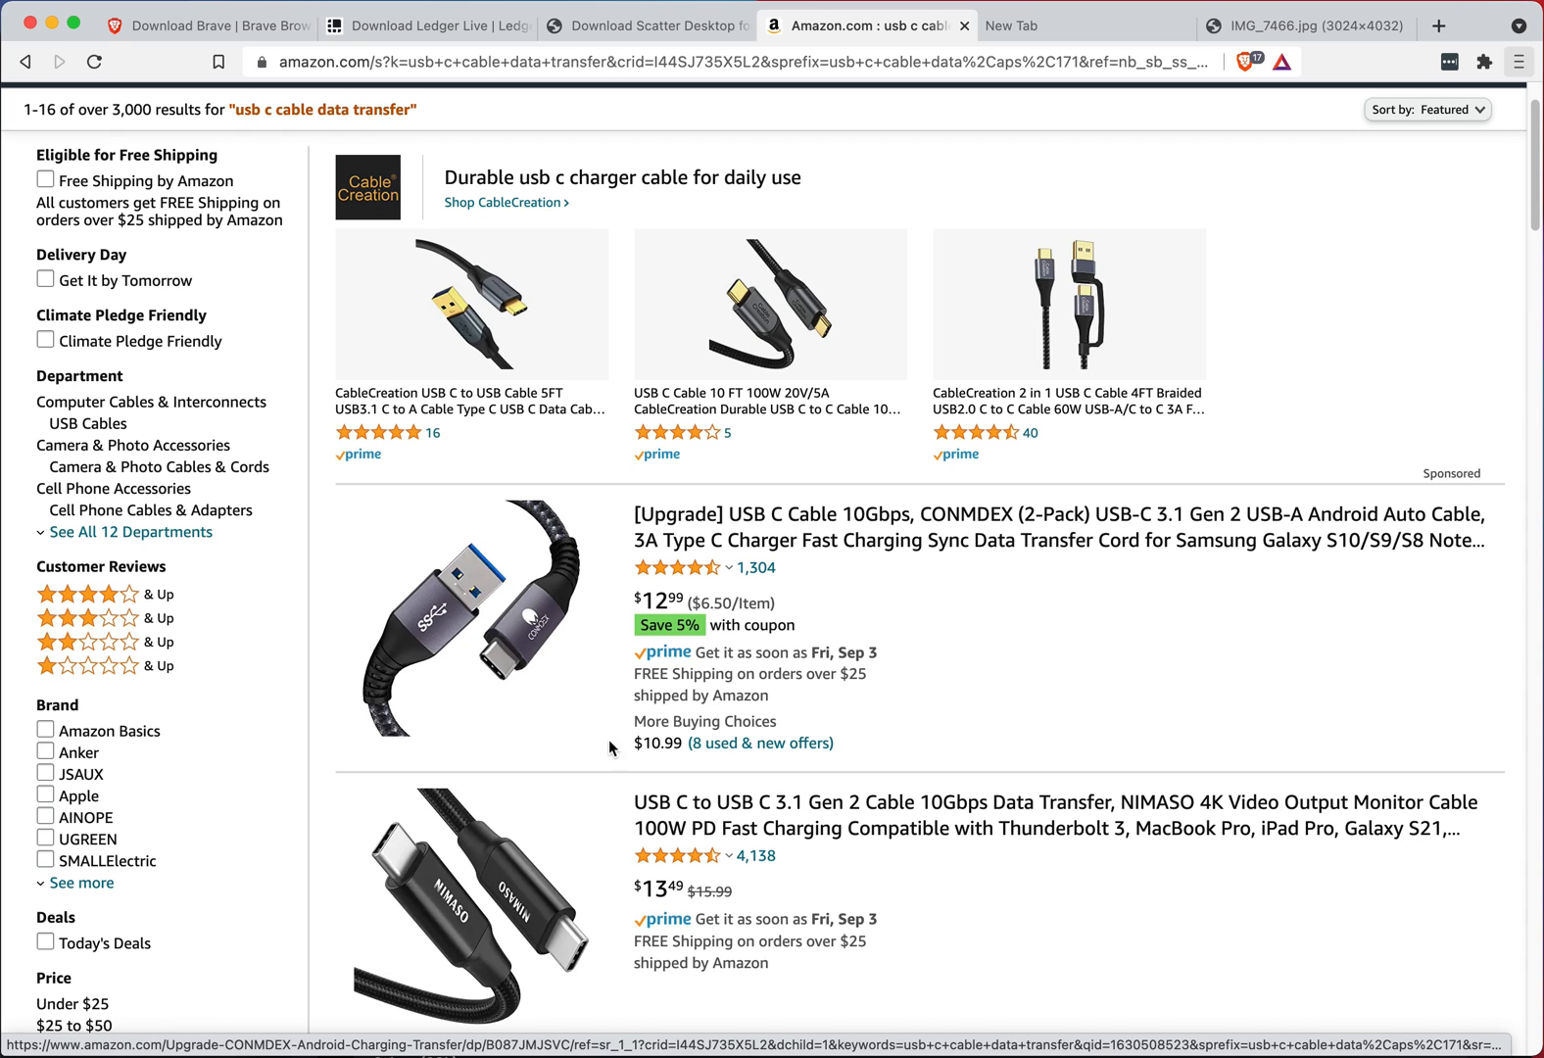
scroll("down", 3)
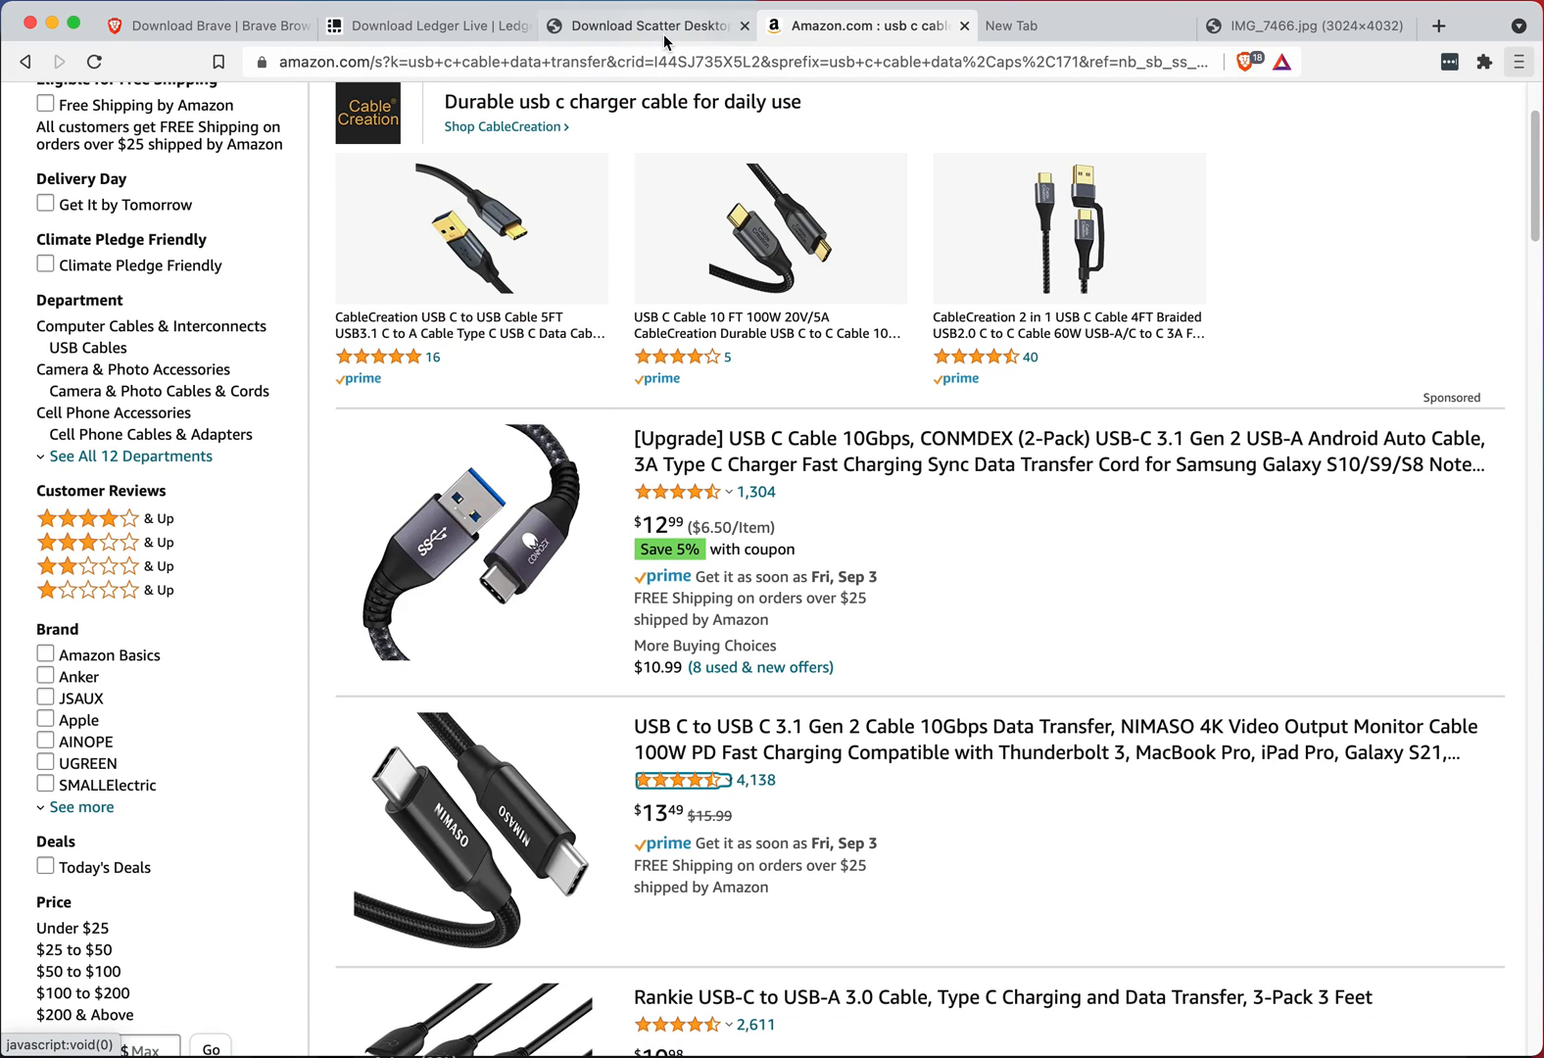
- Show the get-scatter.com home page advertising the Scatter Desktop wallet
left_click(645, 26)
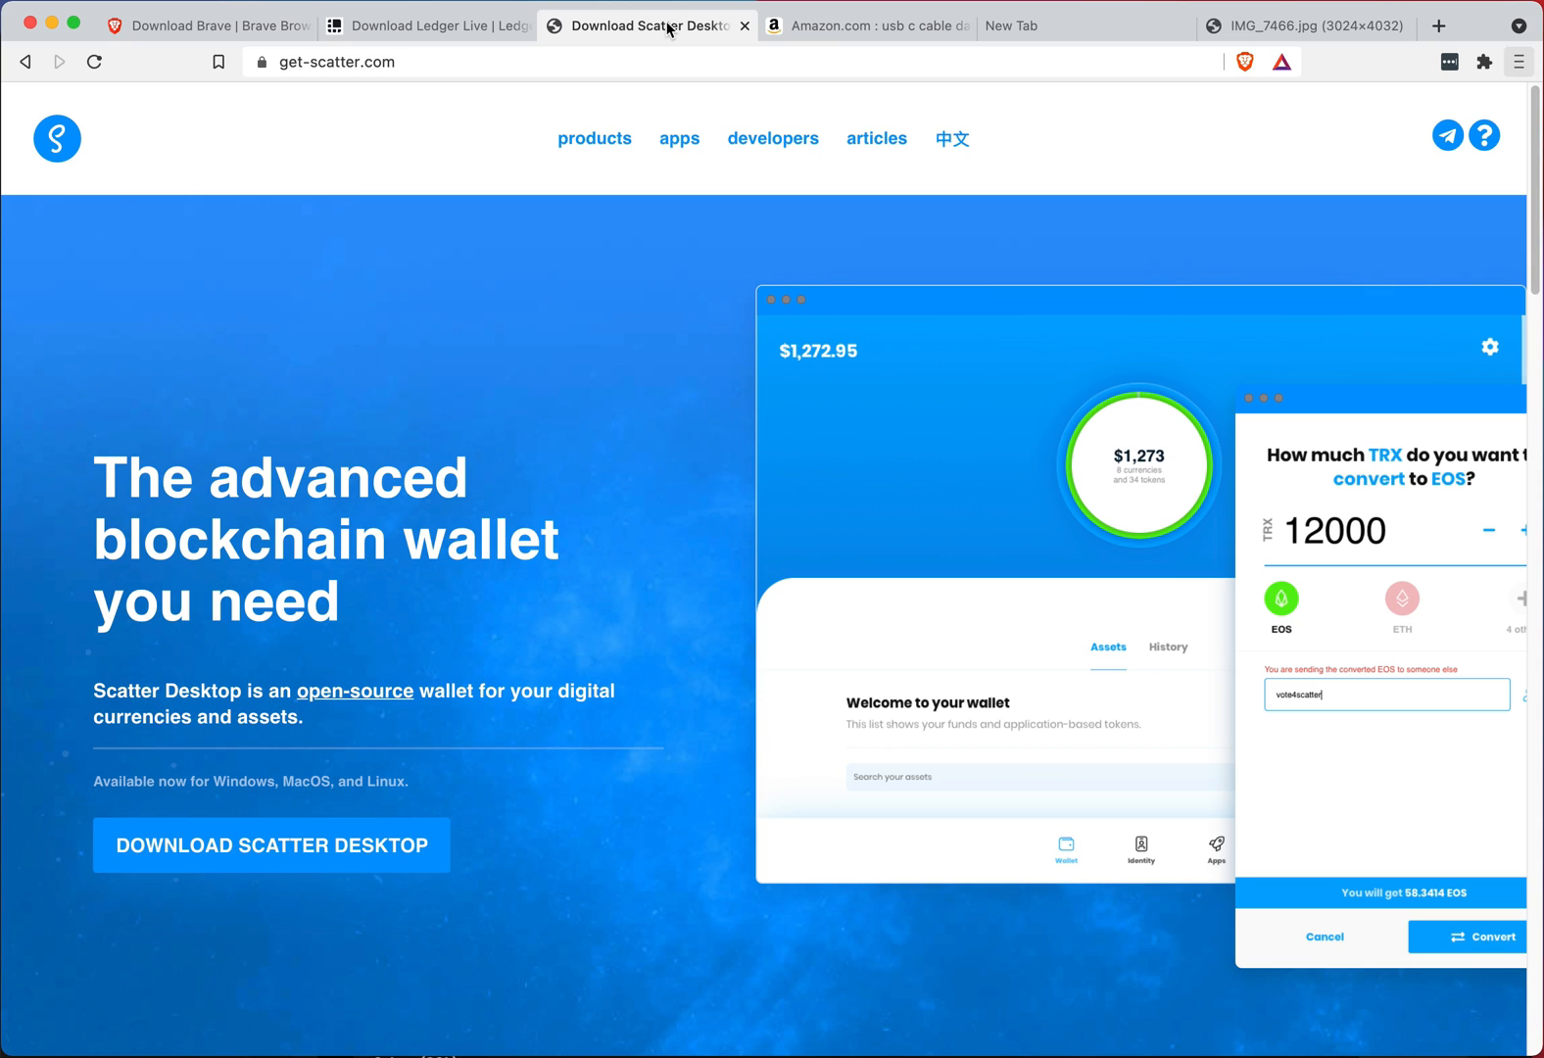
mouse_move(599, 158)
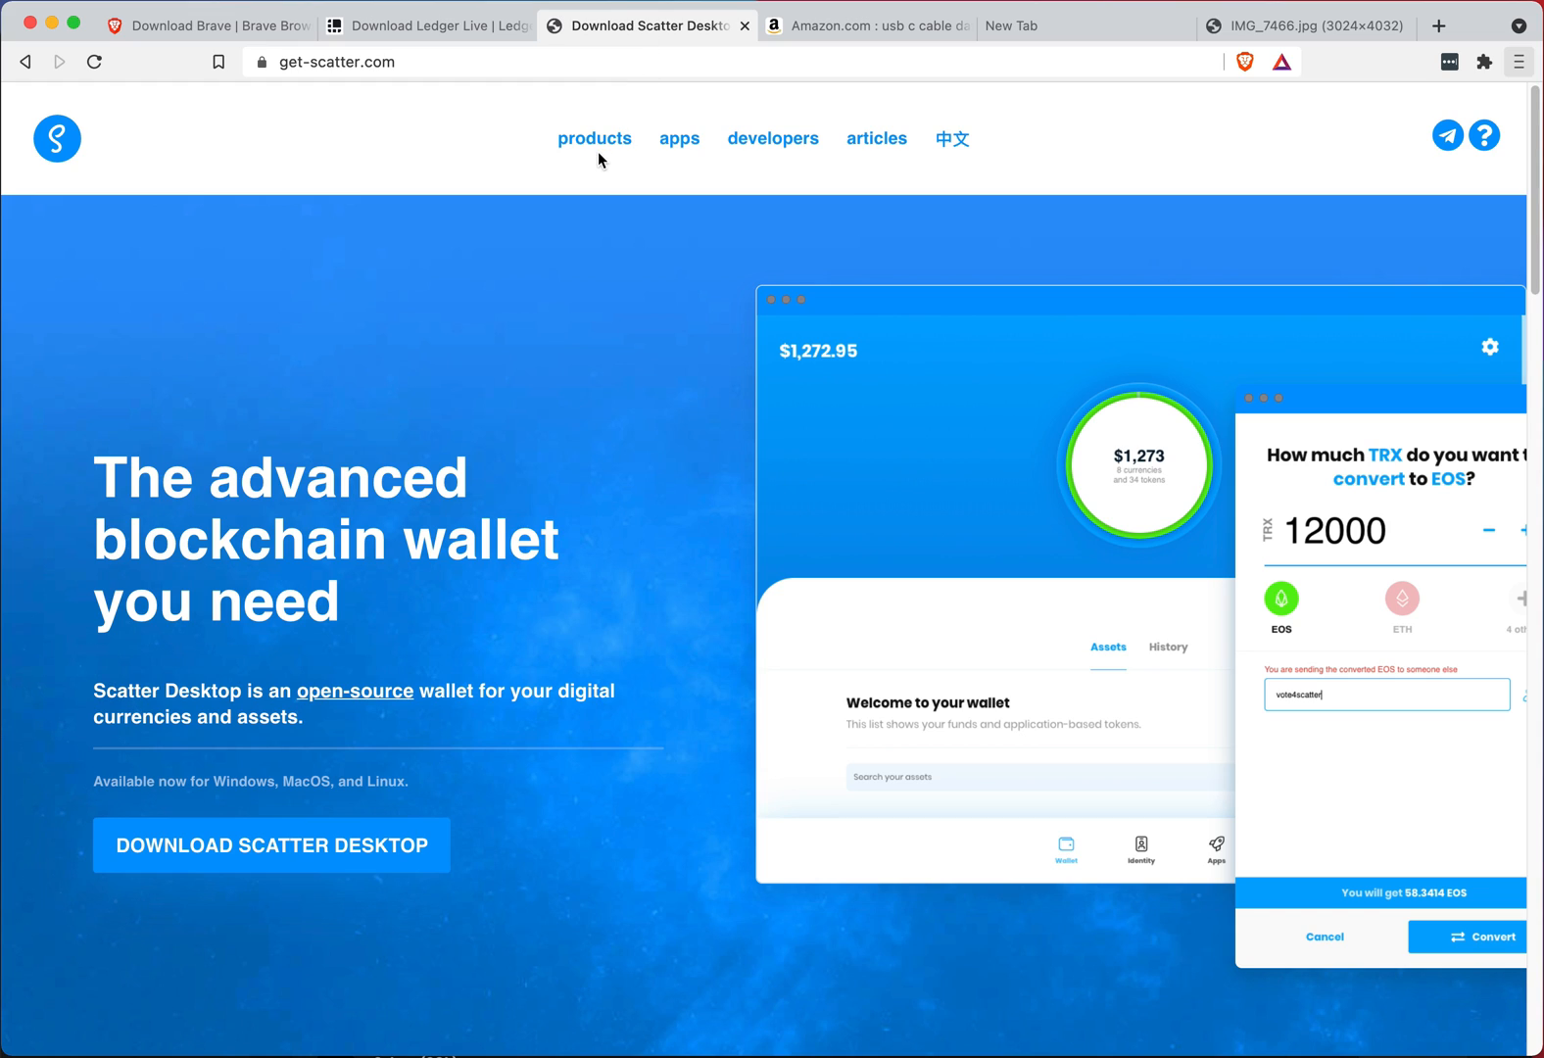
mouse_move(610, 277)
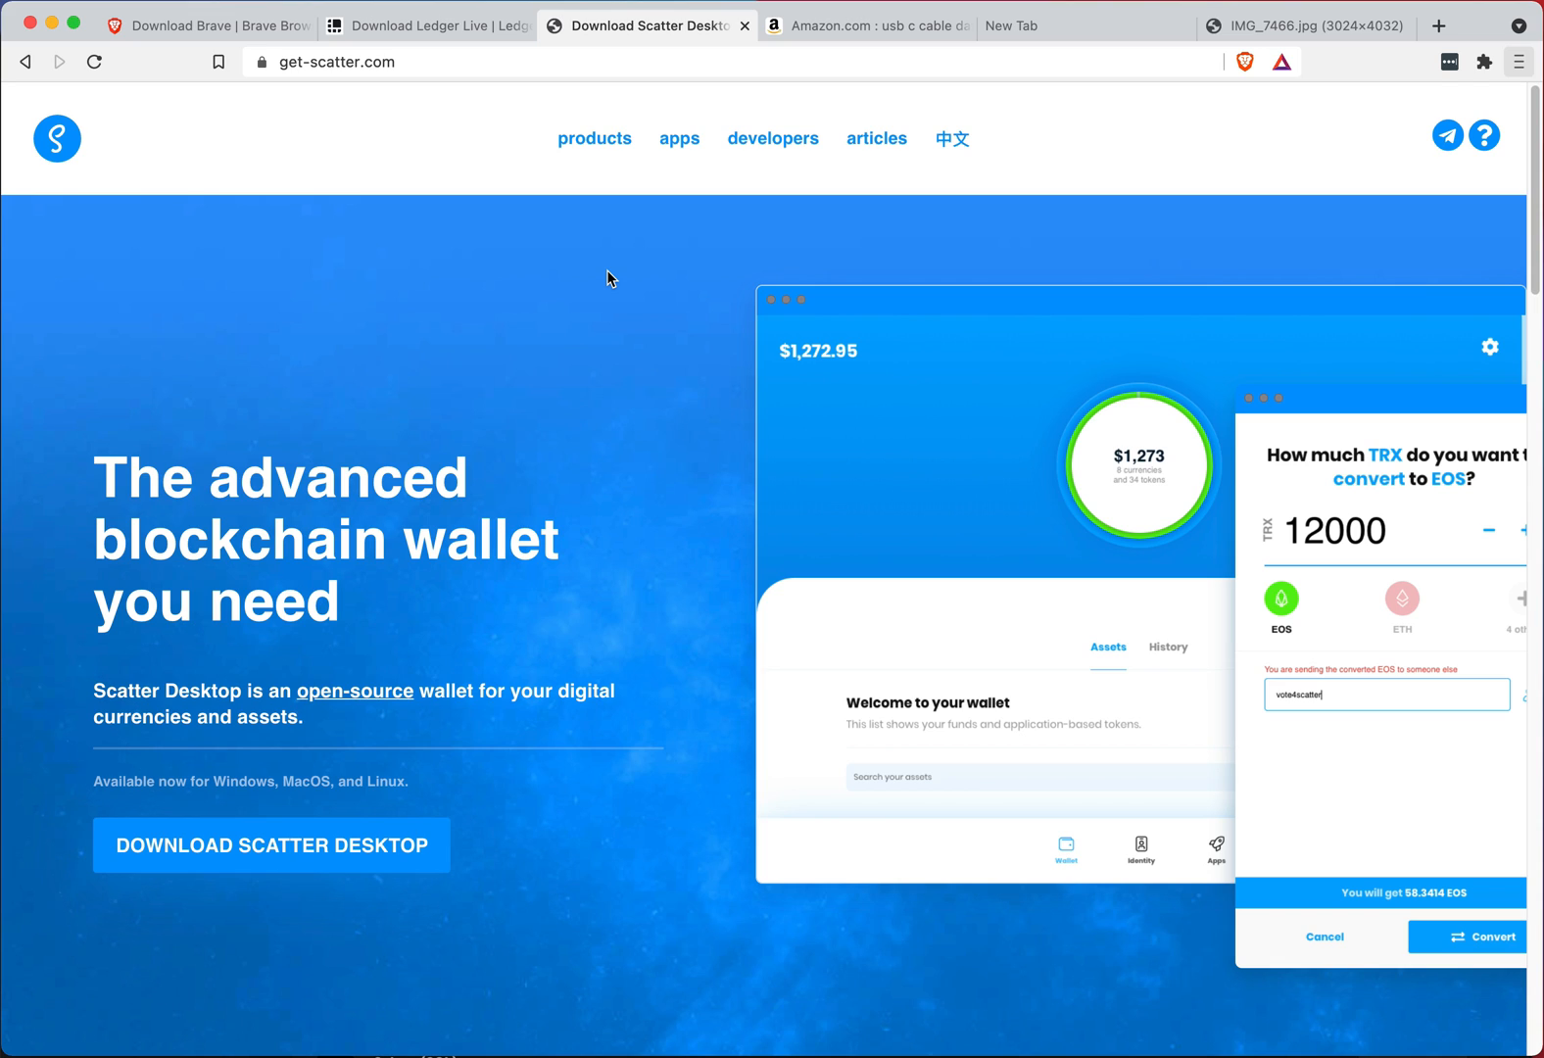
mouse_move(521, 633)
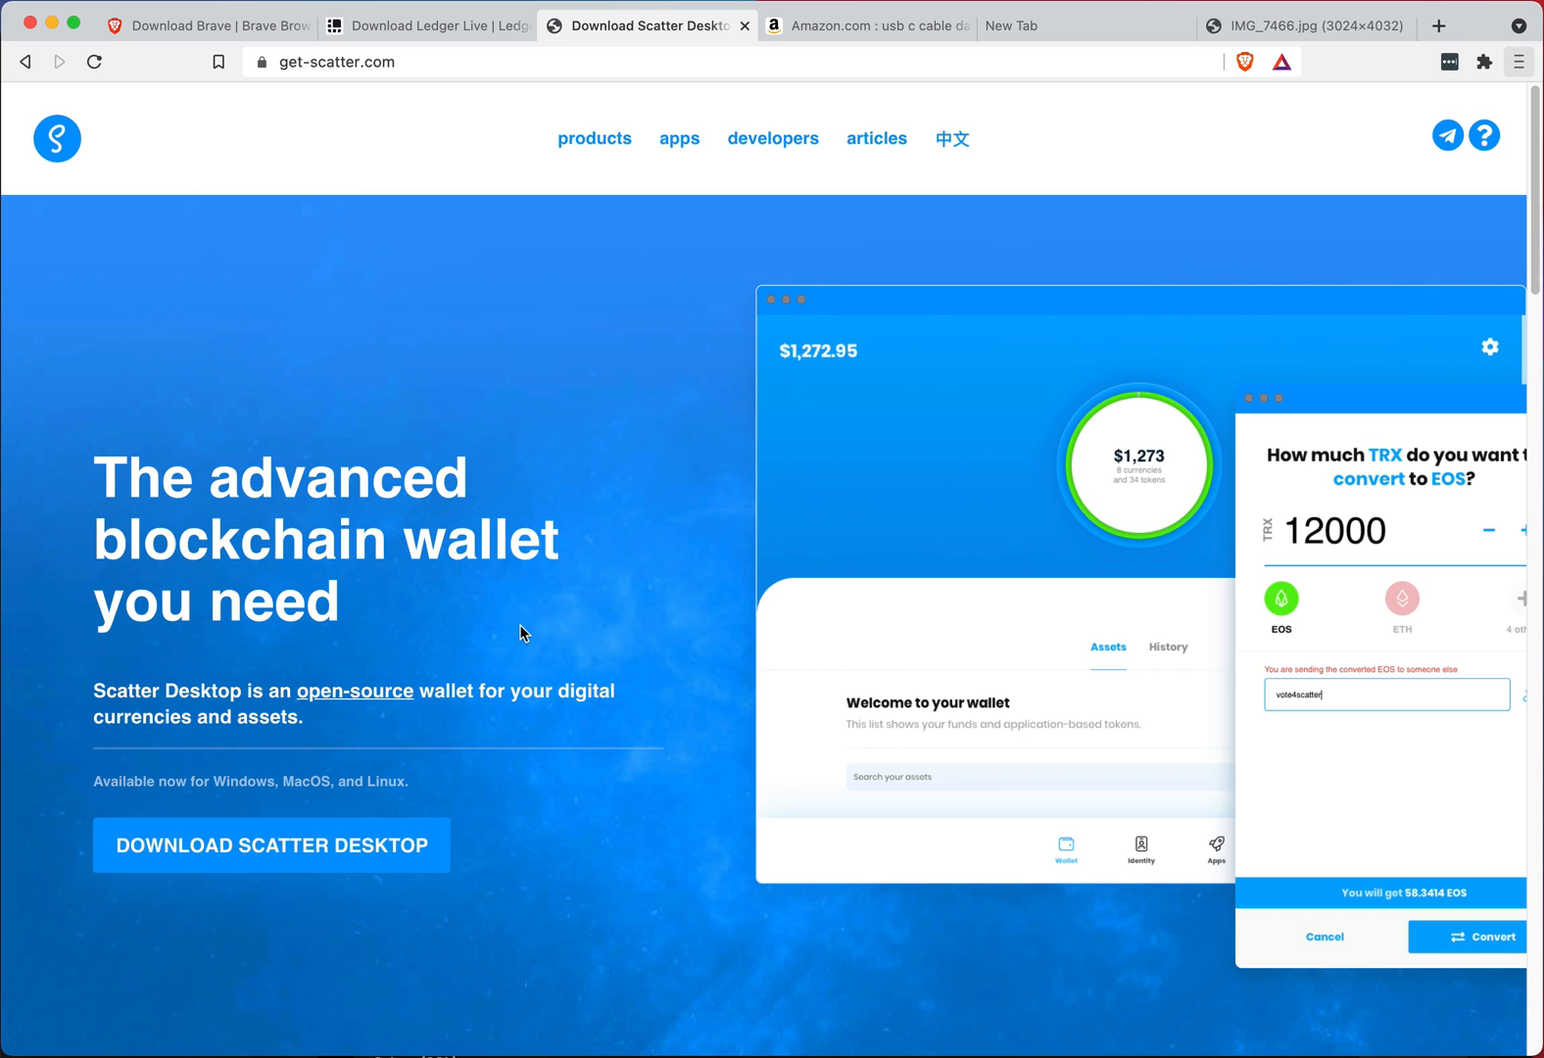
mouse_move(616, 663)
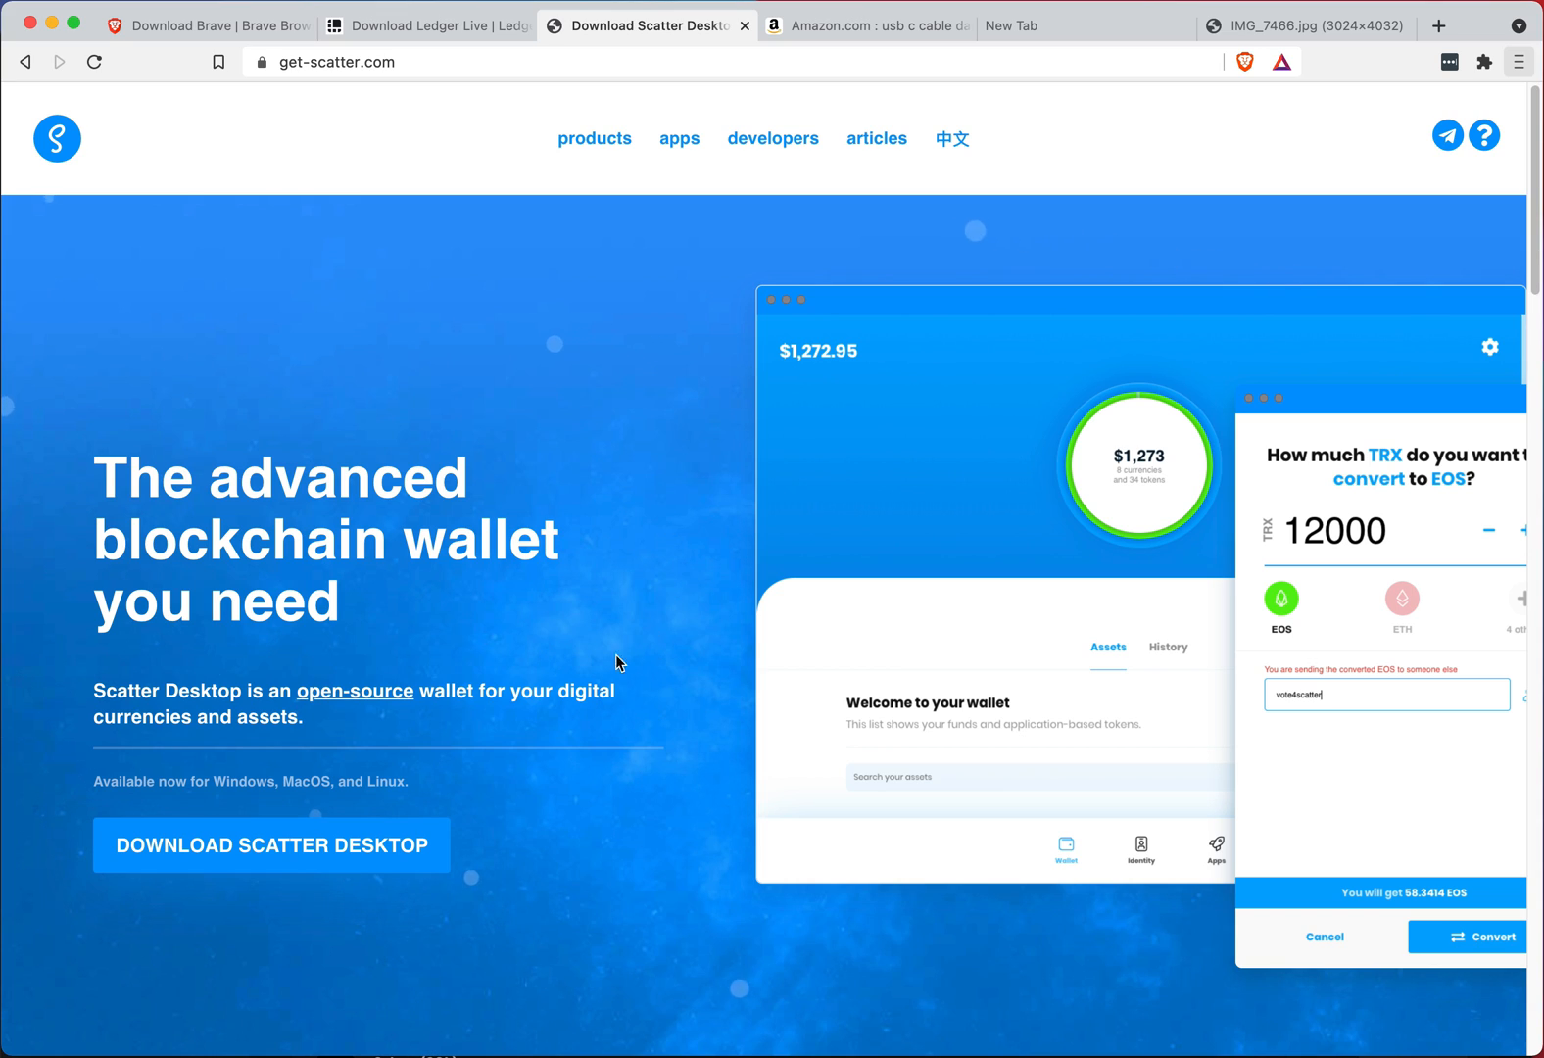
mouse_move(283, 848)
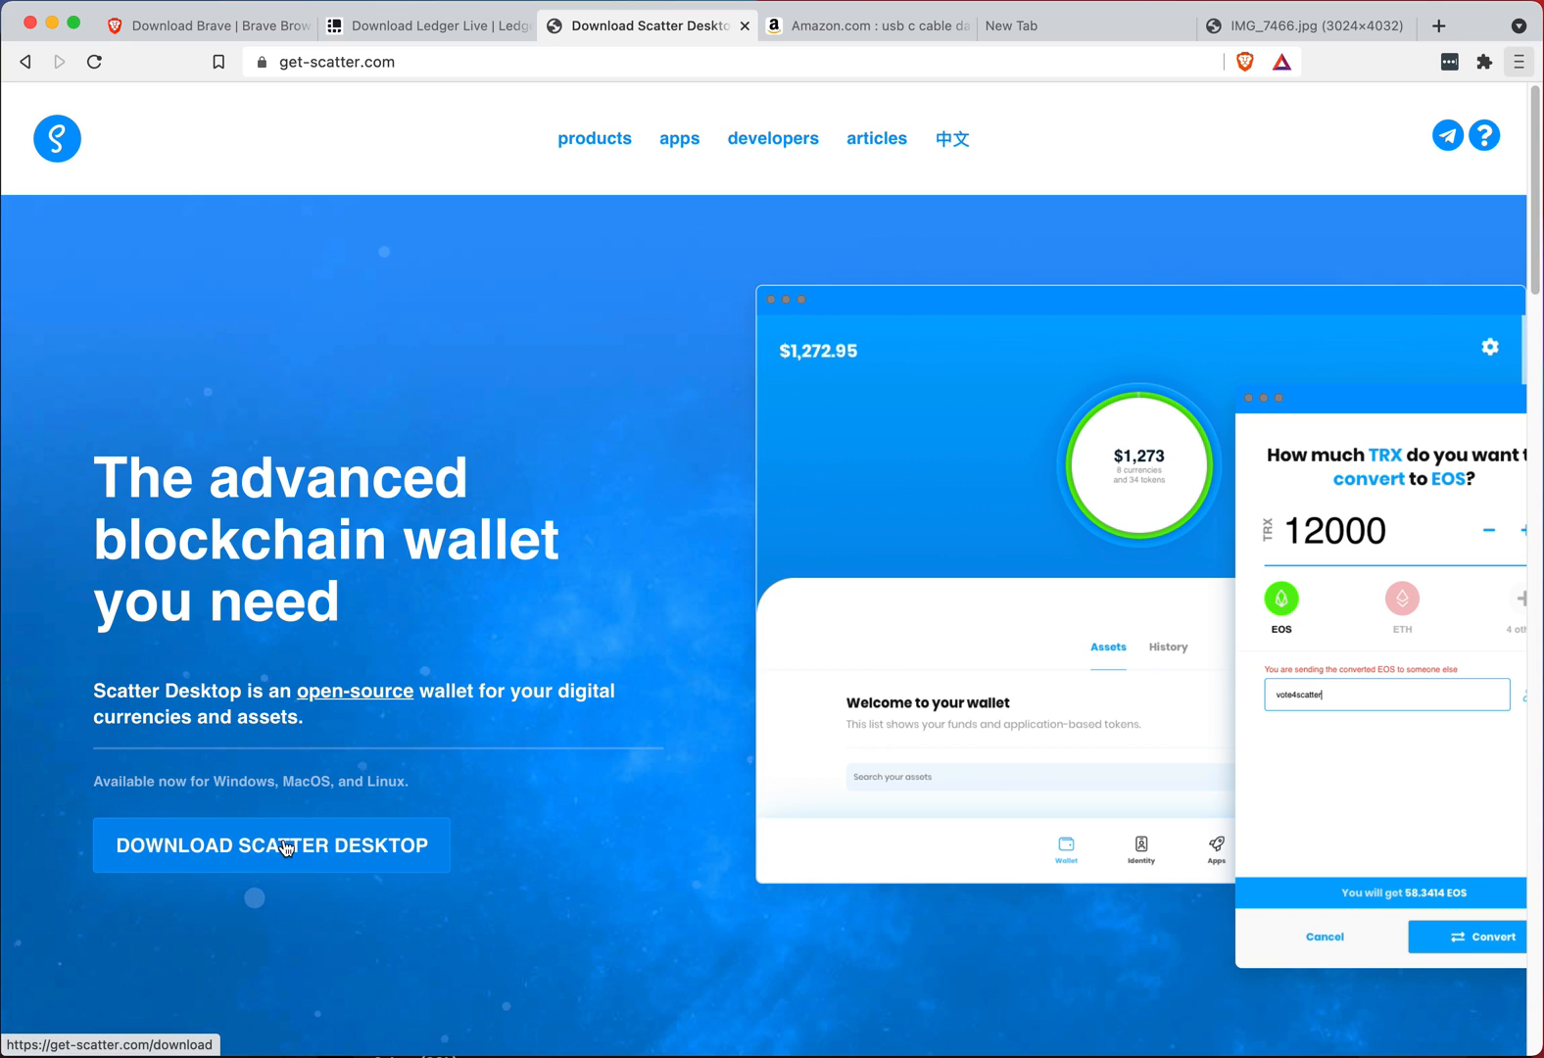
- Go to the Scatter Desktop download page and review Brave Shields for get-scatter.com, dismissing the warning
left_click(281, 846)
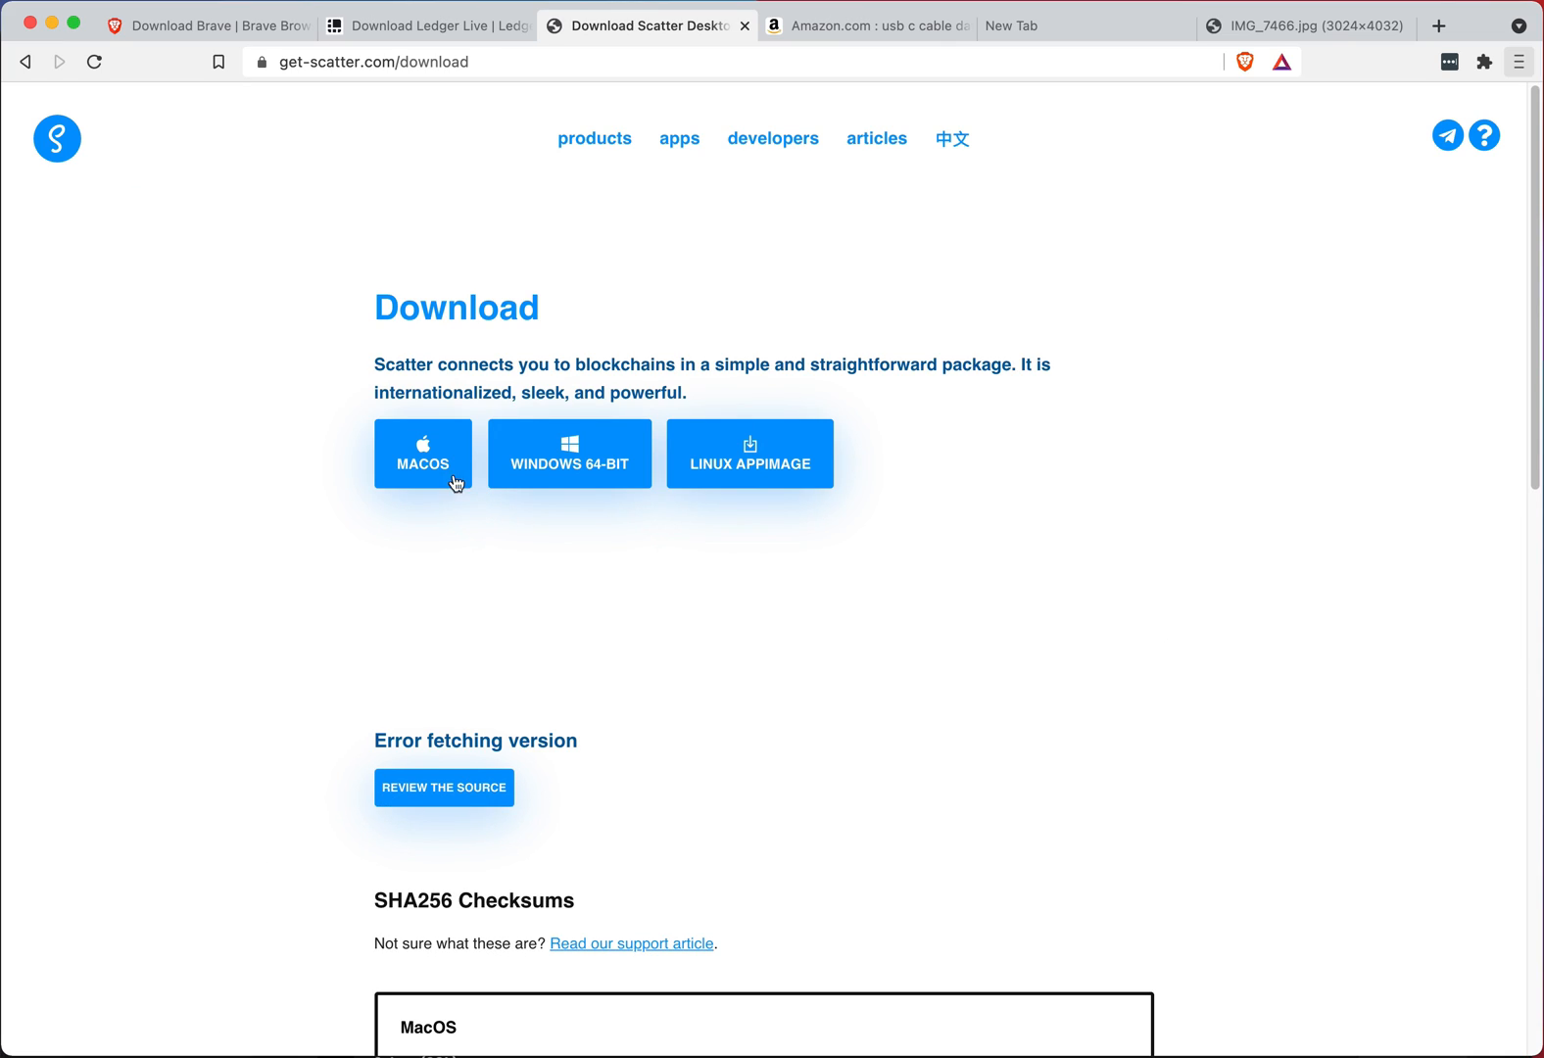
mouse_move(908, 568)
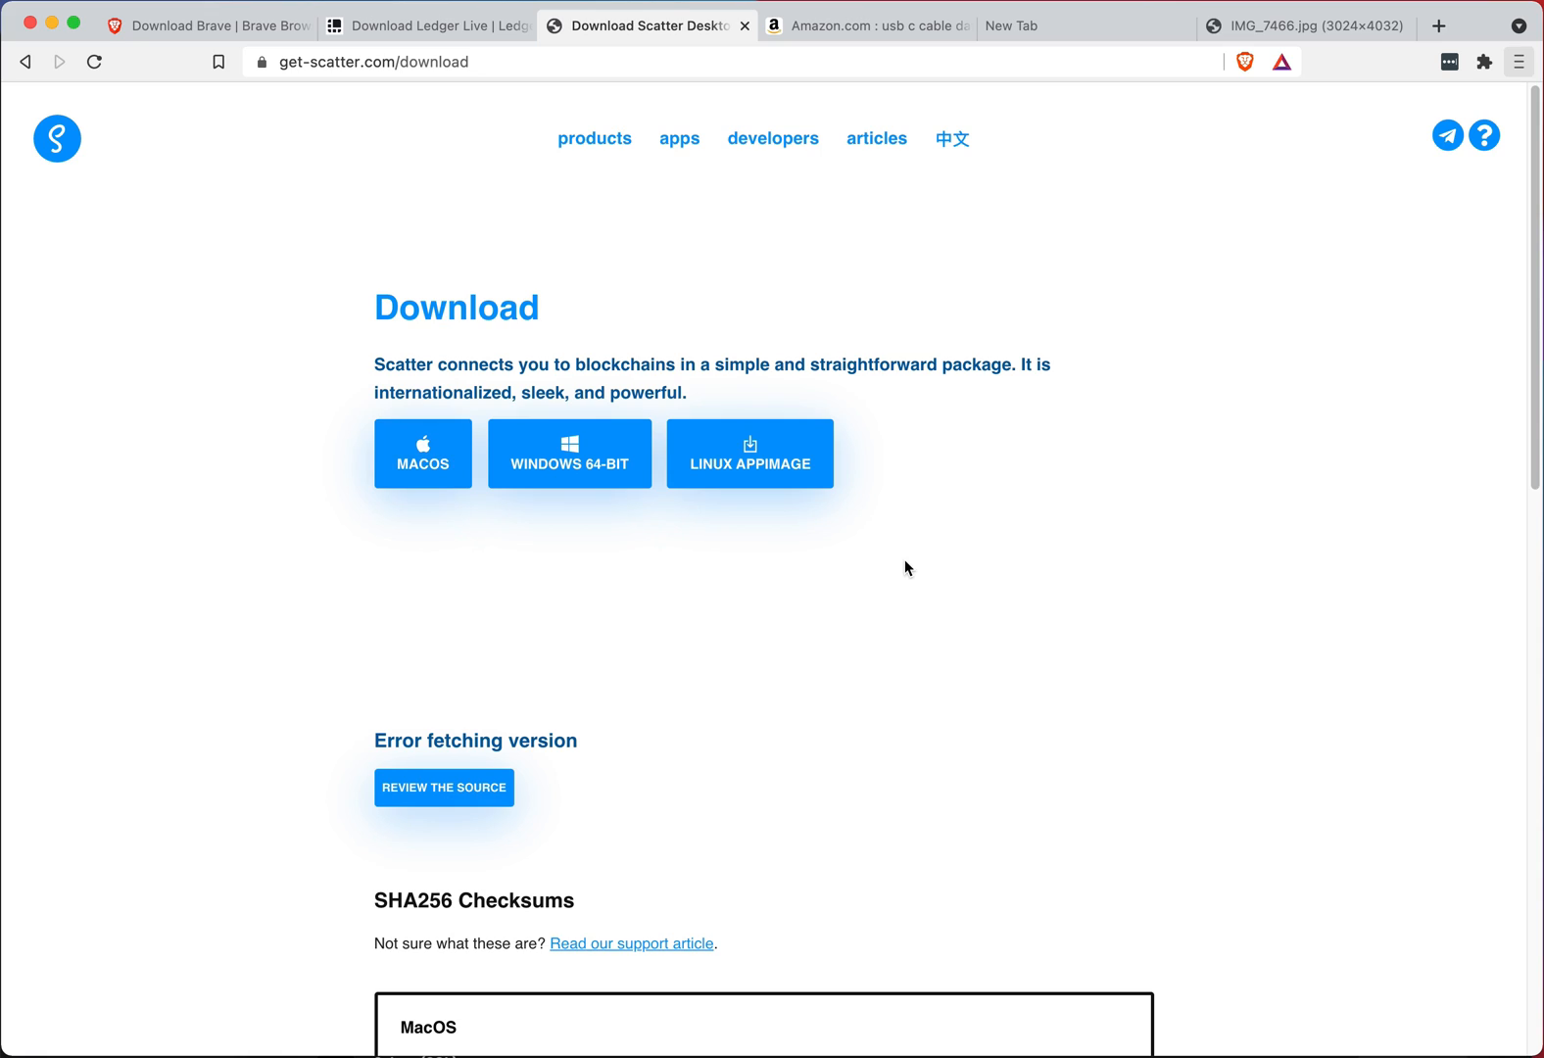
mouse_move(938, 615)
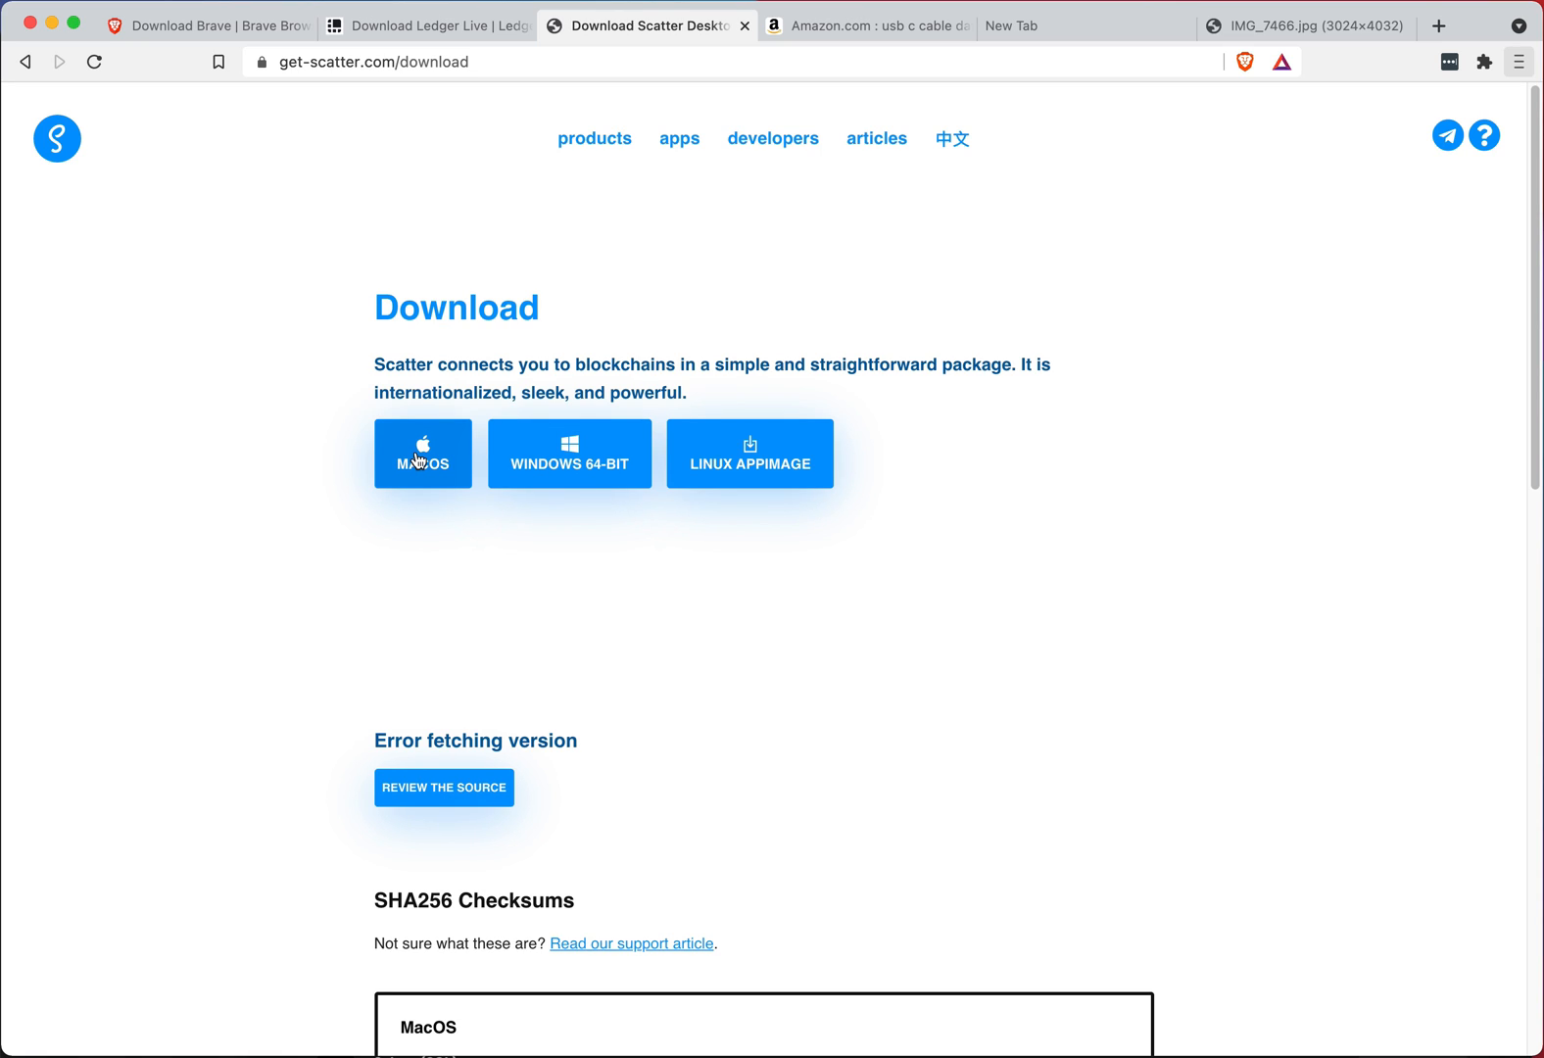
mouse_move(1186, 256)
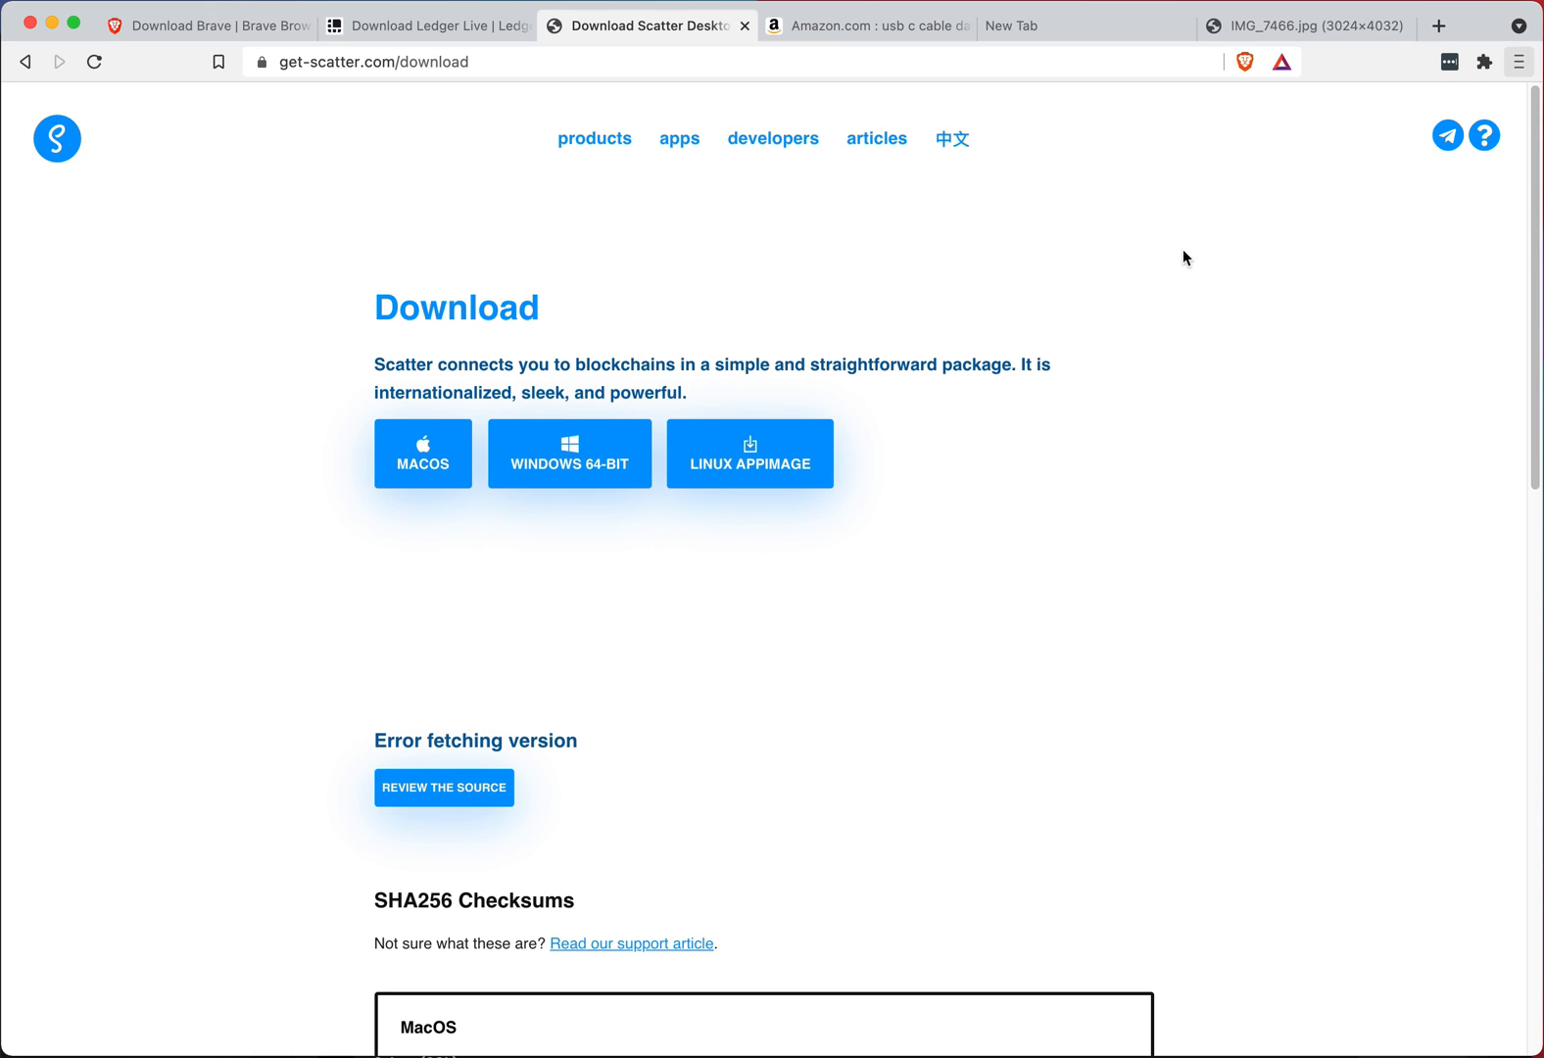
mouse_move(1231, 164)
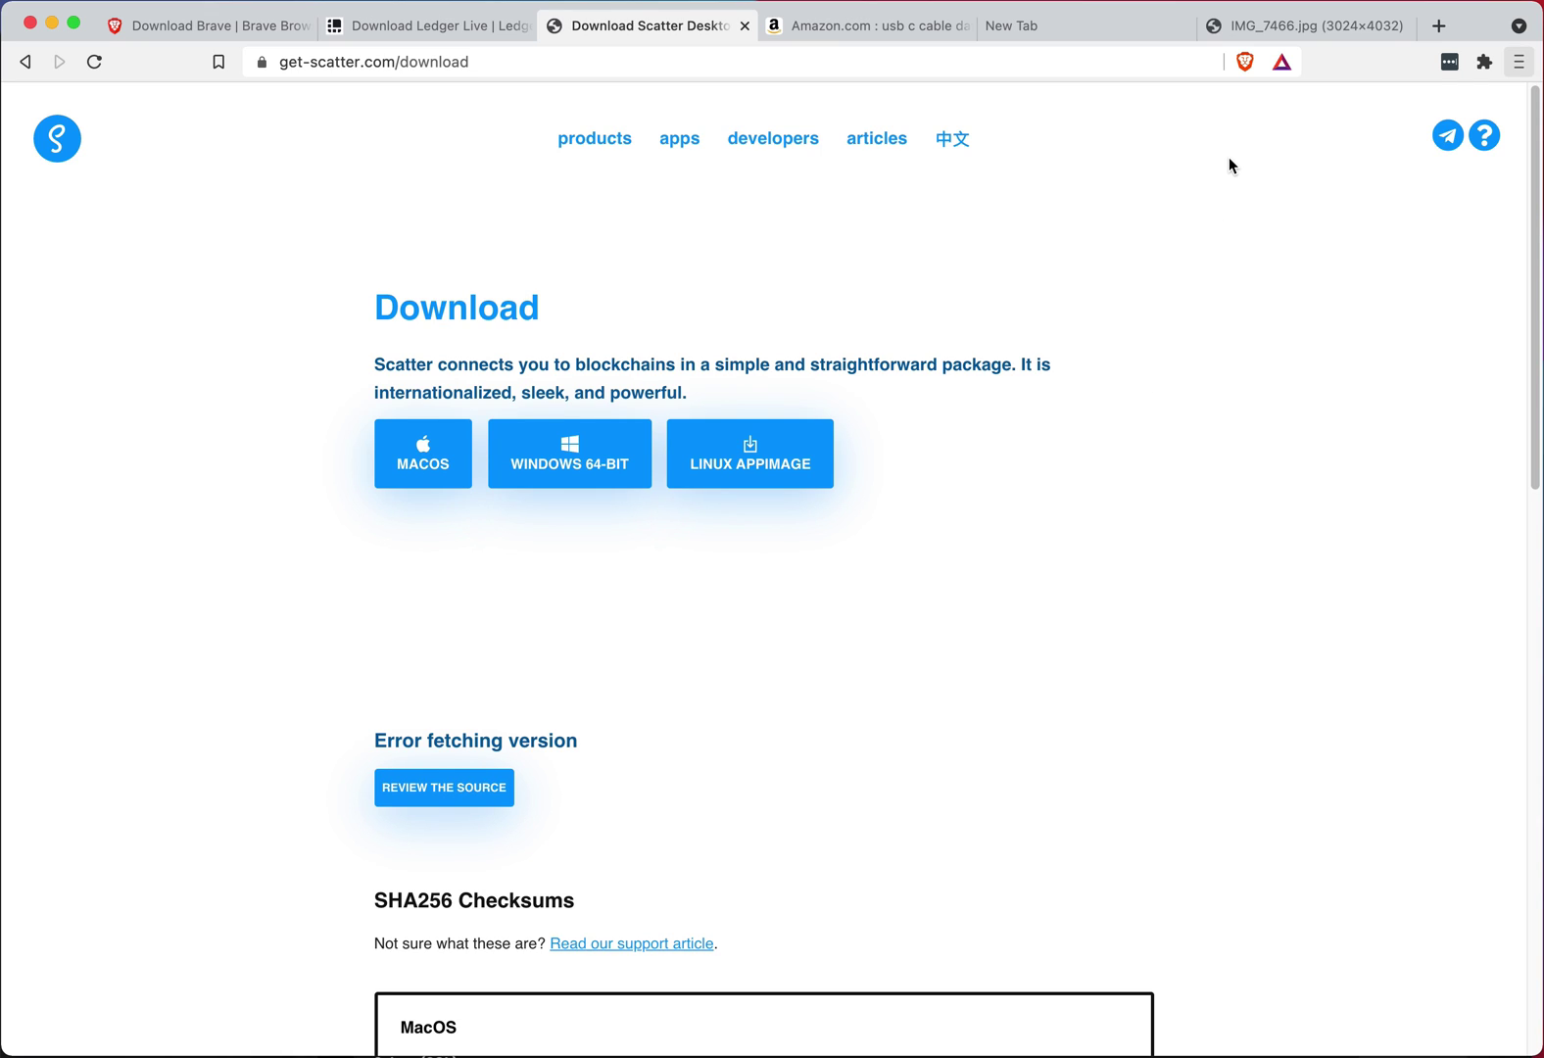
left_click(1245, 59)
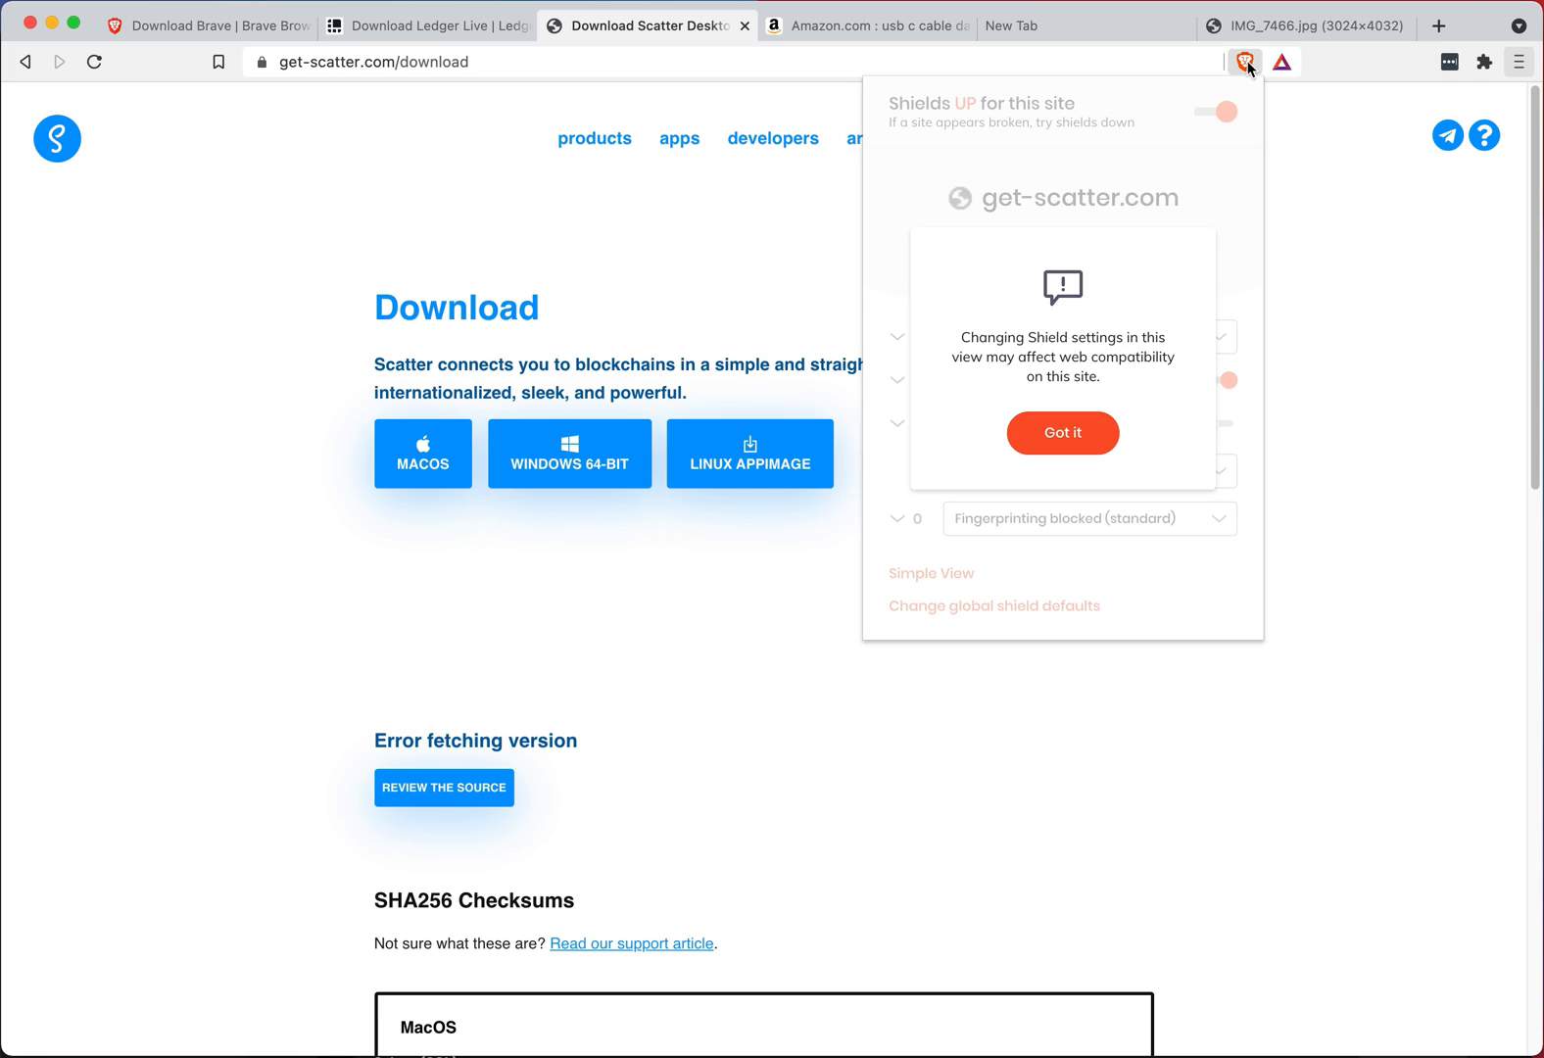
left_click(1062, 432)
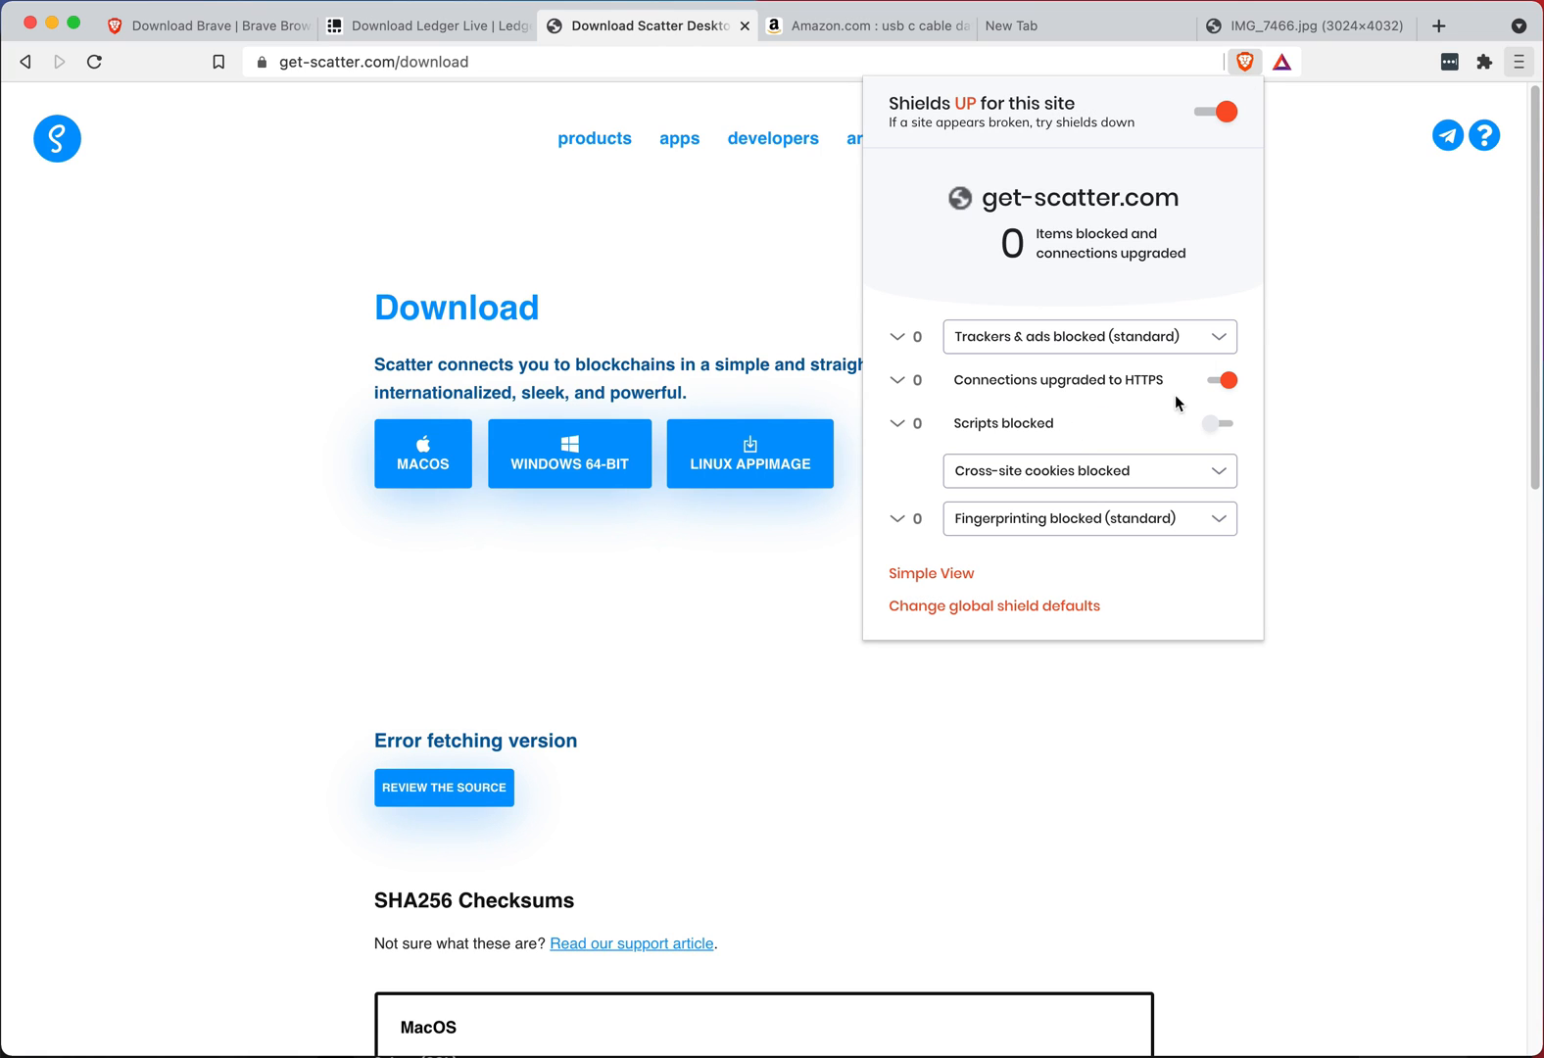
left_click(1223, 108)
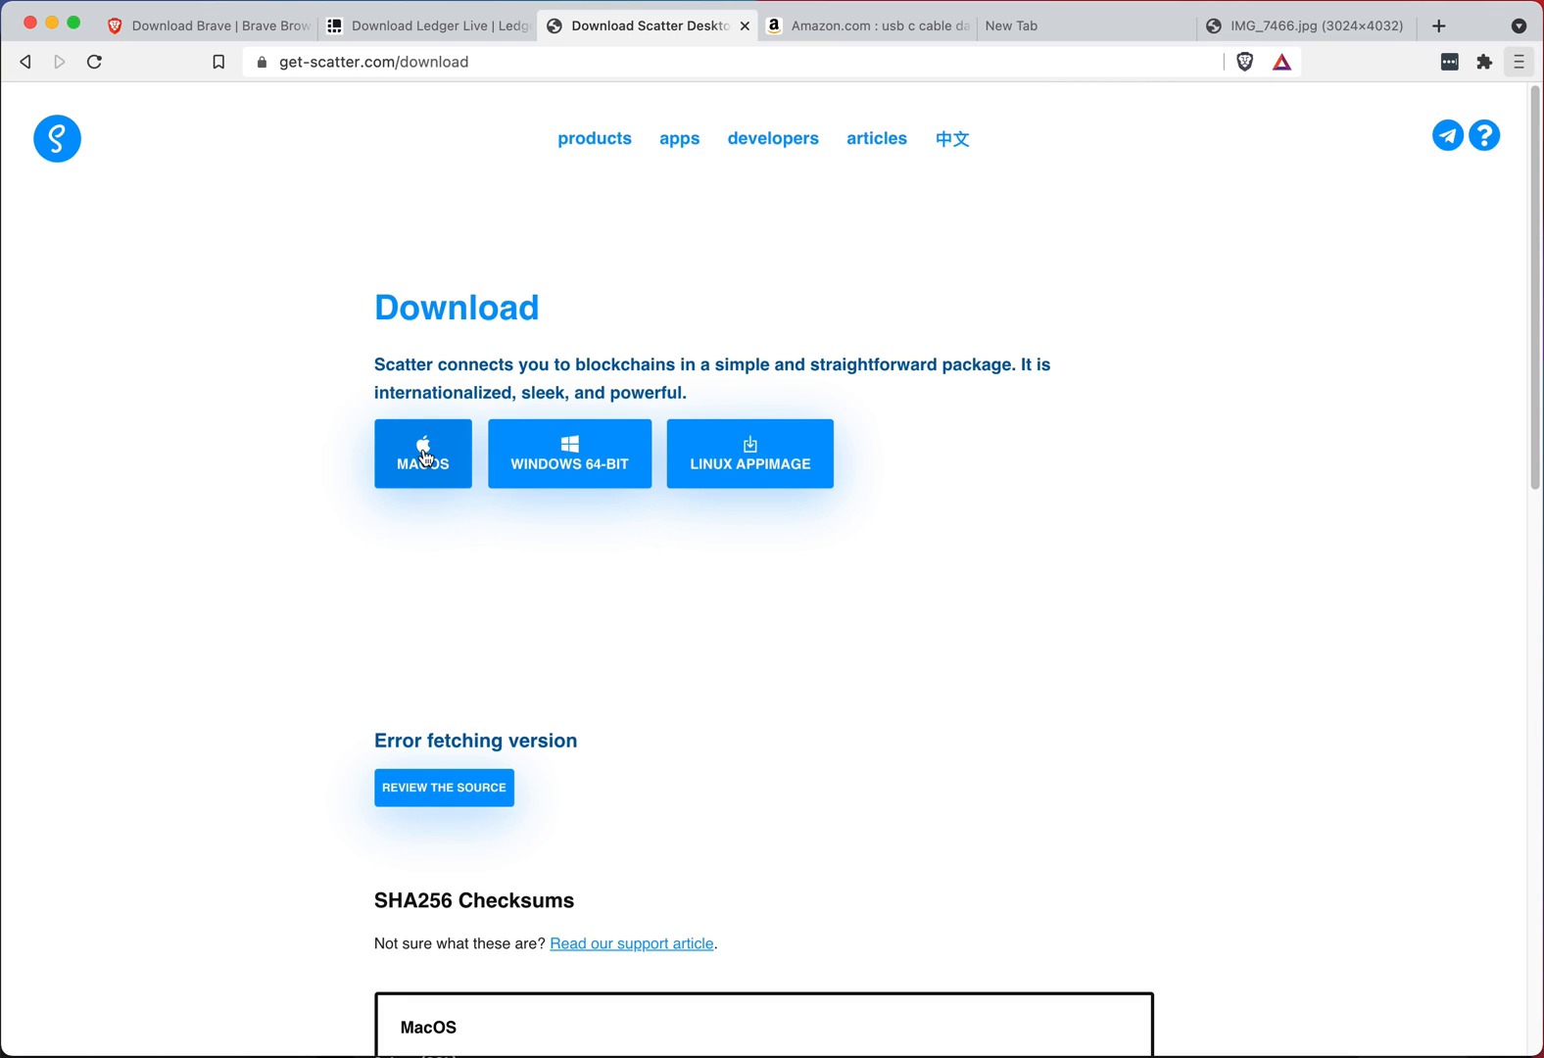
mouse_move(554, 453)
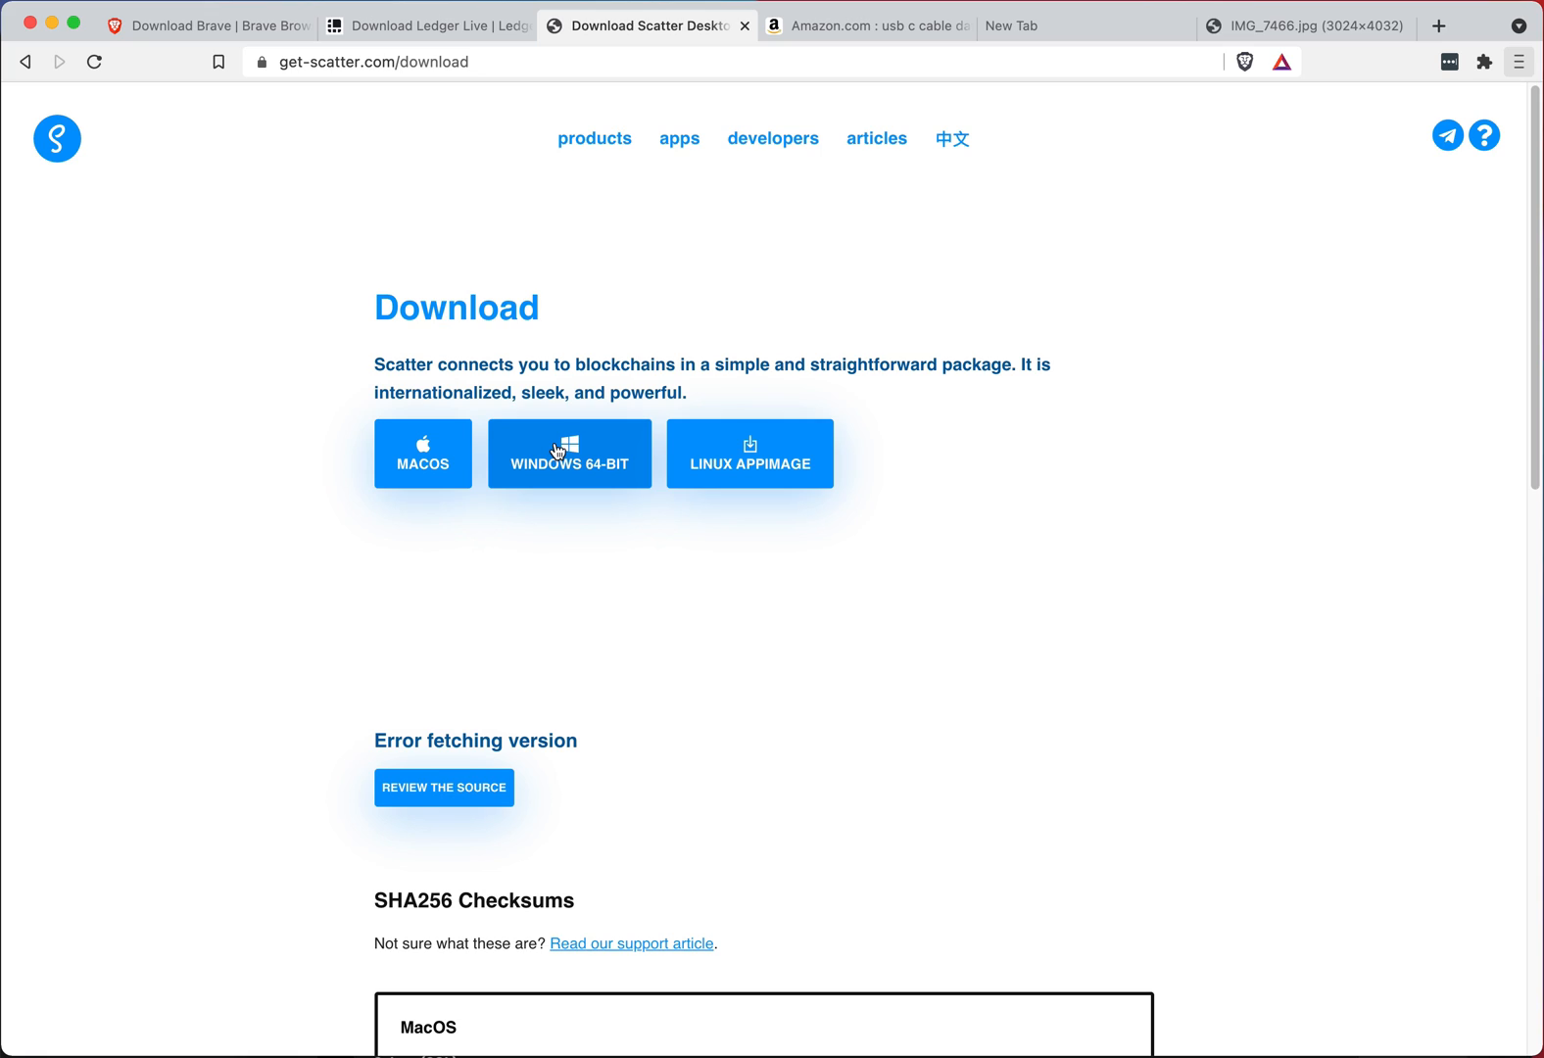
mouse_move(979, 482)
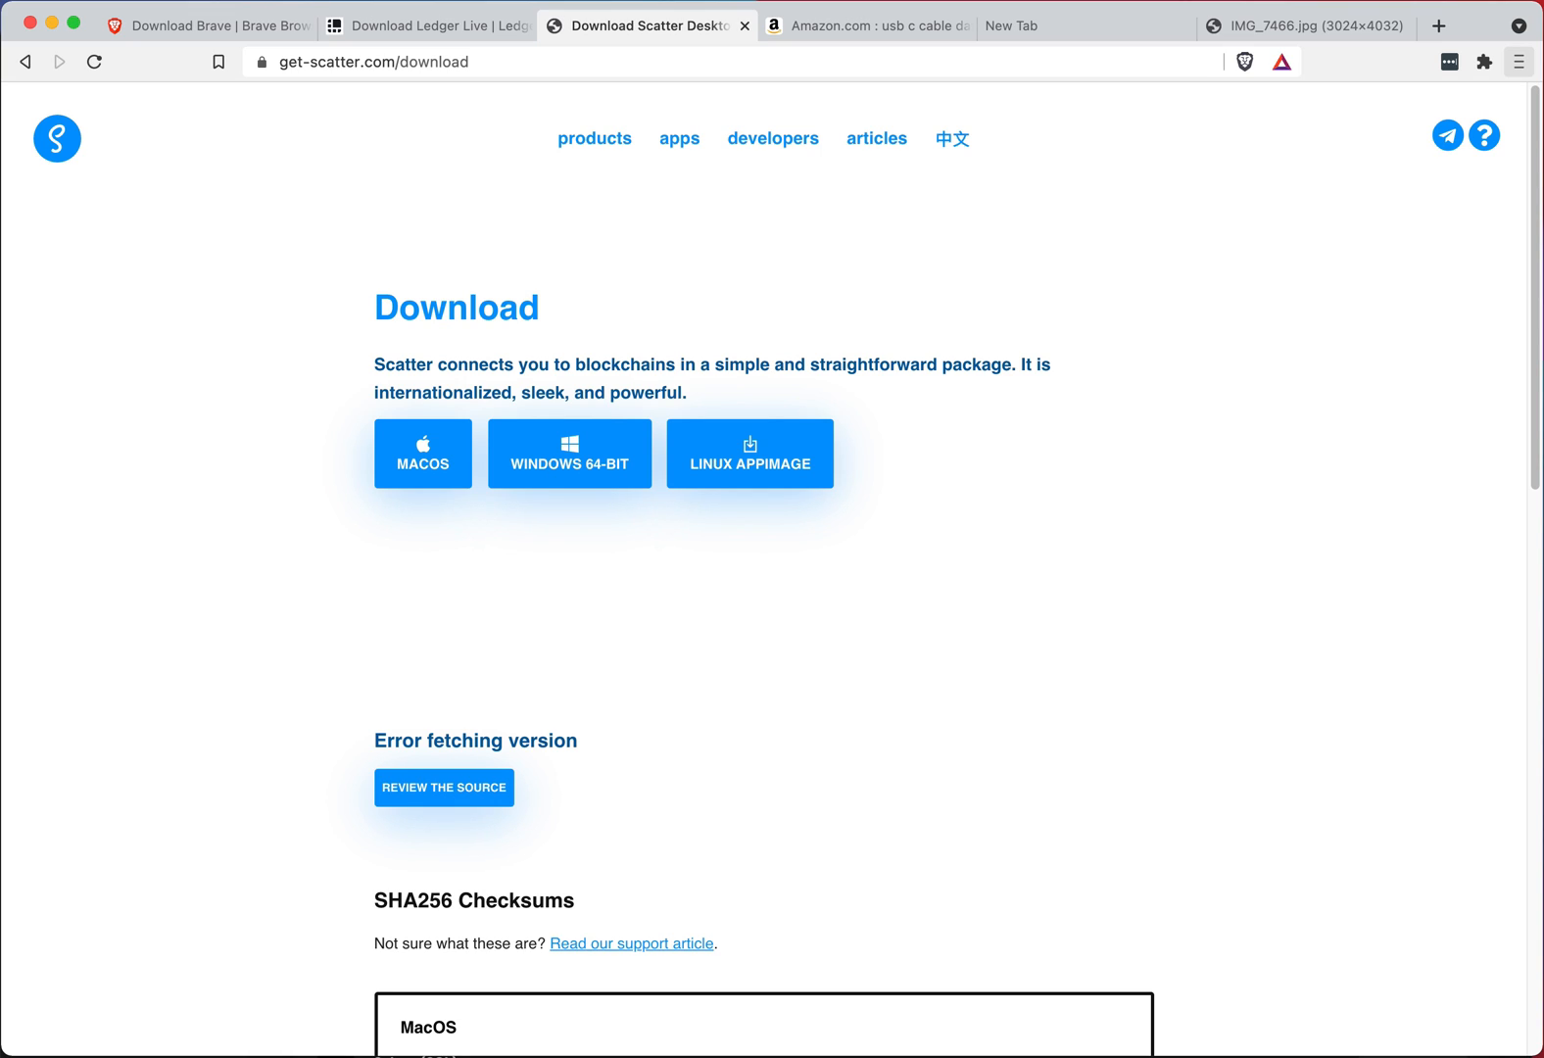
mouse_move(1386, 962)
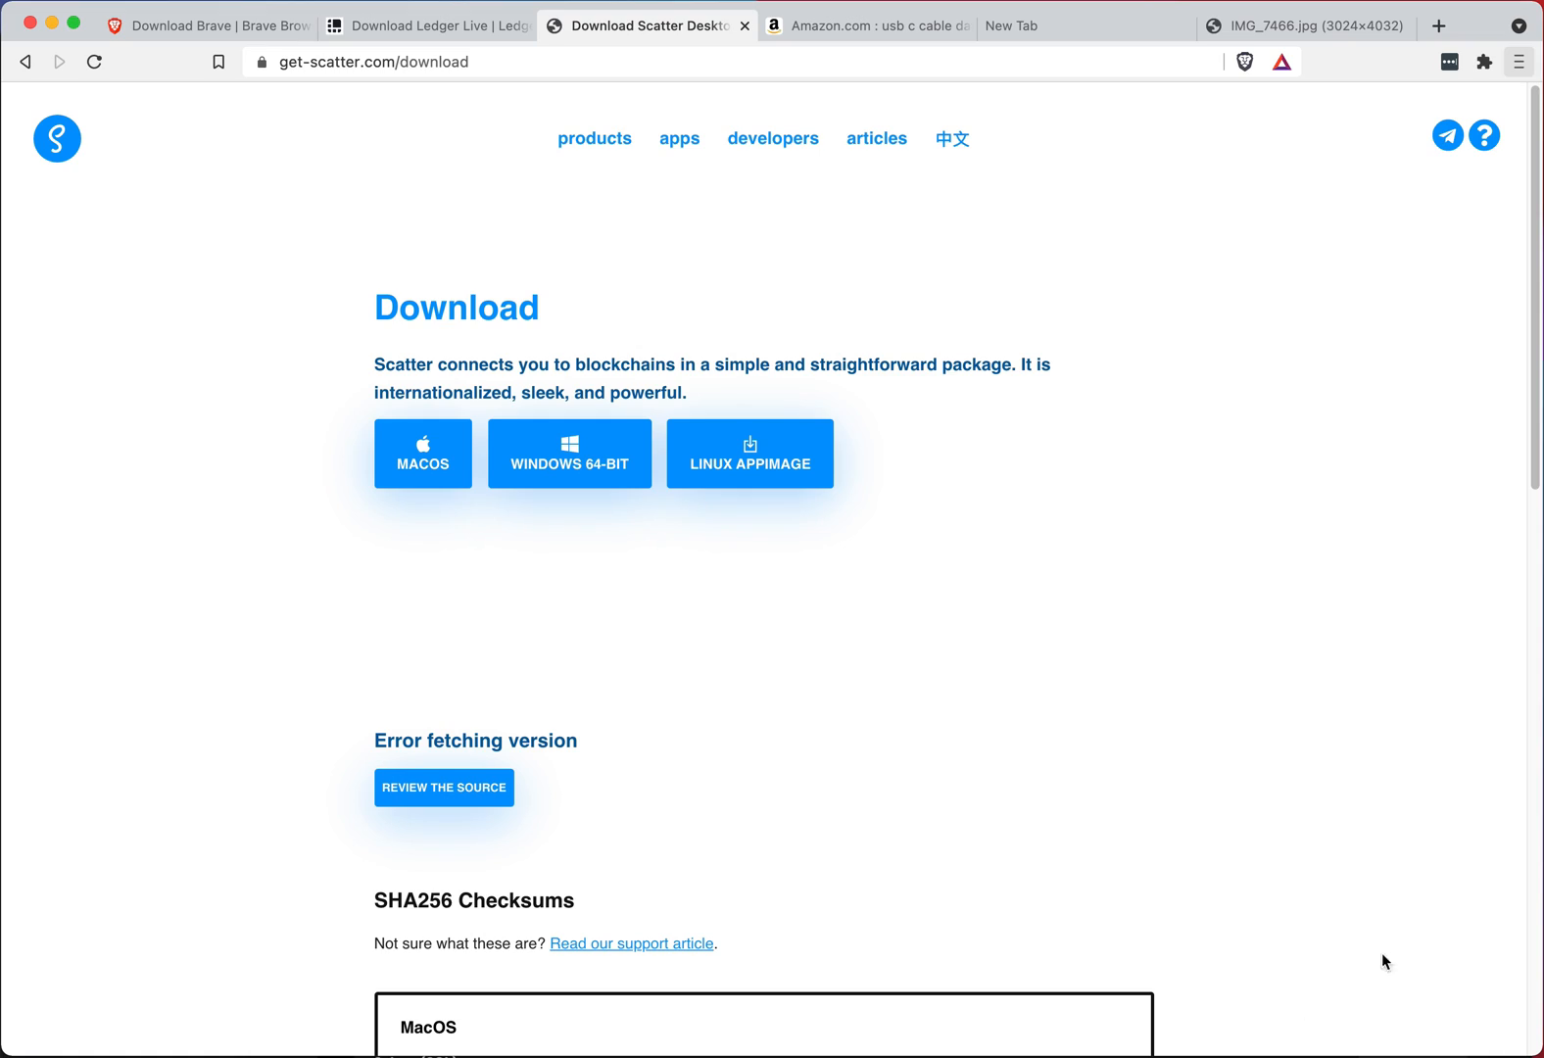